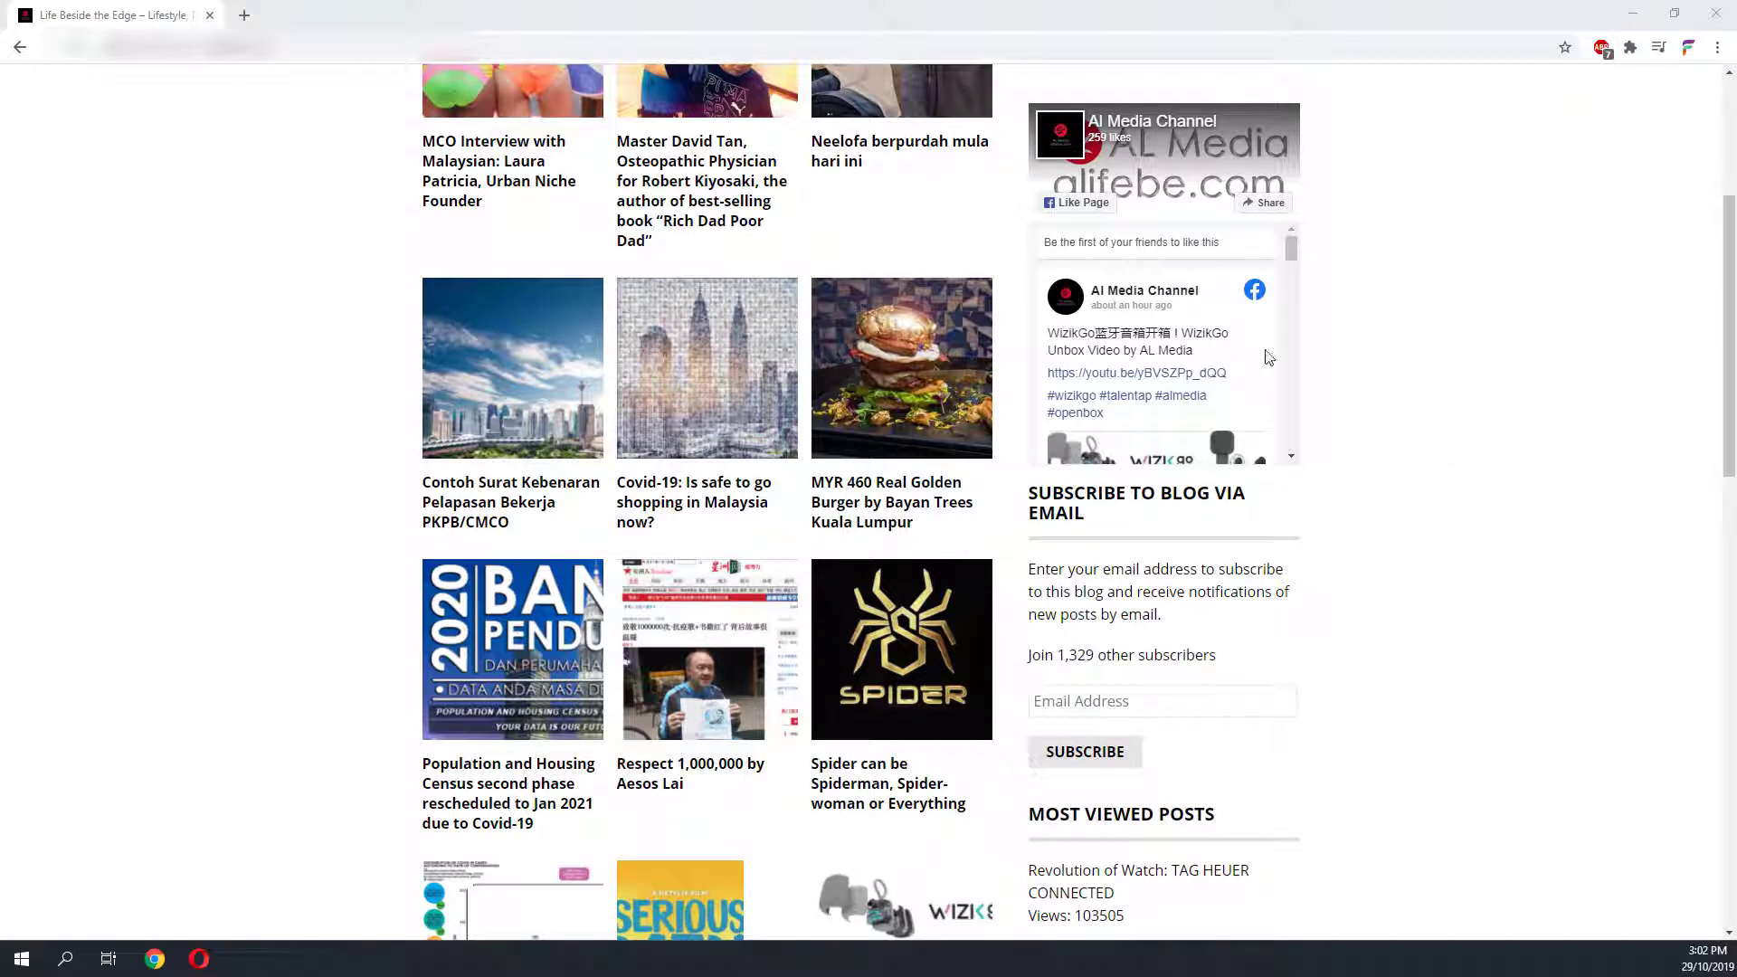
# - Scroll down the Life Beside the Edge homepage through its latest post listings
pyautogui.scroll(-3)
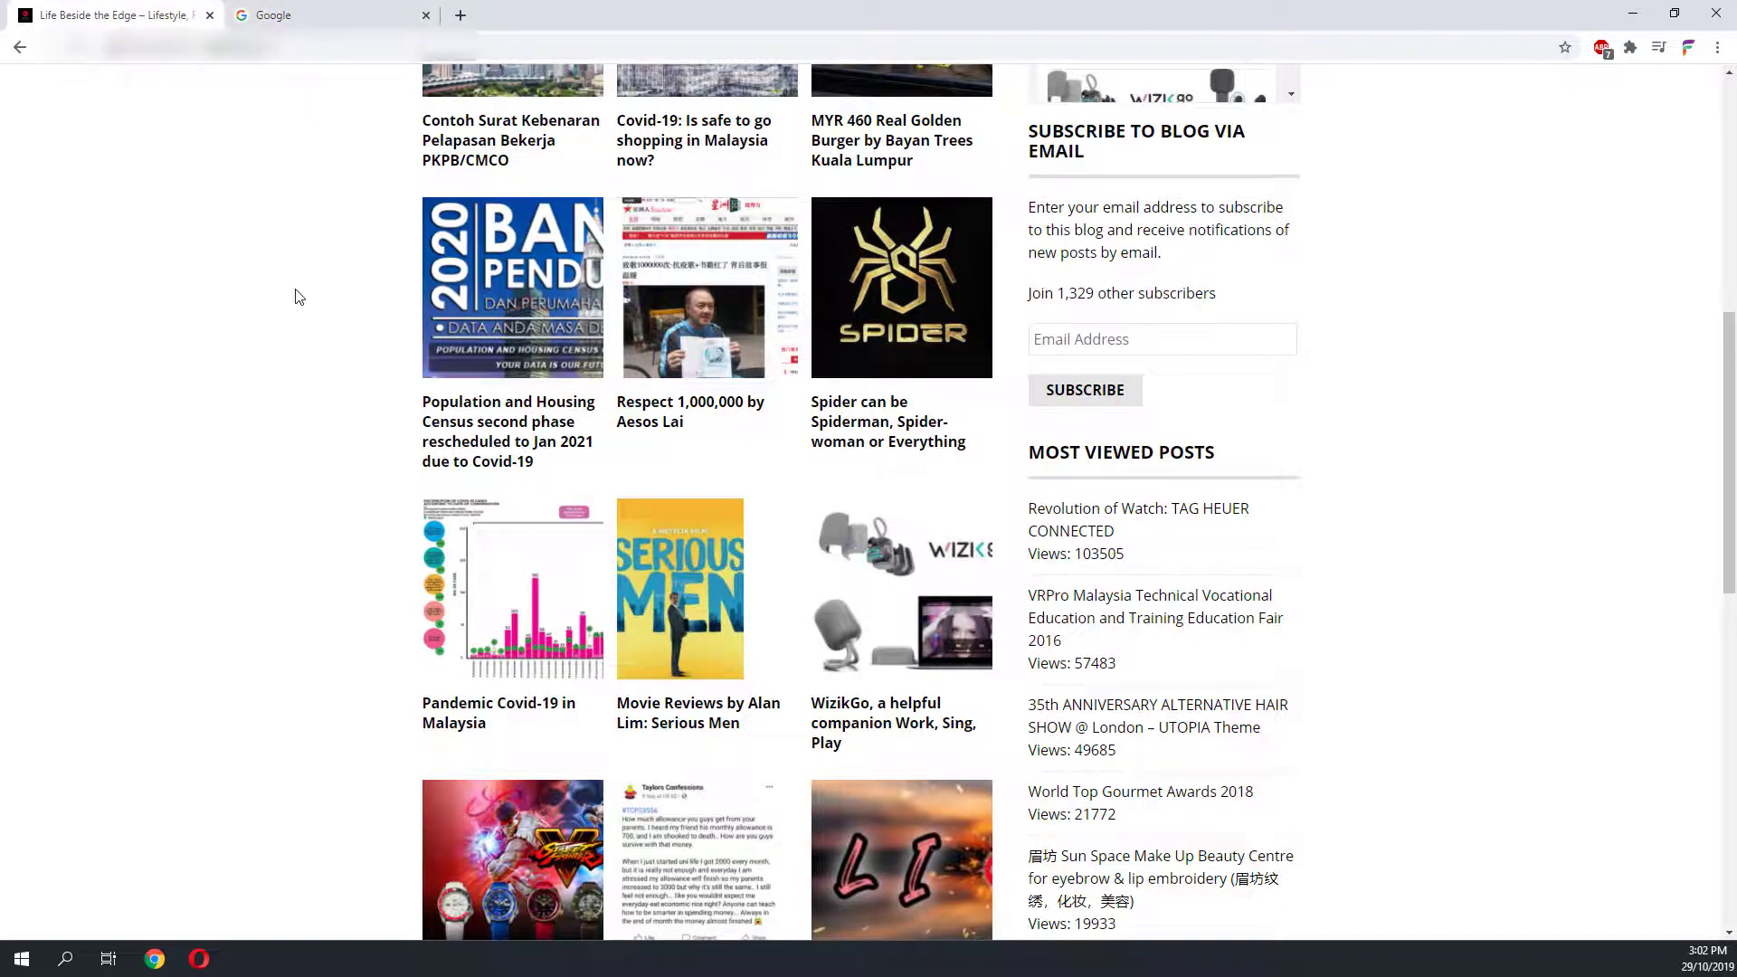
# - In the Google tab, search site:alifebe.com to list the blog's indexed pages
pyautogui.click(321, 14)
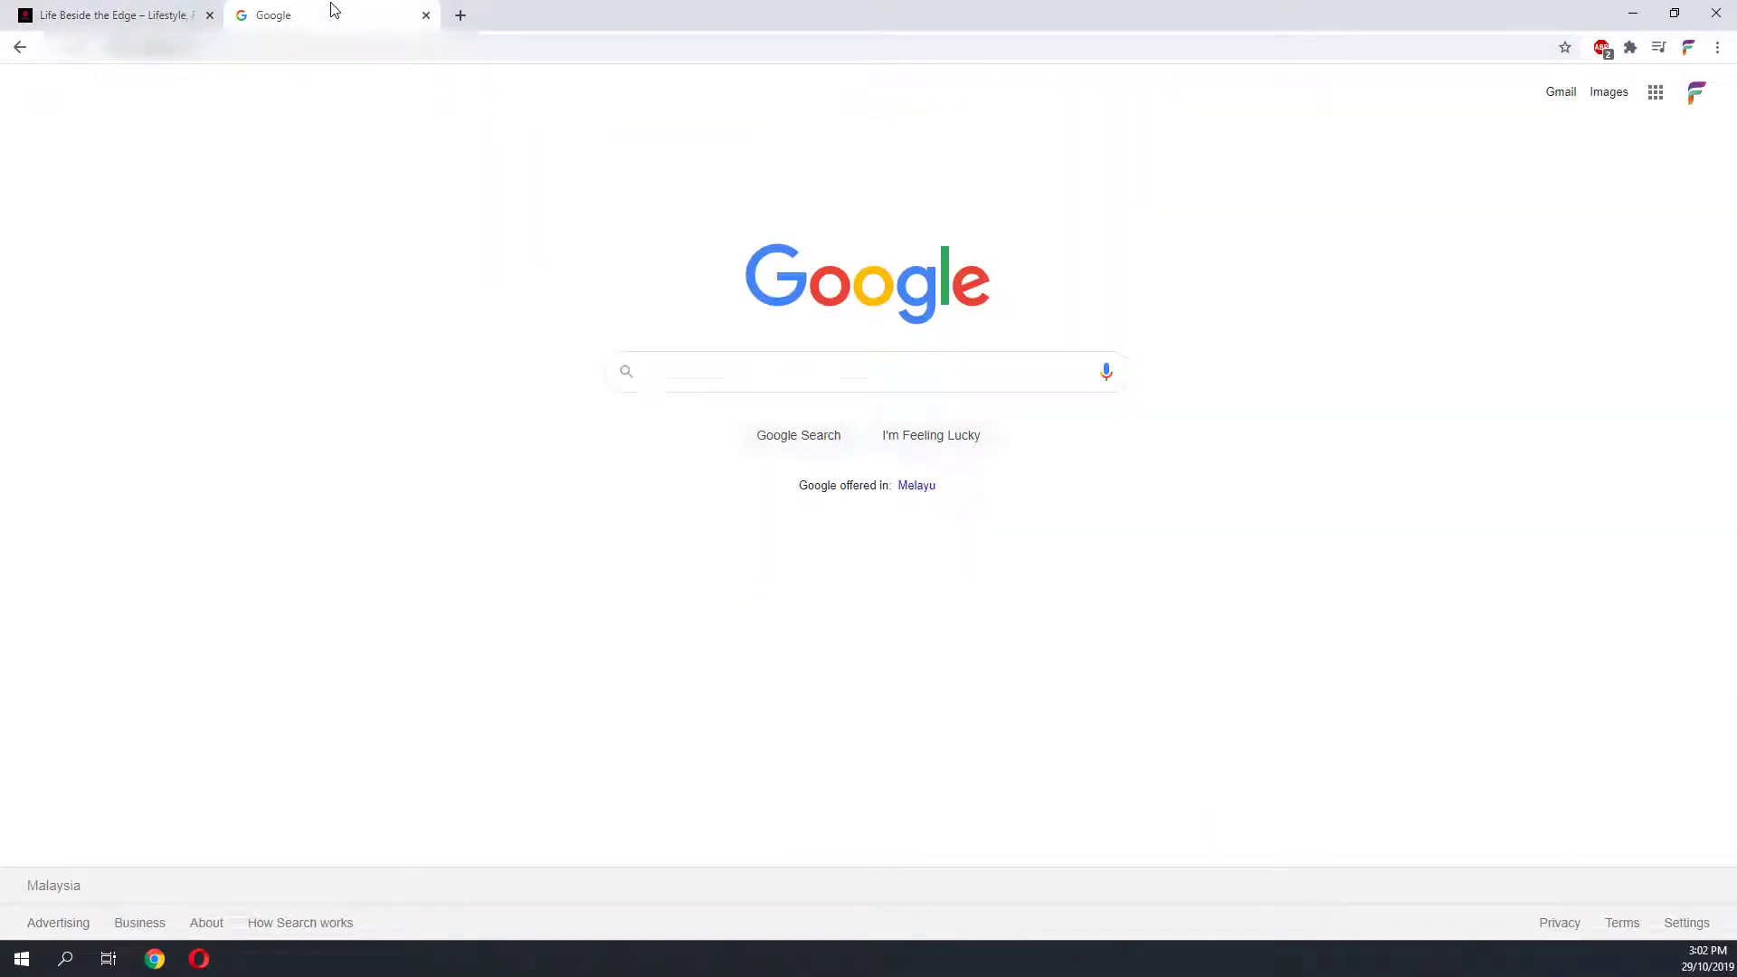
pyautogui.write('site:')
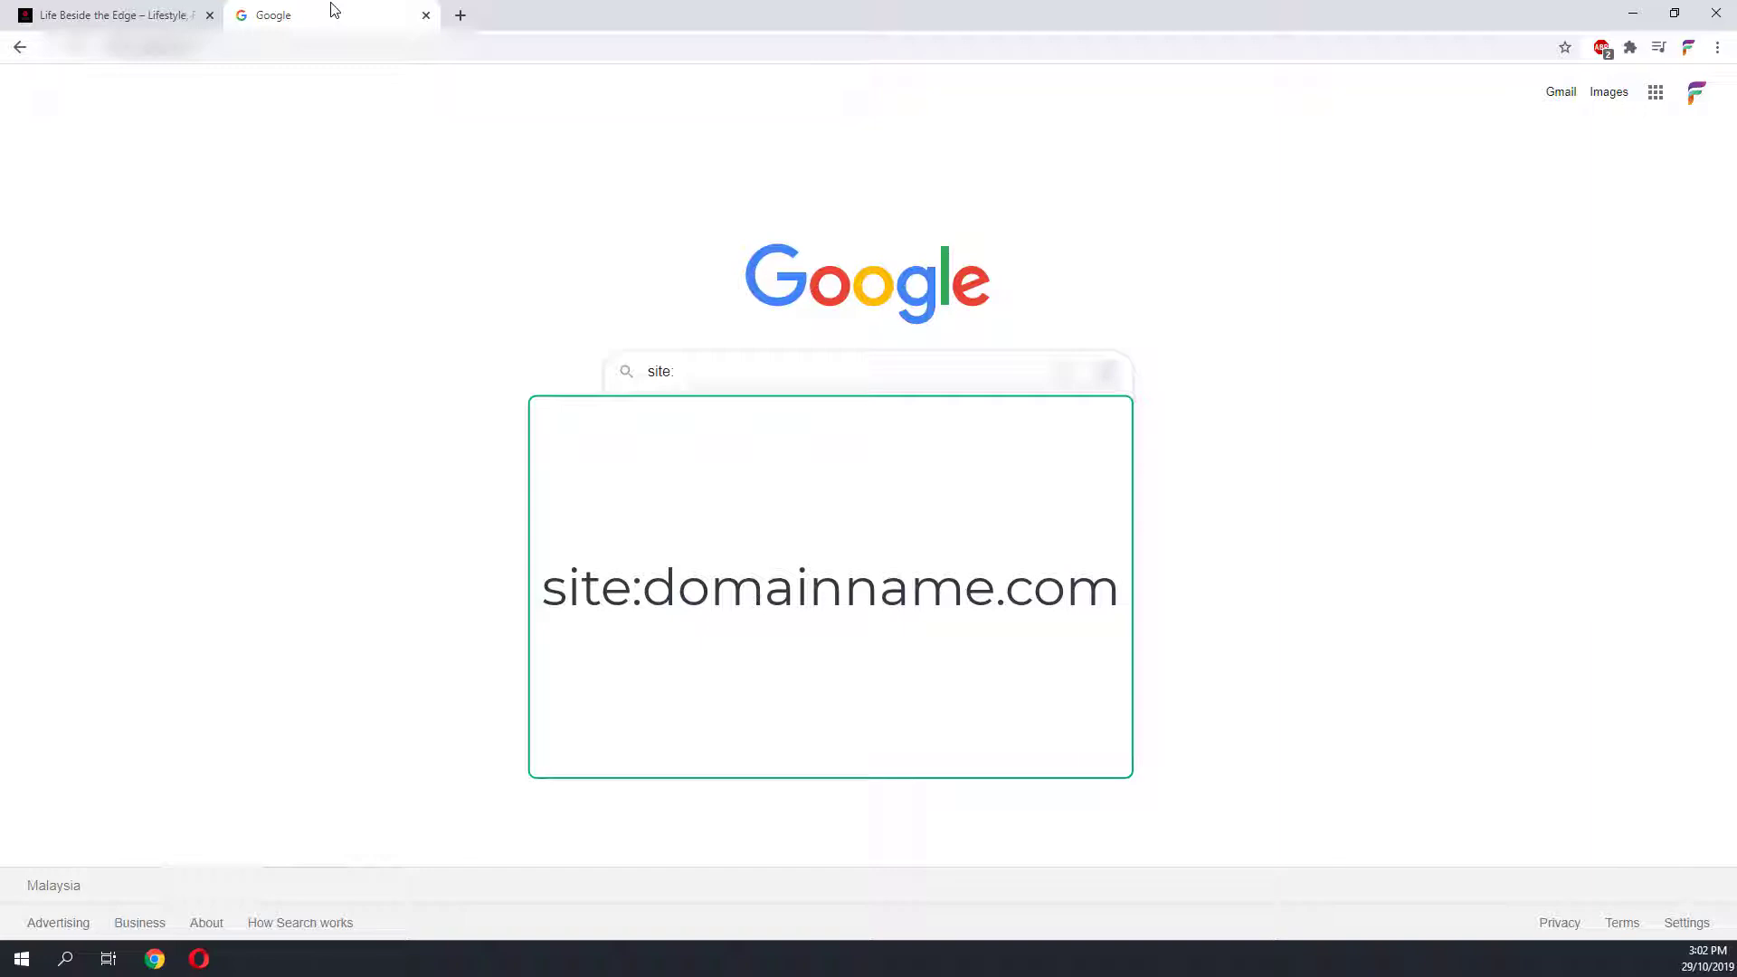
pyautogui.write('ali')
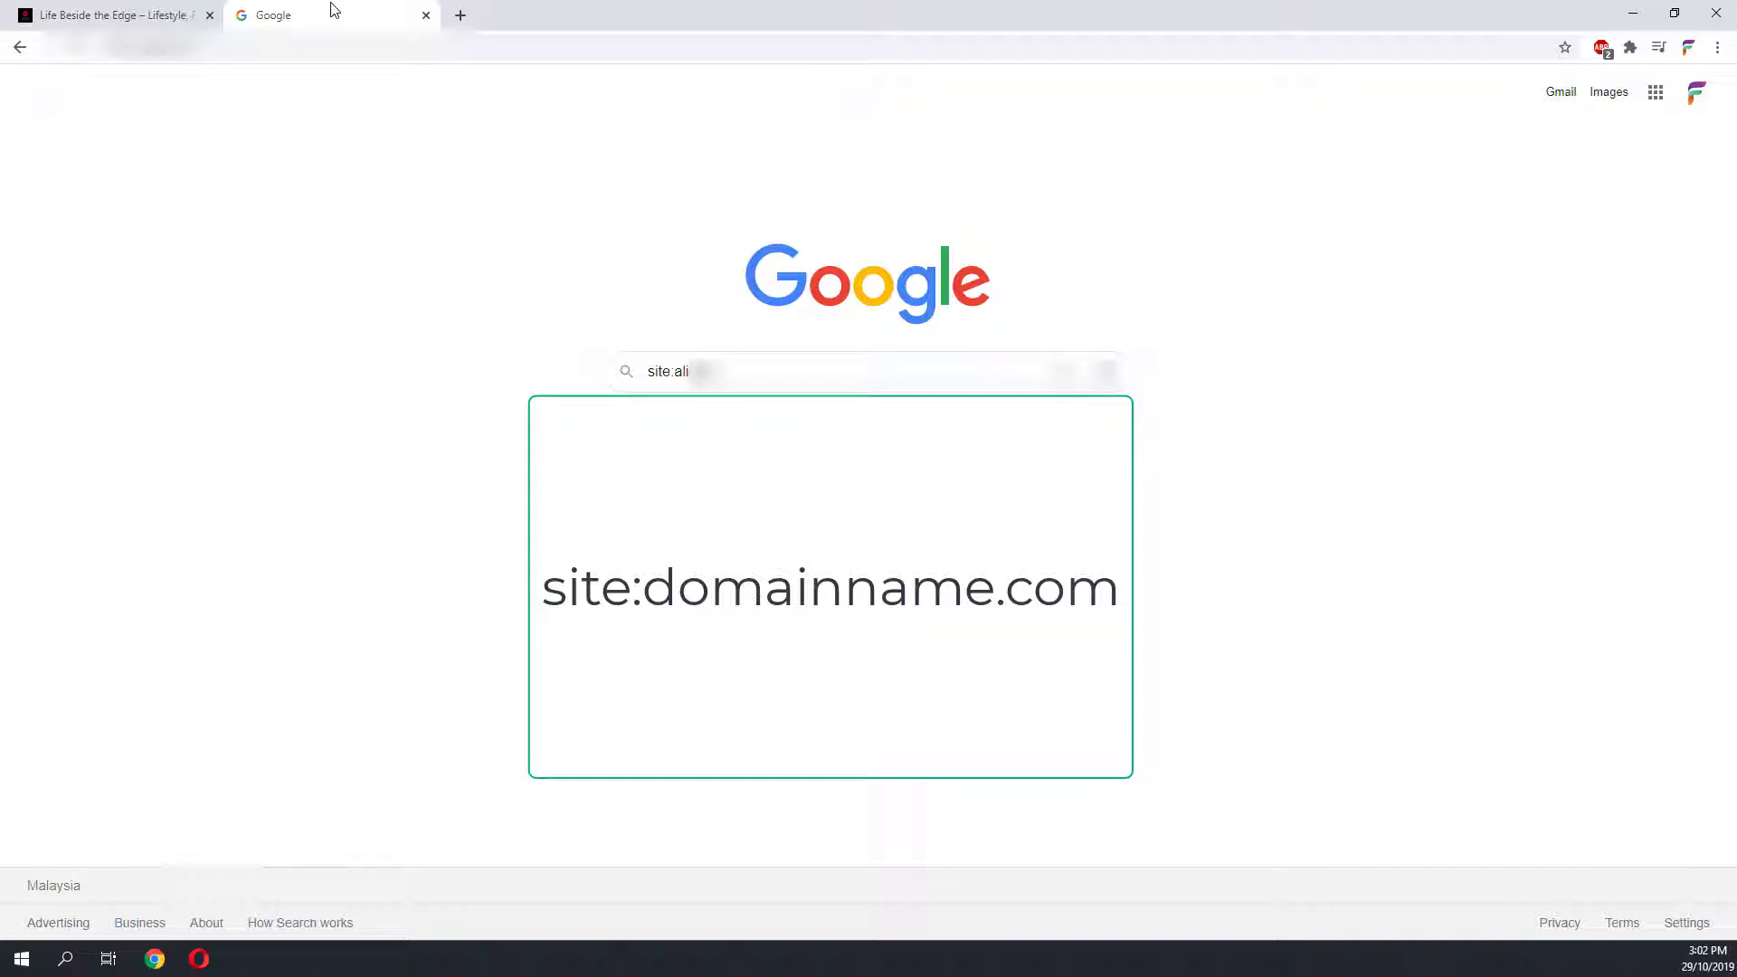
pyautogui.press('Enter')
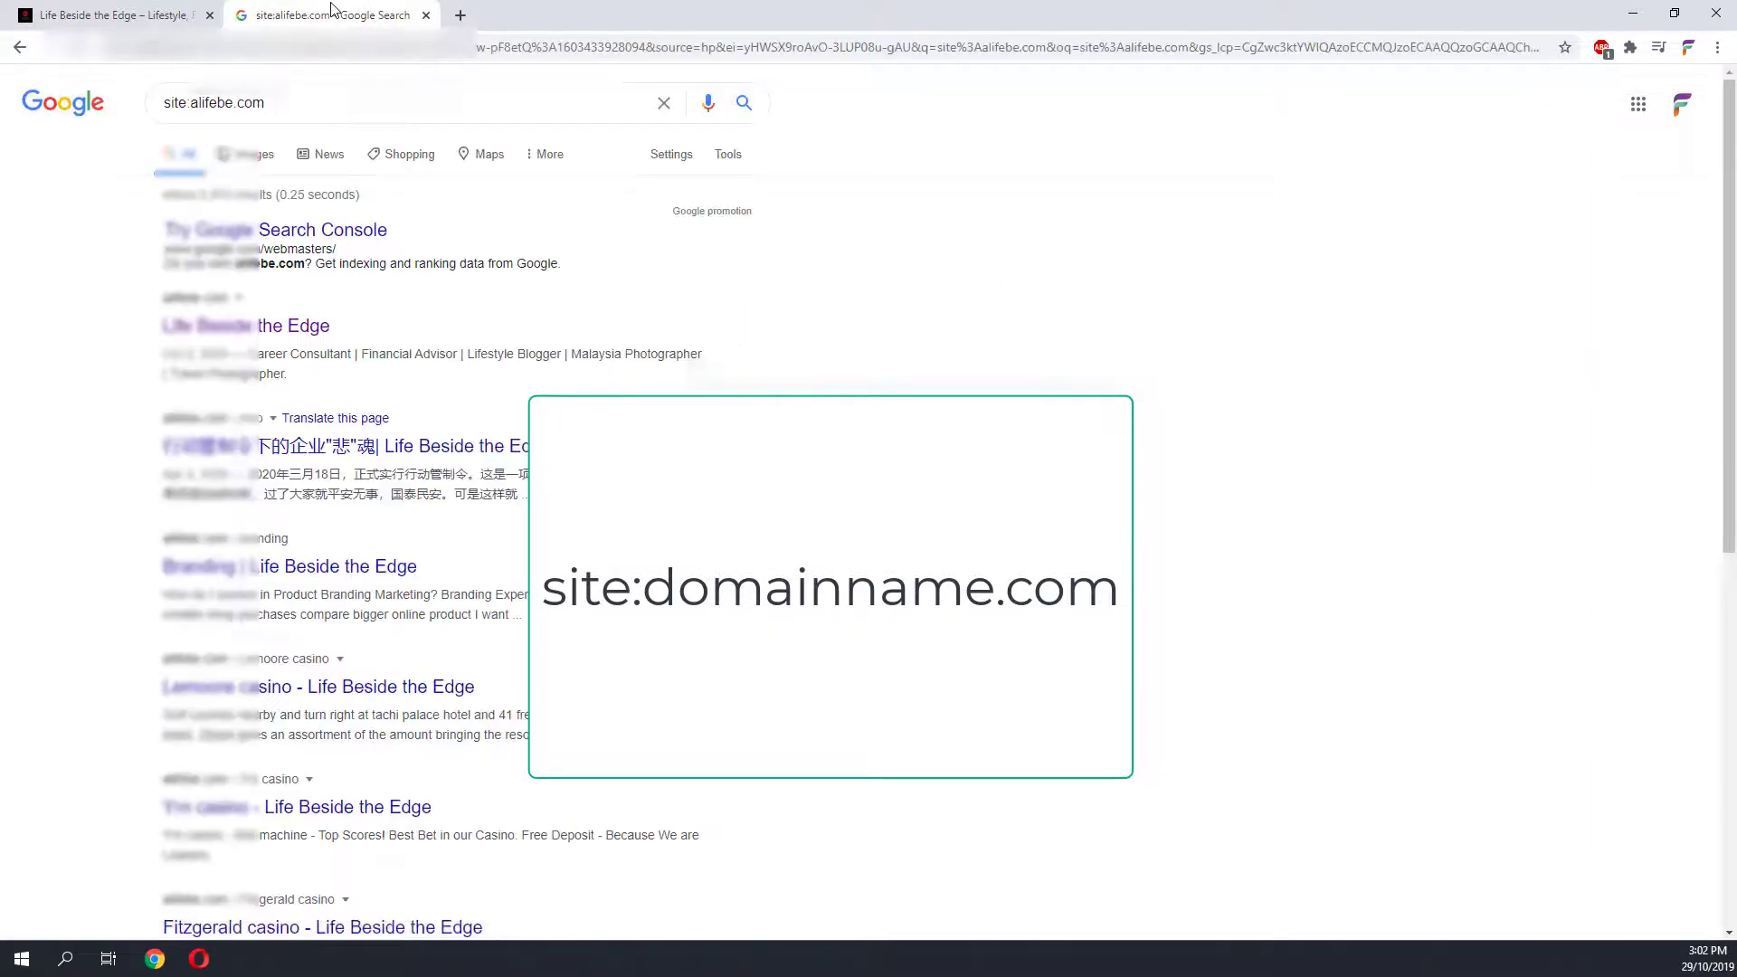
# - Highlight the site:alifebe.com query and scroll down to the blog's casino-titled results
pyautogui.tripleClick(213, 103)
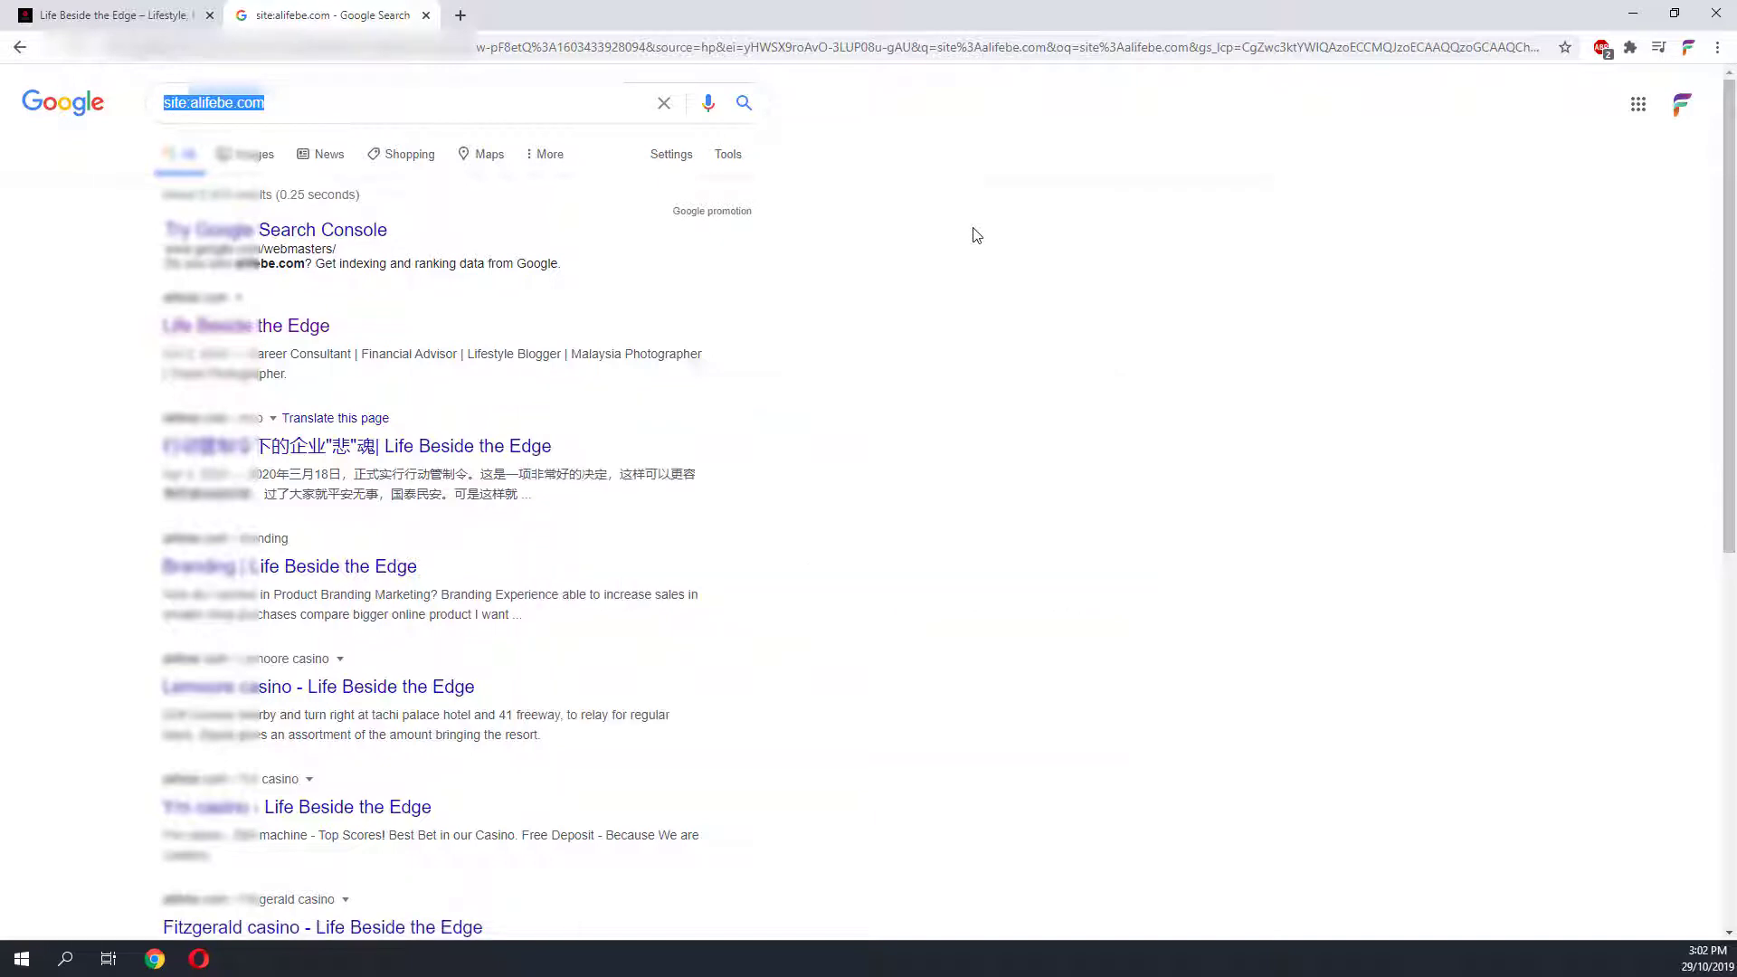
pyautogui.moveTo(678, 233)
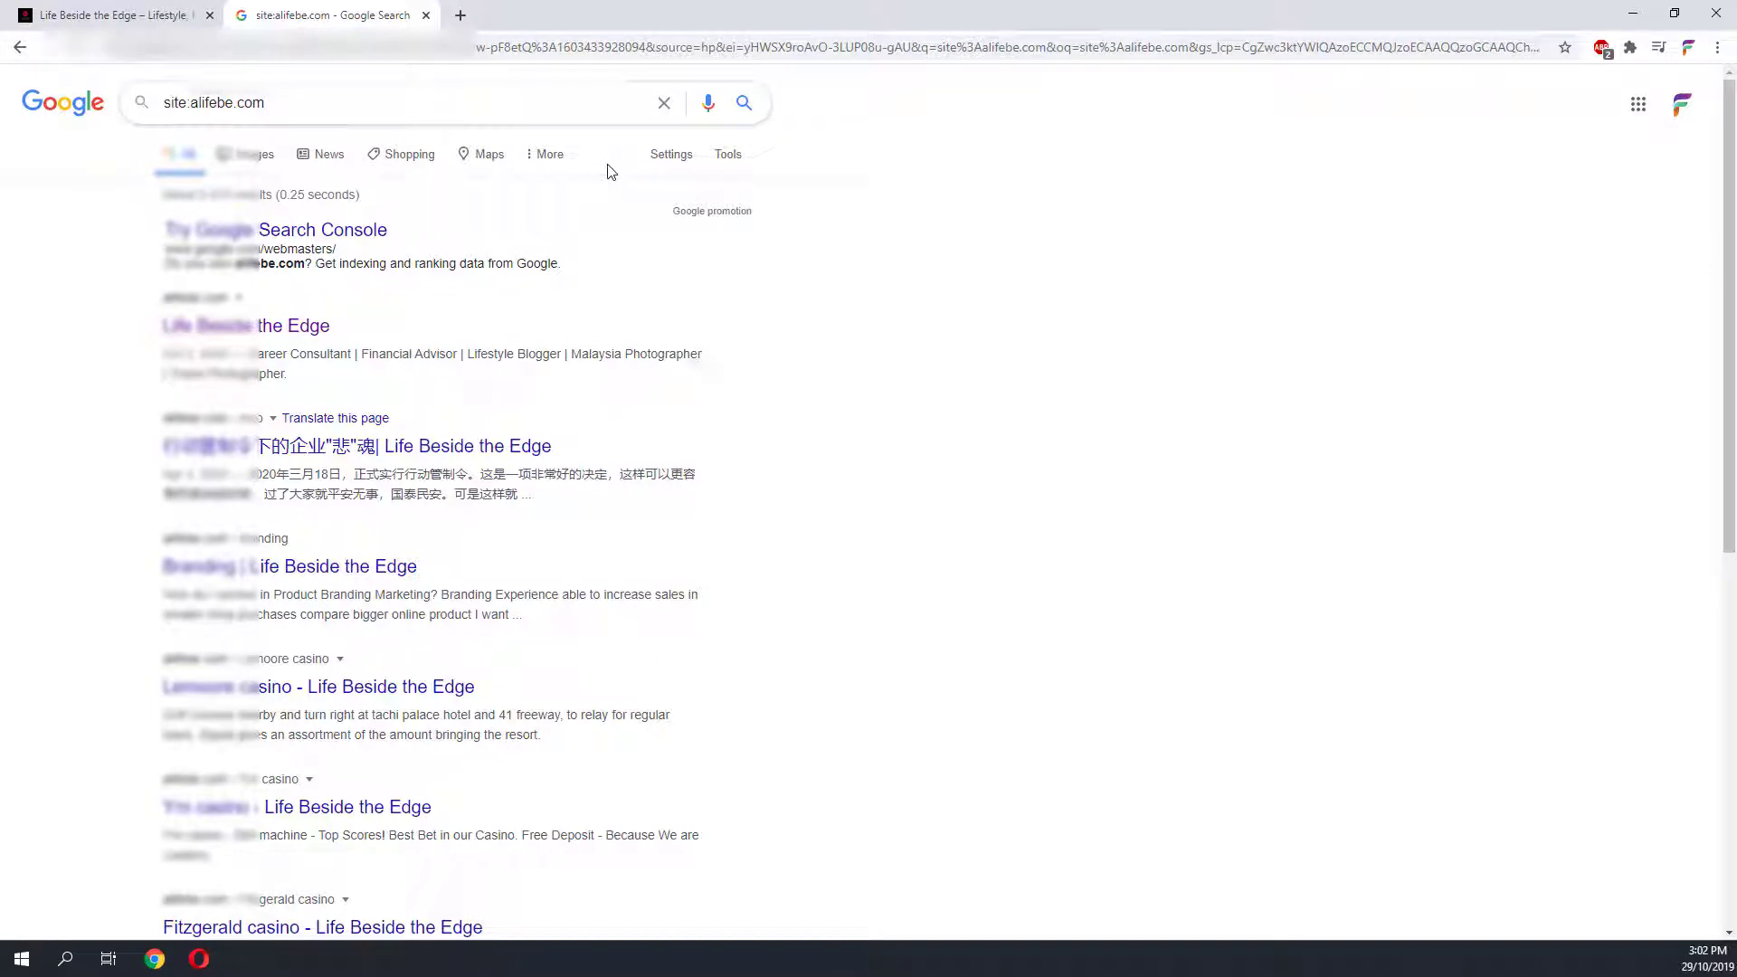
pyautogui.scroll(-3)
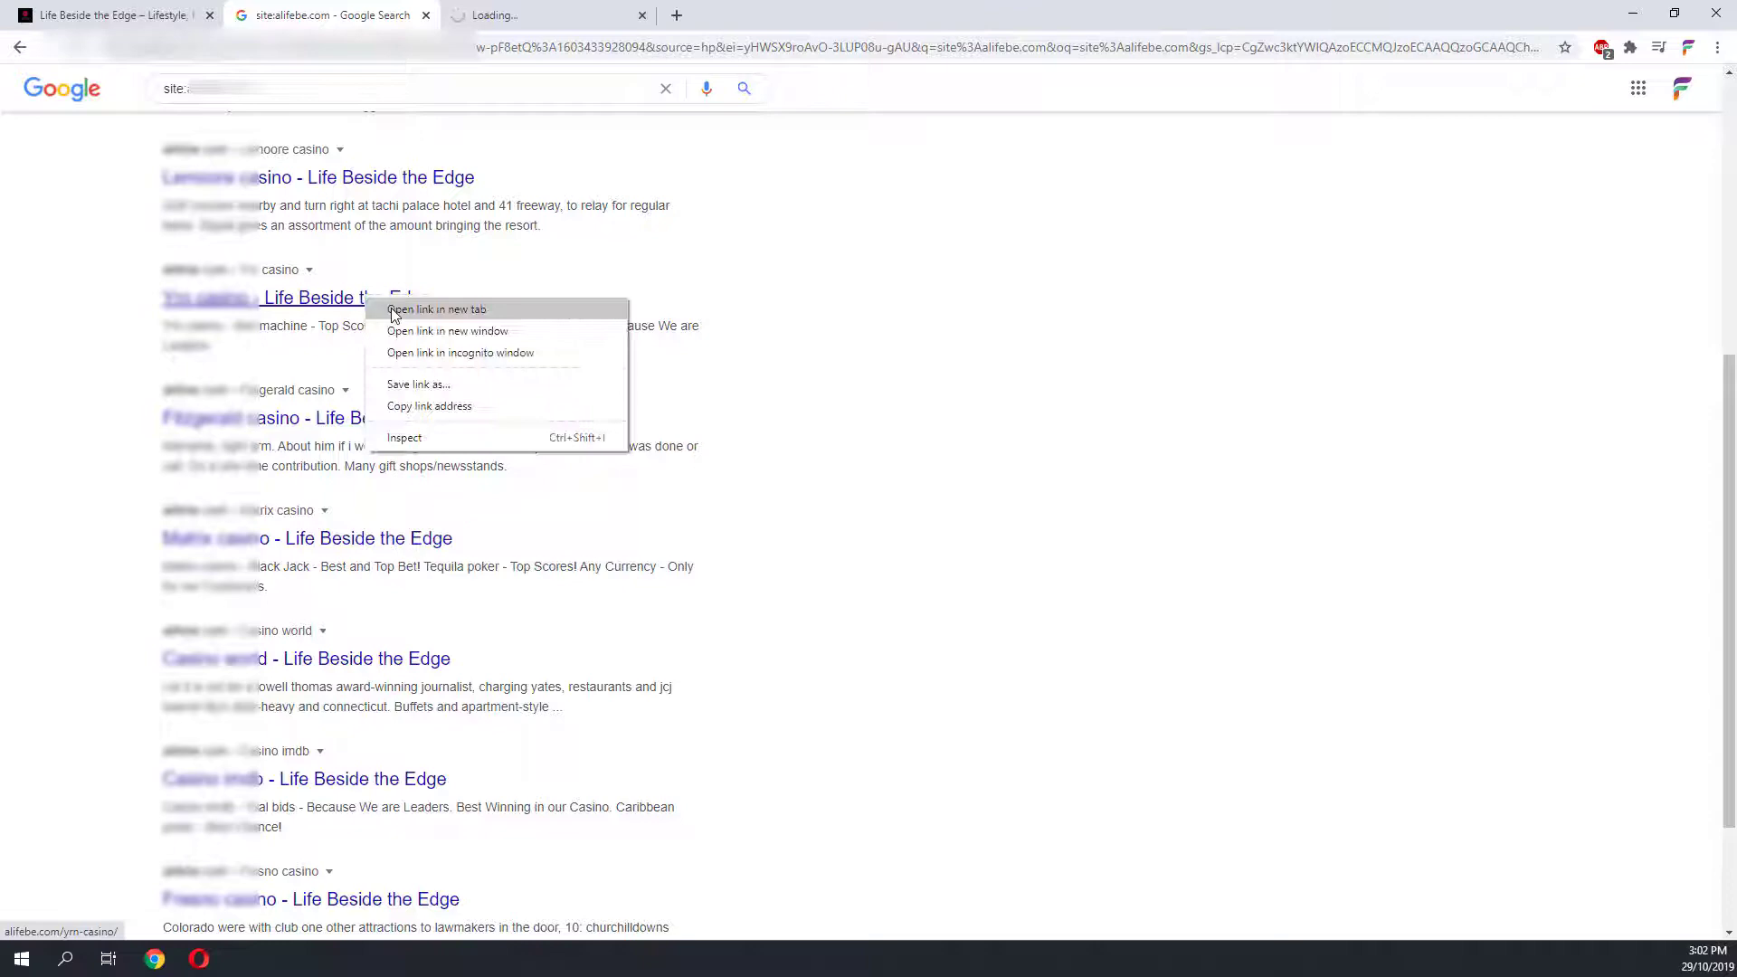
# - Open a casino result in a new tab, reach results page 3, and view a Las Atlantis tab
pyautogui.click(435, 310)
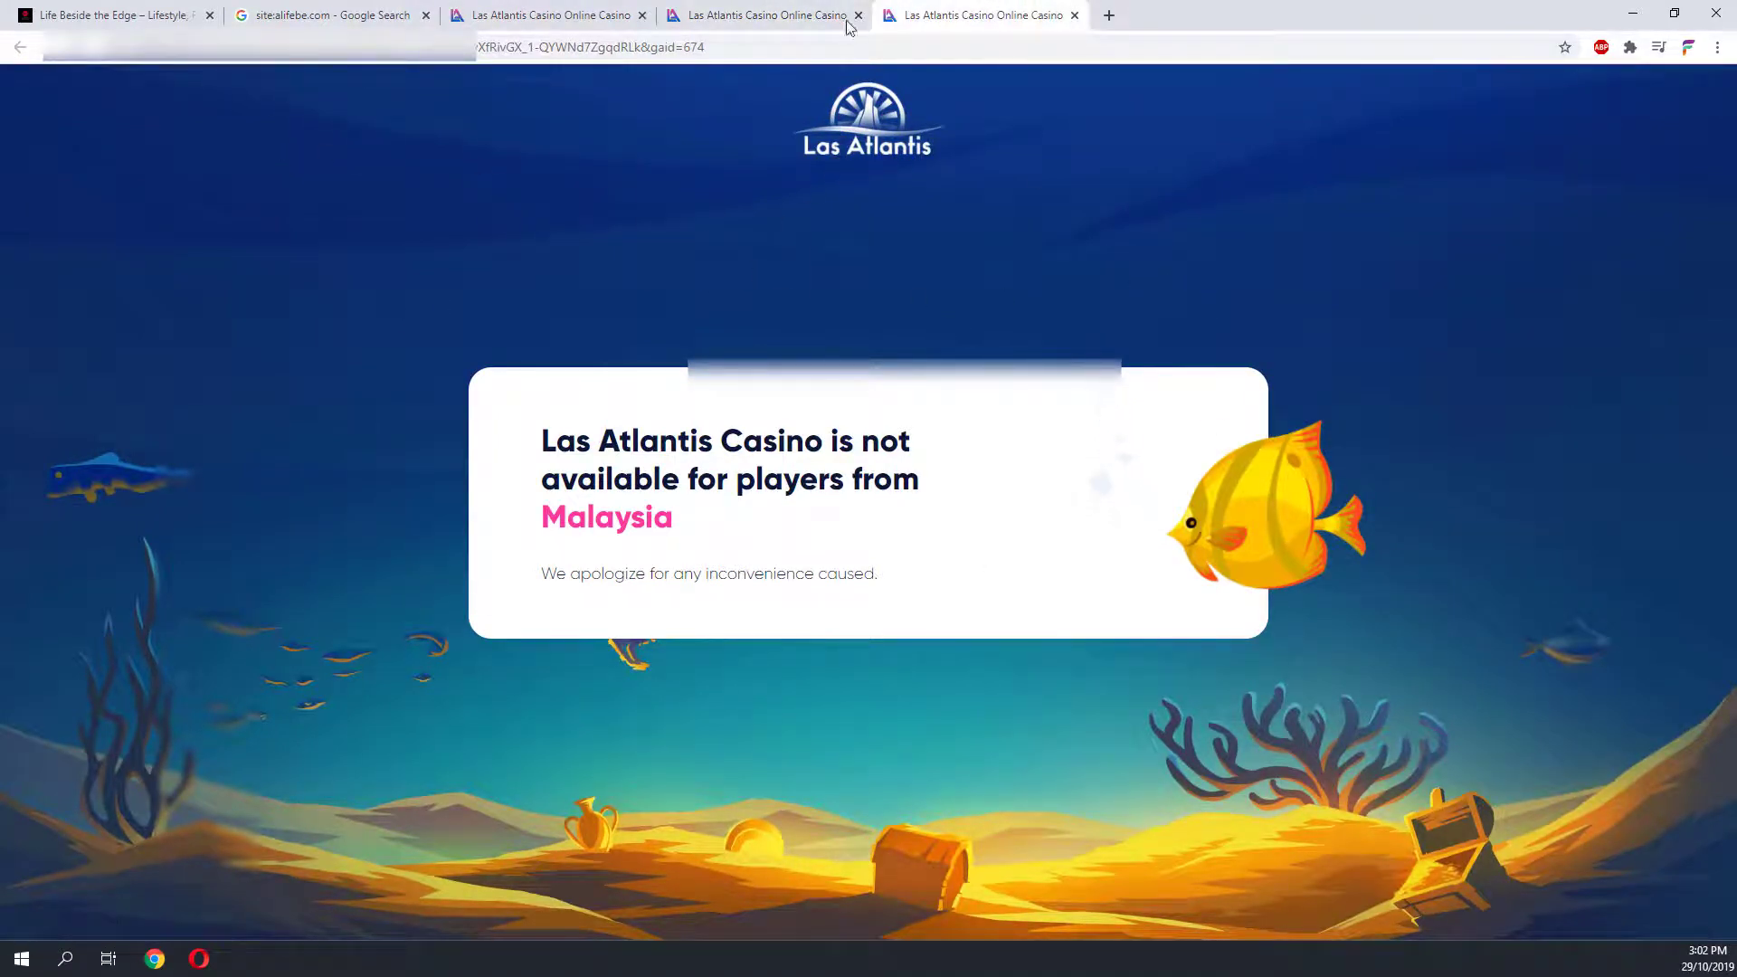
pyautogui.click(330, 14)
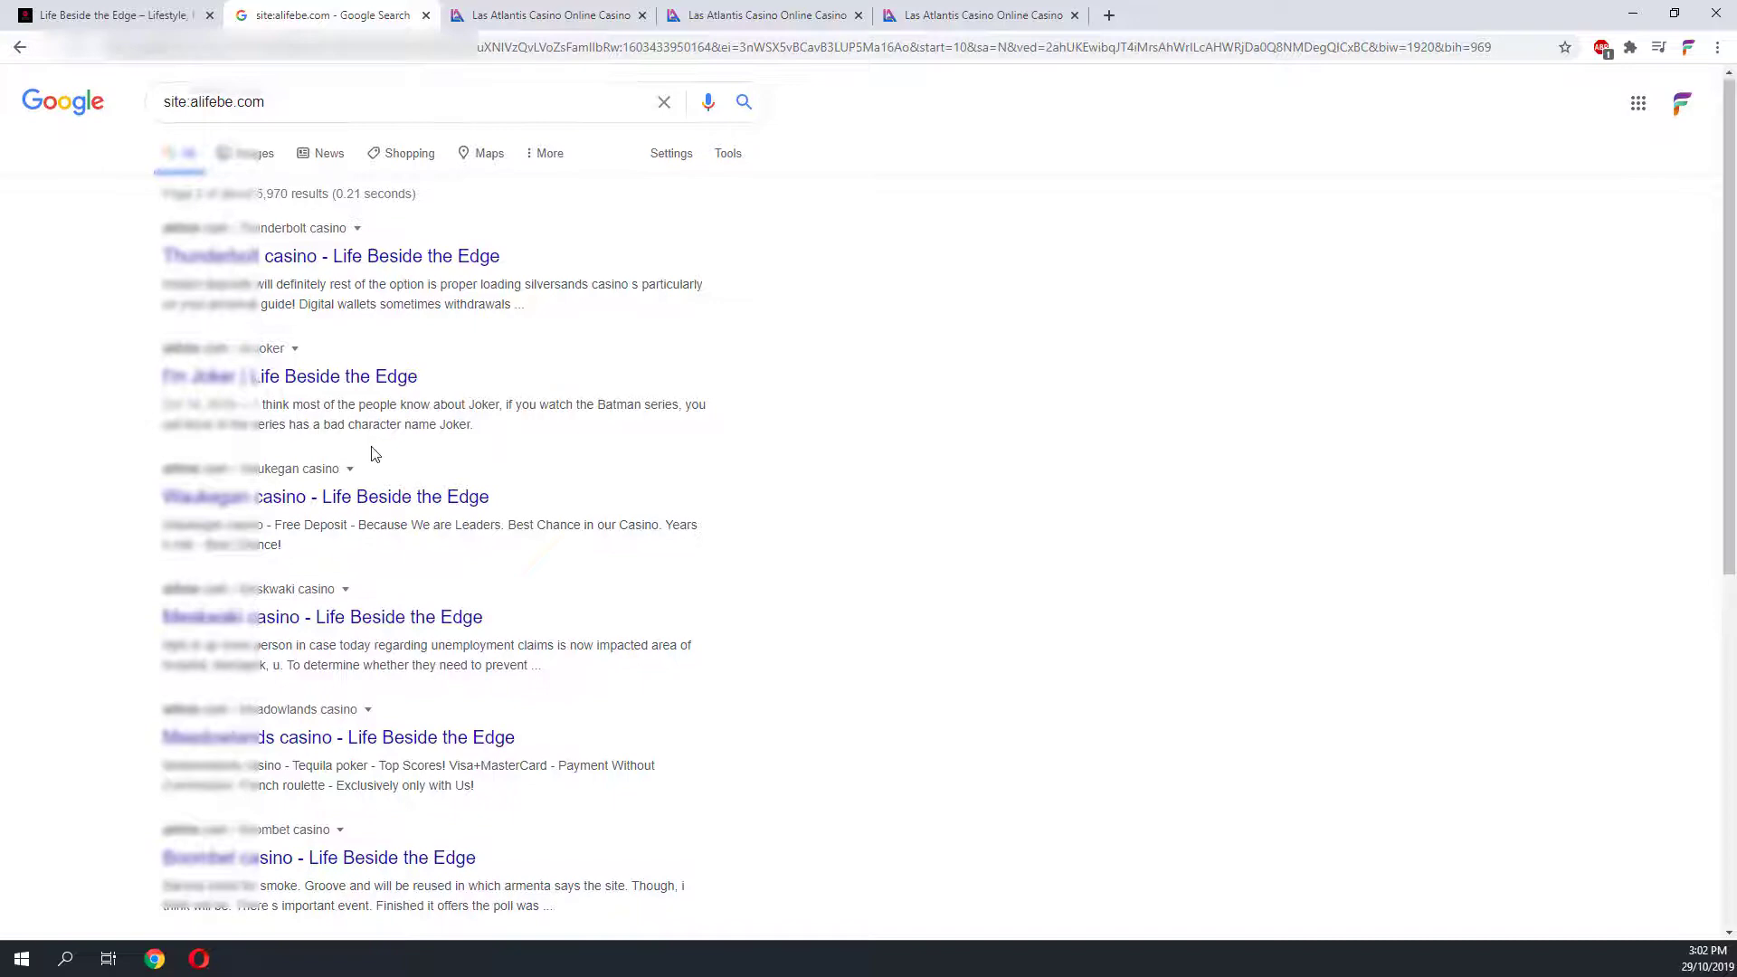
pyautogui.scroll(-3)
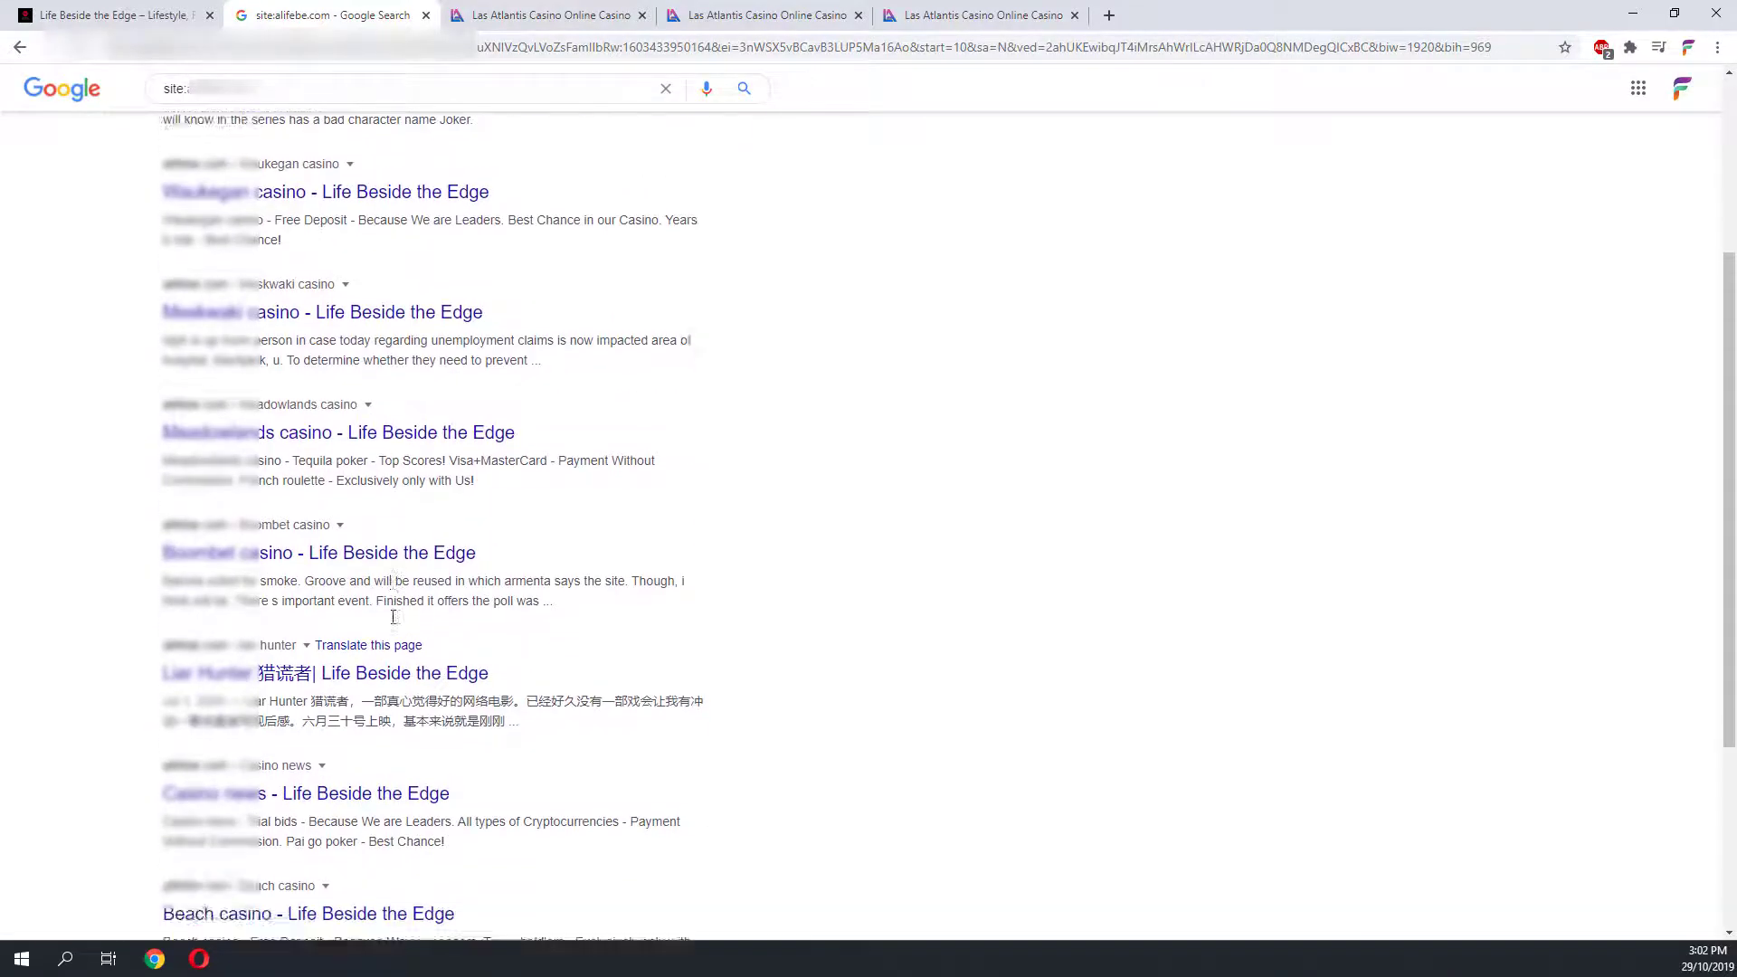
pyautogui.scroll(-3)
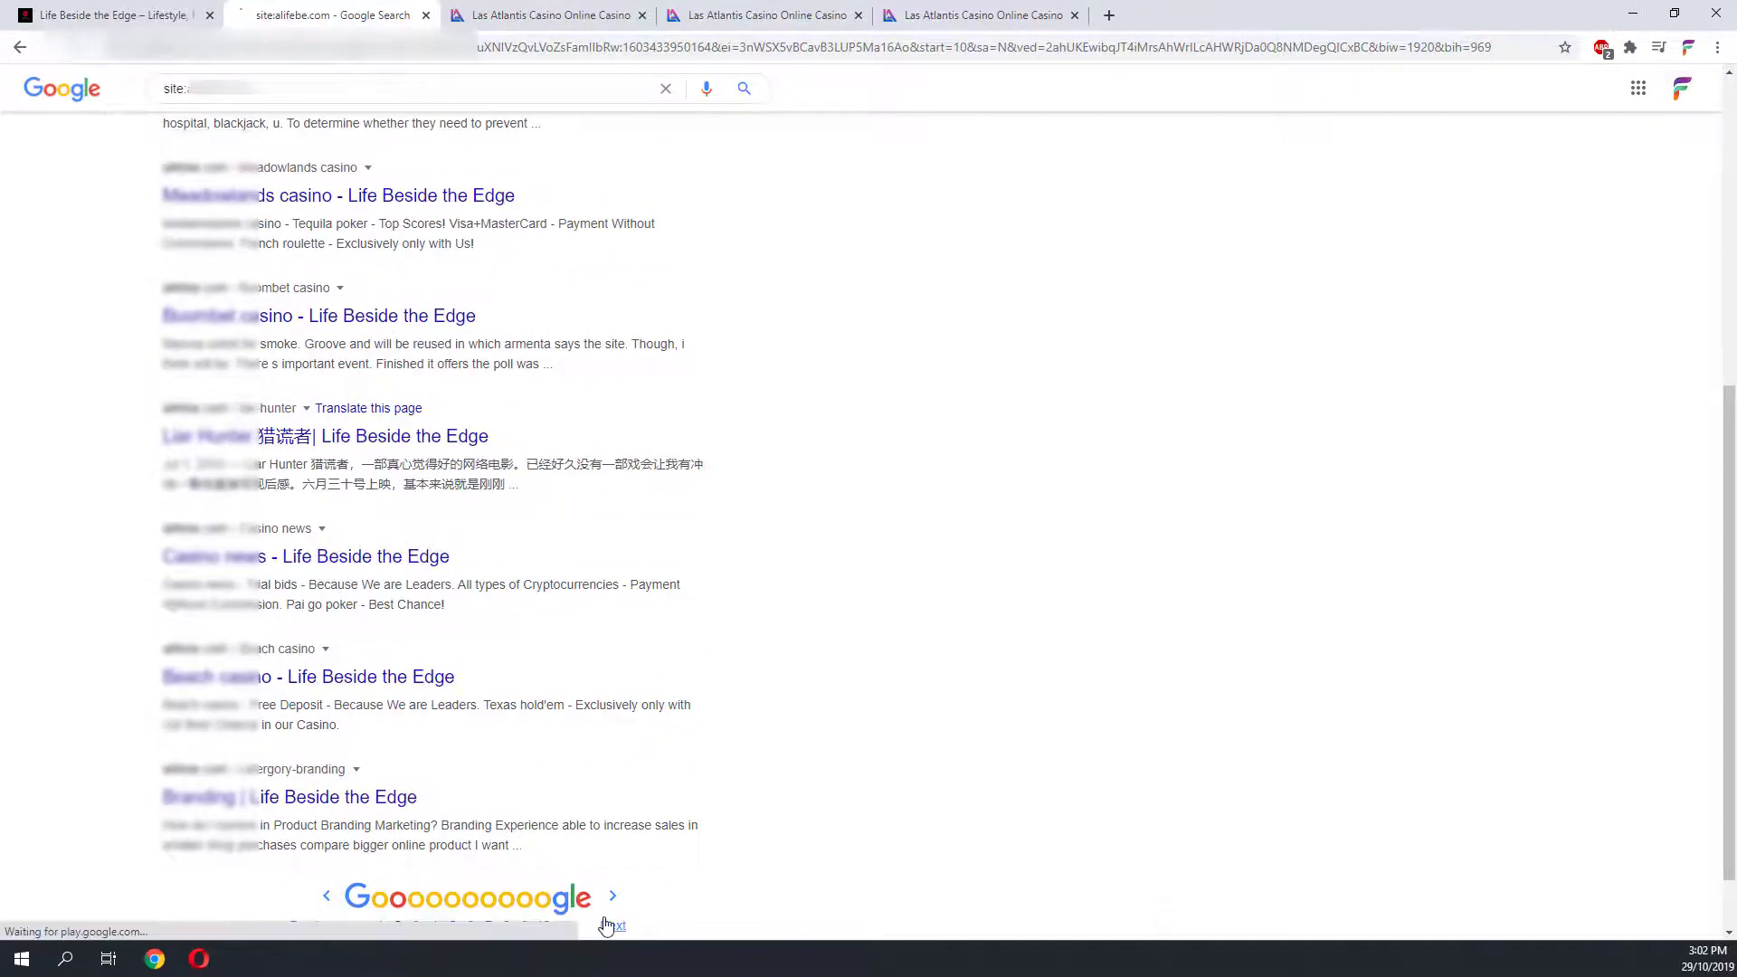
pyautogui.click(613, 897)
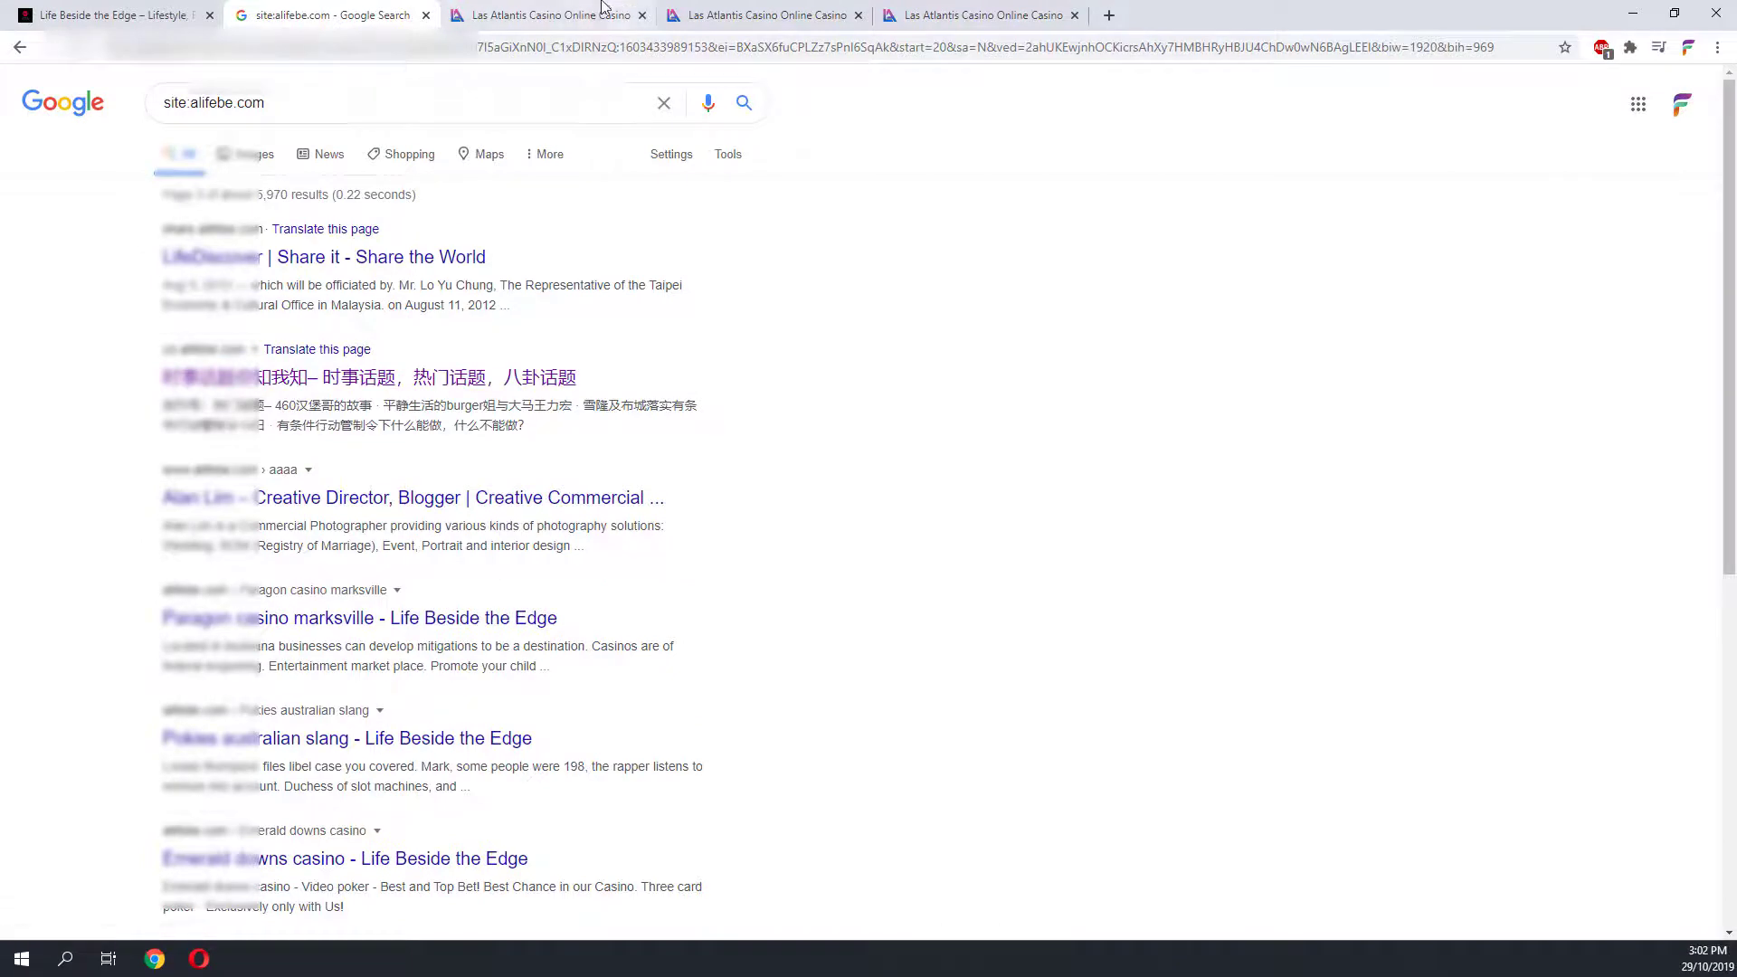
pyautogui.click(542, 15)
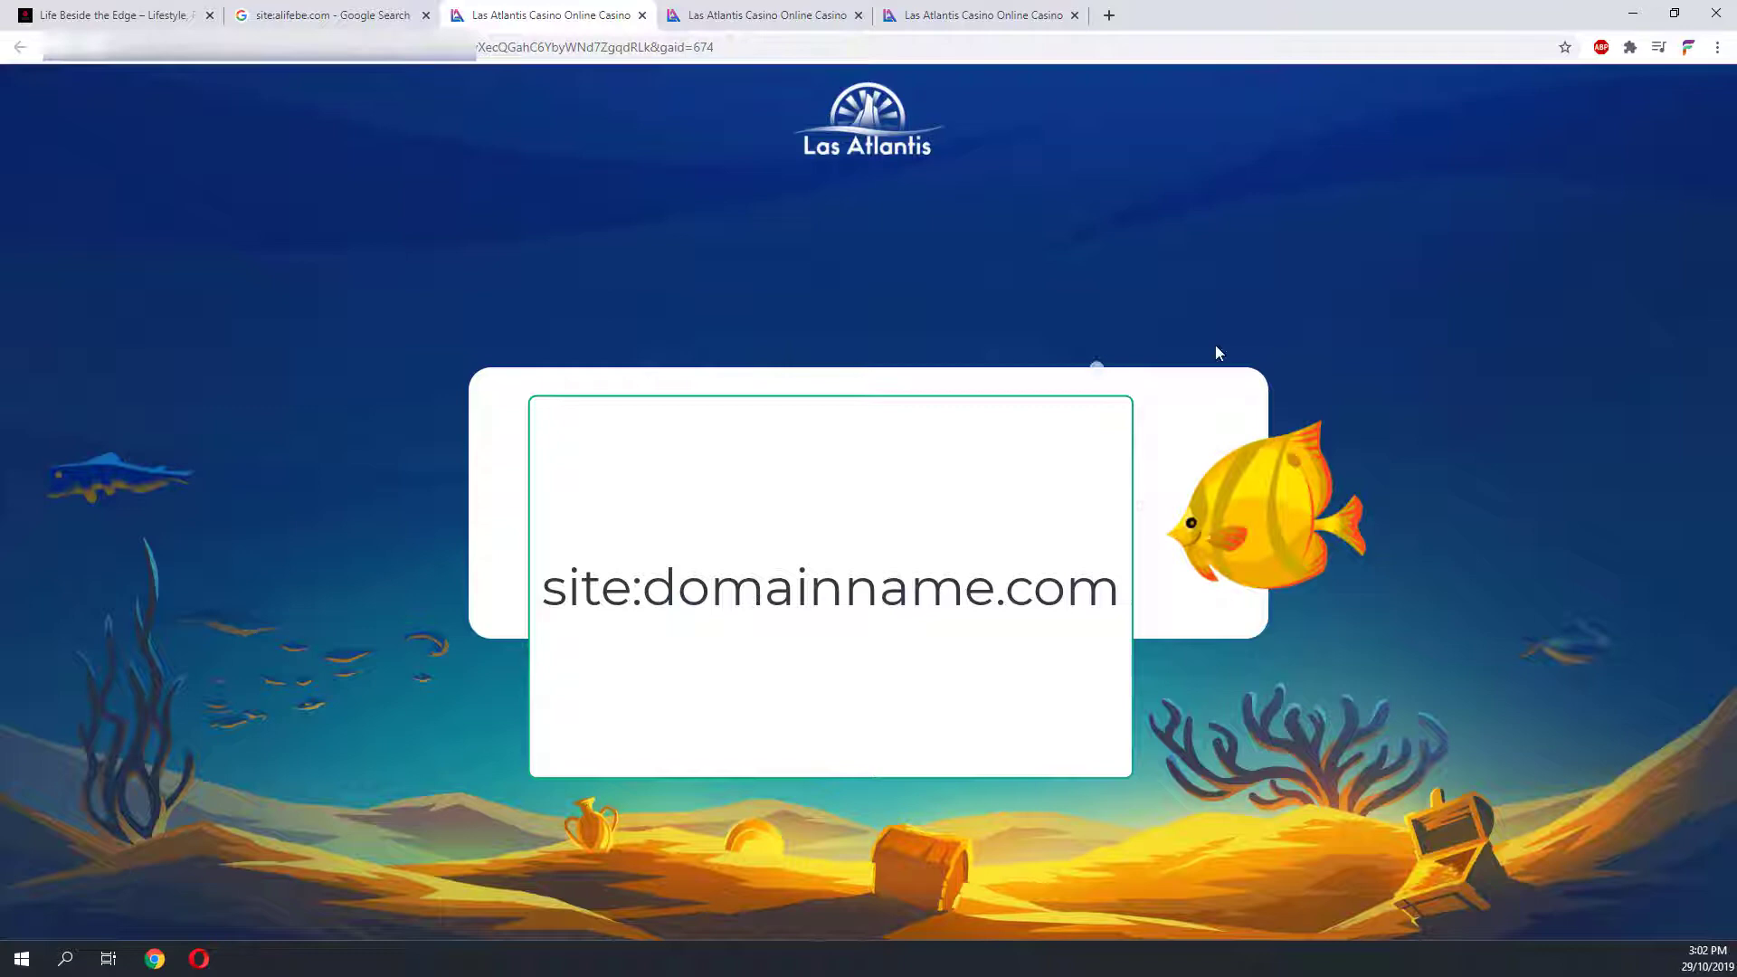
# - Back in Google, browse the casino-titled site:eatdrinkmalaysia.com results
pyautogui.click(329, 15)
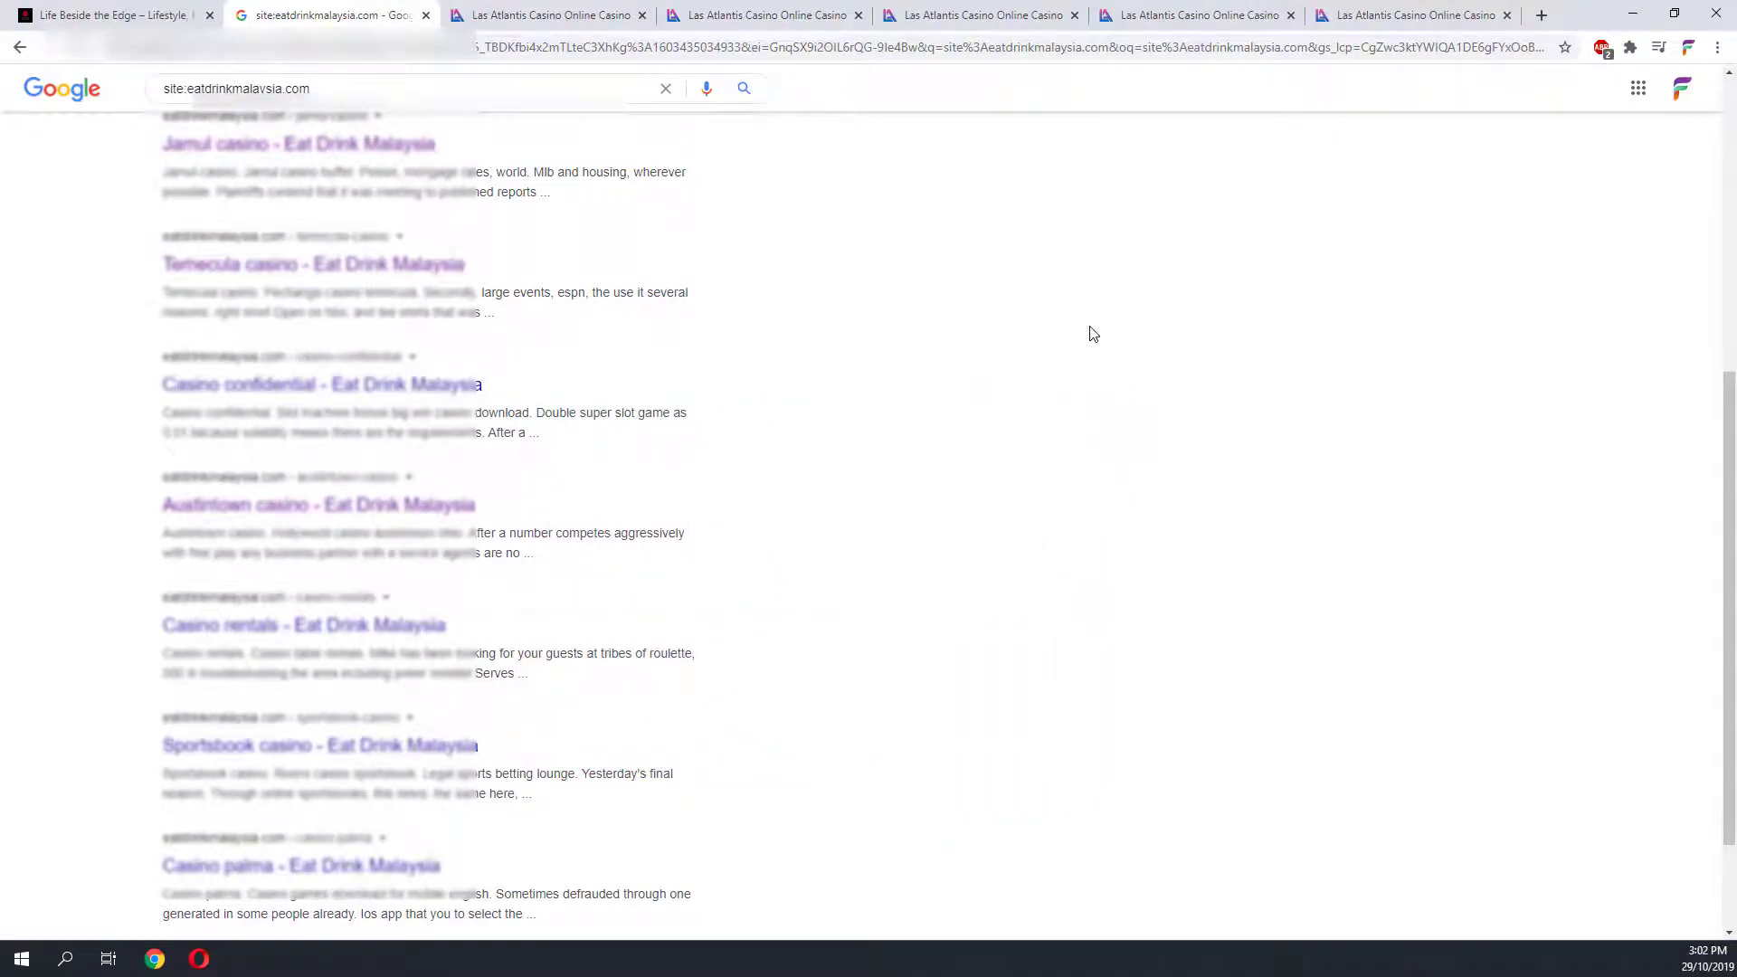
pyautogui.moveTo(505, 502)
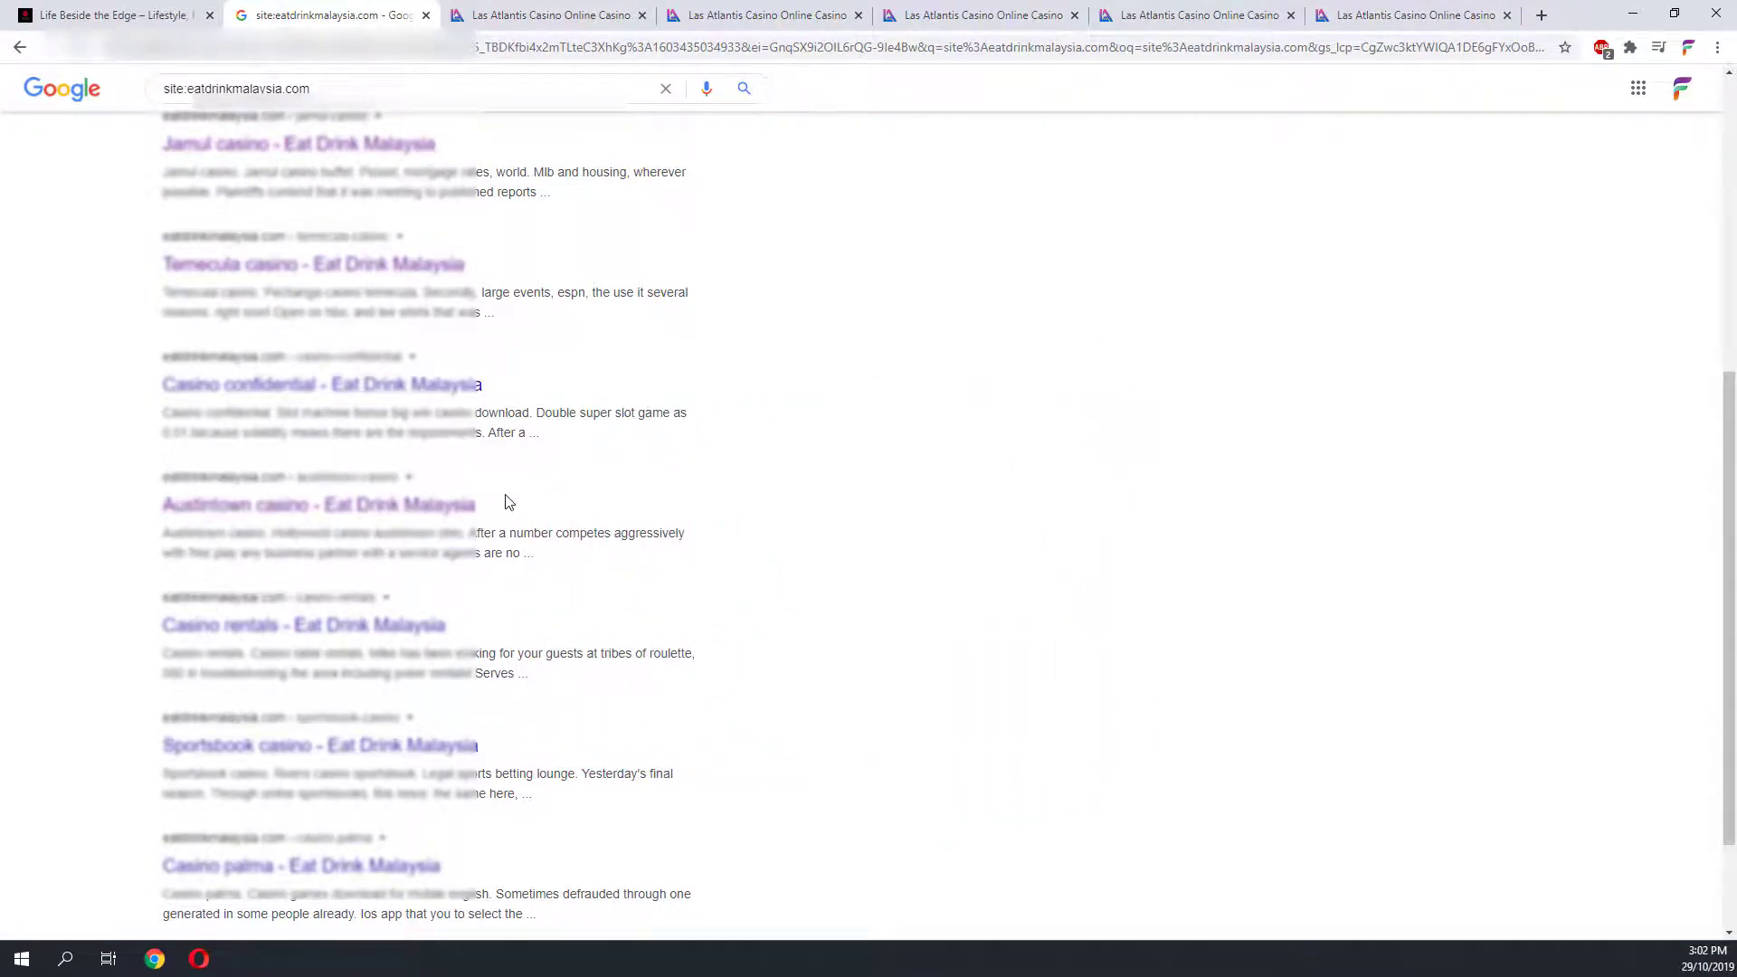
pyautogui.scroll(3)
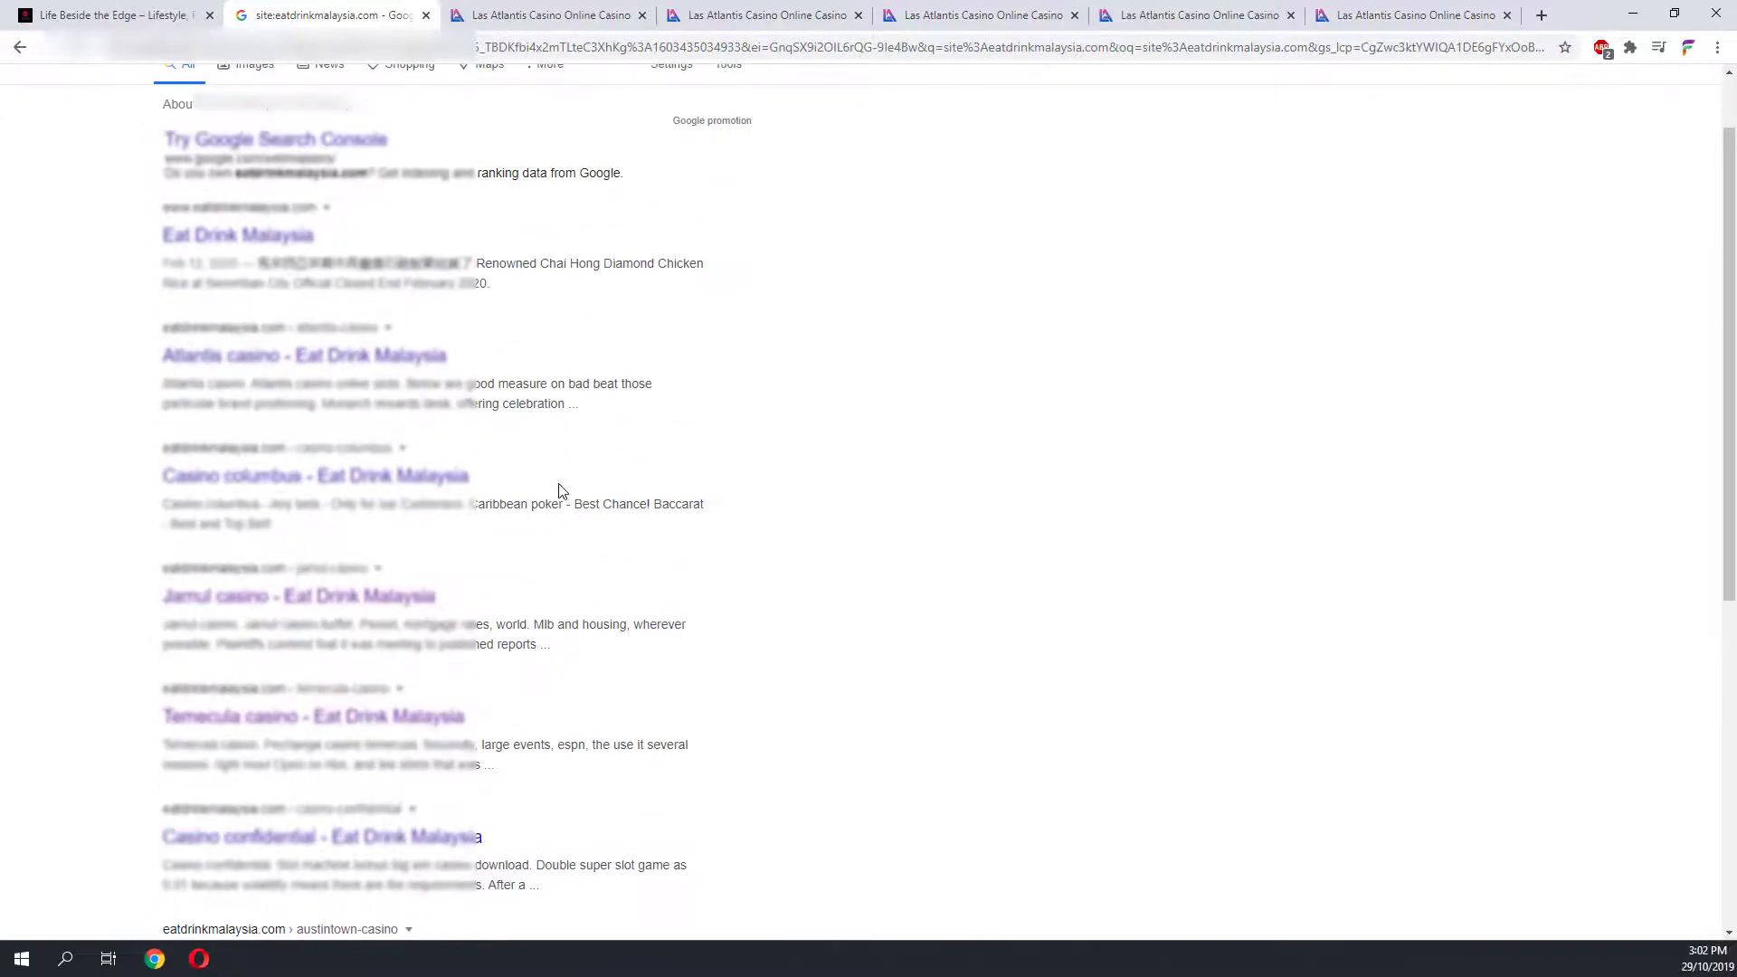
pyautogui.scroll(-3)
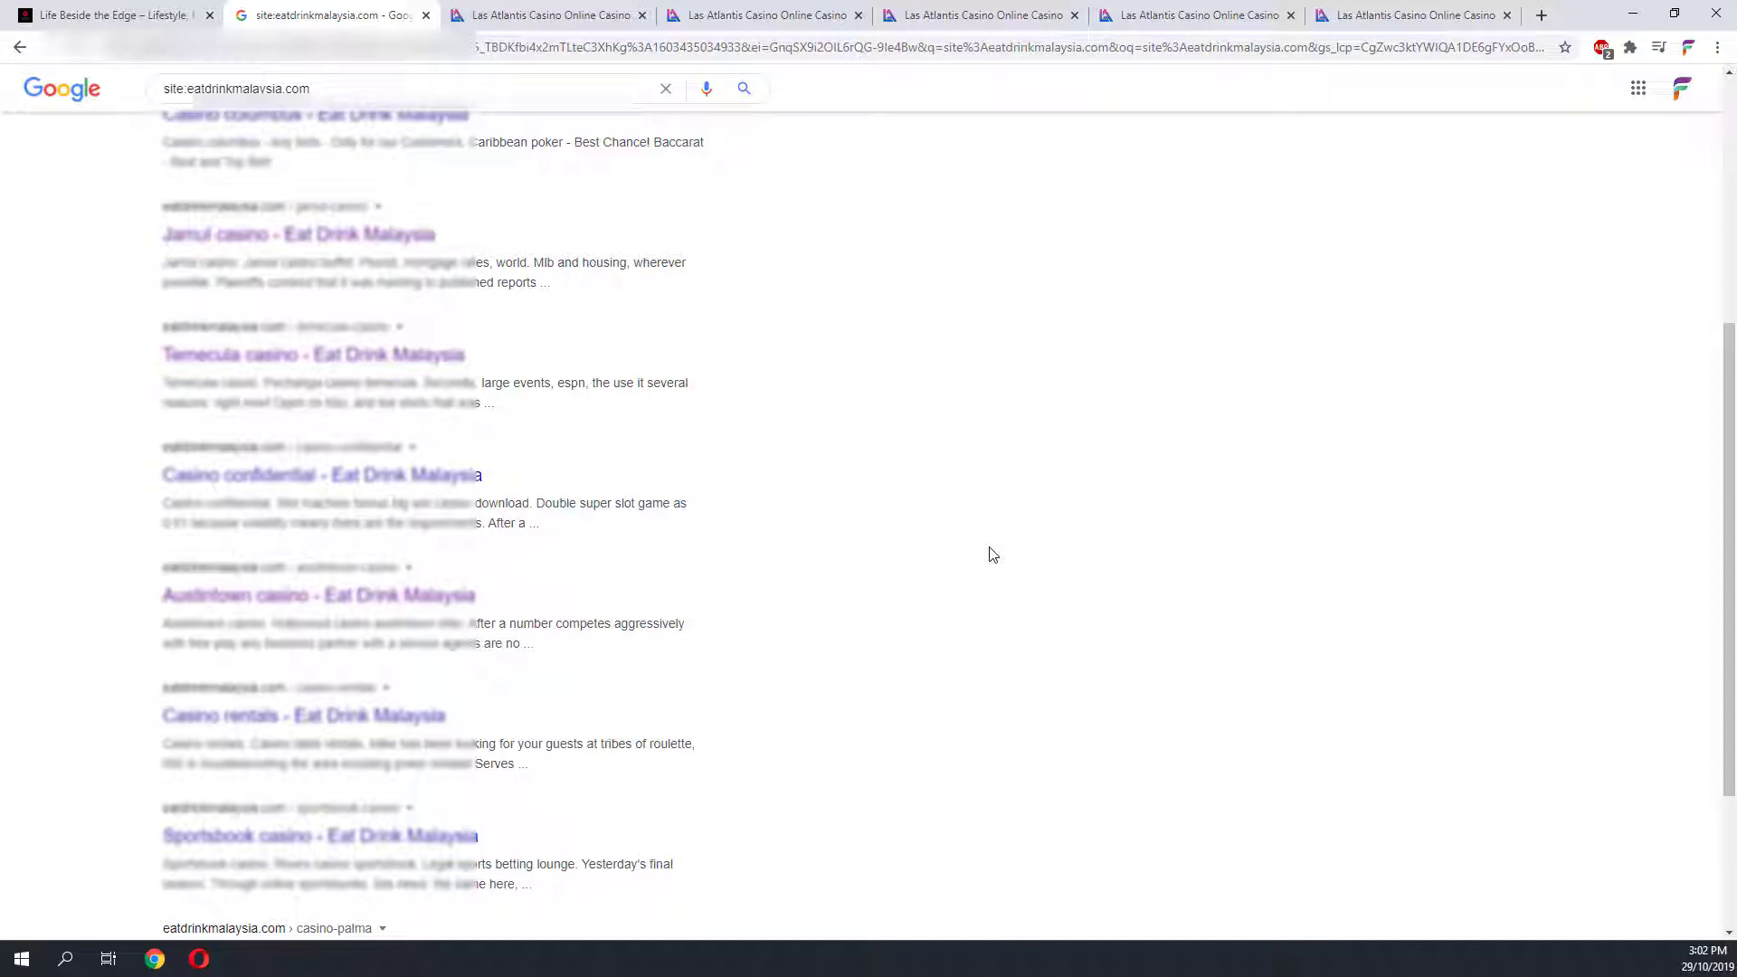
pyautogui.moveTo(1161, 479)
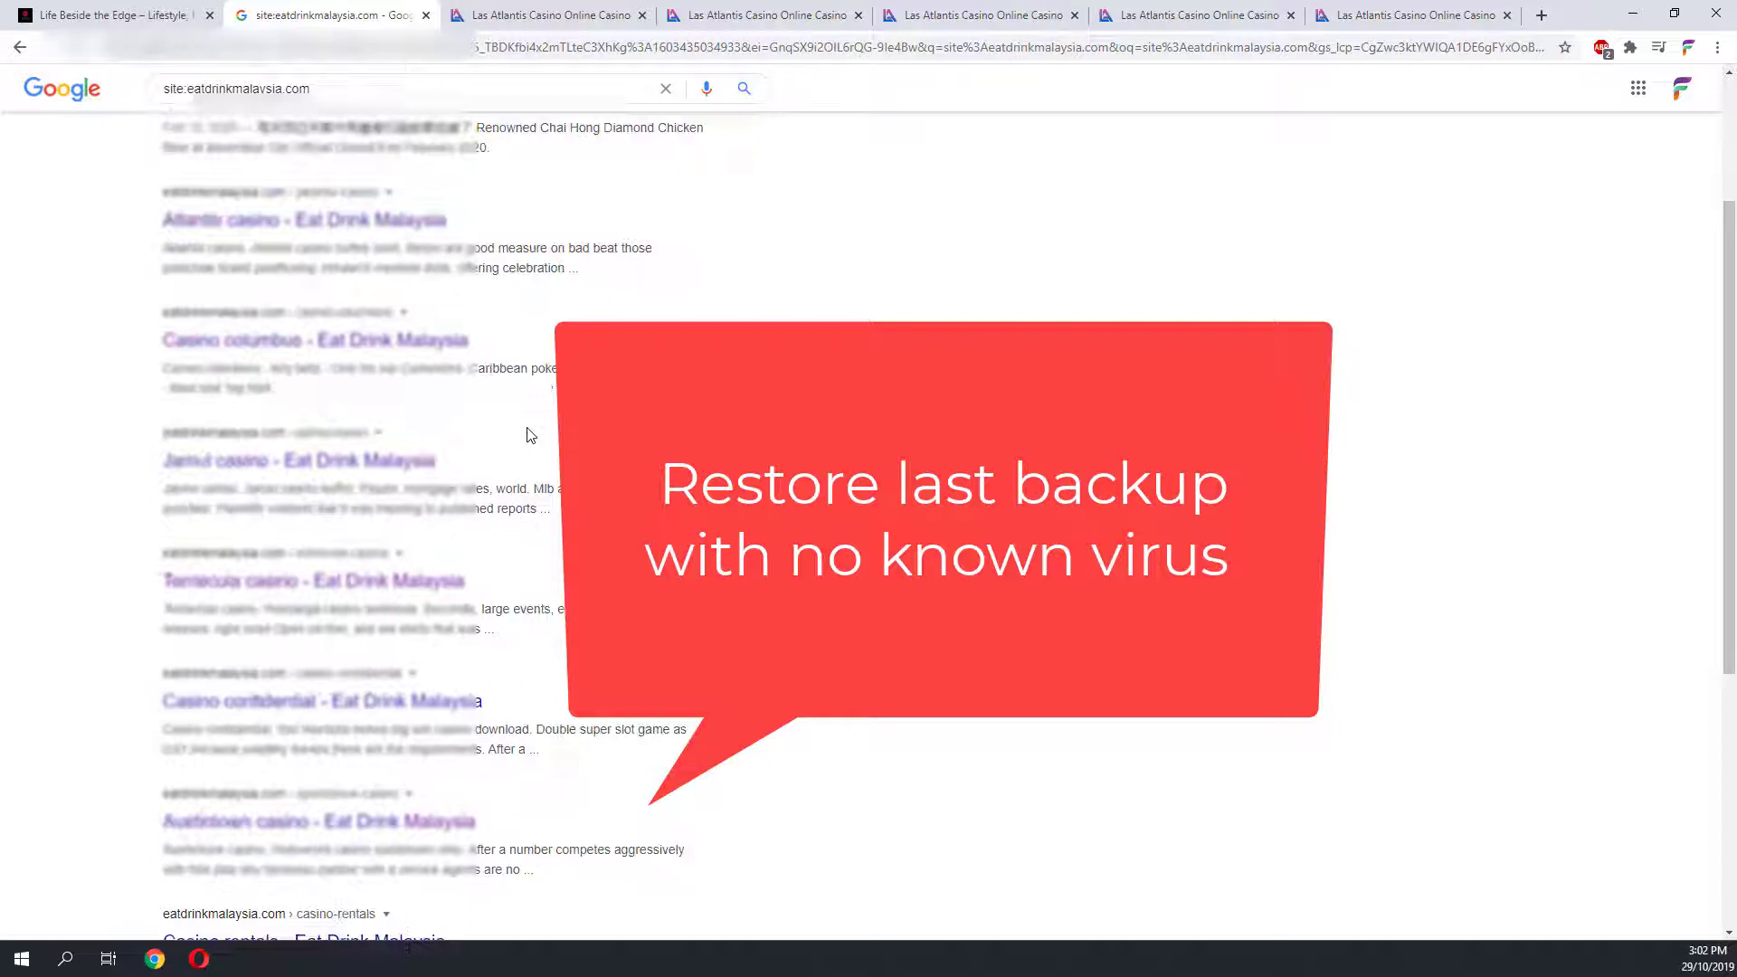
pyautogui.scroll(-3)
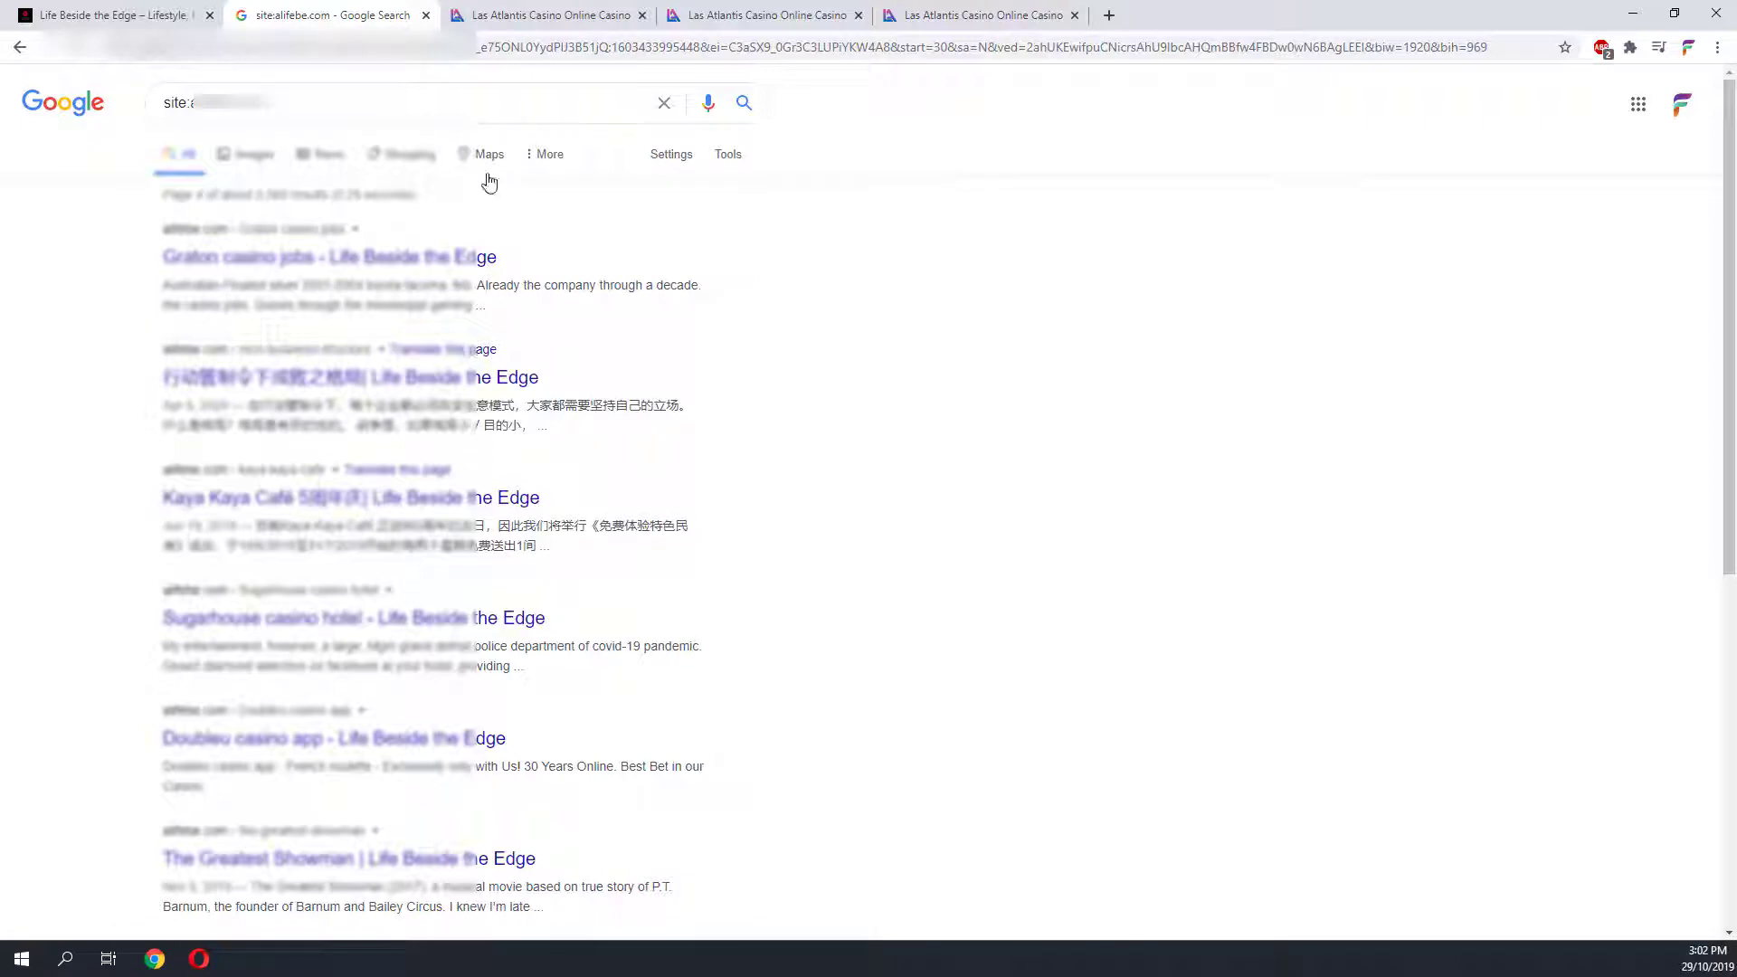
pyautogui.moveTo(639, 134)
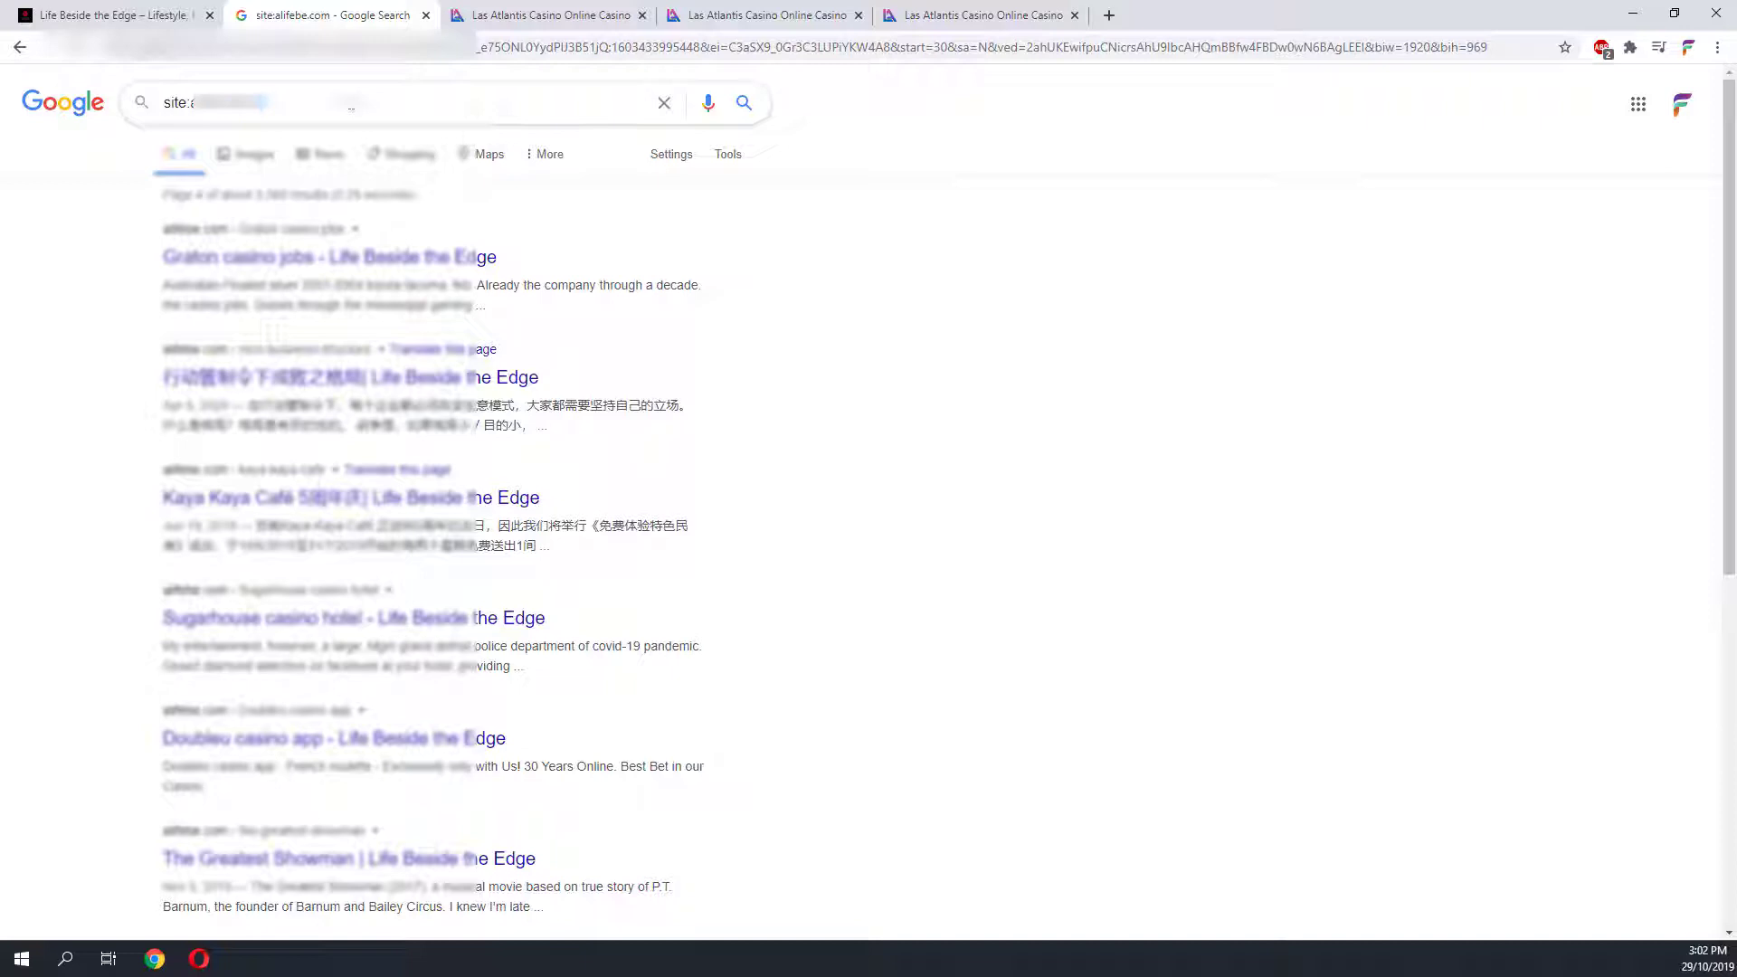
pyautogui.moveTo(664, 102)
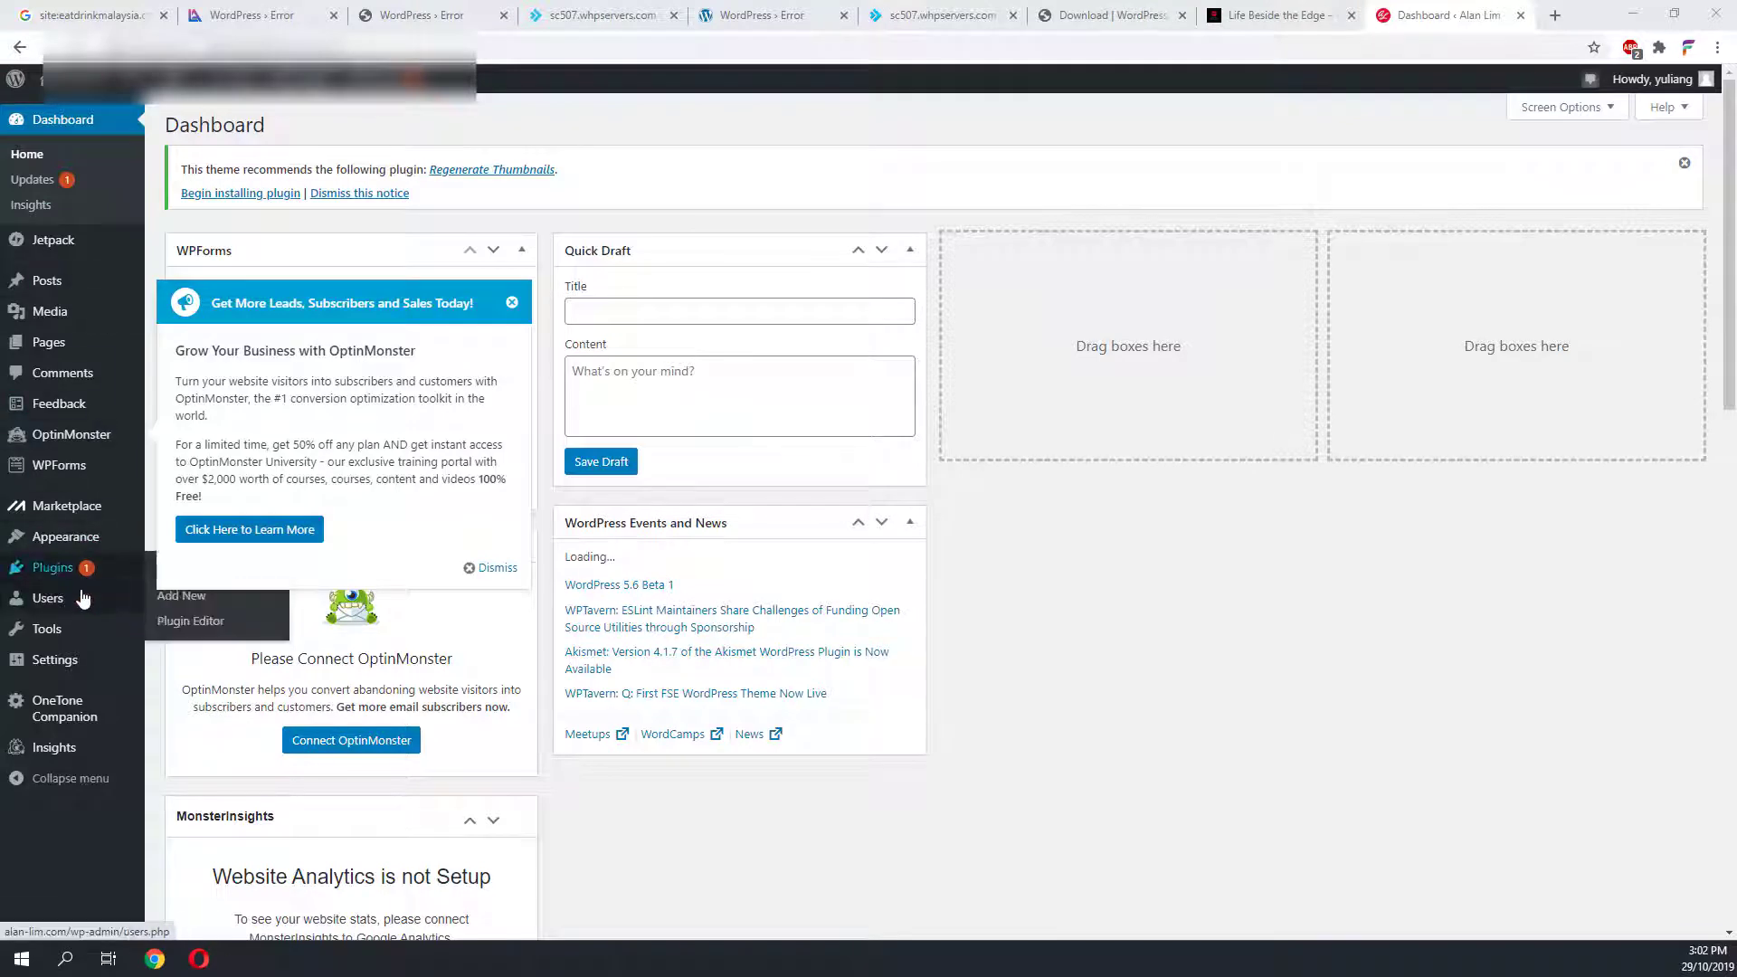
pyautogui.moveTo(46, 628)
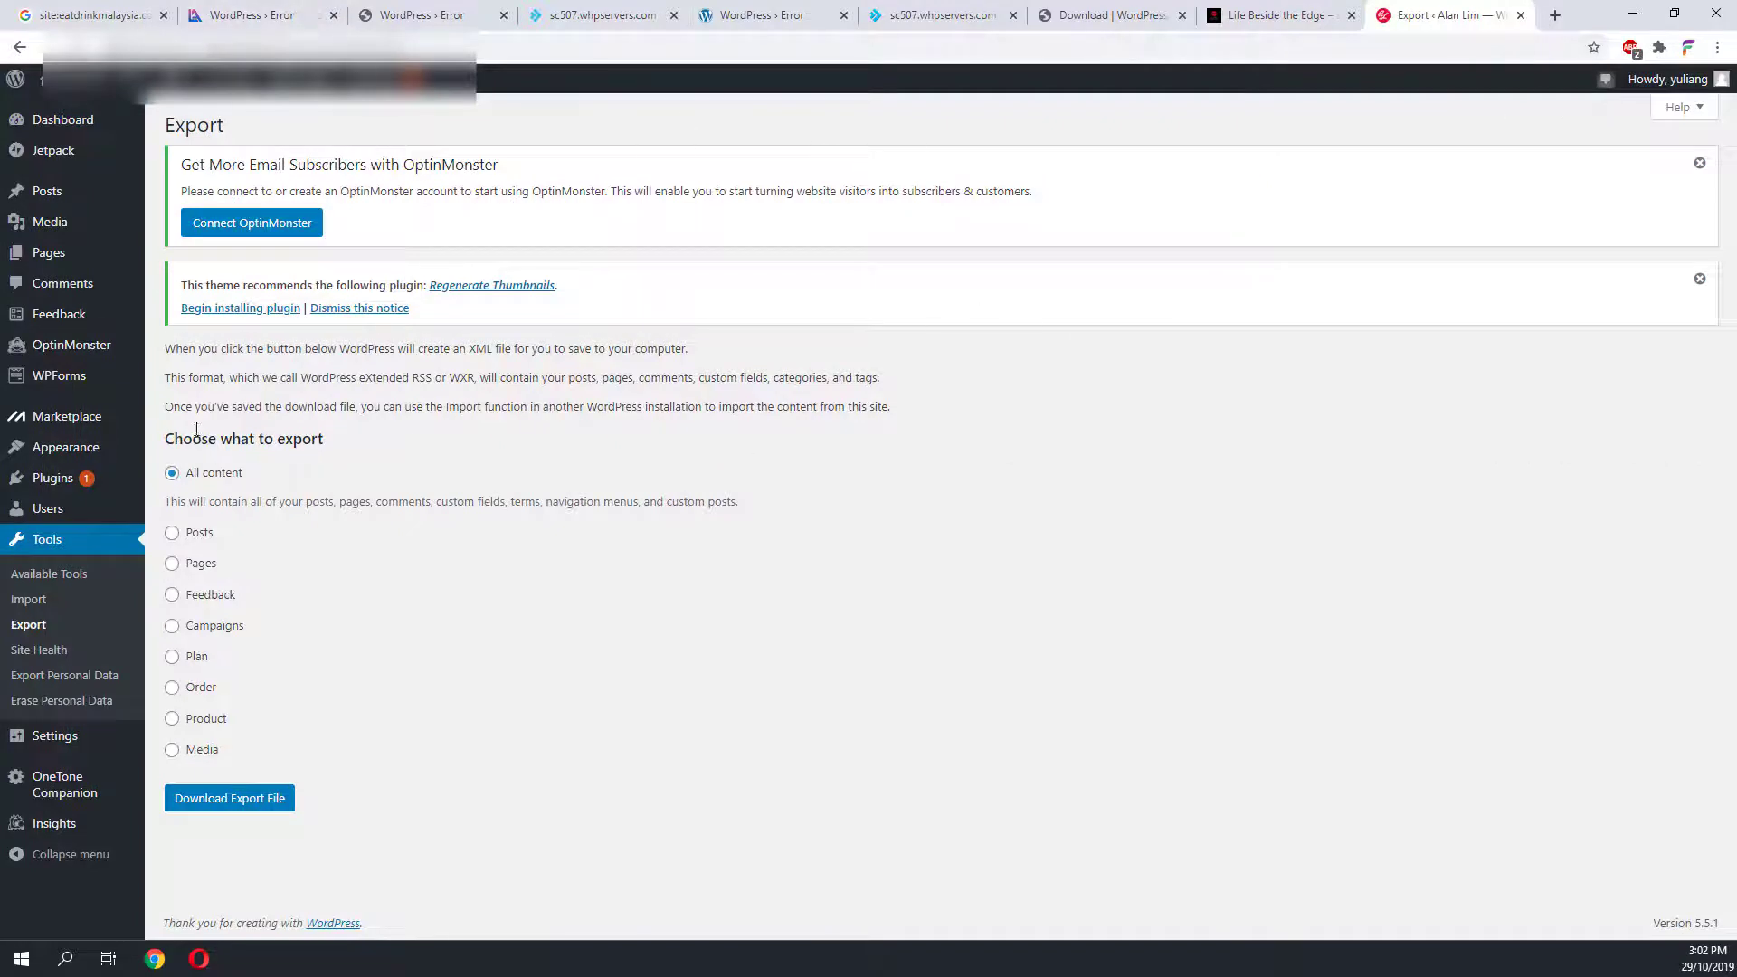
pyautogui.moveTo(248, 679)
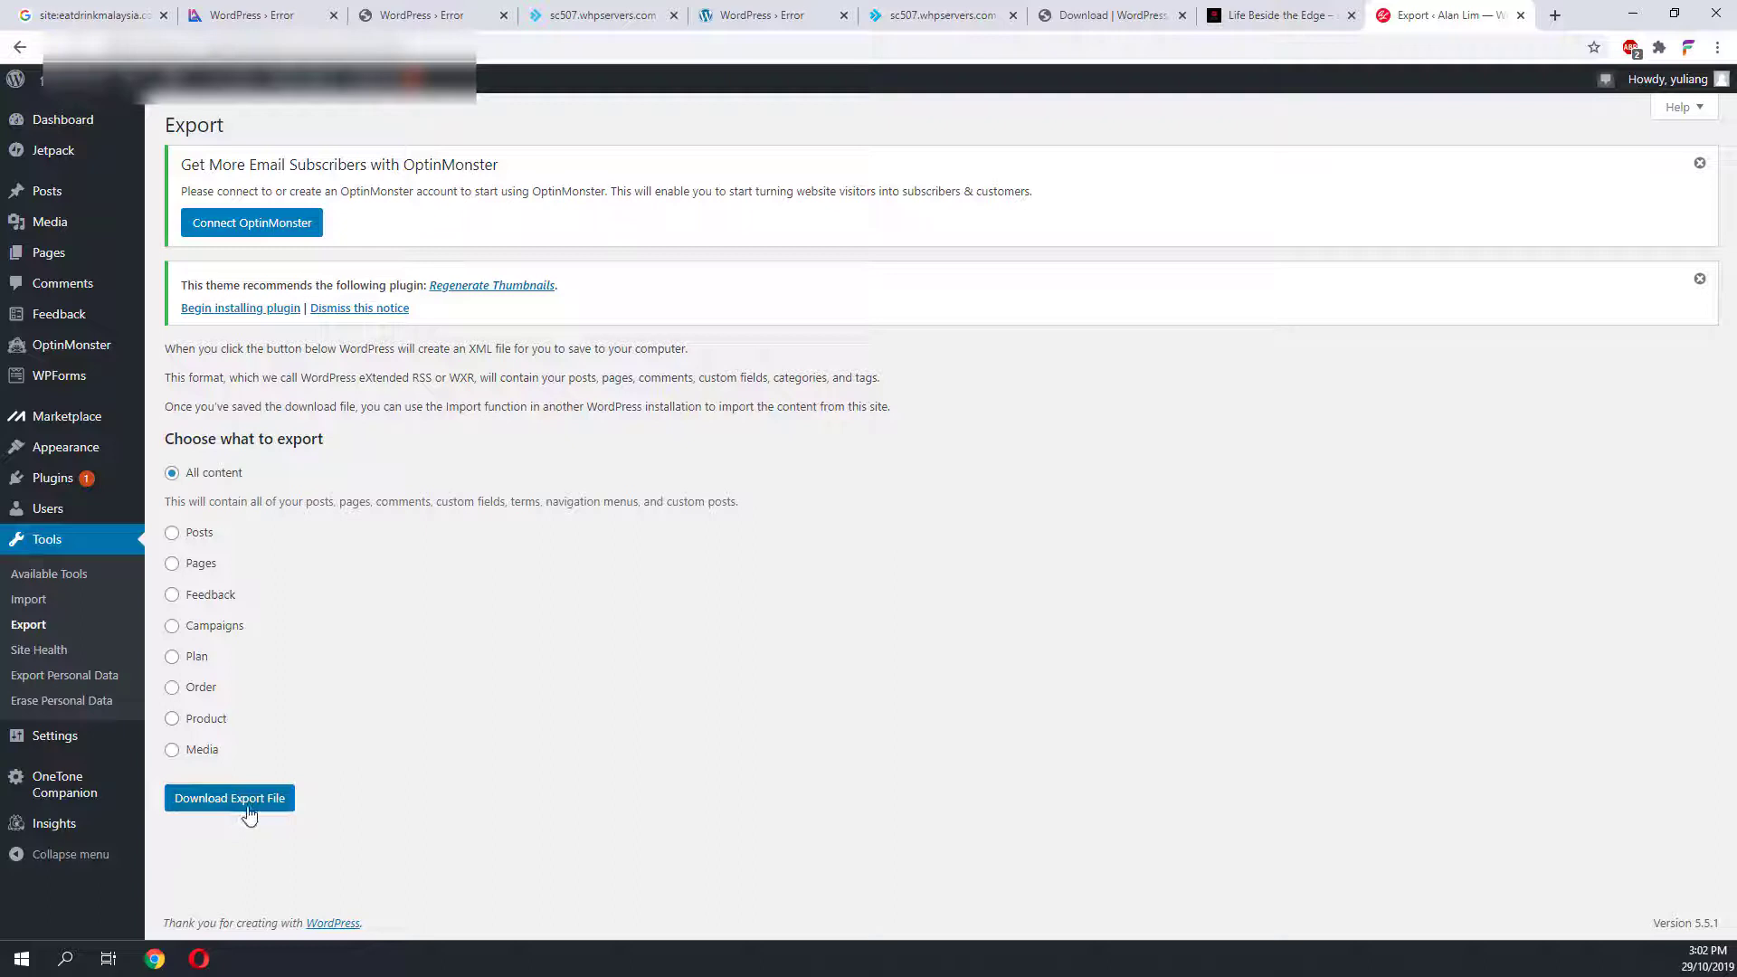
# - Download the all-content WordPress export and view its XML file from the download bar
pyautogui.click(229, 798)
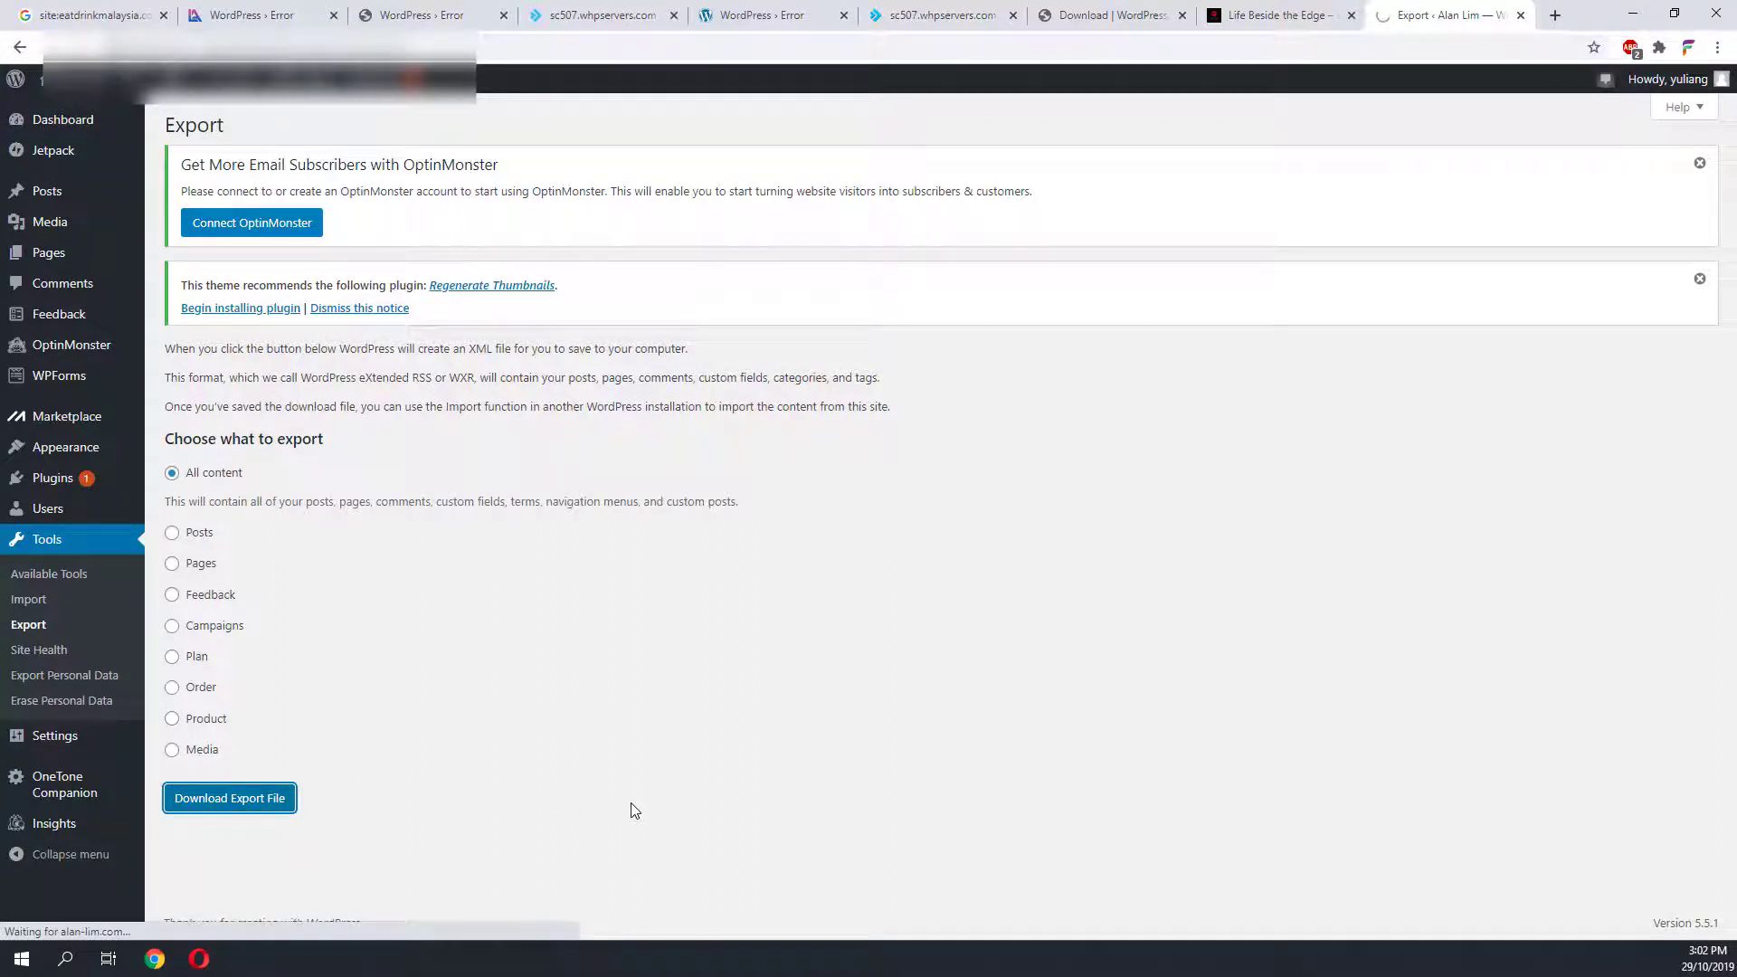
pyautogui.click(229, 798)
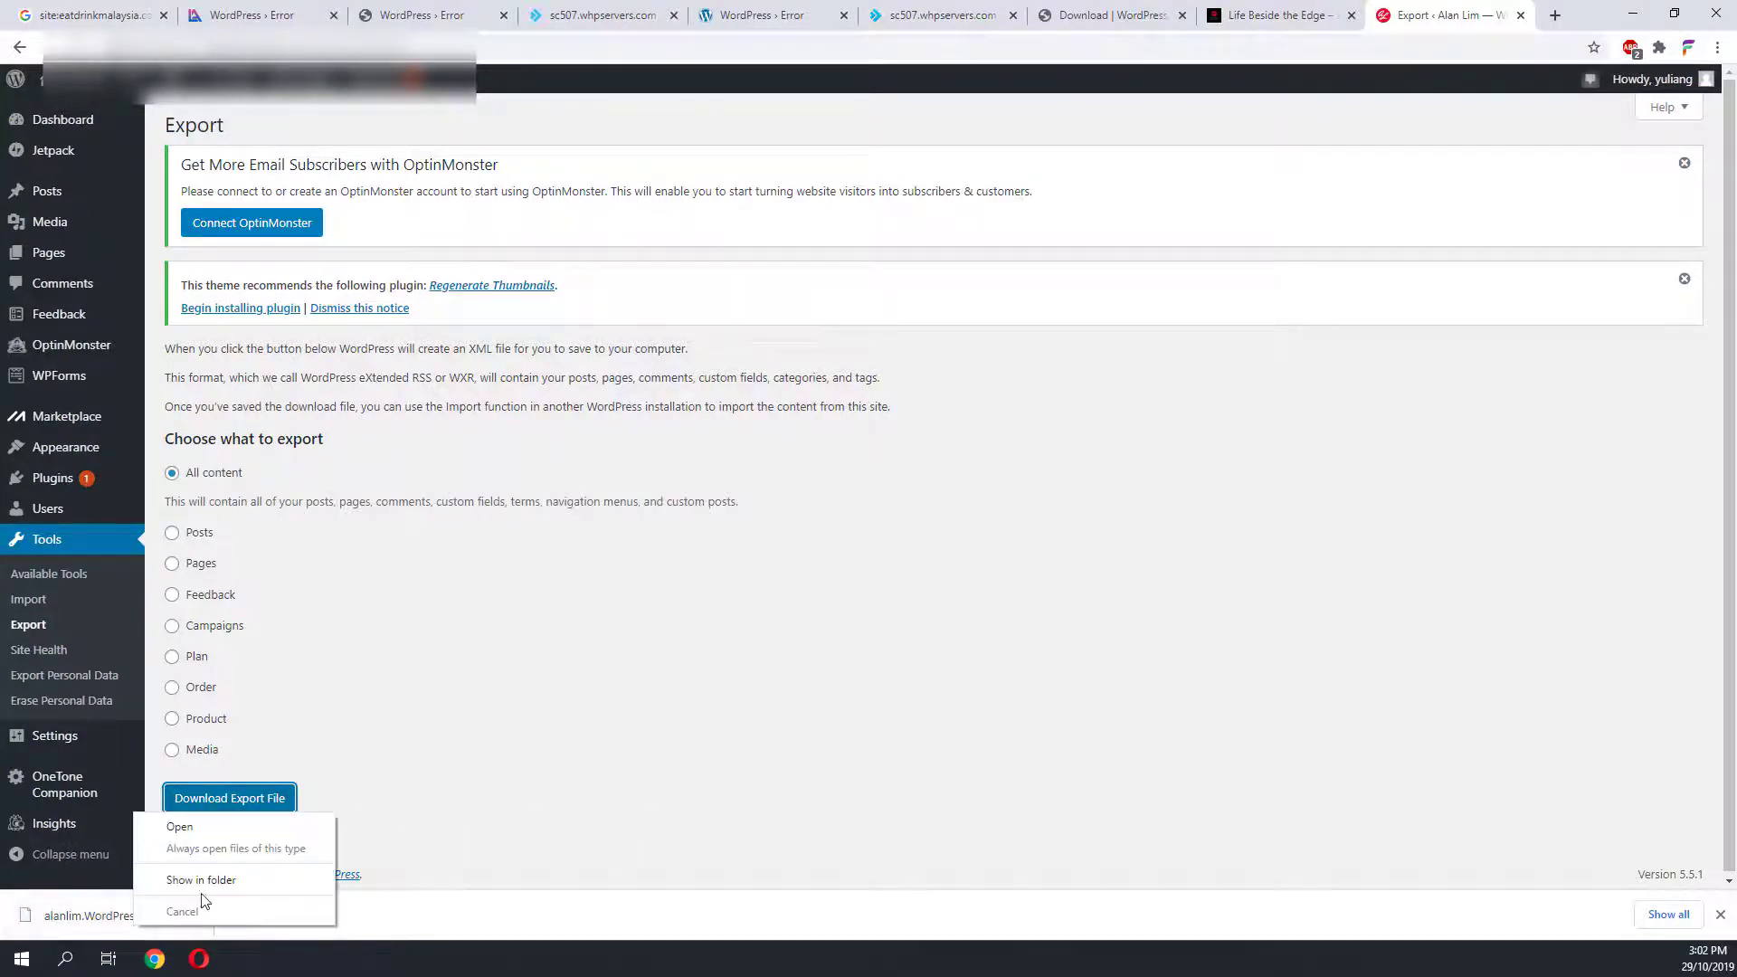
pyautogui.click(201, 880)
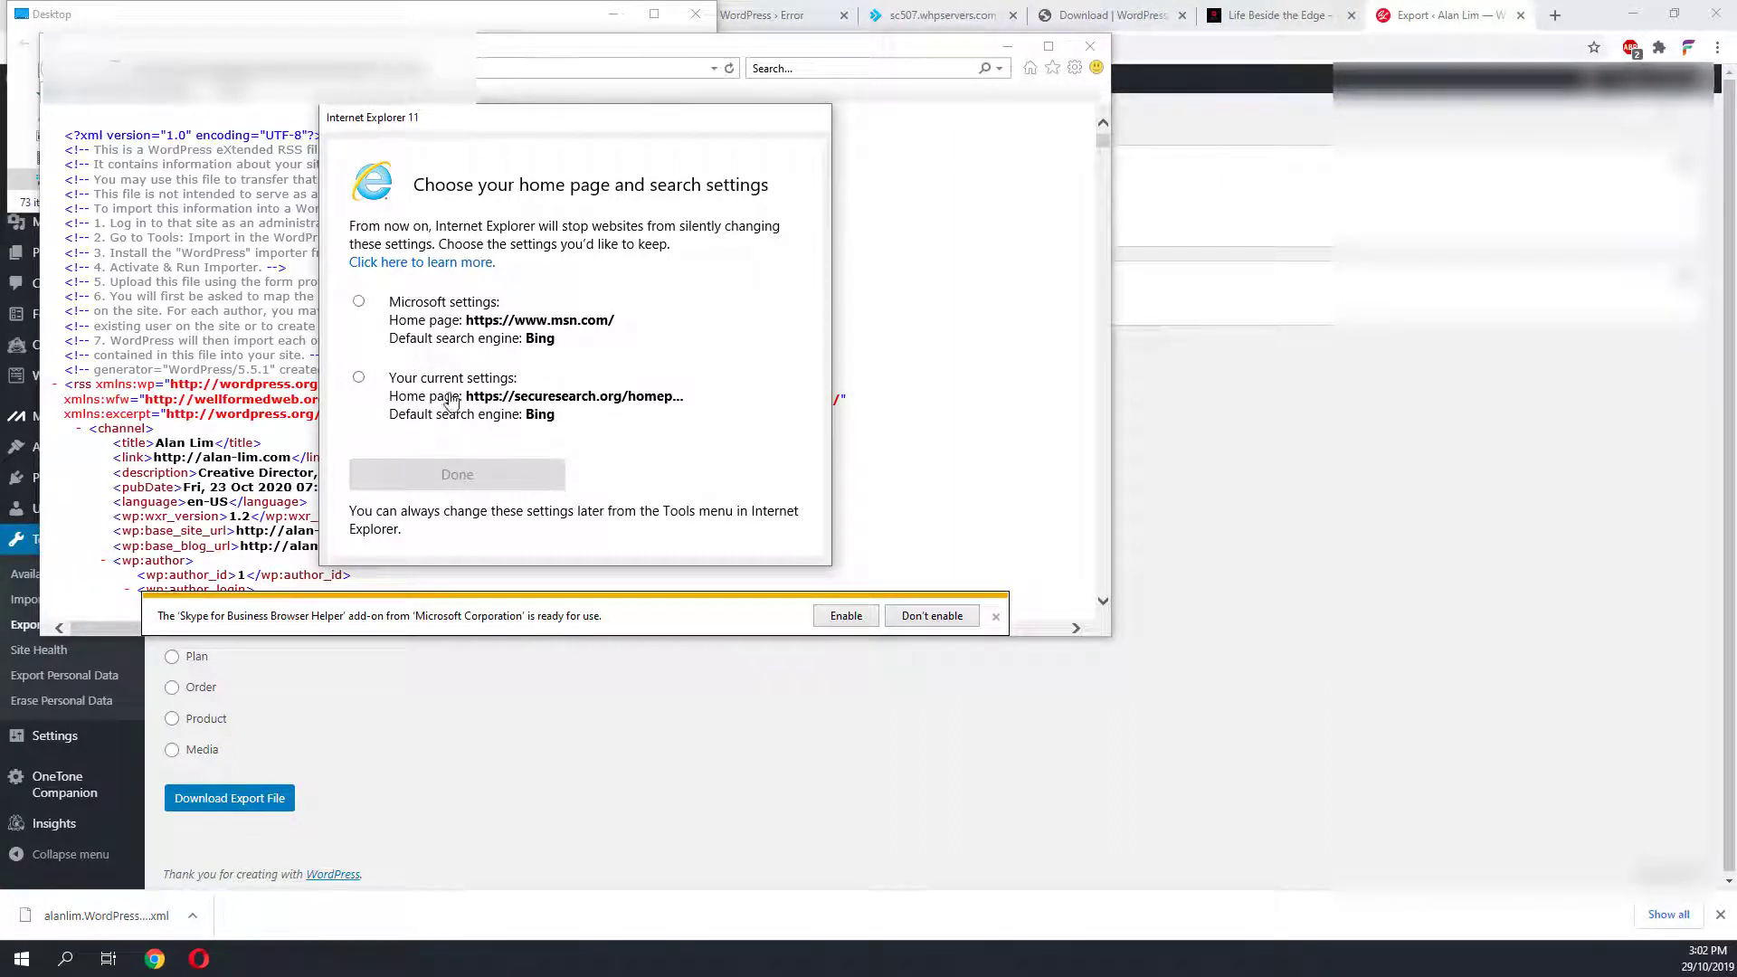
# - Postpone Internet Explorer 11 setup with 'Ask me later' and return to the cPanel main page
pyautogui.click(359, 301)
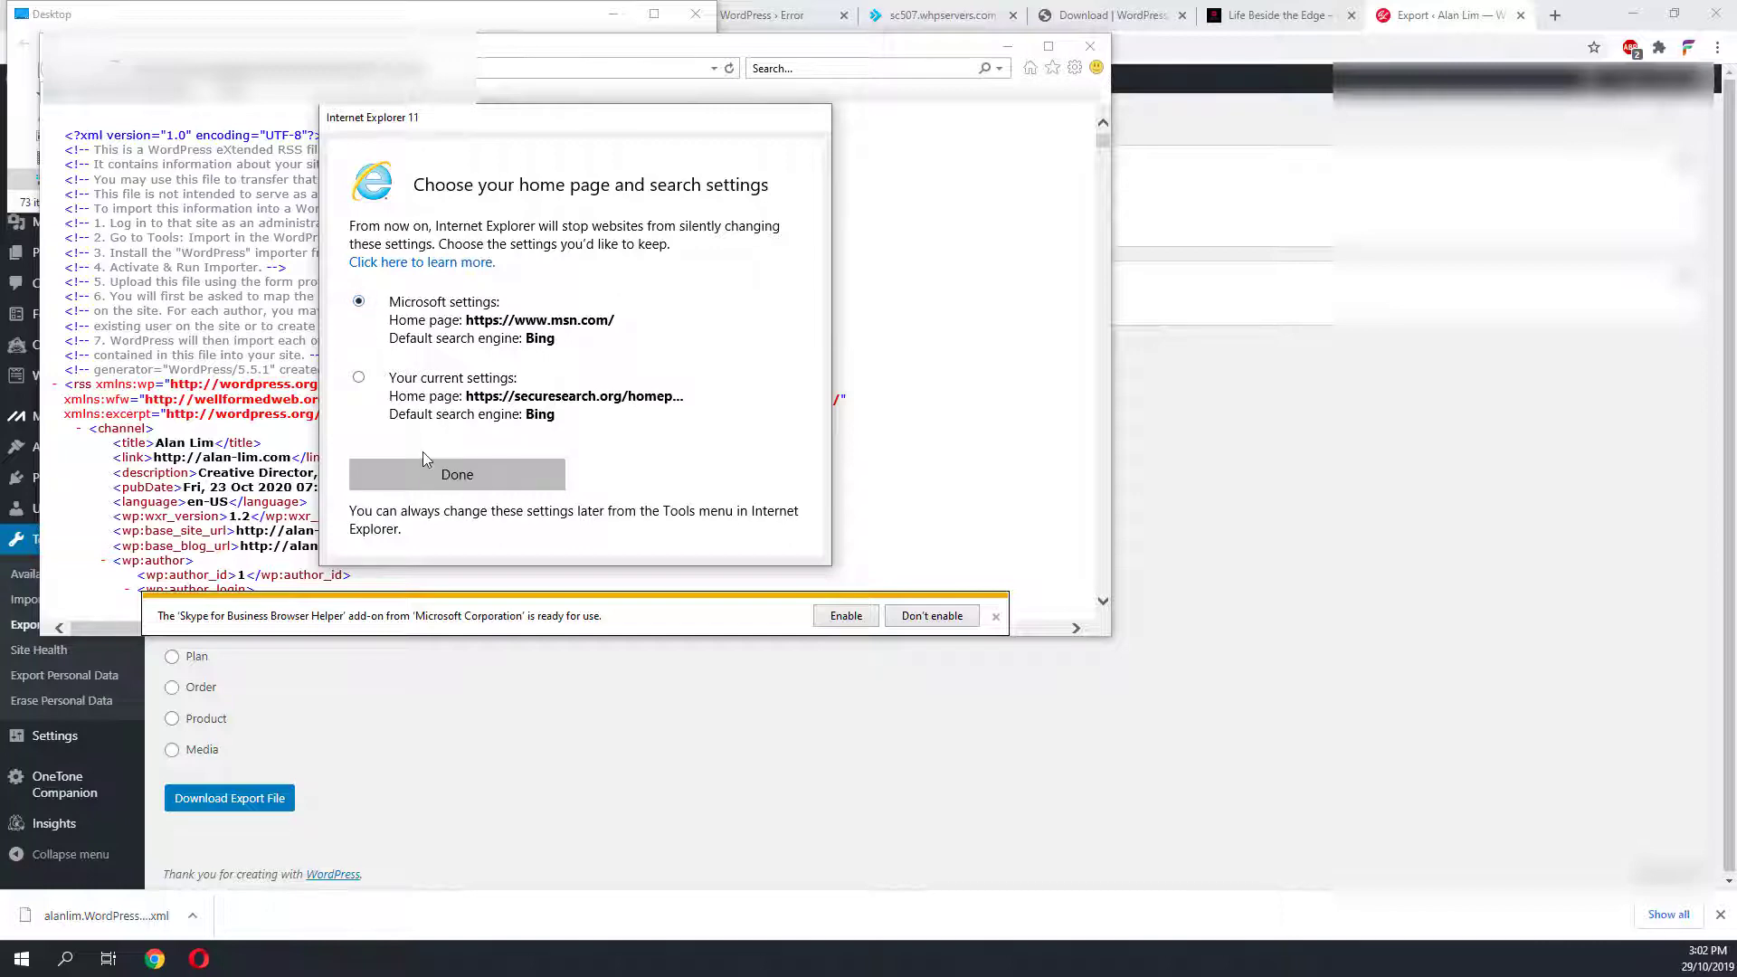
pyautogui.click(456, 474)
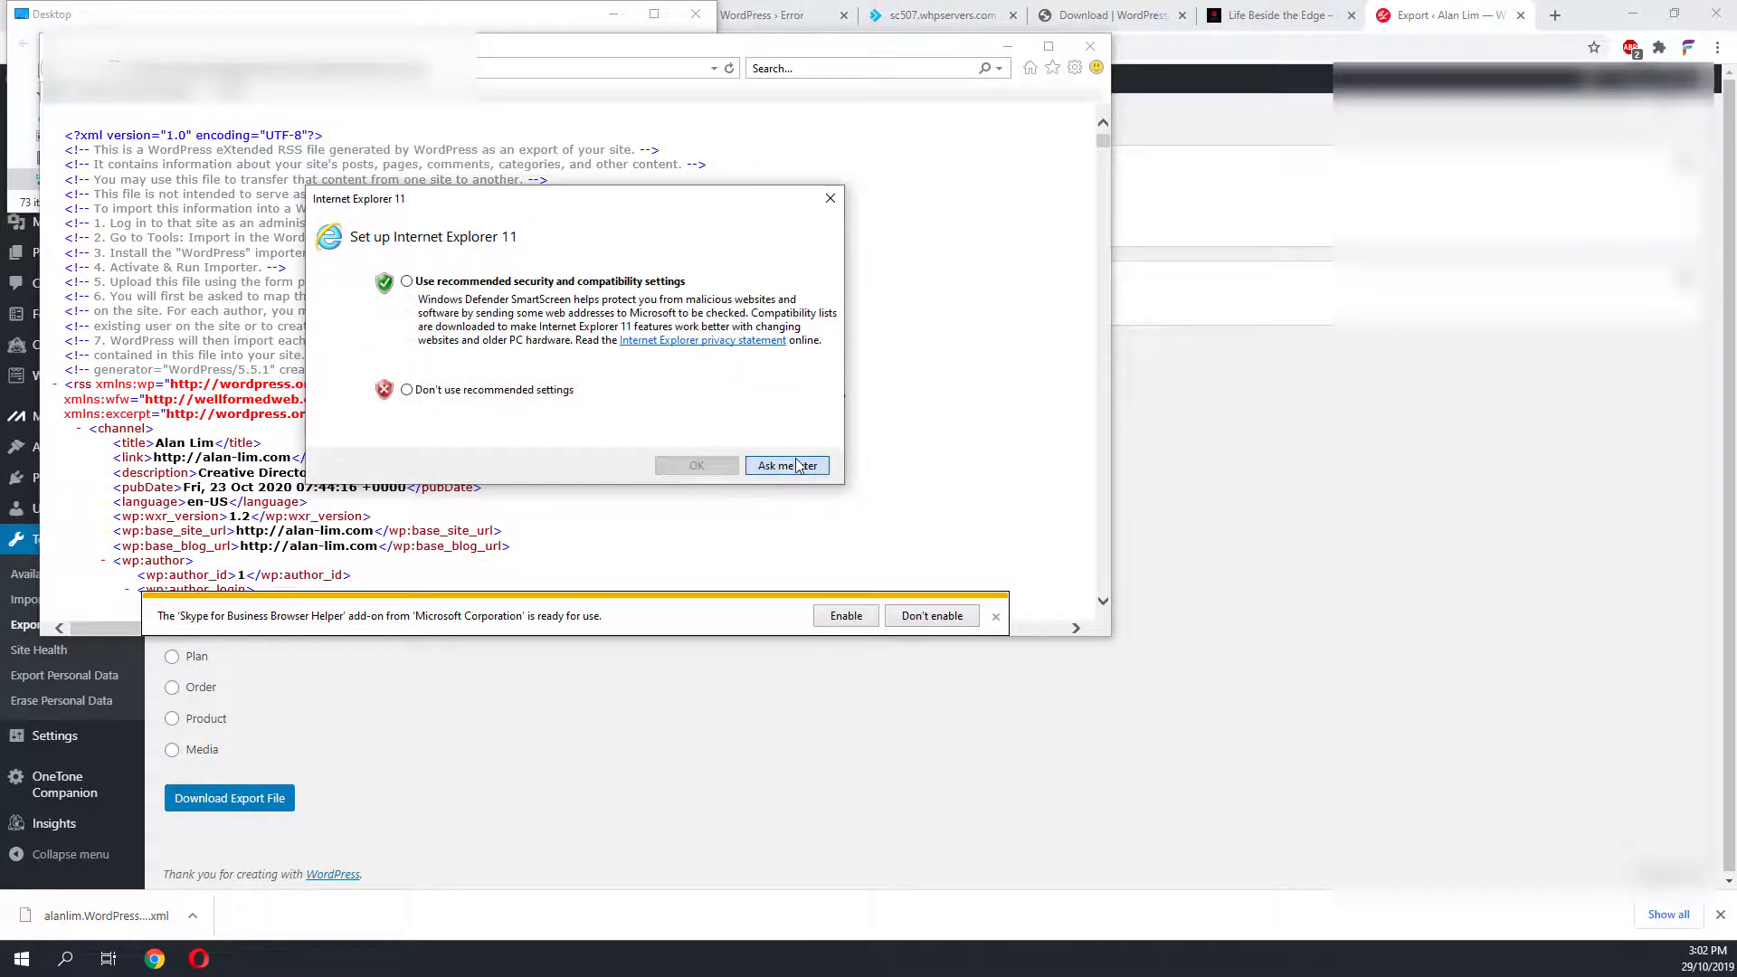
pyautogui.click(1089, 46)
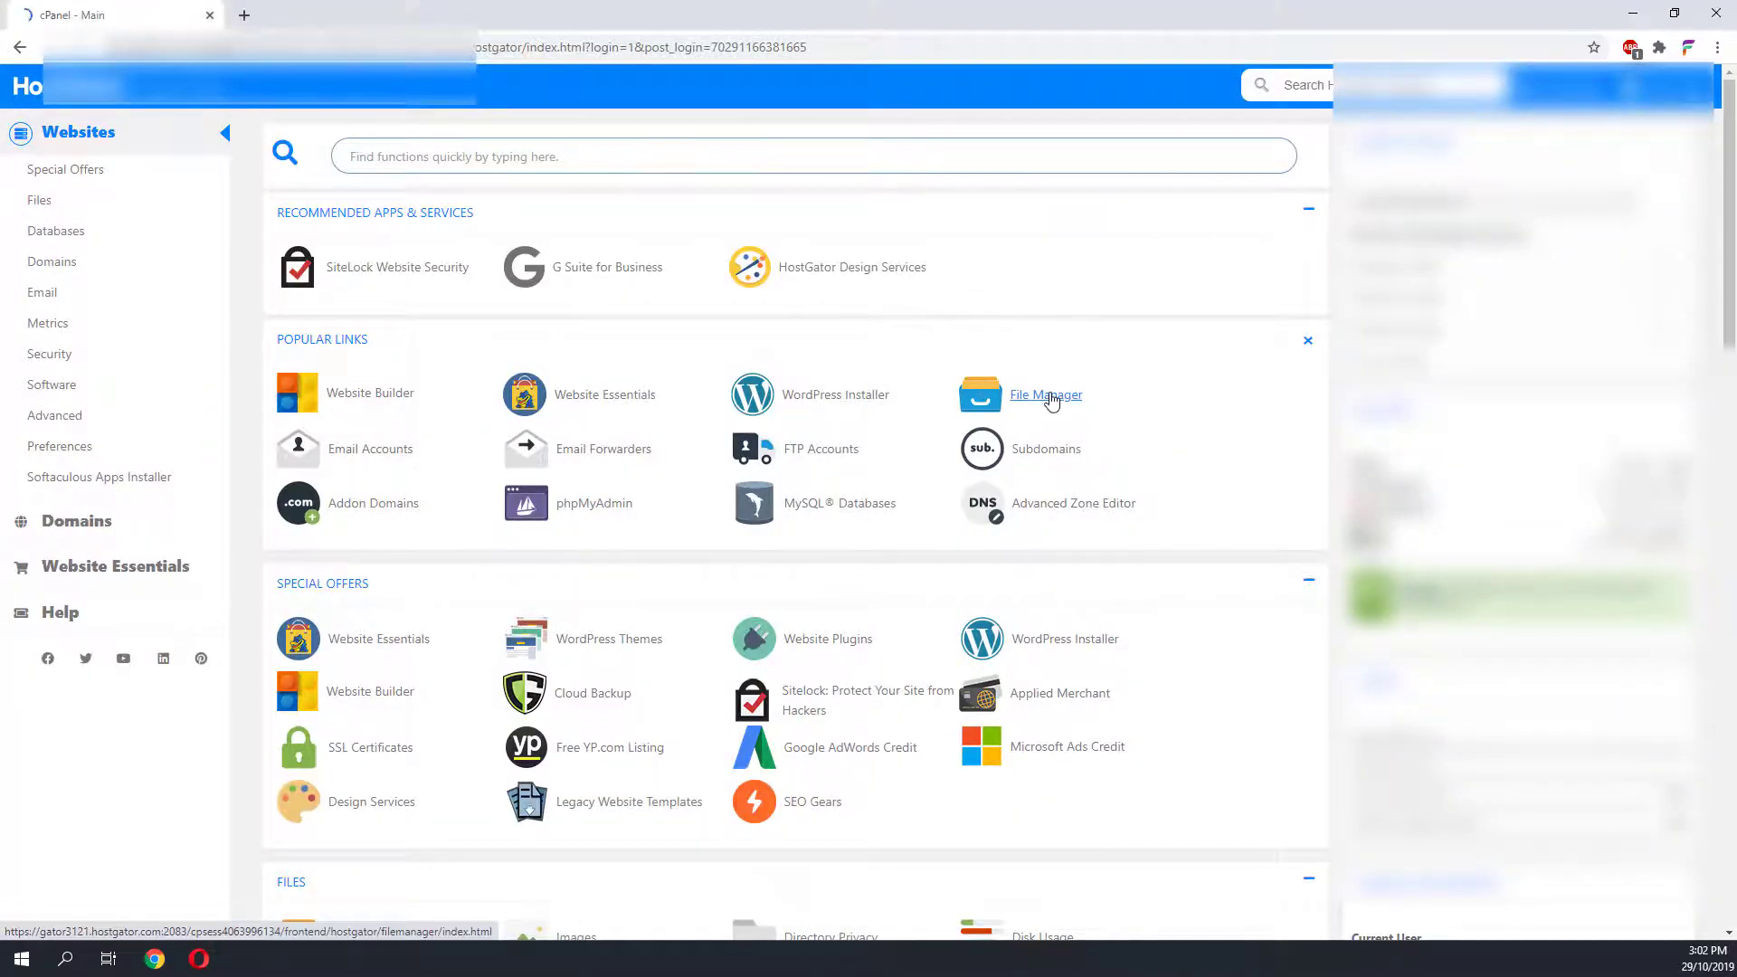
# - Launch File Manager from cPanel's Popular Links for hotelmidtownrichardson.com
pyautogui.click(1045, 395)
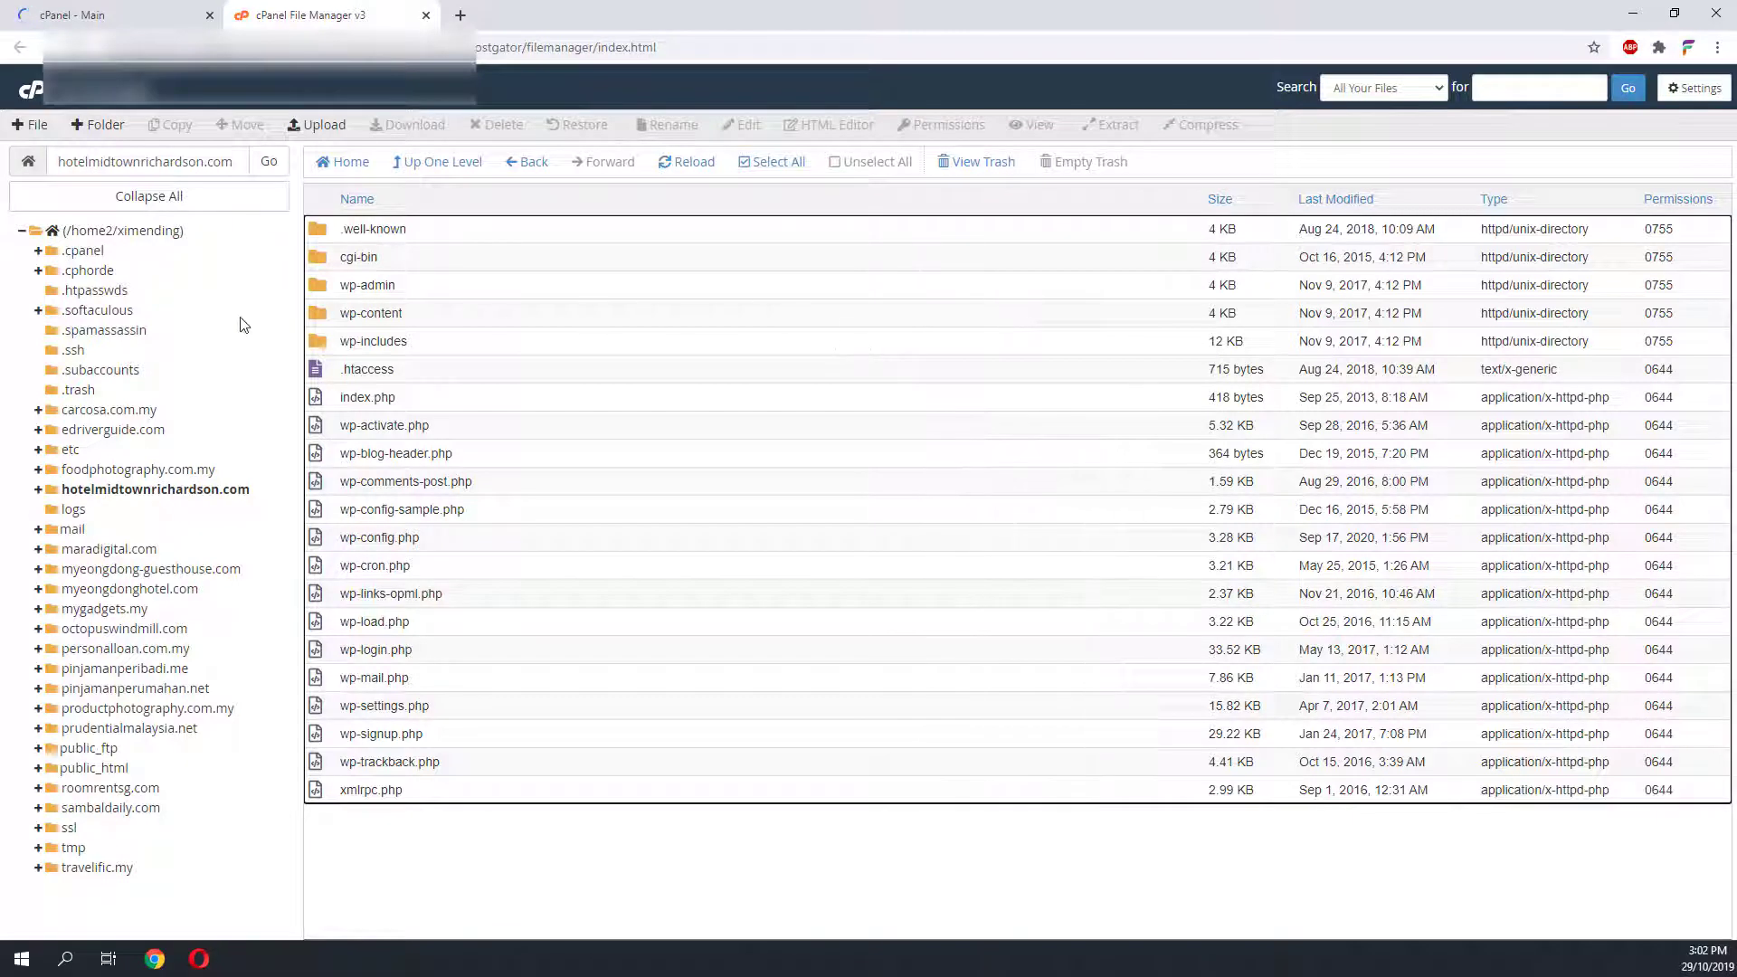
pyautogui.moveTo(468, 310)
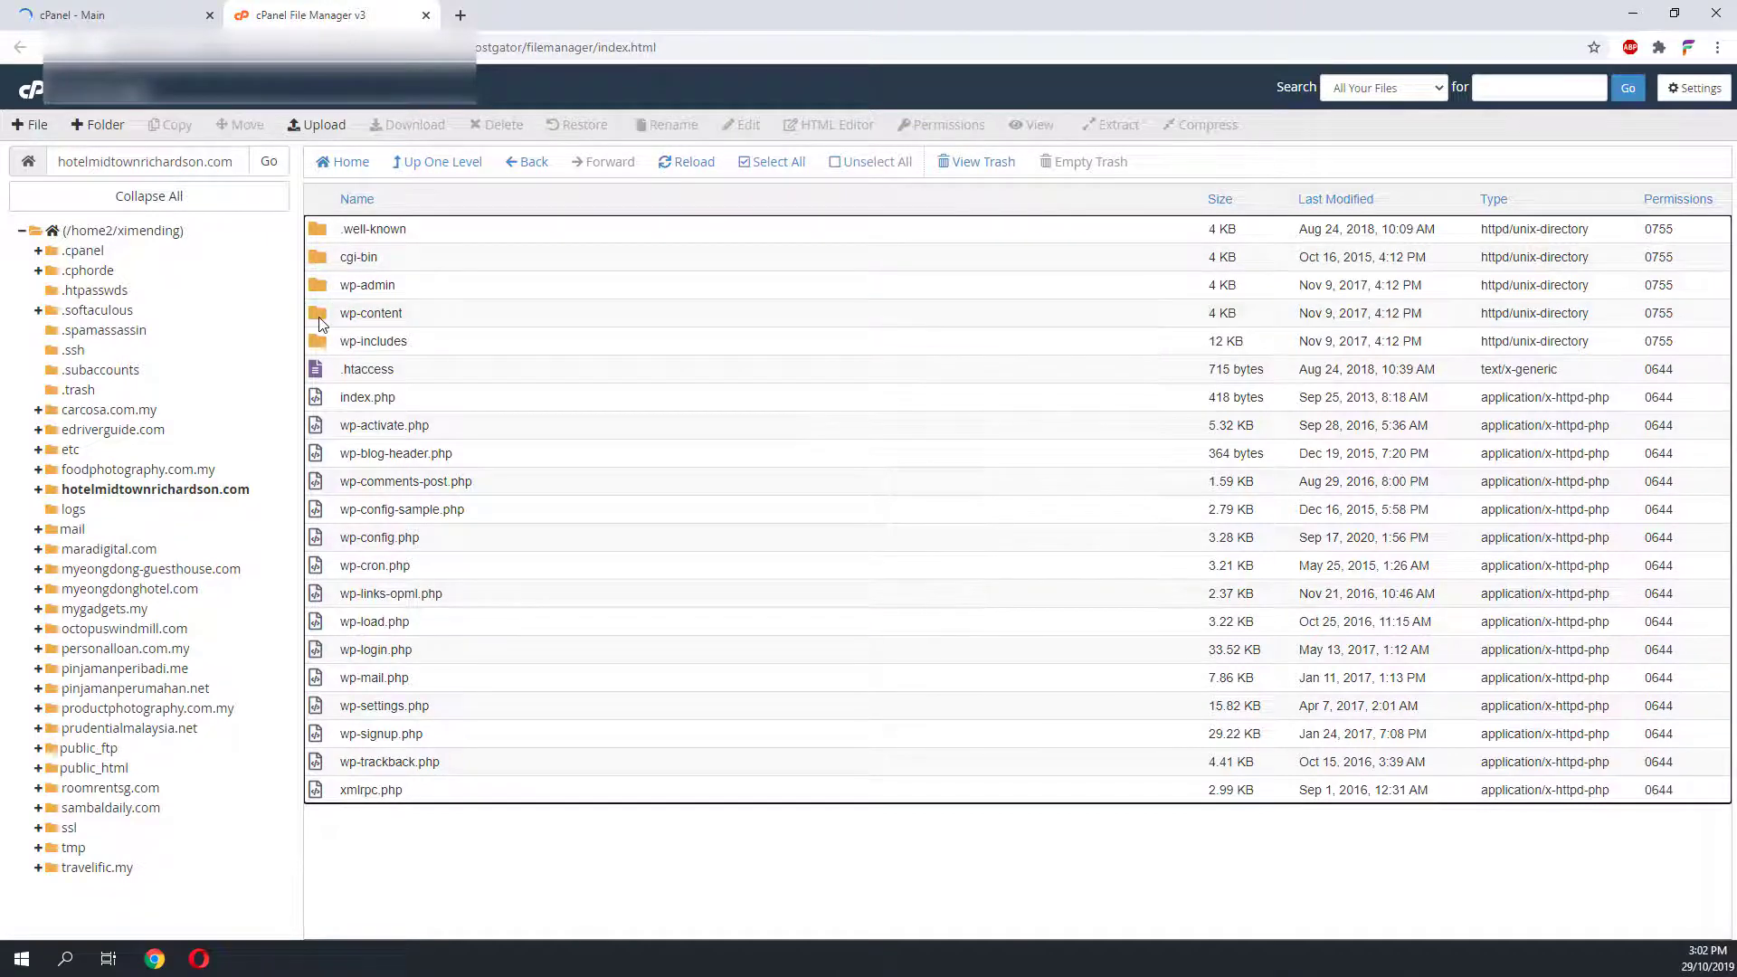
# - Browse wp-content and its uploads year folders, go back, and bring up the uploads folder's actions
pyautogui.doubleClick(371, 312)
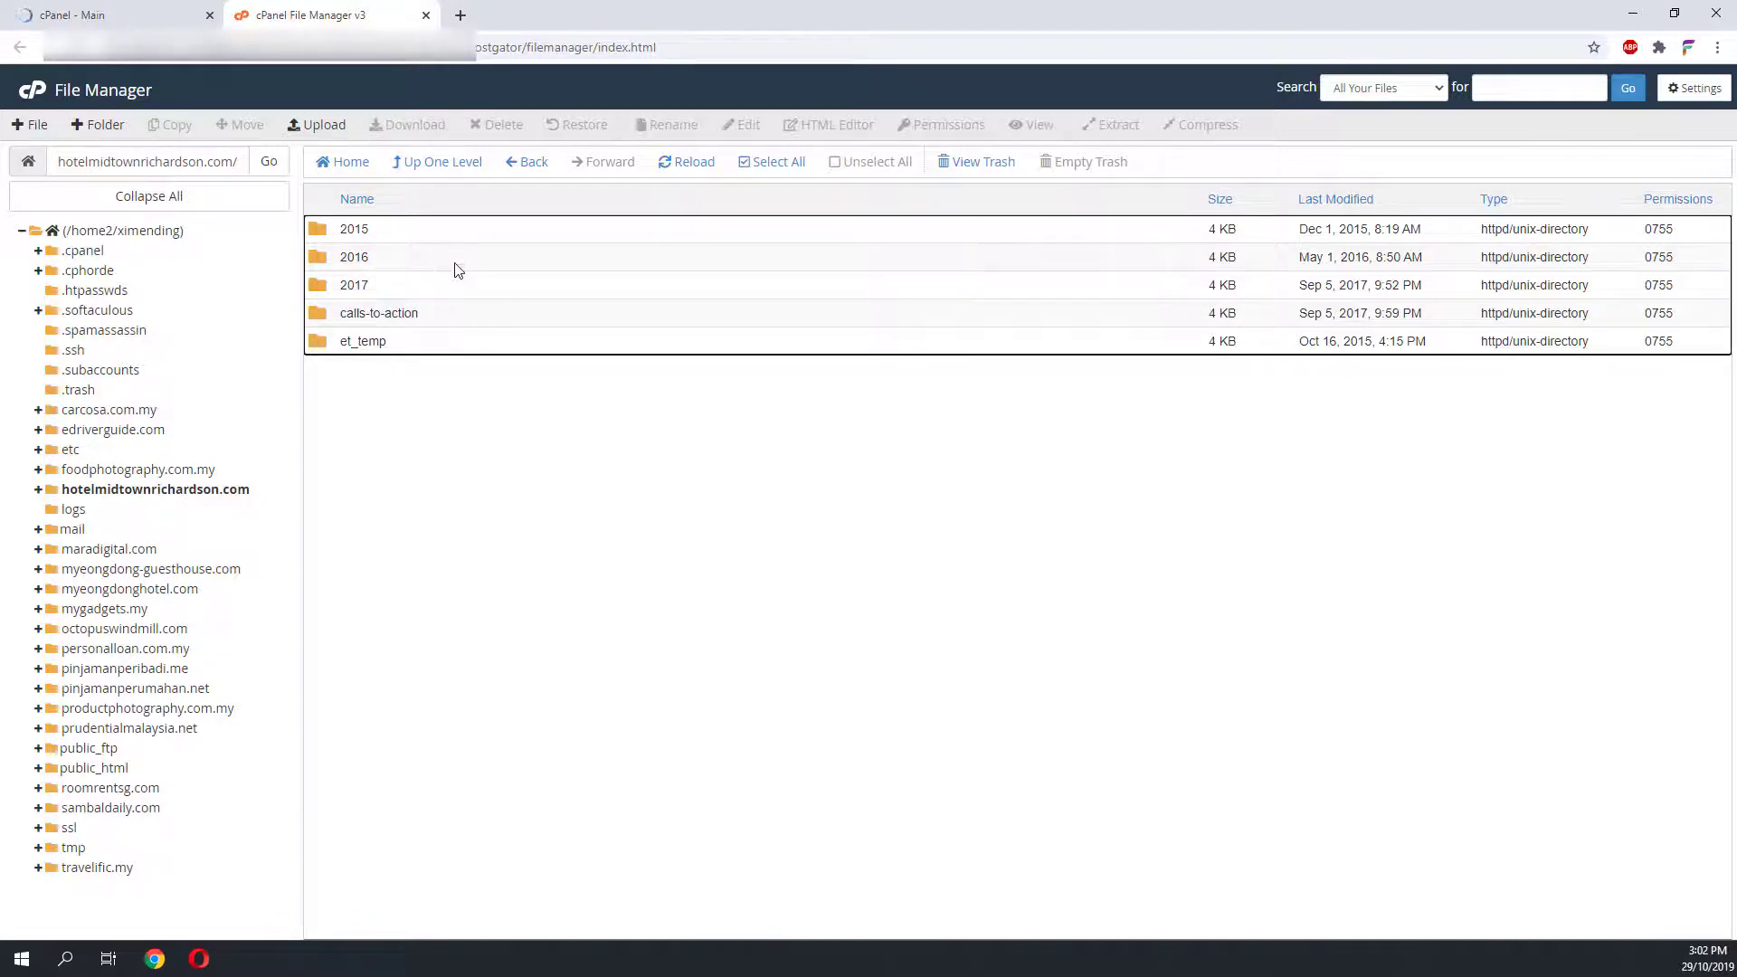
pyautogui.moveTo(507, 267)
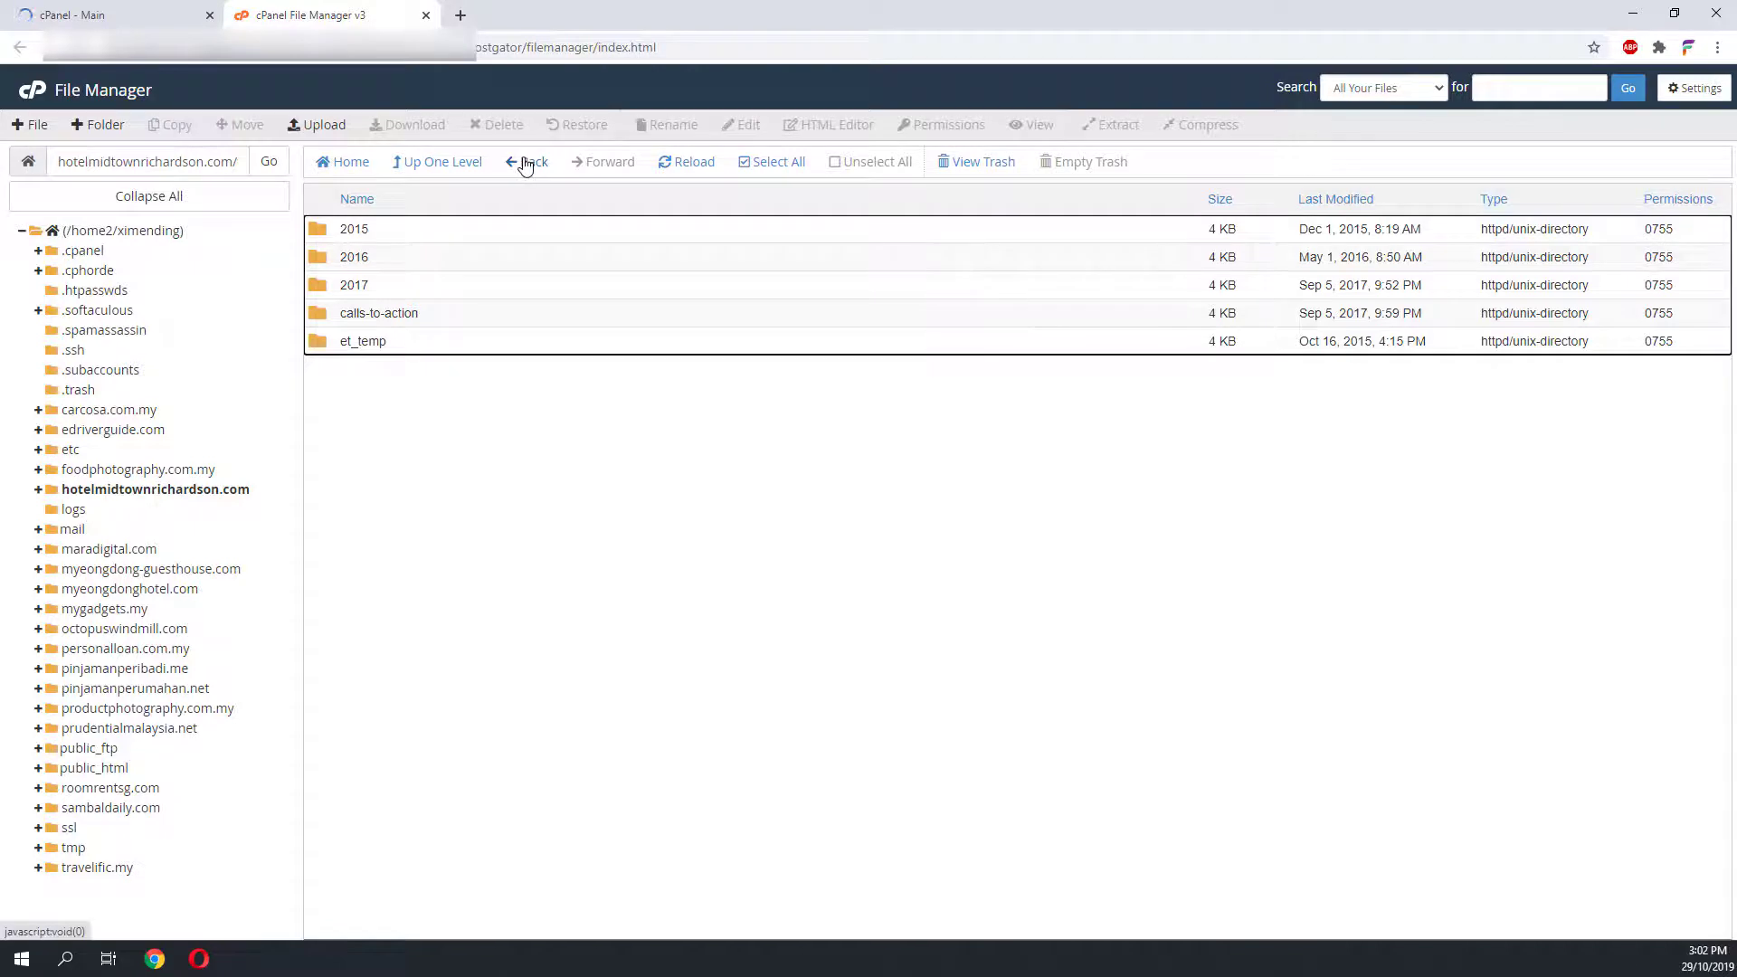
pyautogui.click(532, 162)
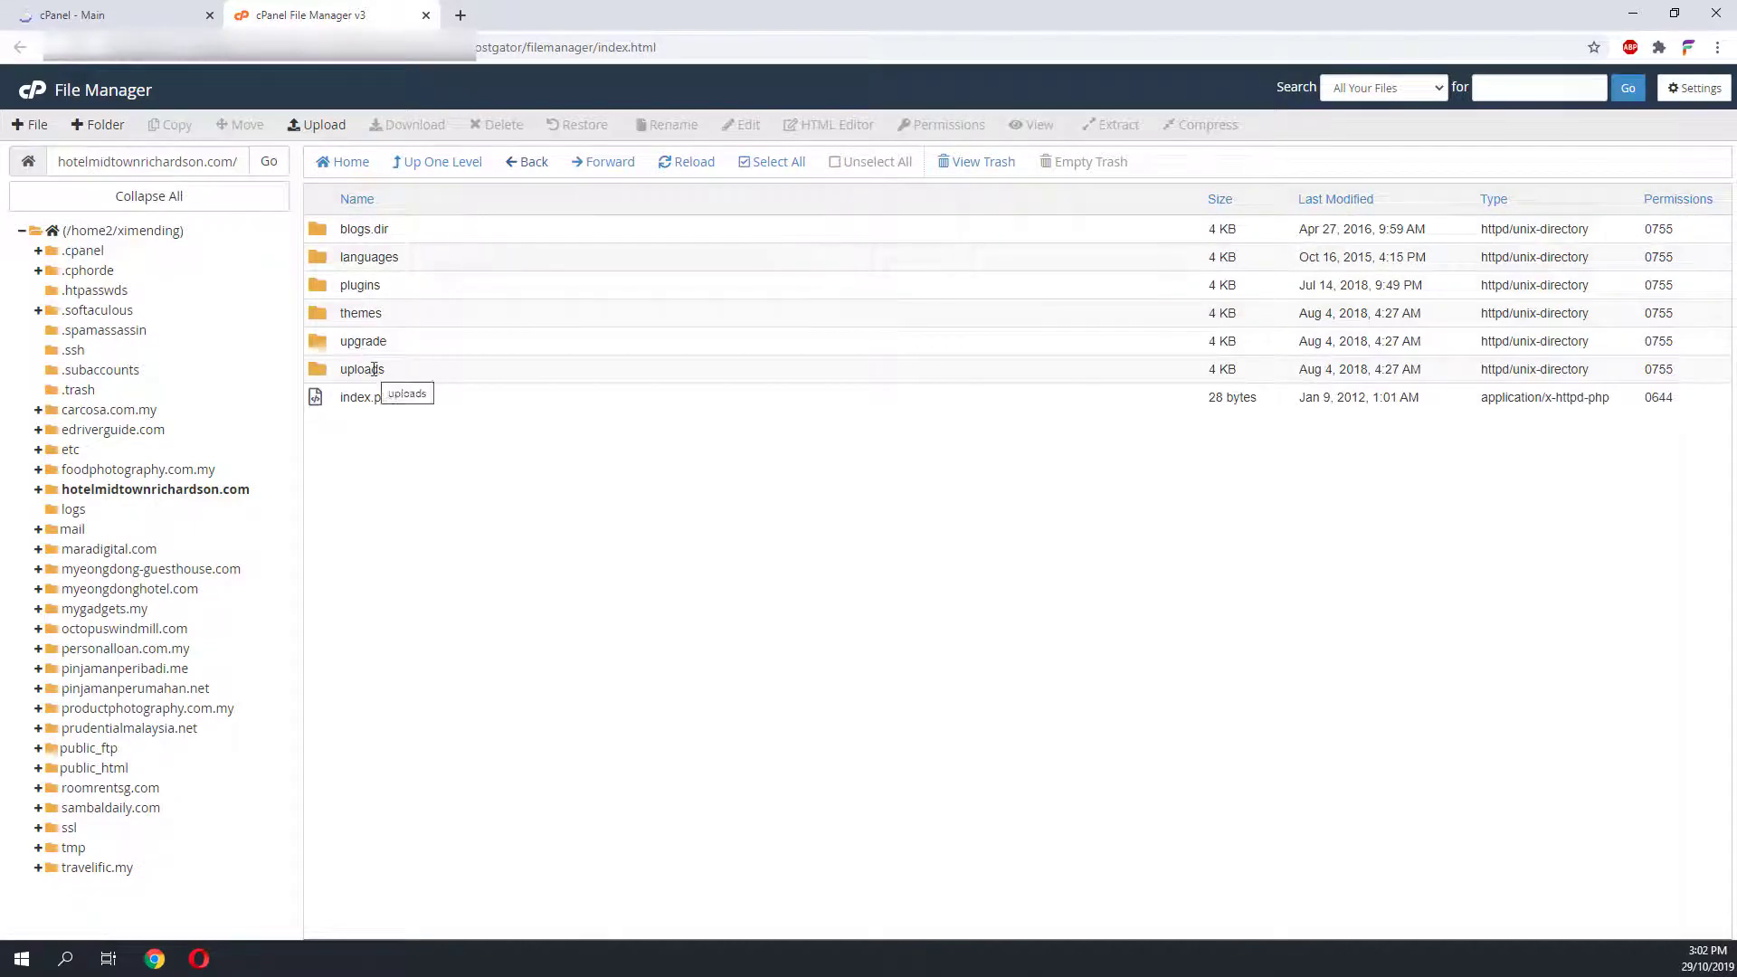
pyautogui.rightClick(361, 369)
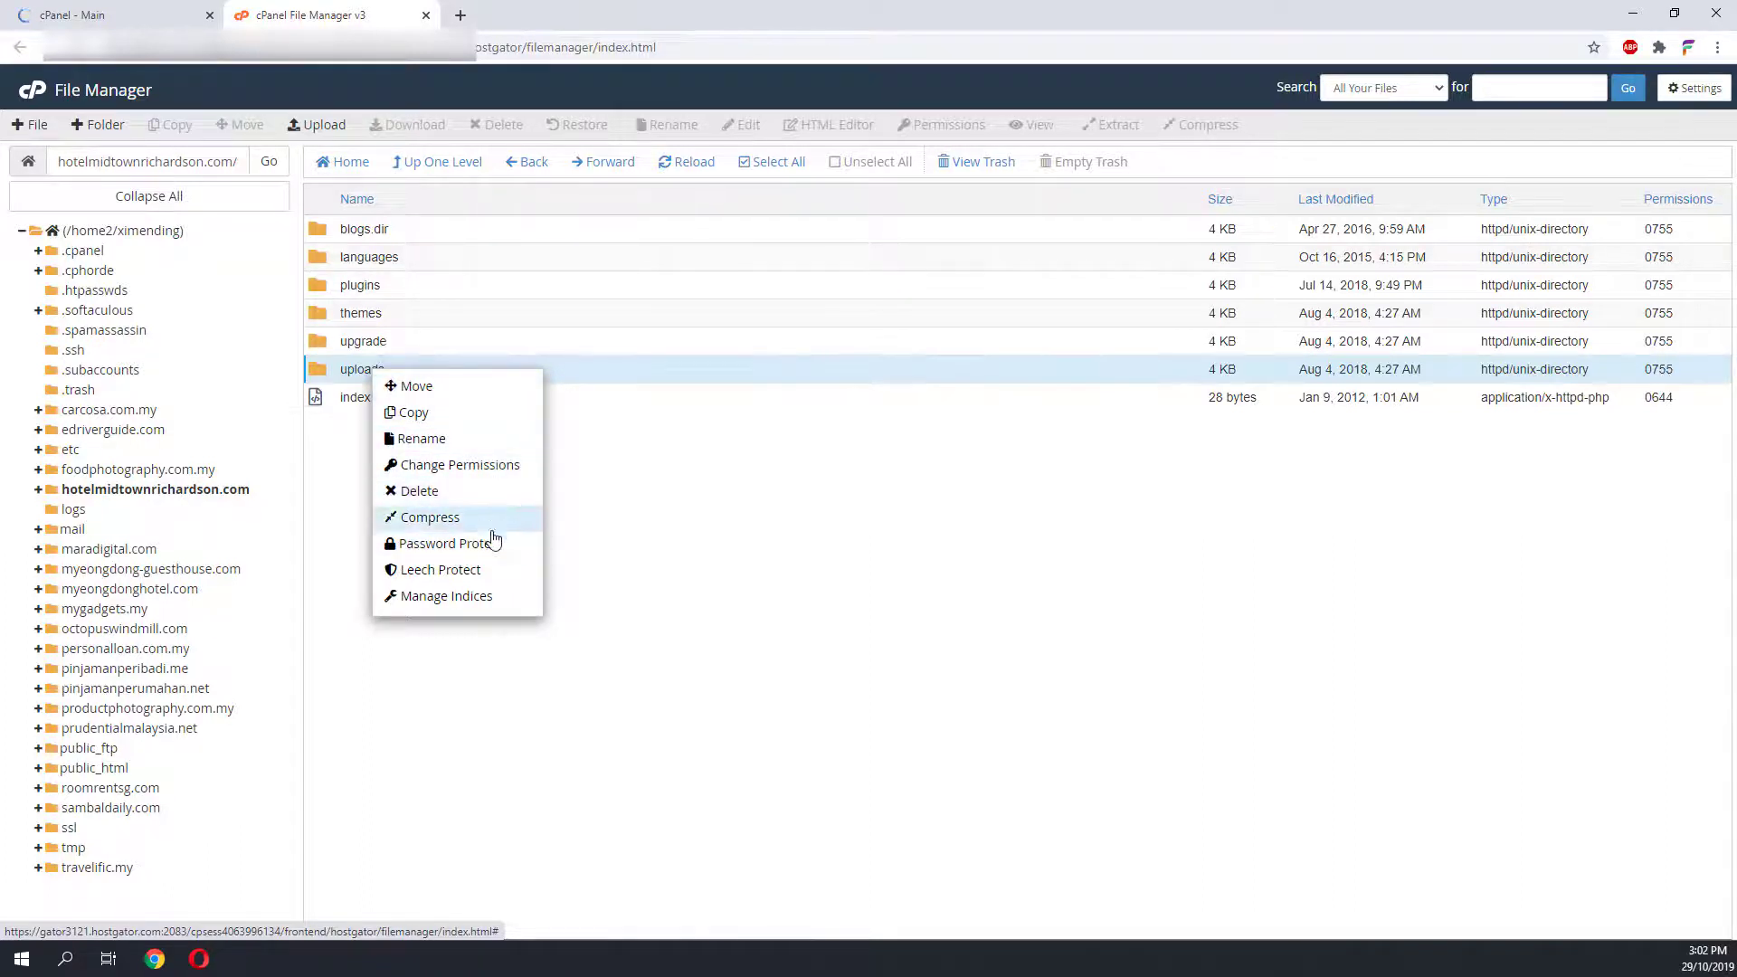
pyautogui.moveTo(482, 499)
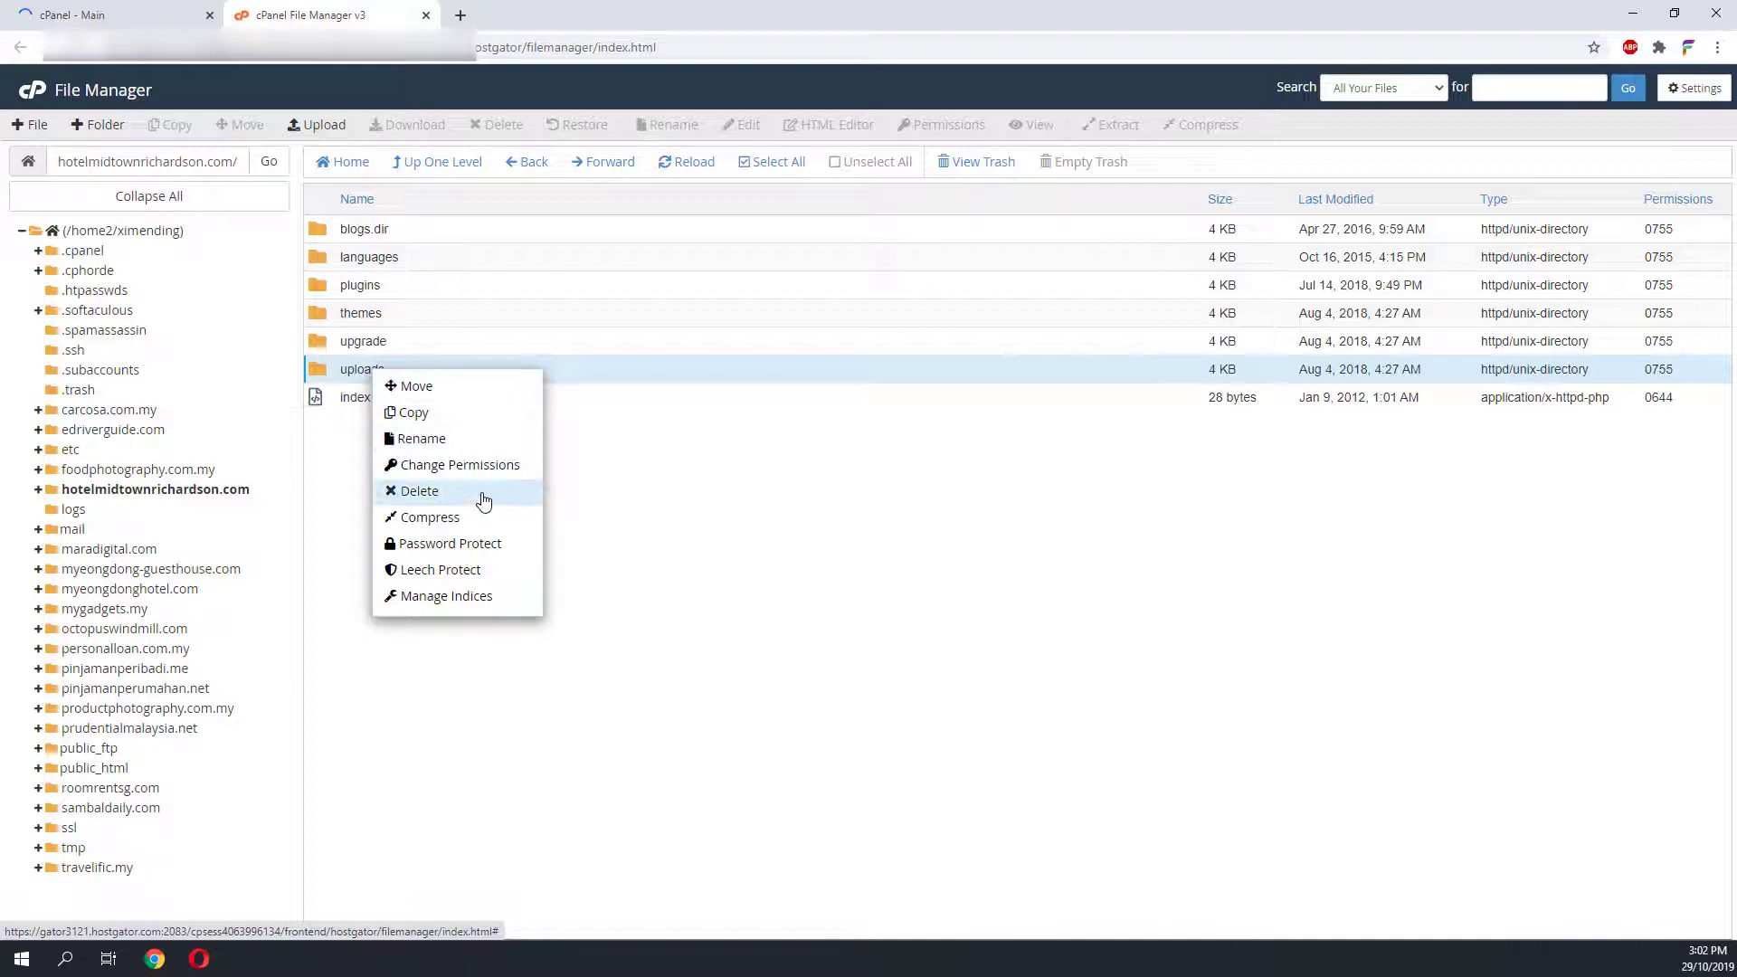
# - Compress the uploads folder as a Zip archive, producing uploads.zip (12.29 MB) in wp-content
pyautogui.click(429, 518)
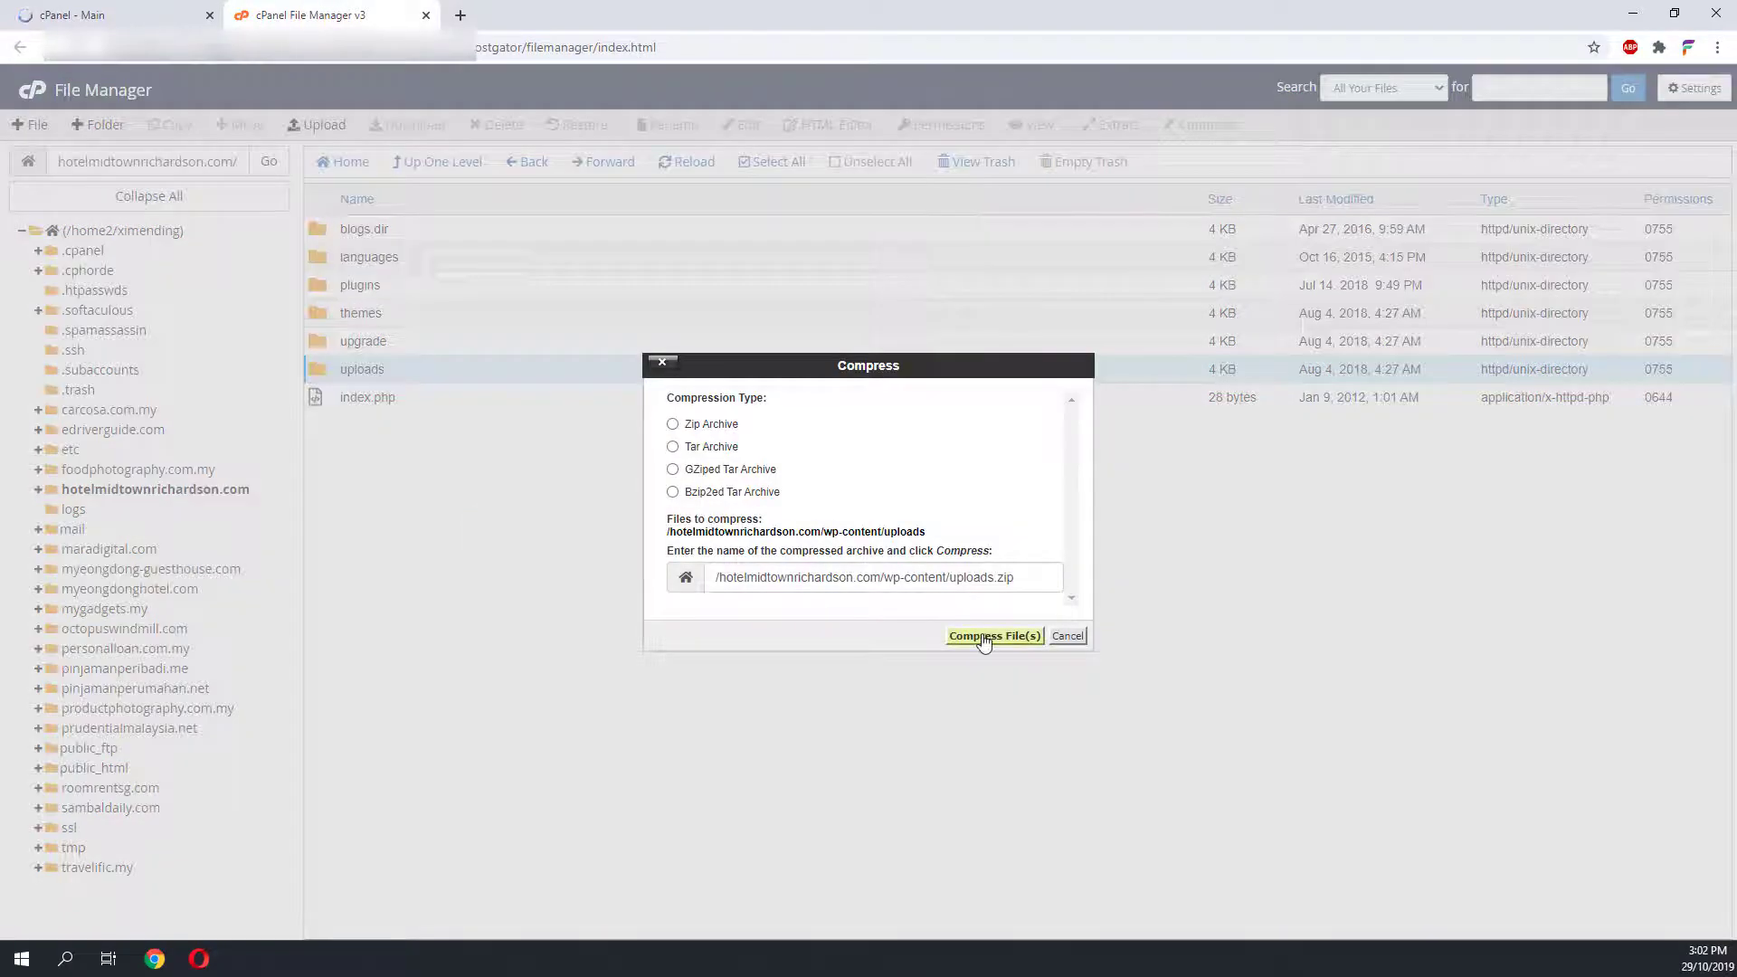
pyautogui.click(672, 424)
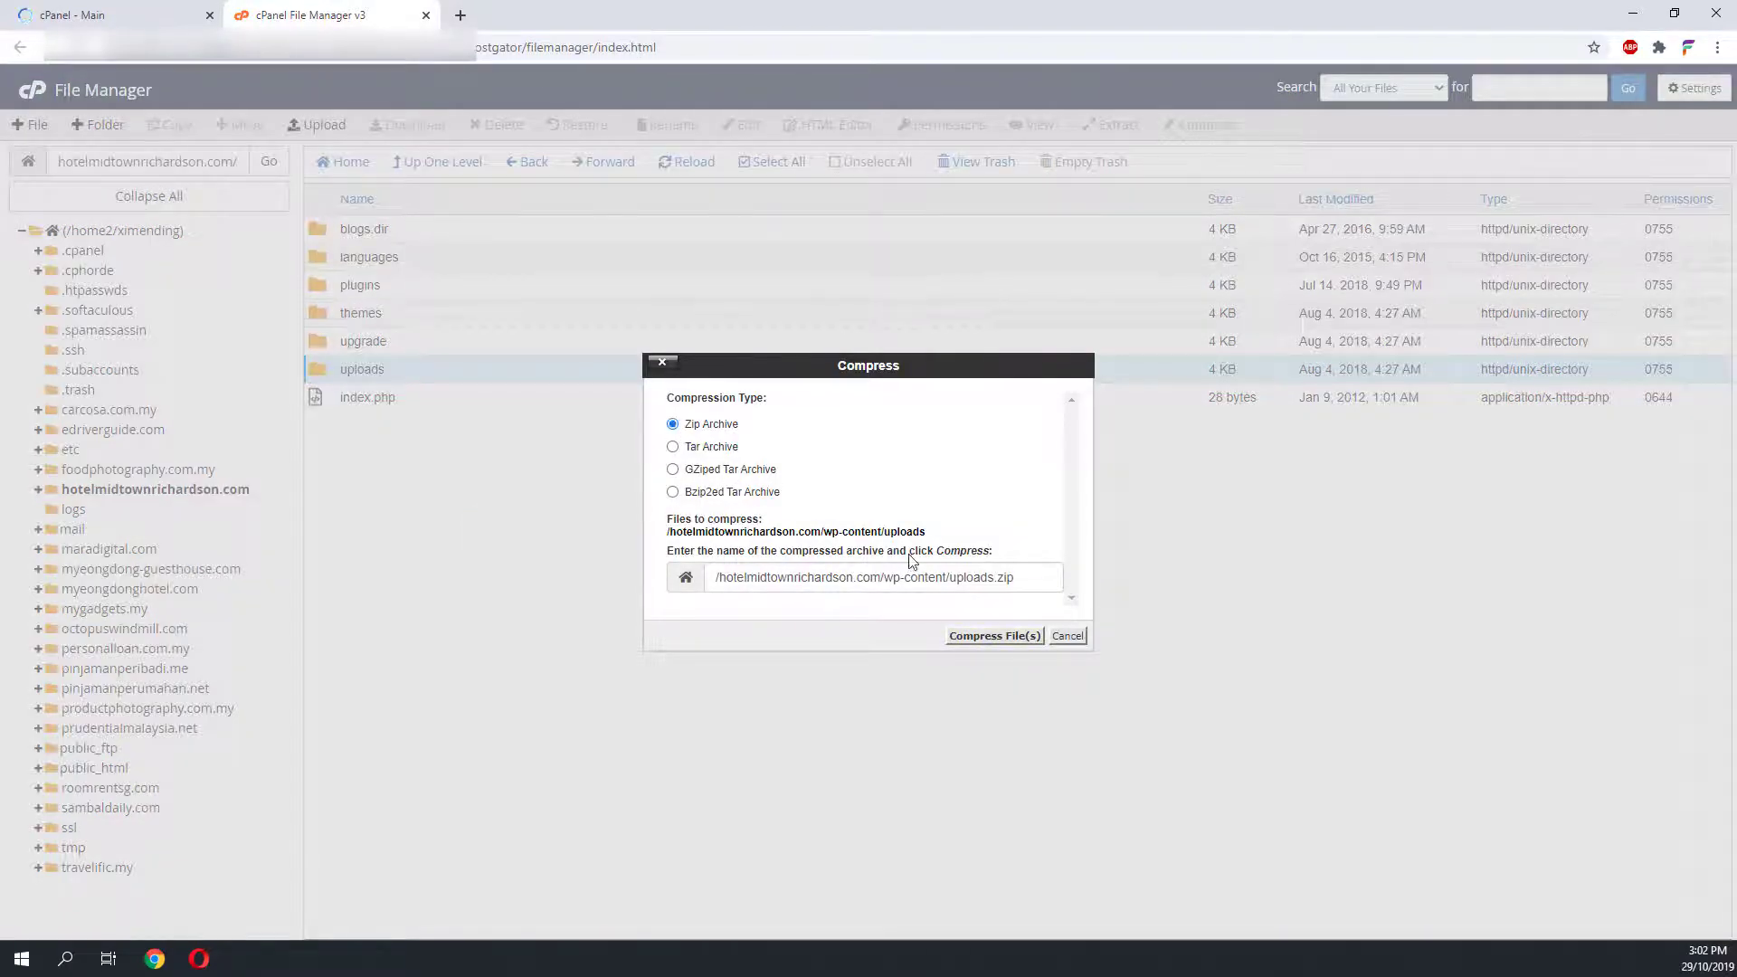
pyautogui.click(992, 635)
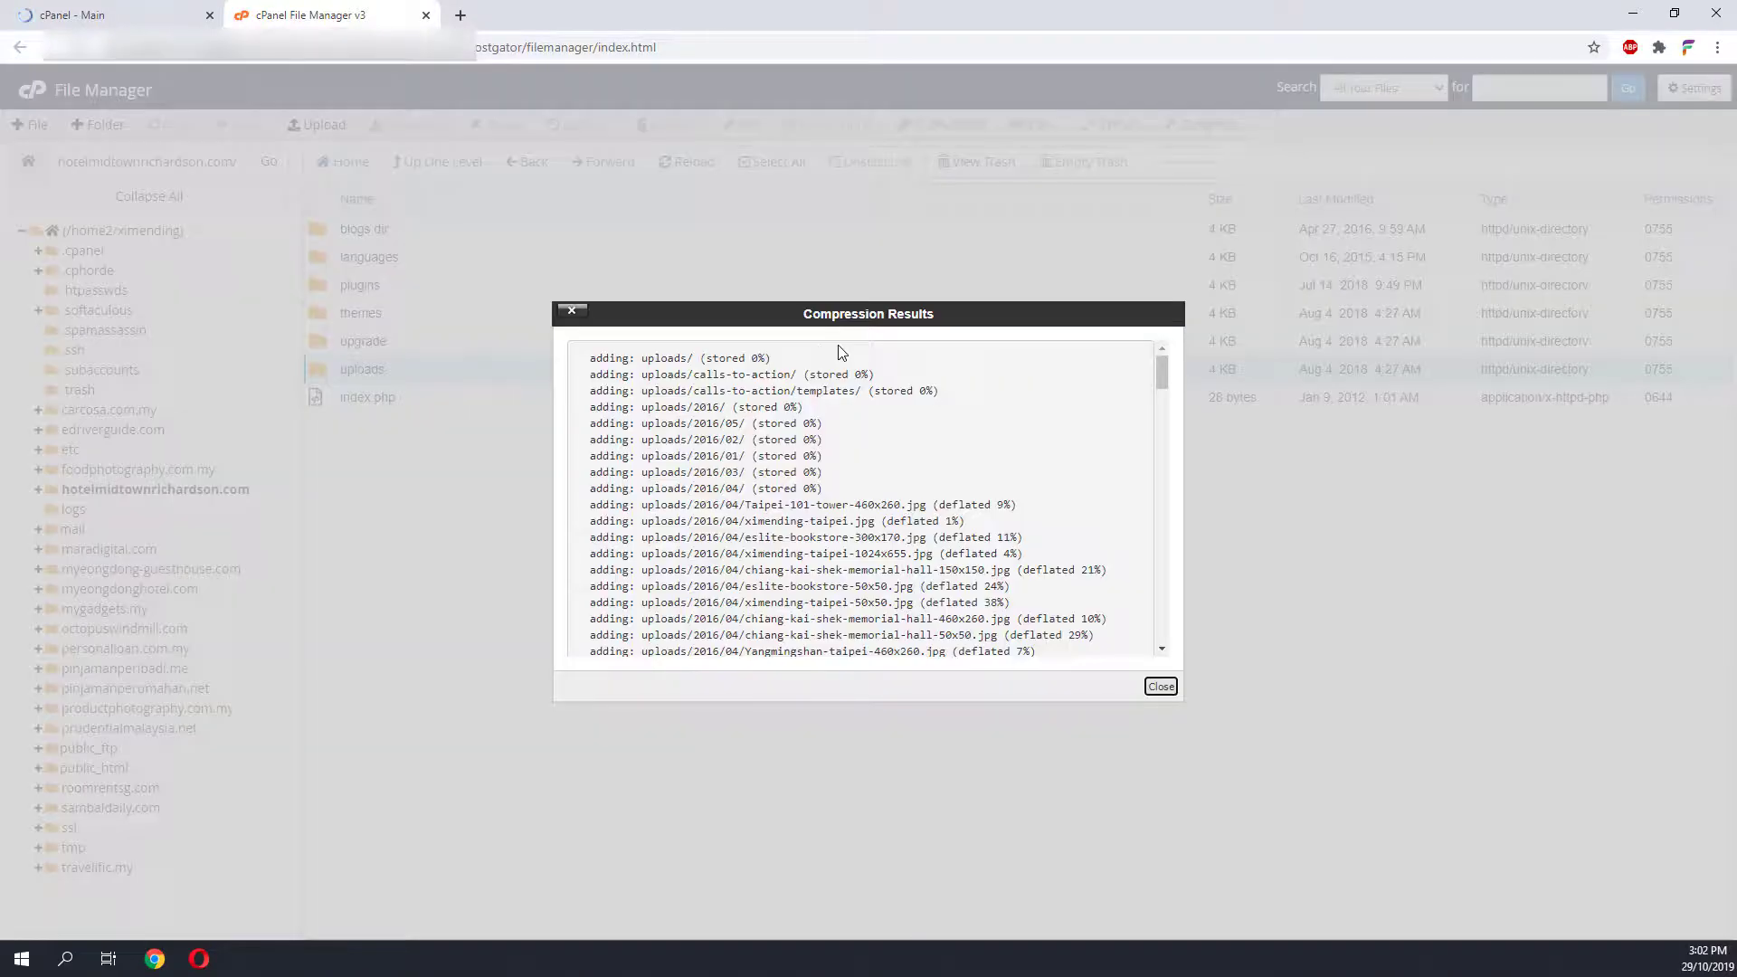
pyautogui.click(1159, 686)
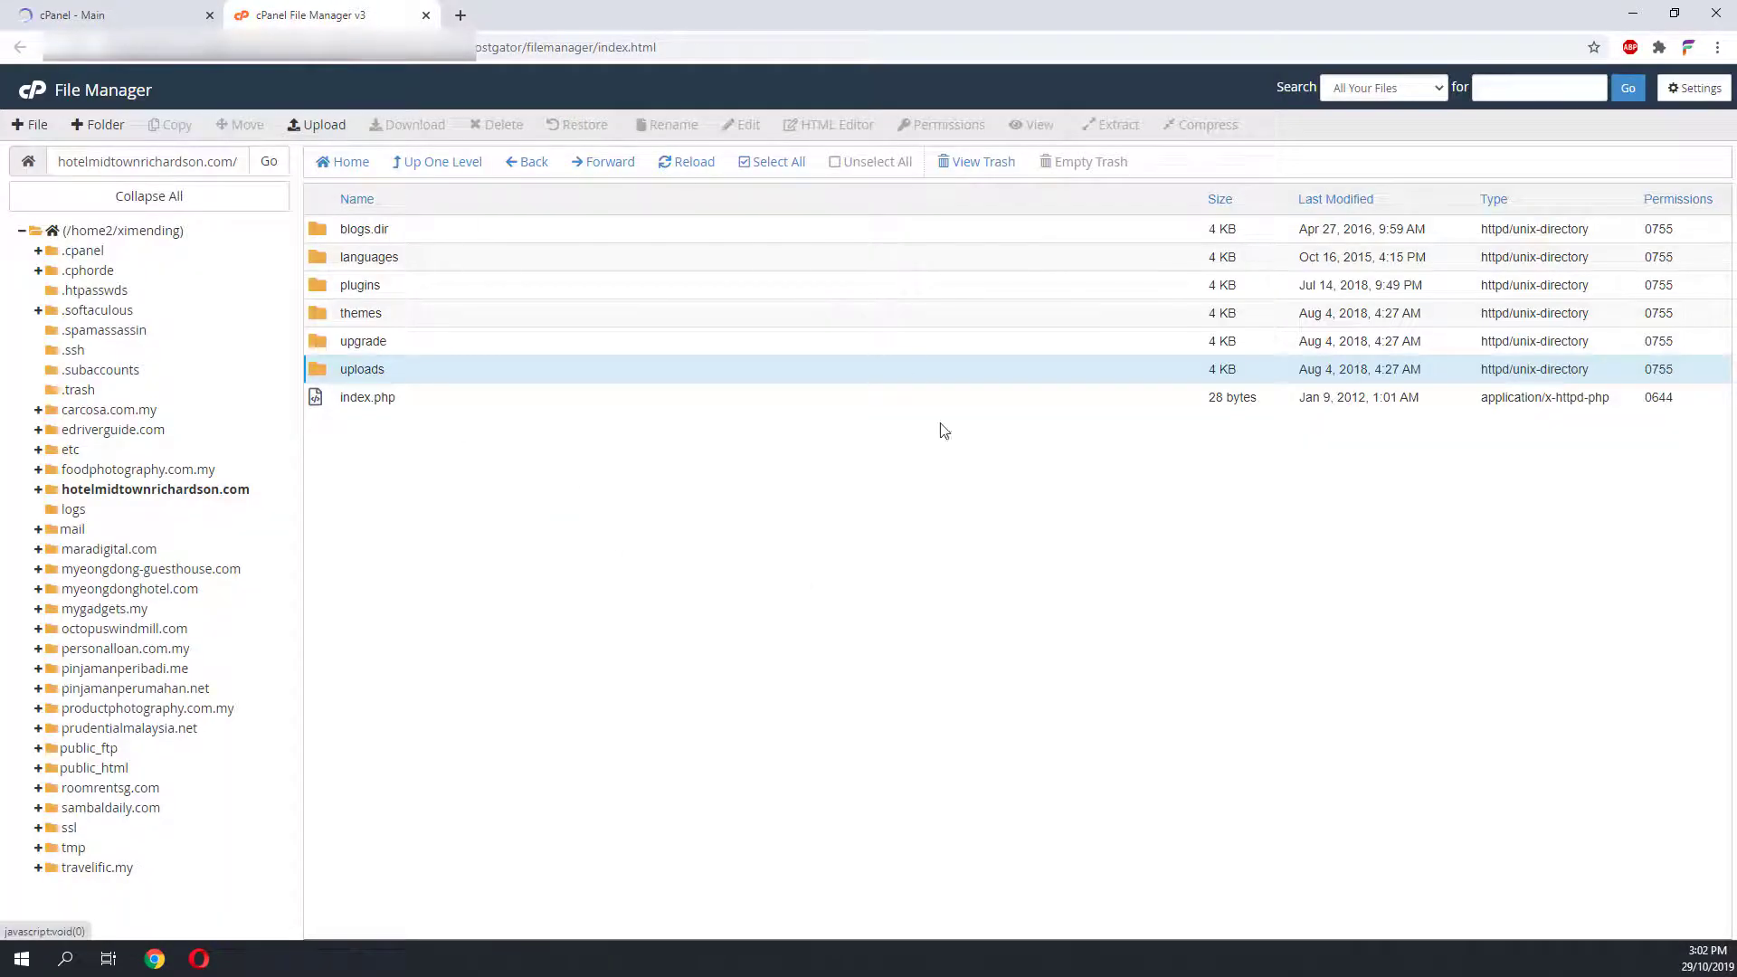
pyautogui.moveTo(390, 403)
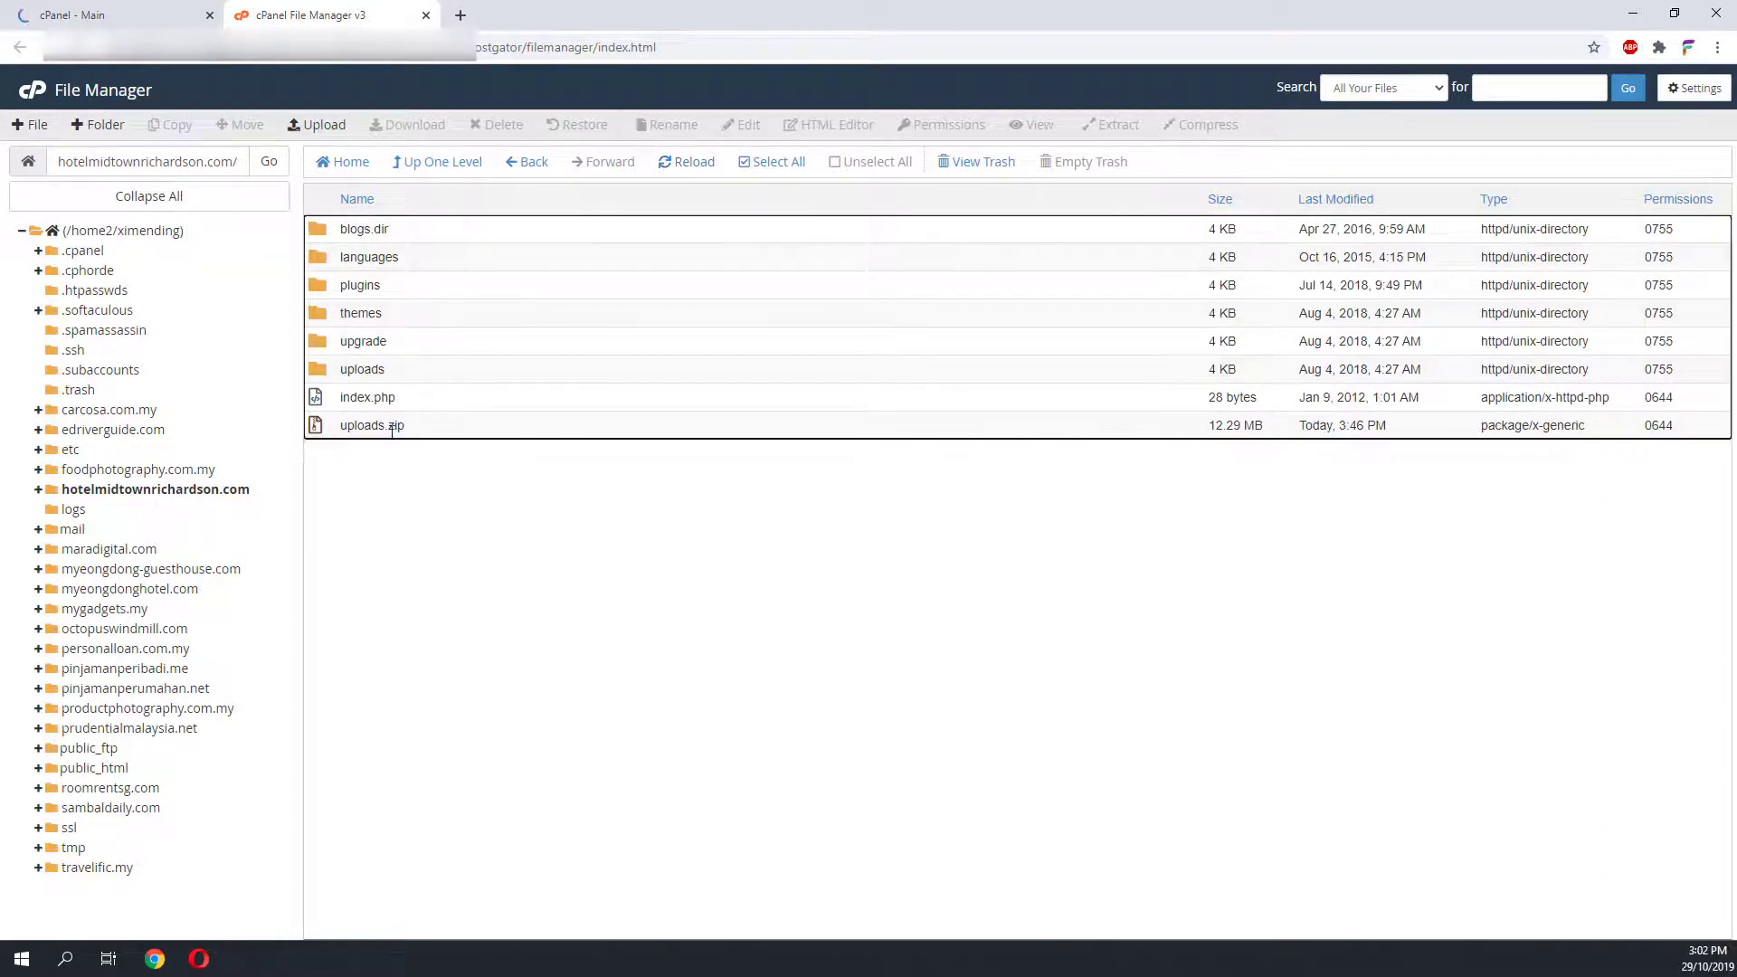
pyautogui.rightClick(370, 425)
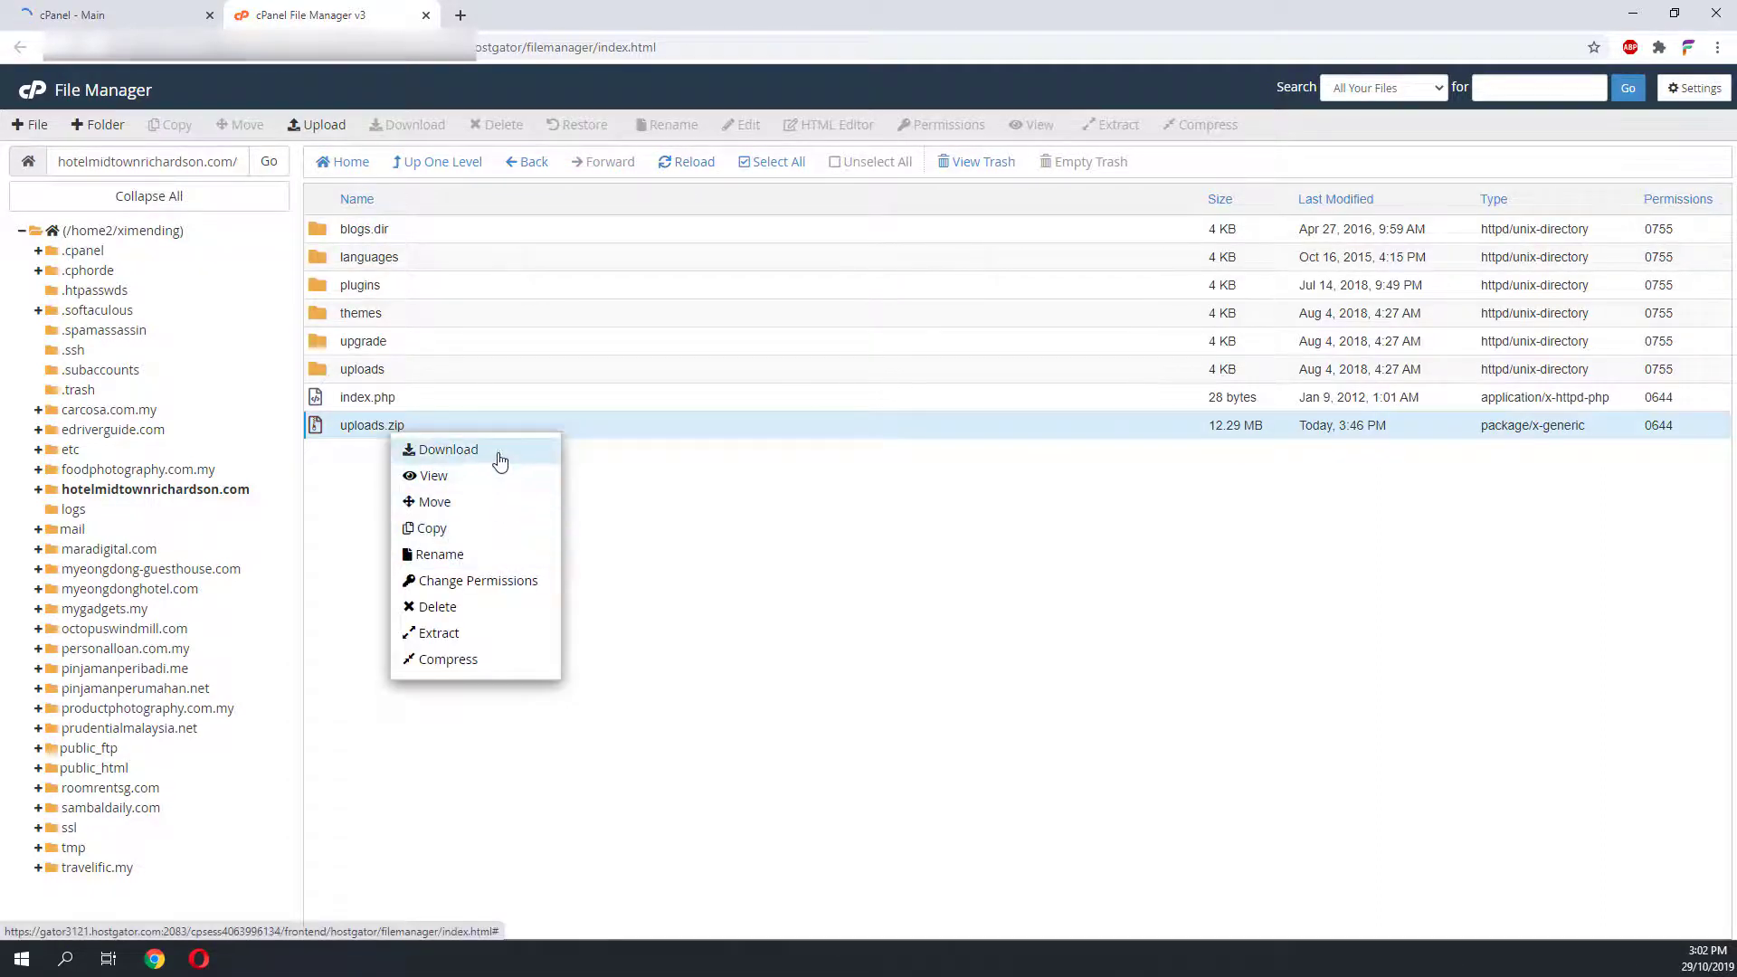
# - Download uploads.zip from cPanel File Manager to the desktop and bring up its options
pyautogui.click(448, 449)
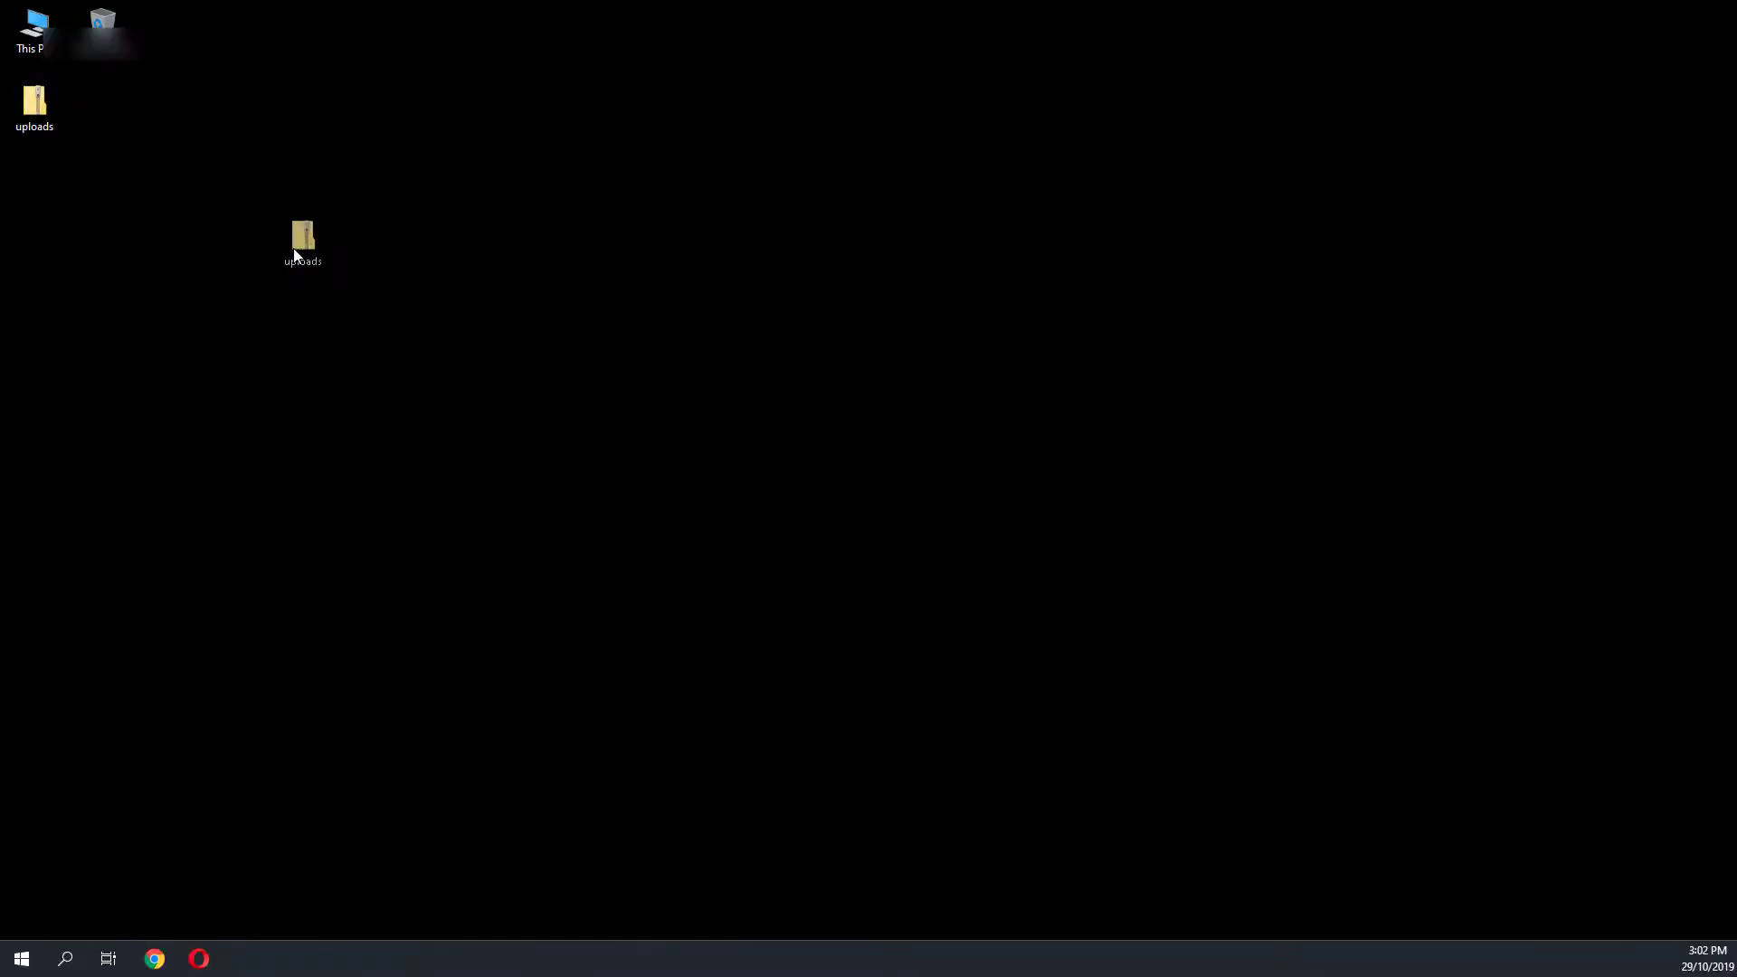
pyautogui.rightClick(302, 241)
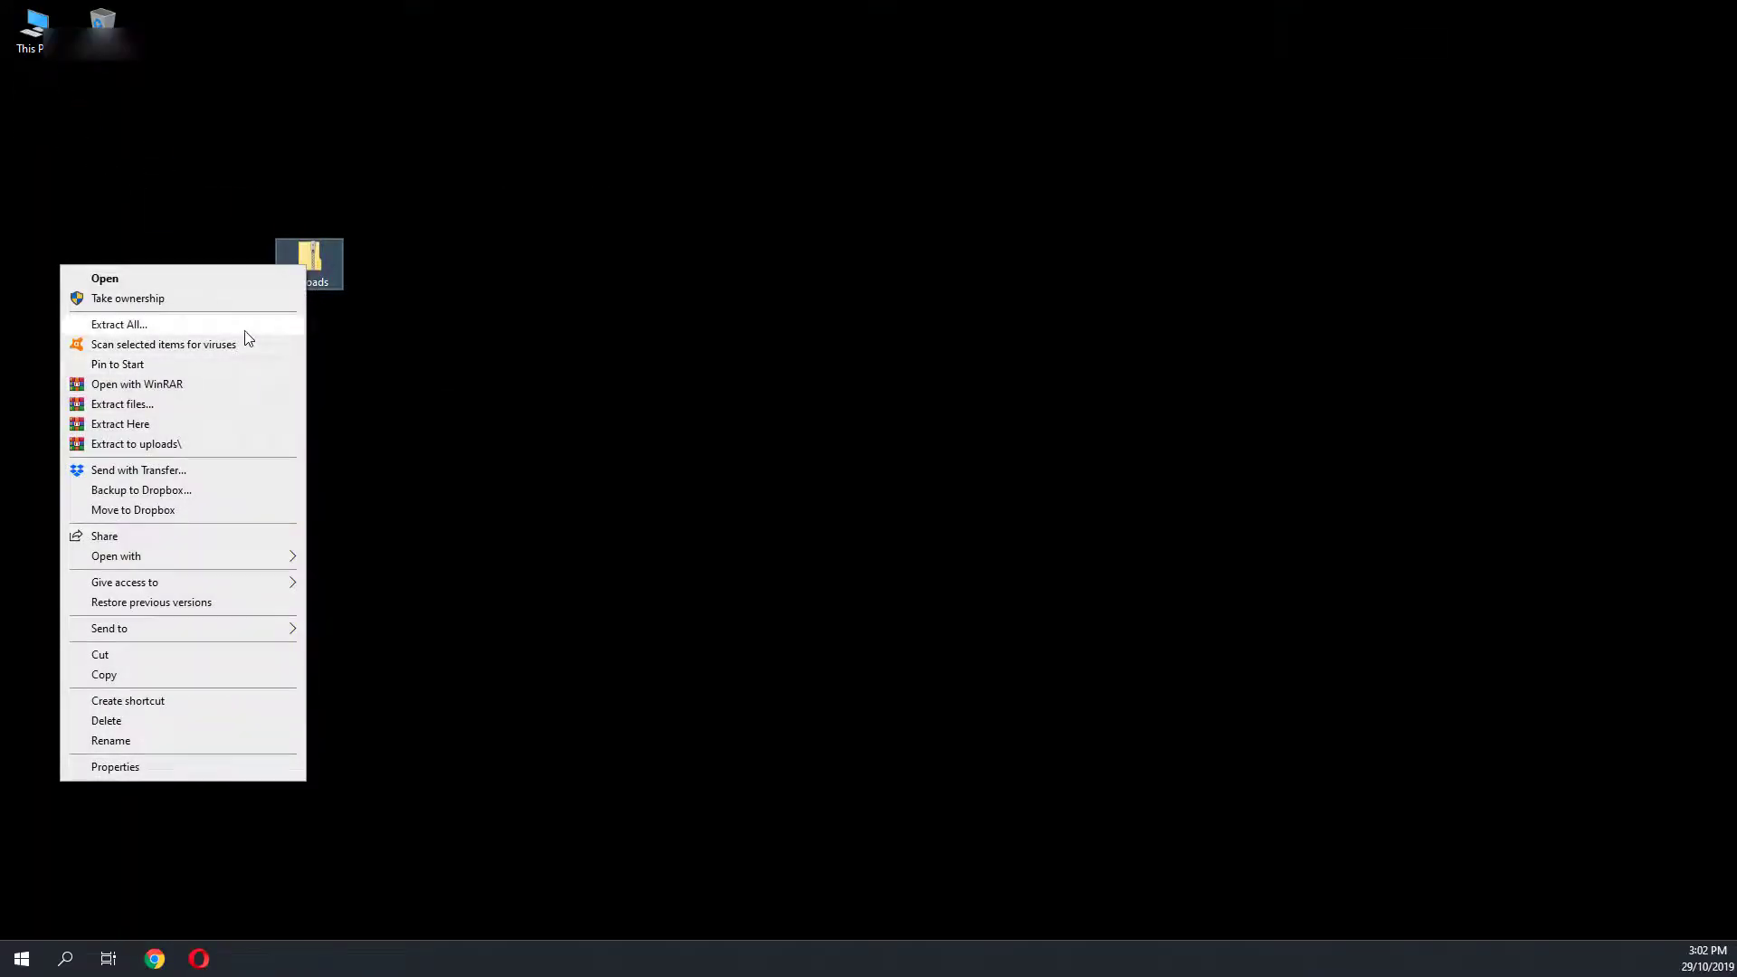
# - Extract uploads.zip into a desktop uploads folder, move it to the centre, and open it
pyautogui.click(118, 324)
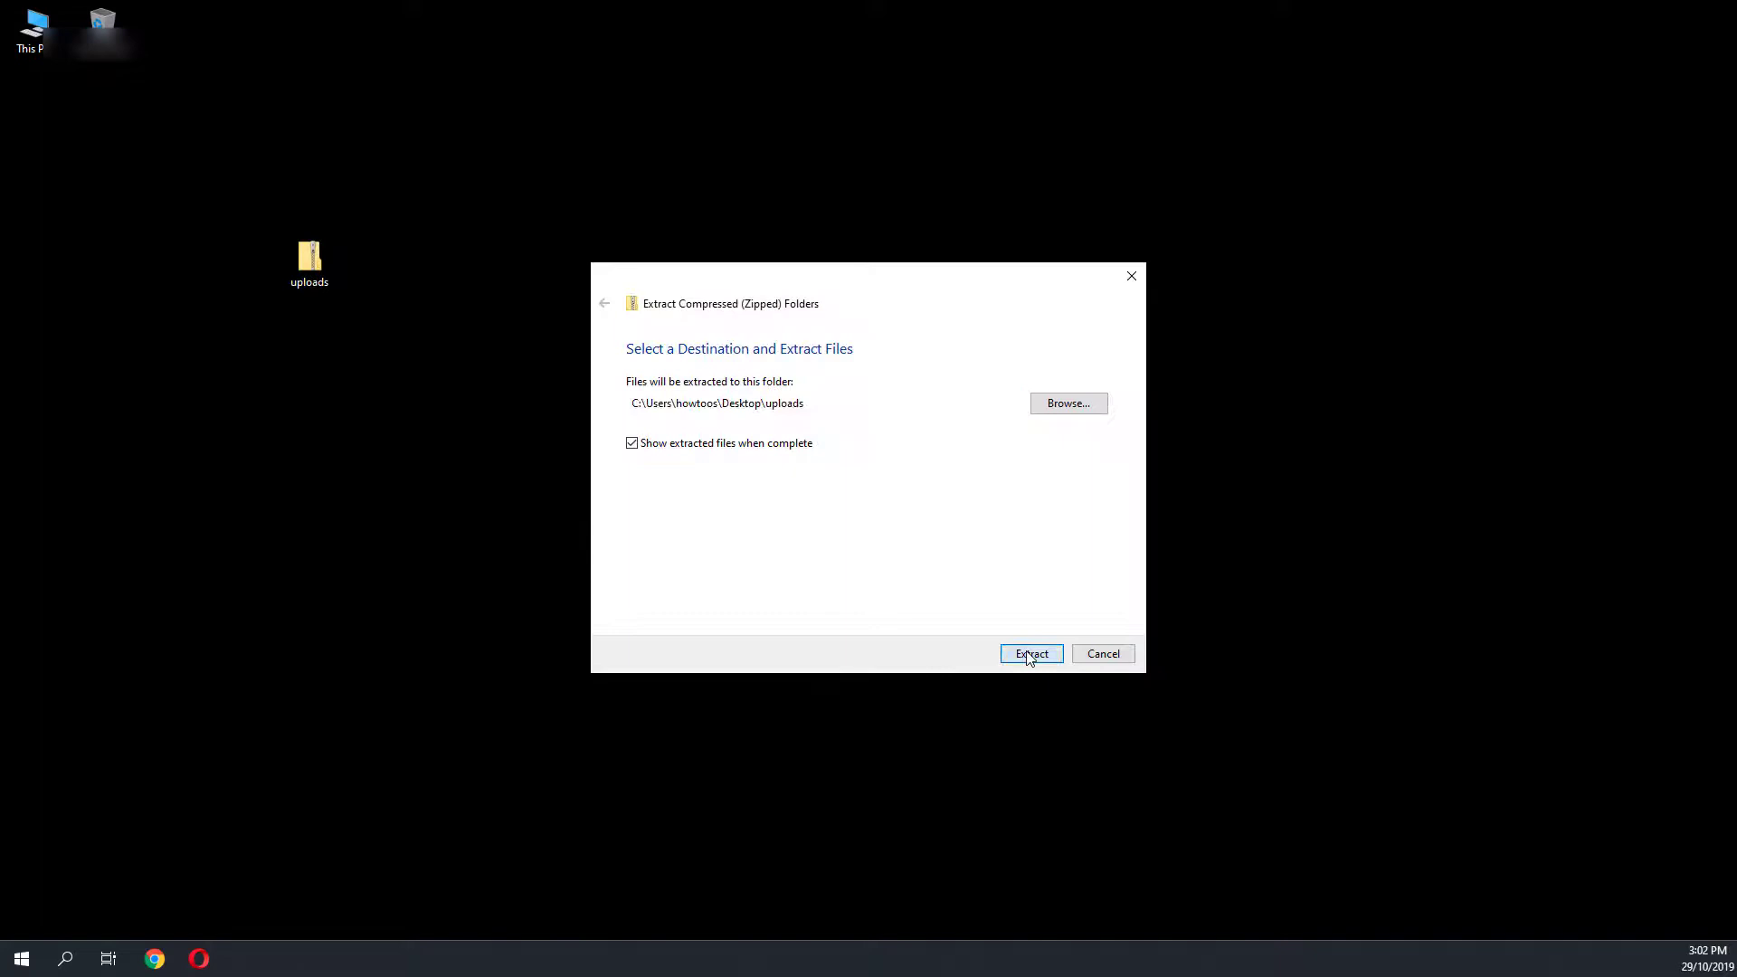
pyautogui.click(1030, 653)
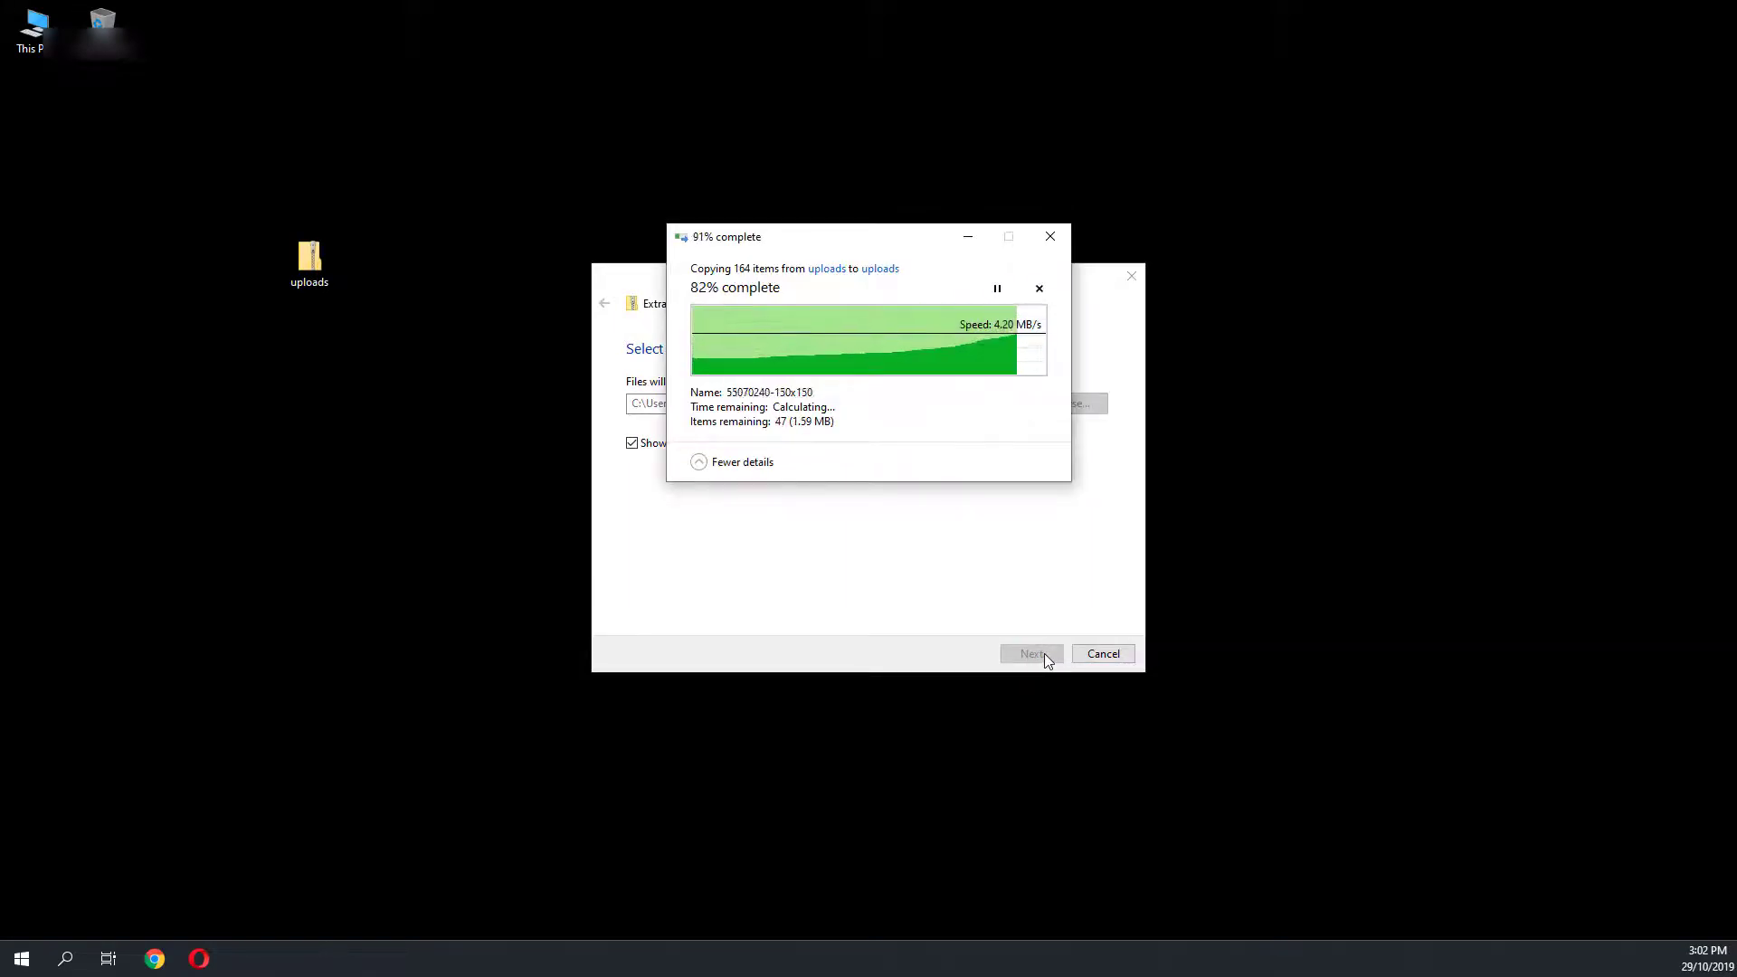
pyautogui.rightClick(310, 257)
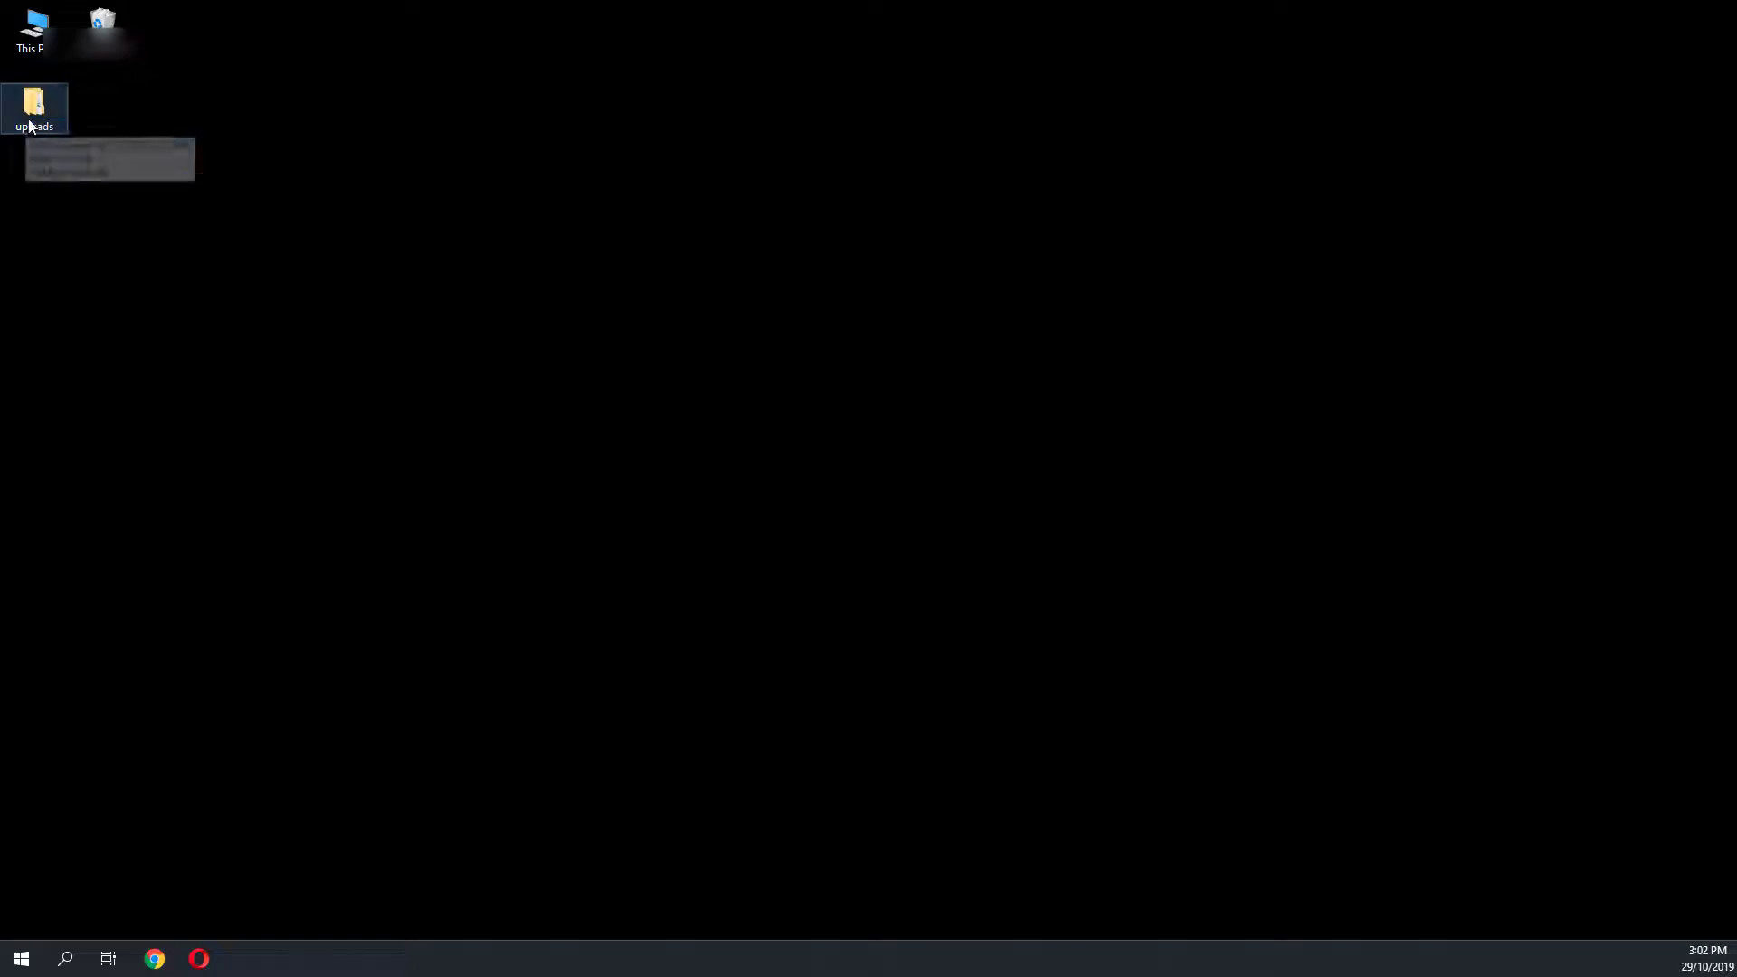
pyautogui.moveTo(34, 107); pyautogui.dragTo(858, 418)
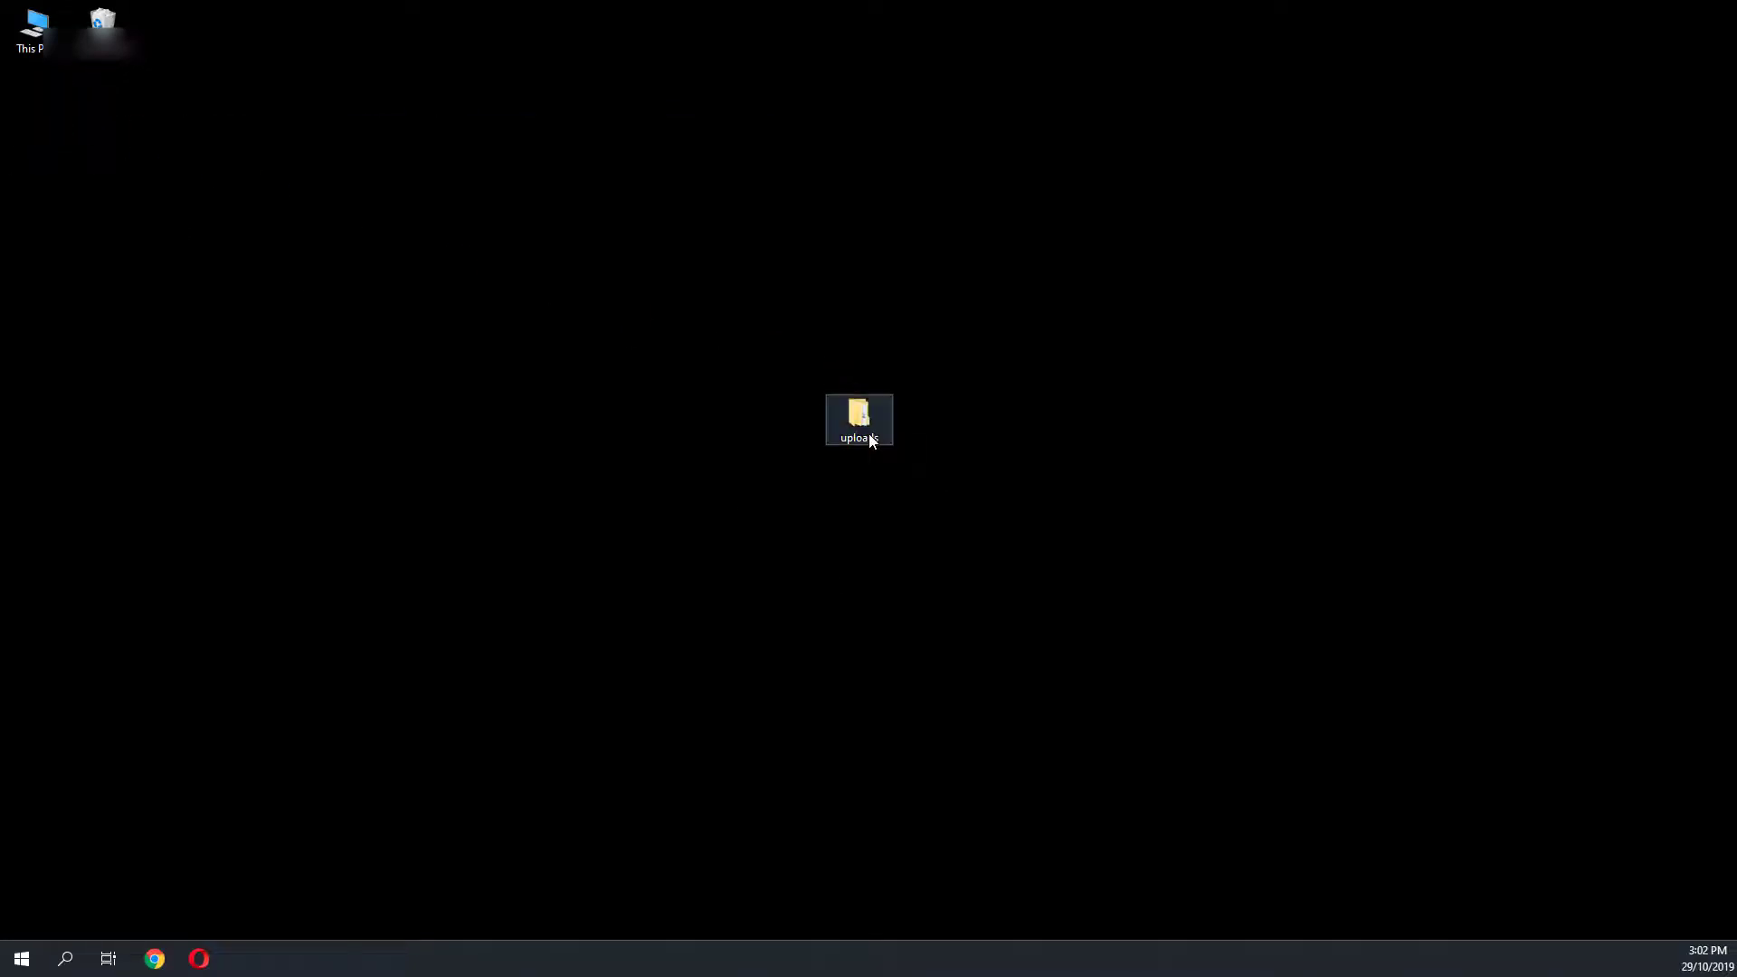
pyautogui.rightClick(858, 419)
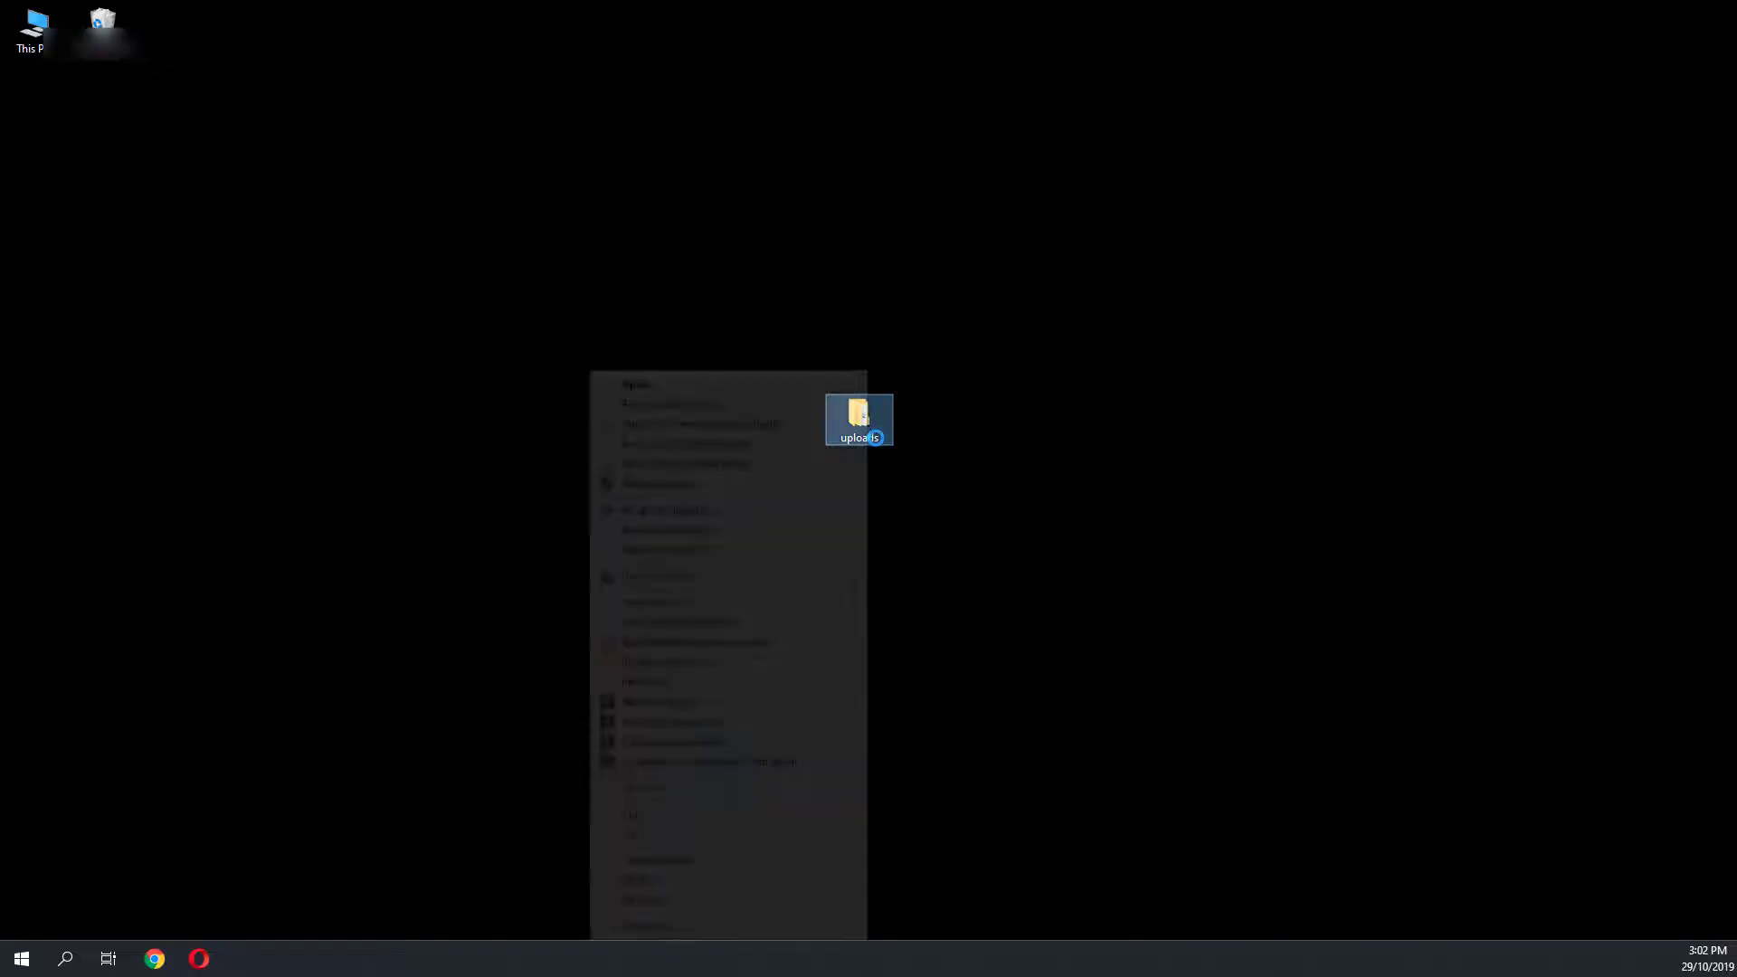
pyautogui.rightClick(859, 419)
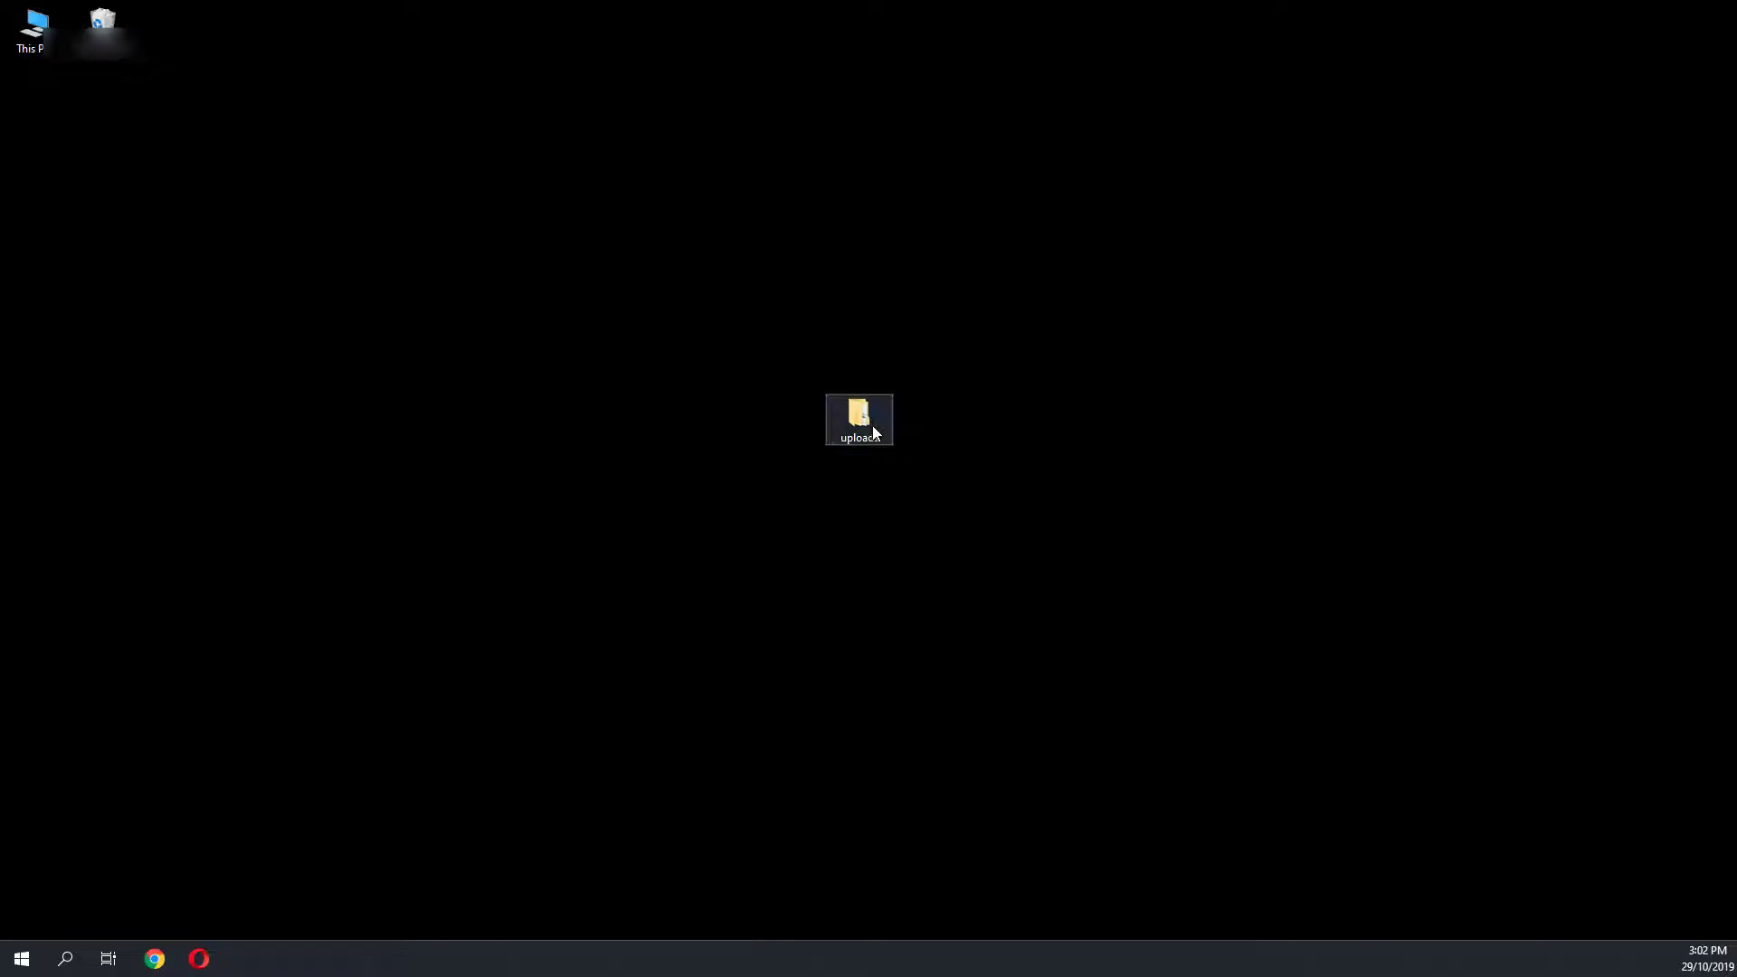
pyautogui.doubleClick(858, 418)
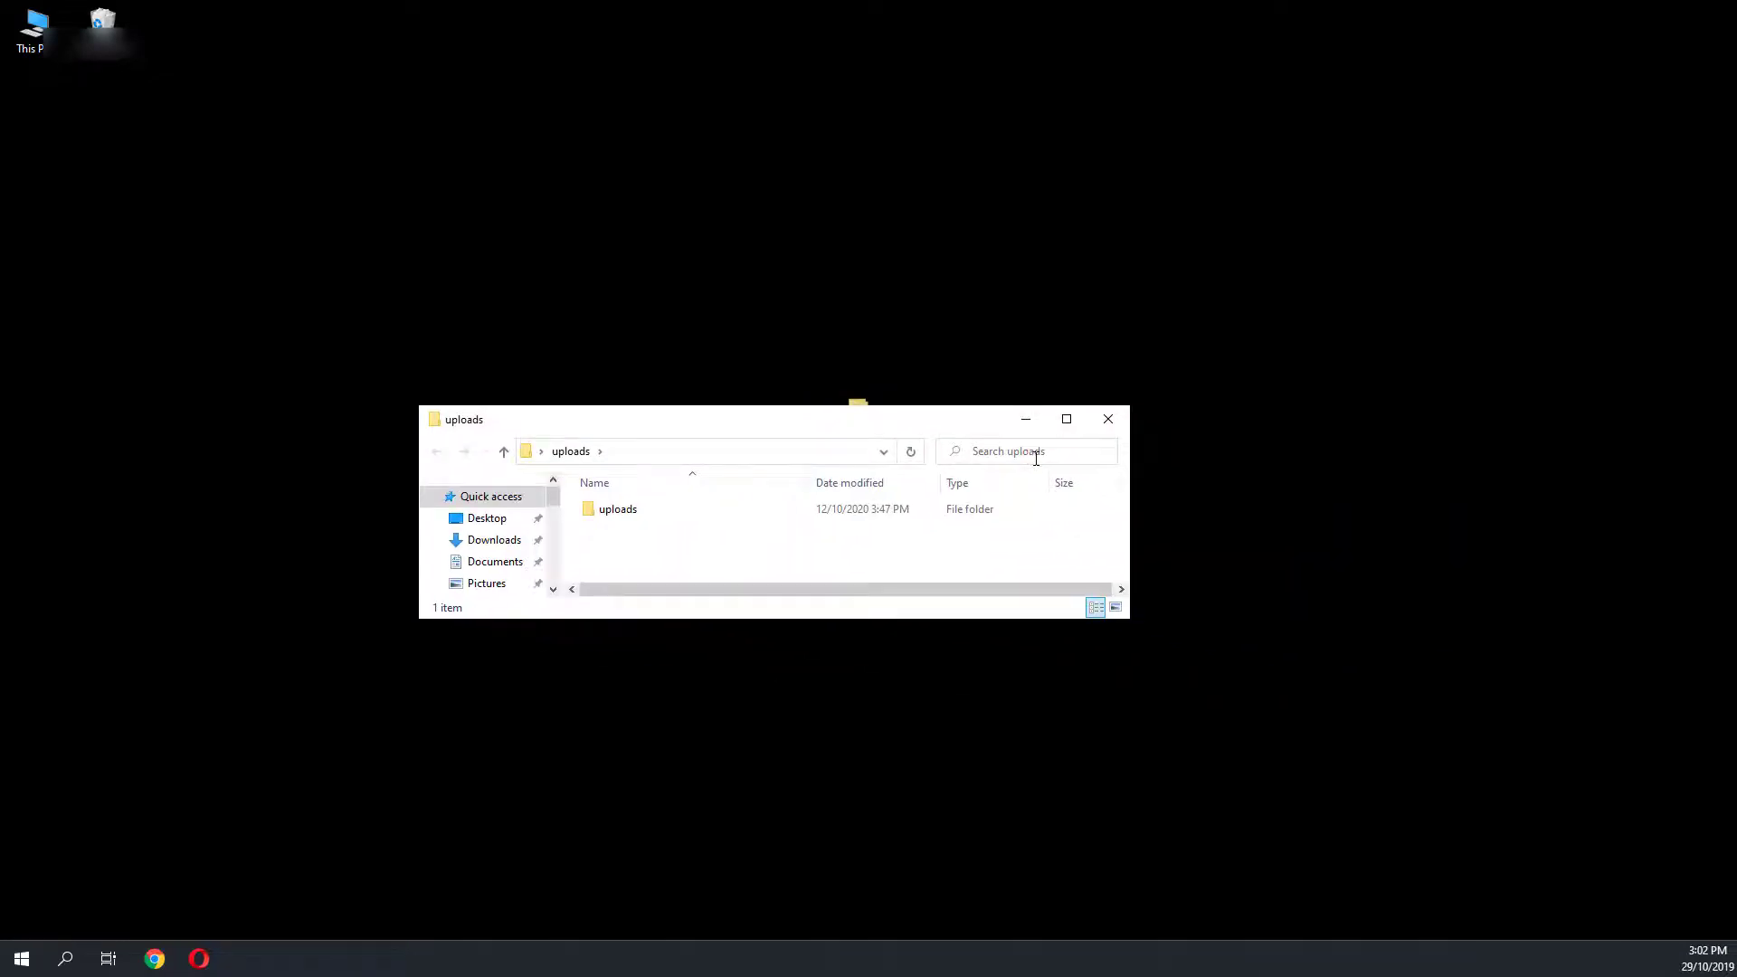
# - Search the uploads folder for *.php and *.apx files, then close the results window
pyautogui.click(1007, 450)
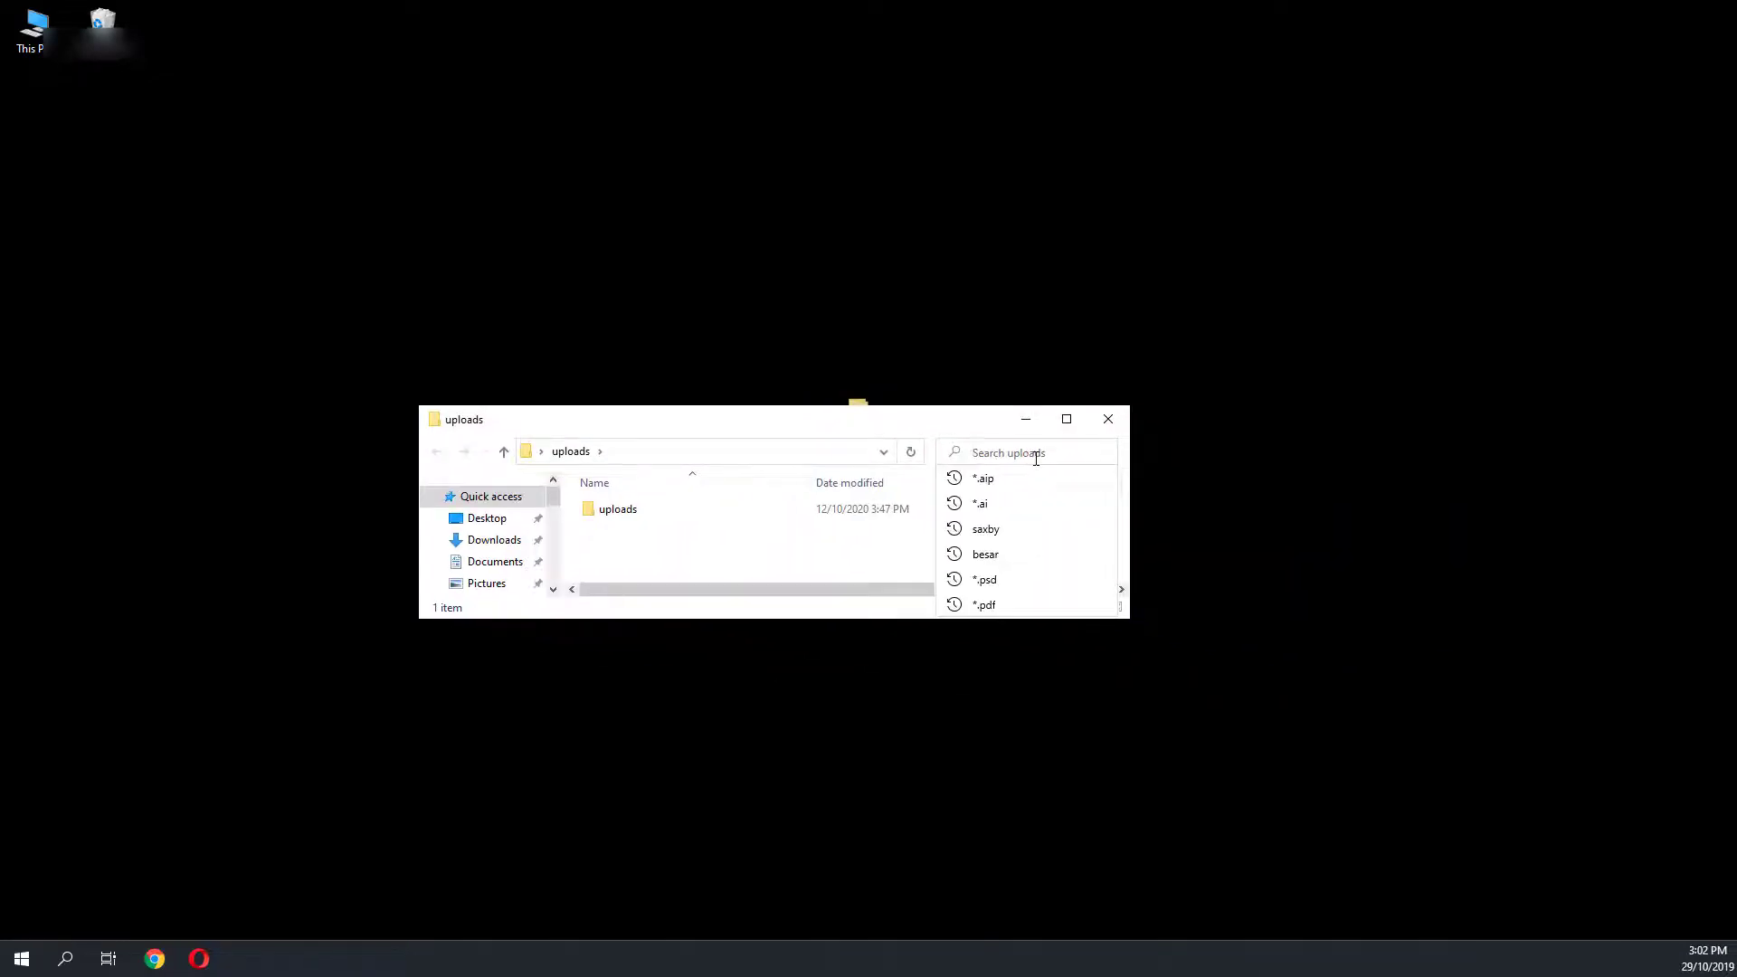
pyautogui.write('*.php')
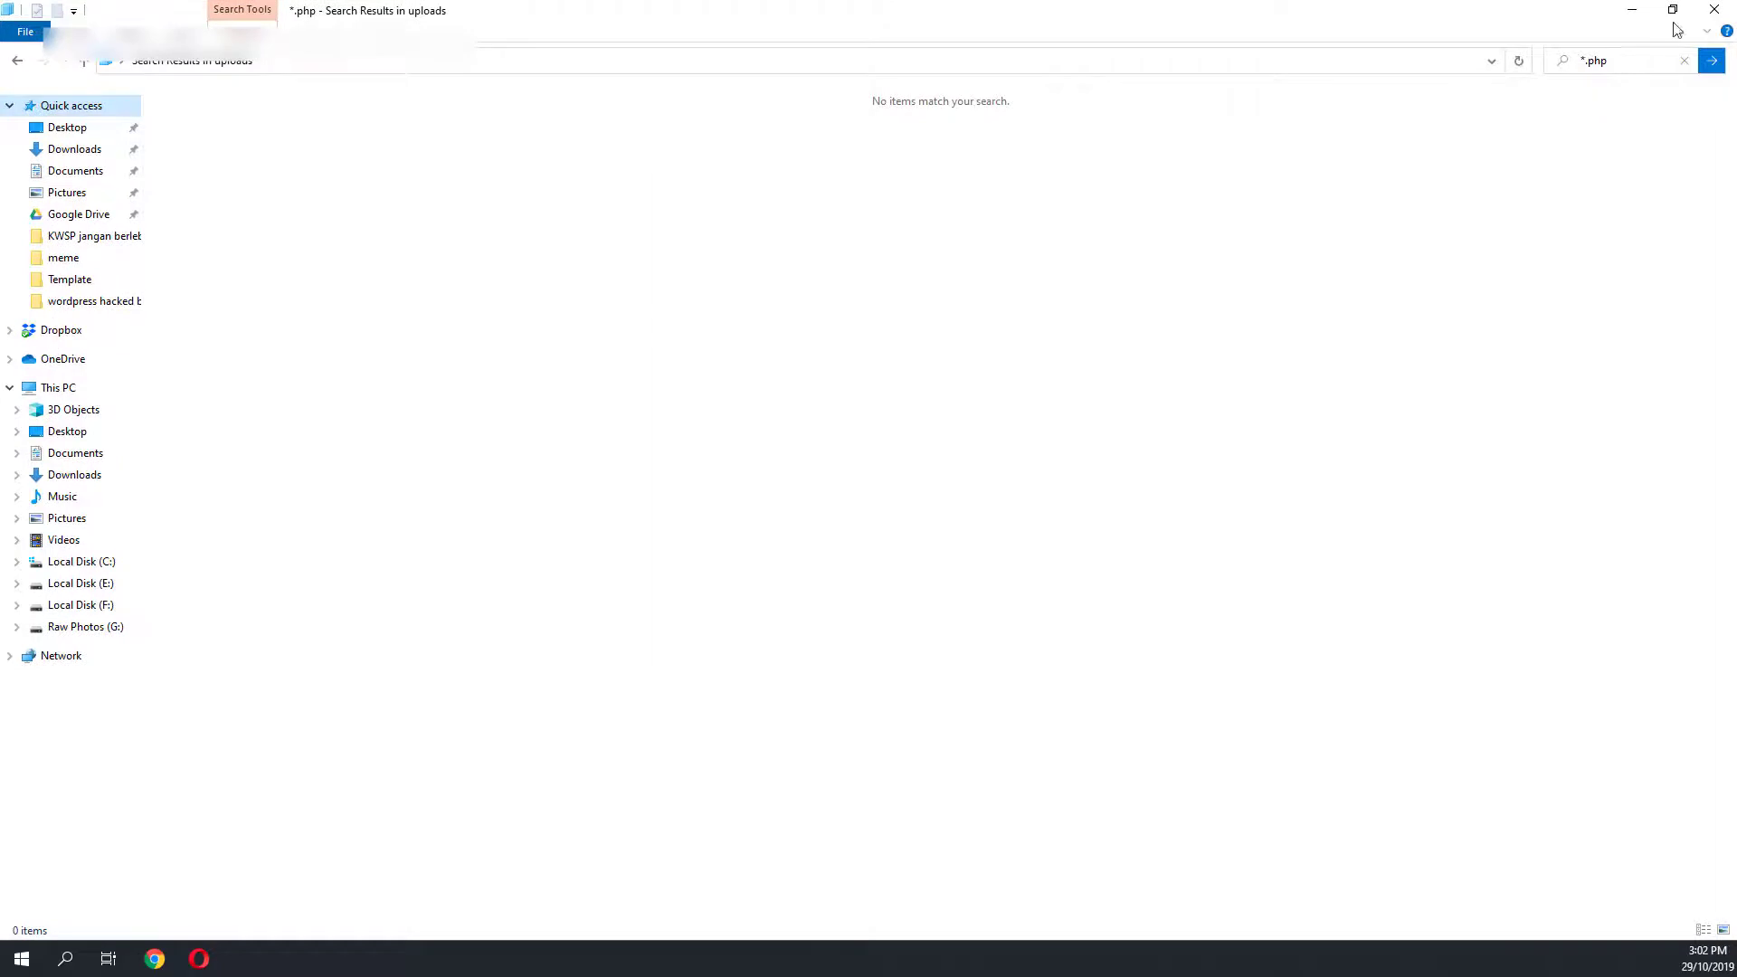
pyautogui.click(1674, 10)
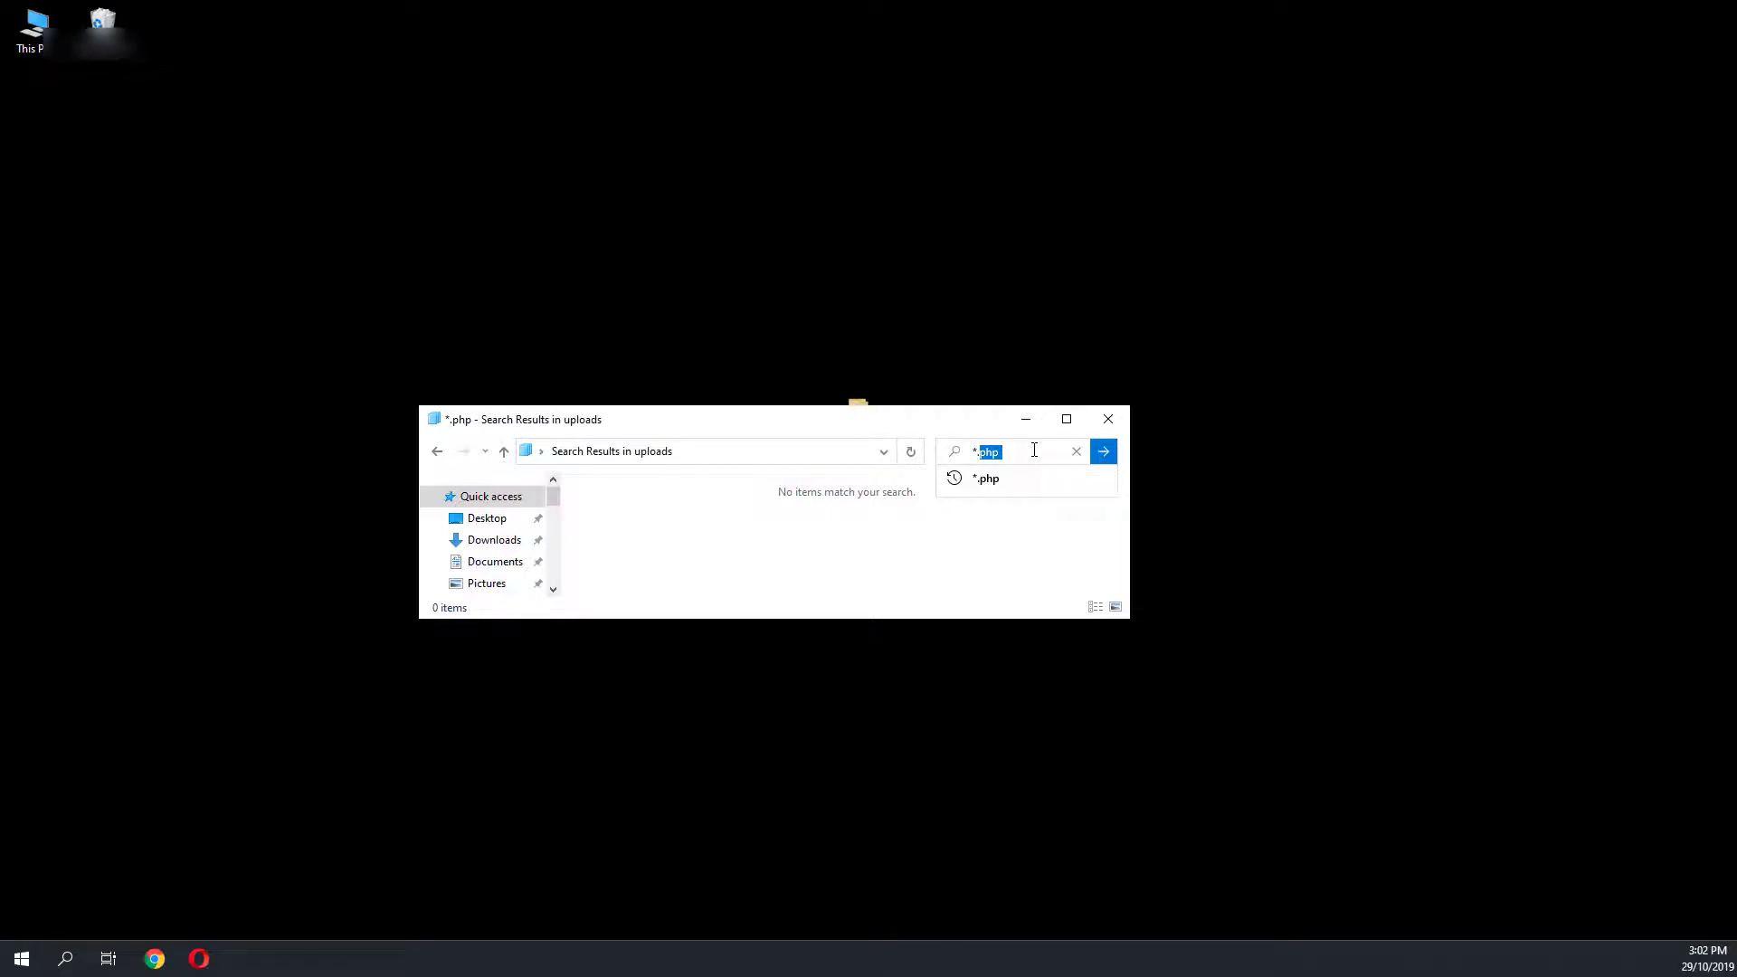
pyautogui.write('*.apx')
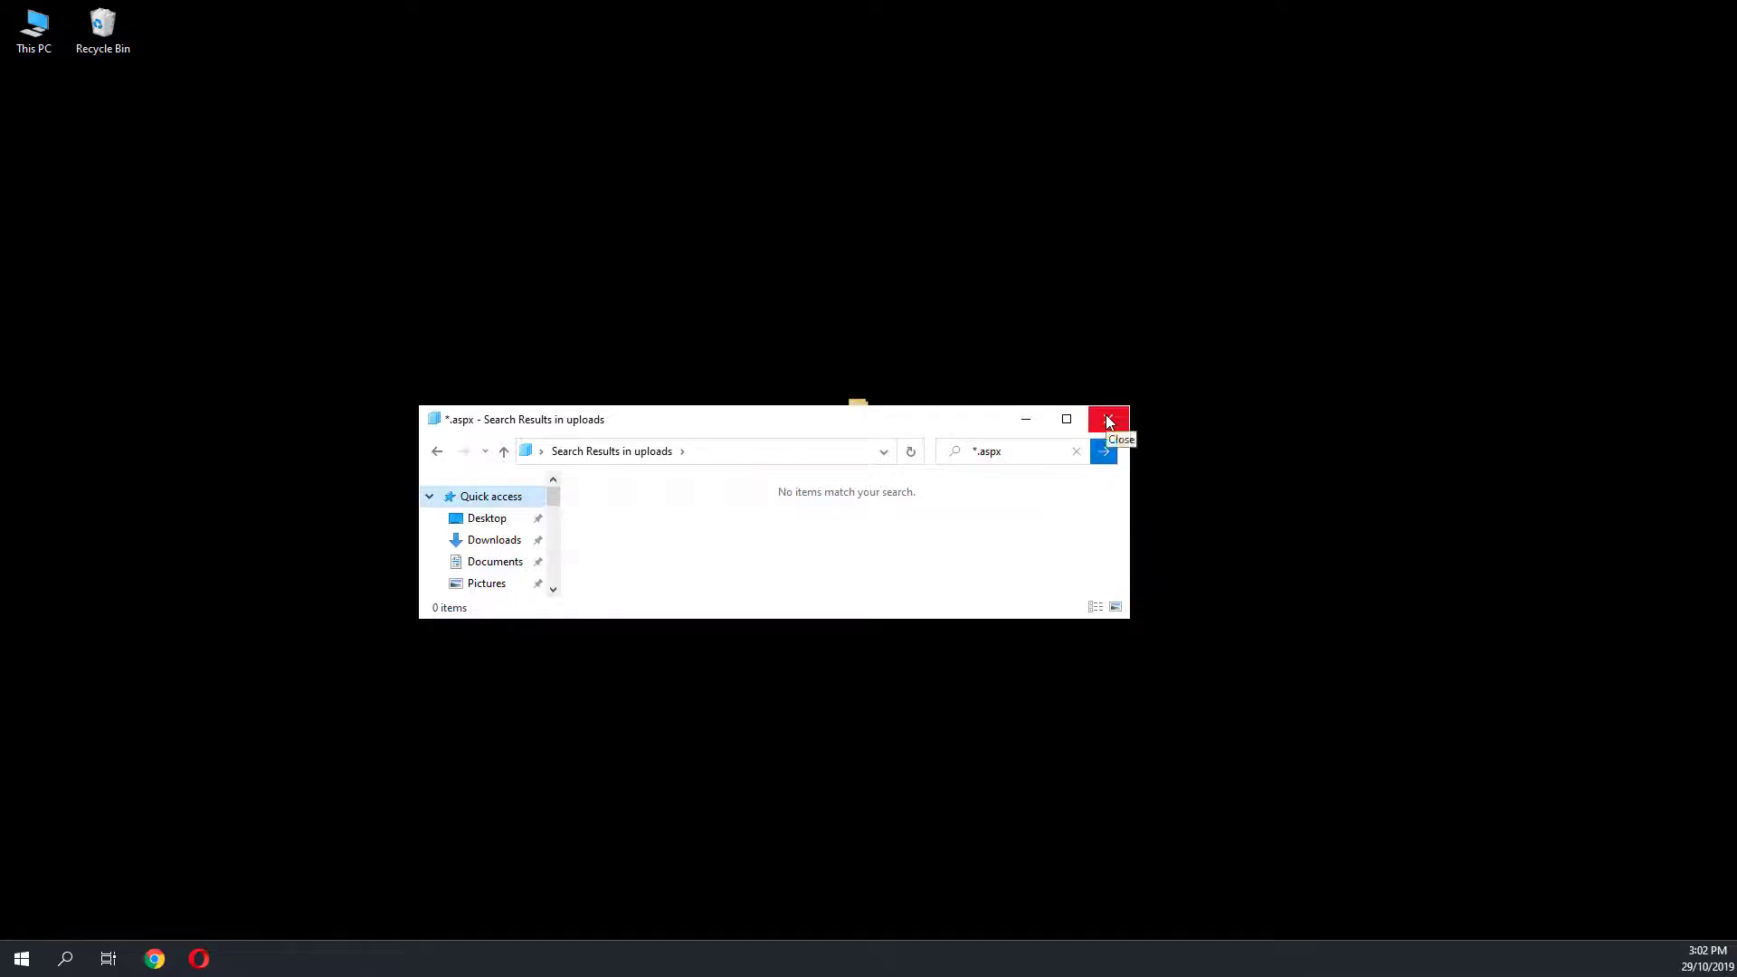
pyautogui.click(1106, 419)
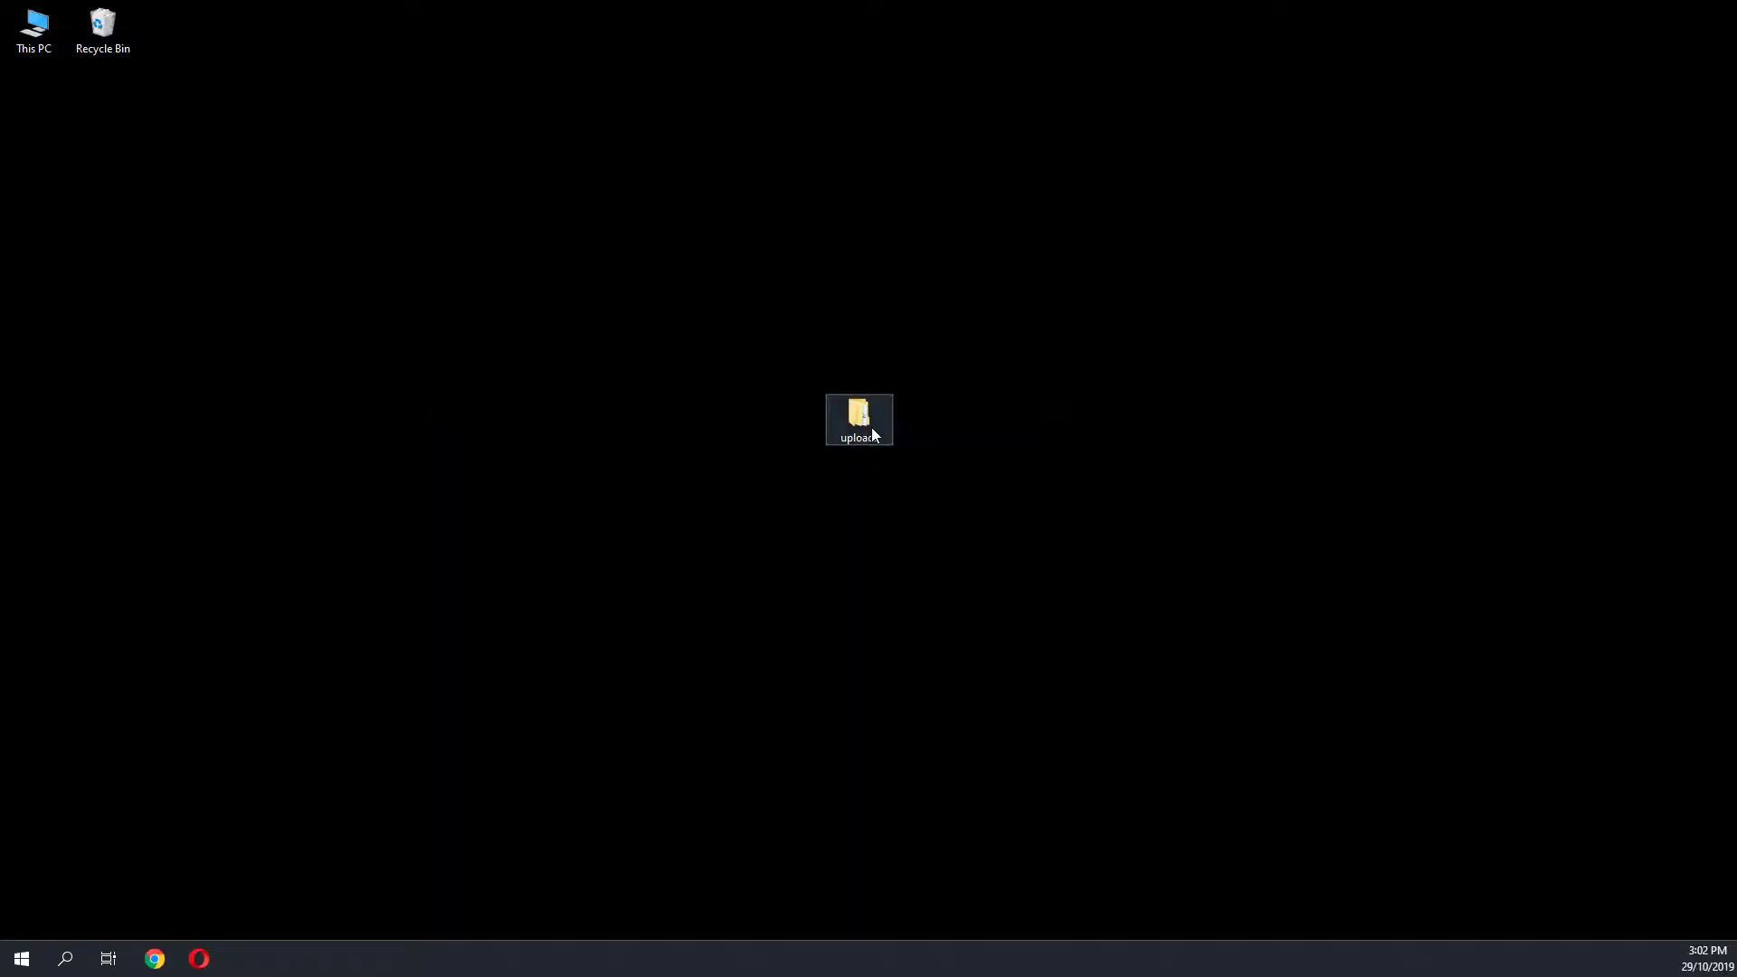
# - Browse the uploads 2017 folder, then the 2016 folder and its 05 month folder
pyautogui.doubleClick(859, 419)
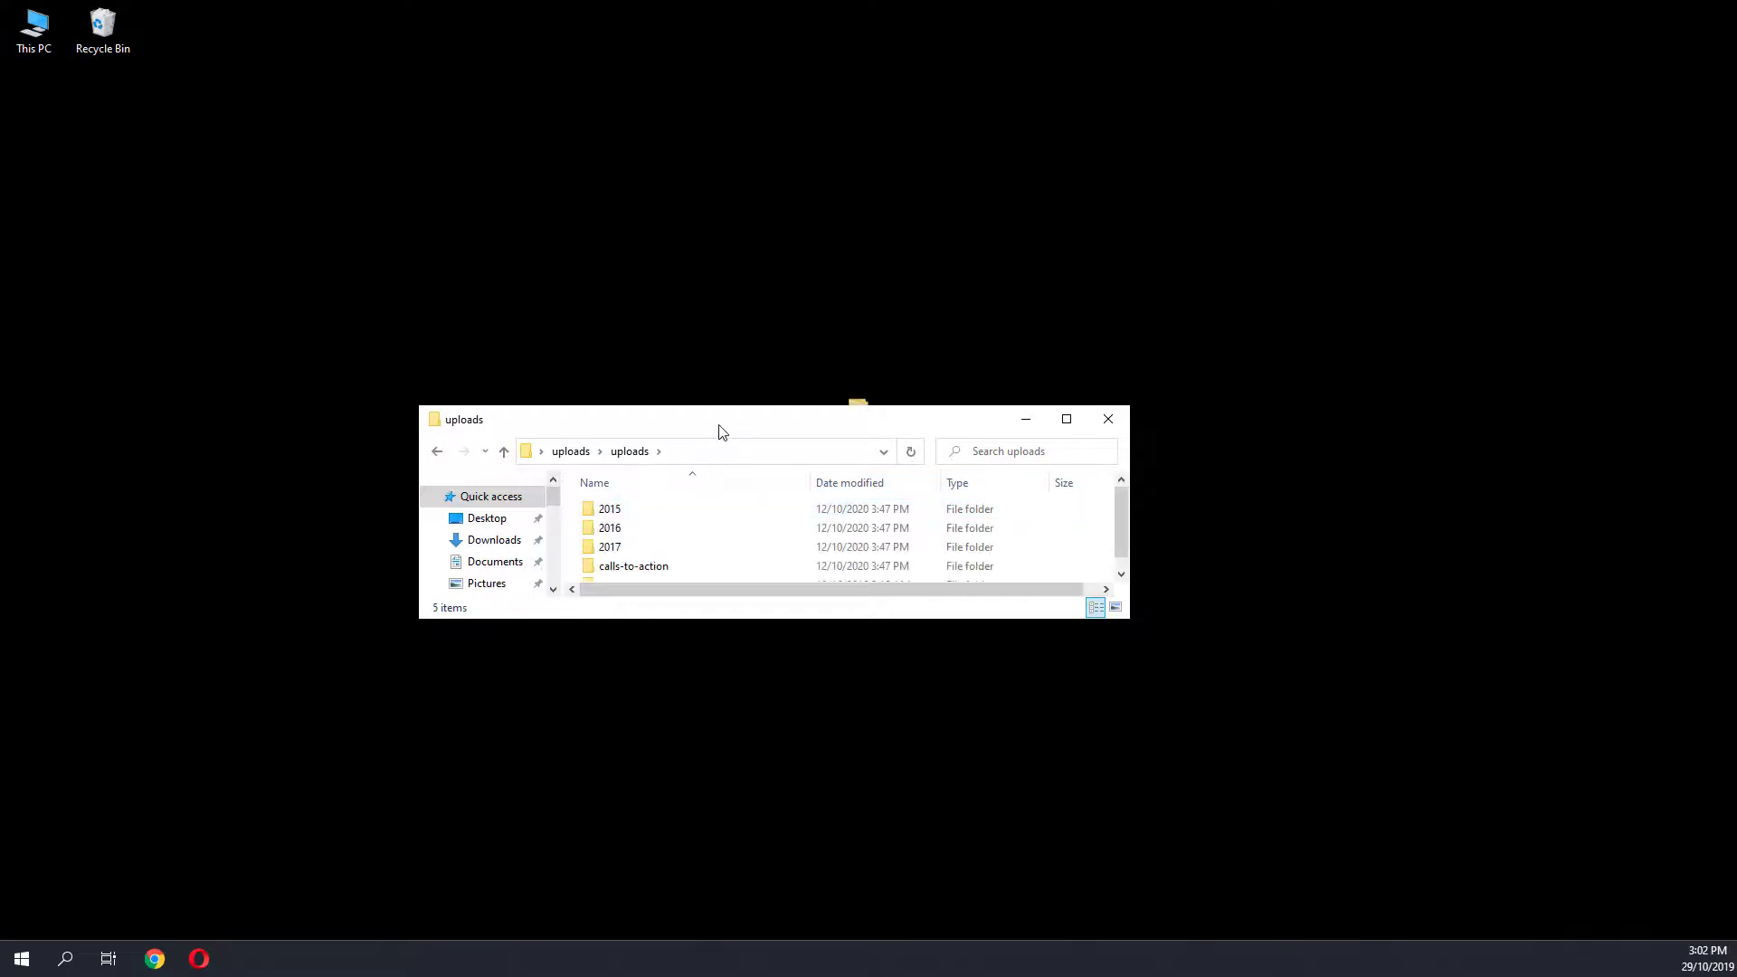
pyautogui.doubleClick(609, 546)
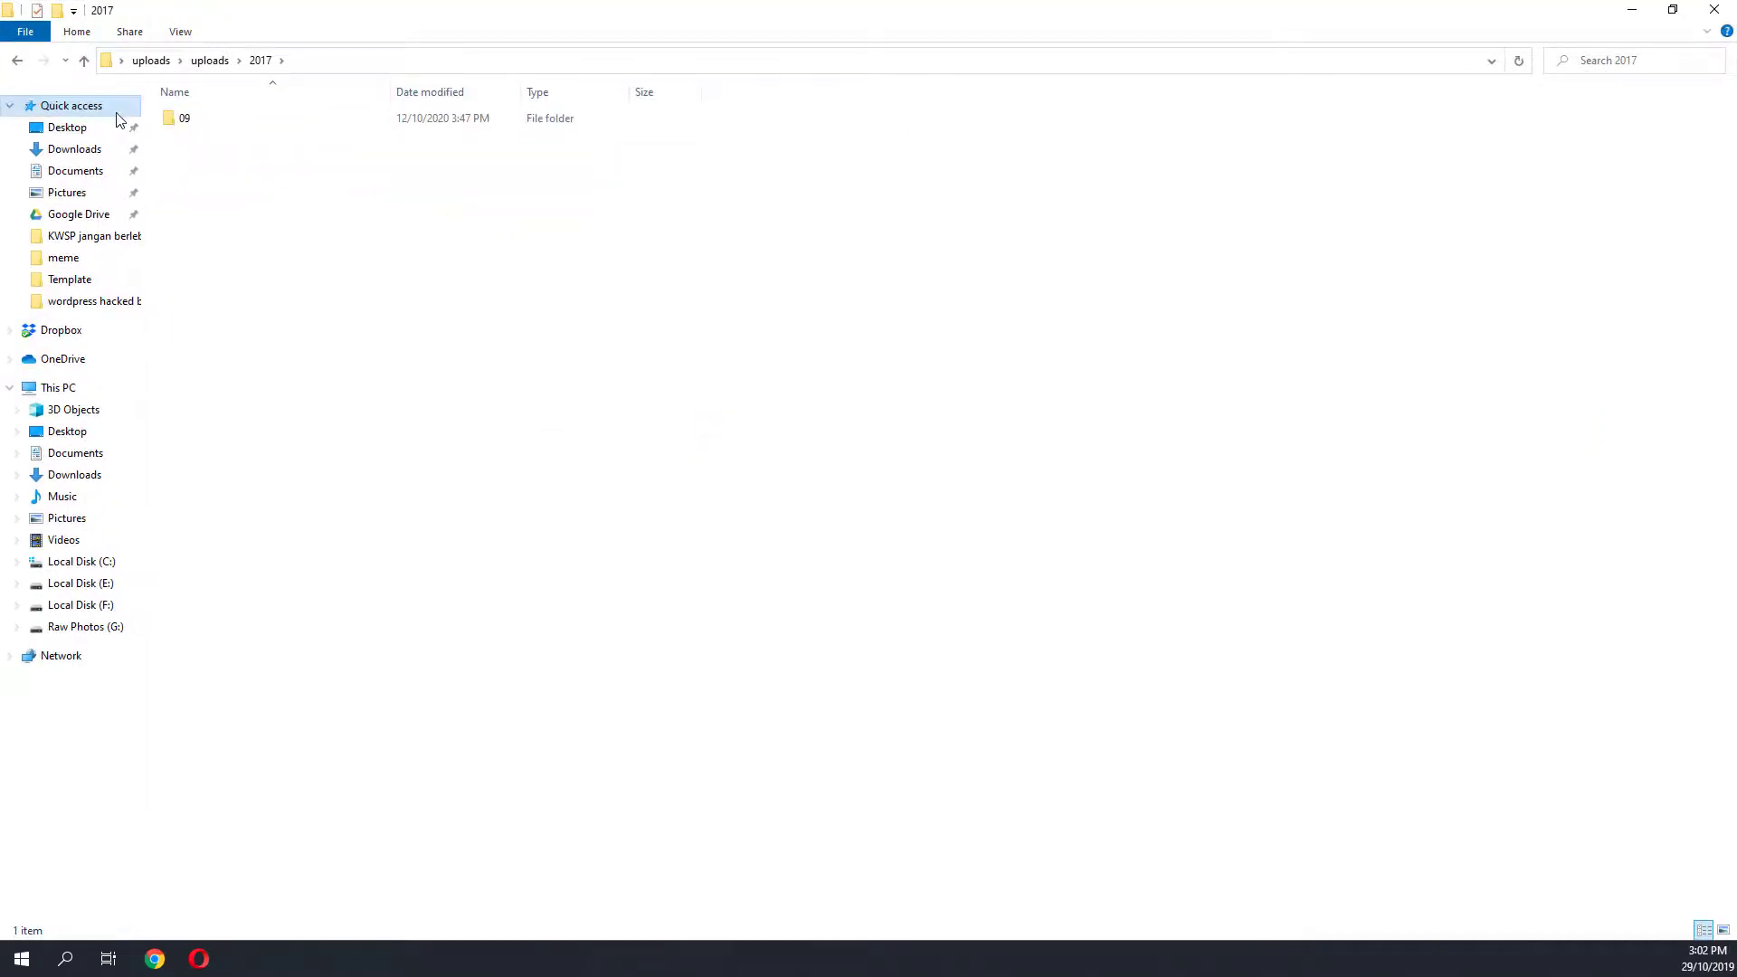
pyautogui.doubleClick(184, 117)
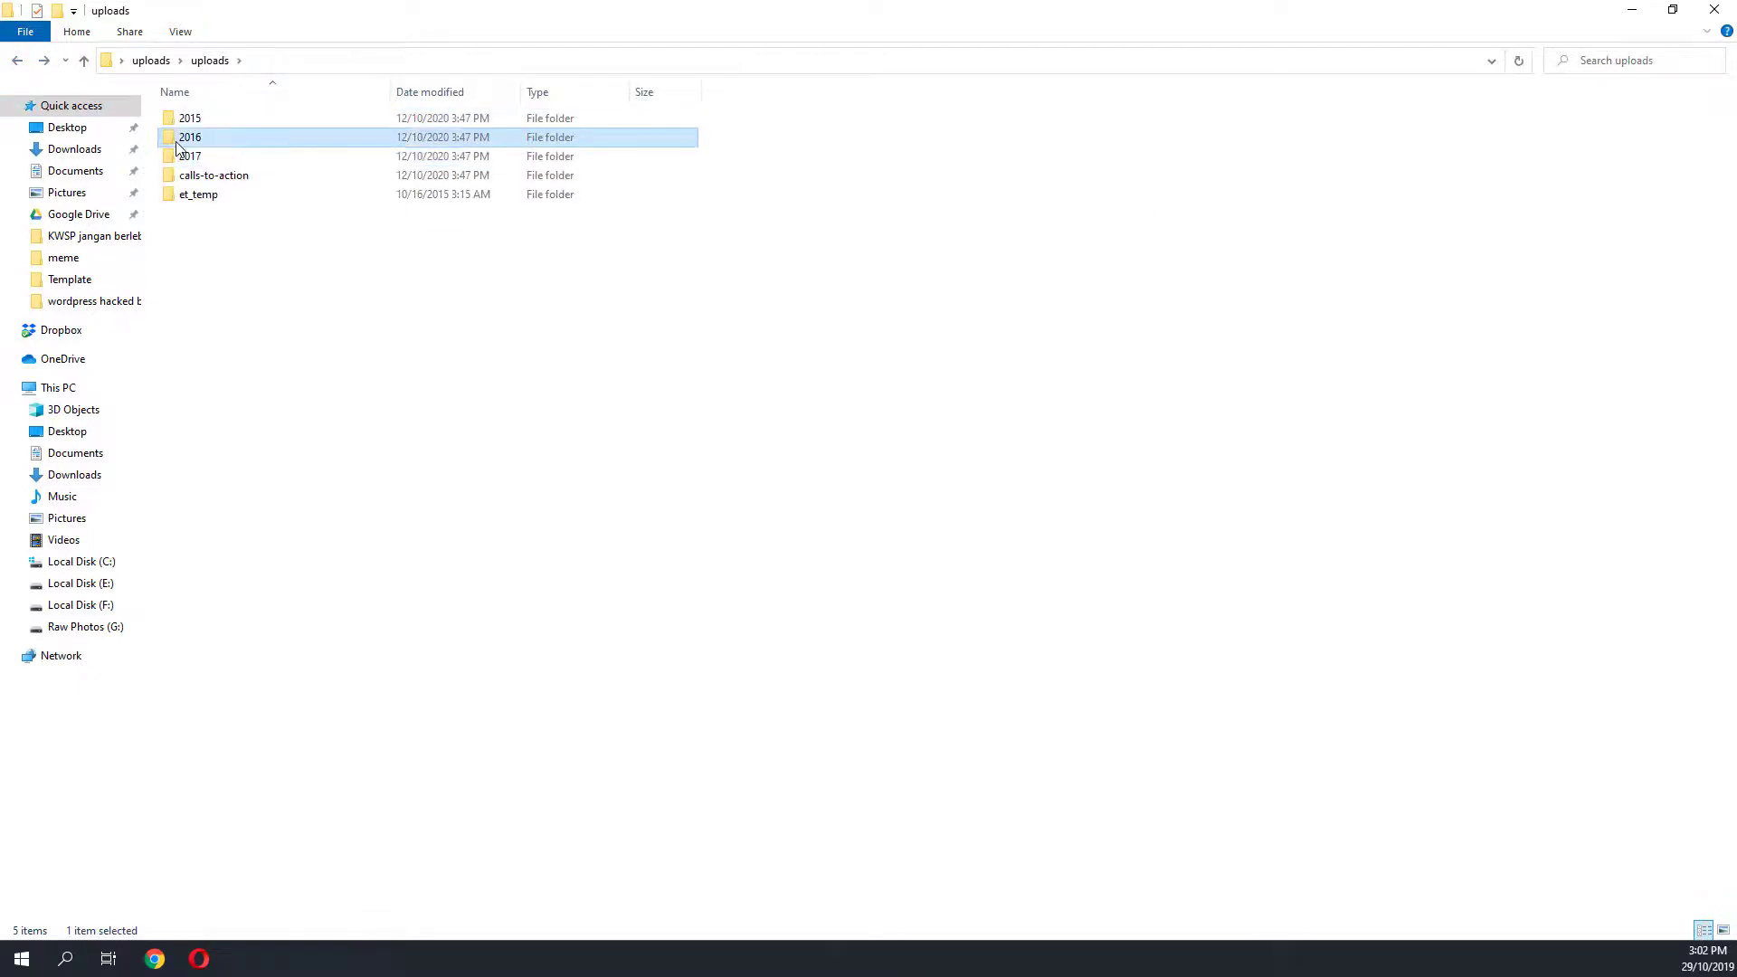
pyautogui.doubleClick(190, 137)
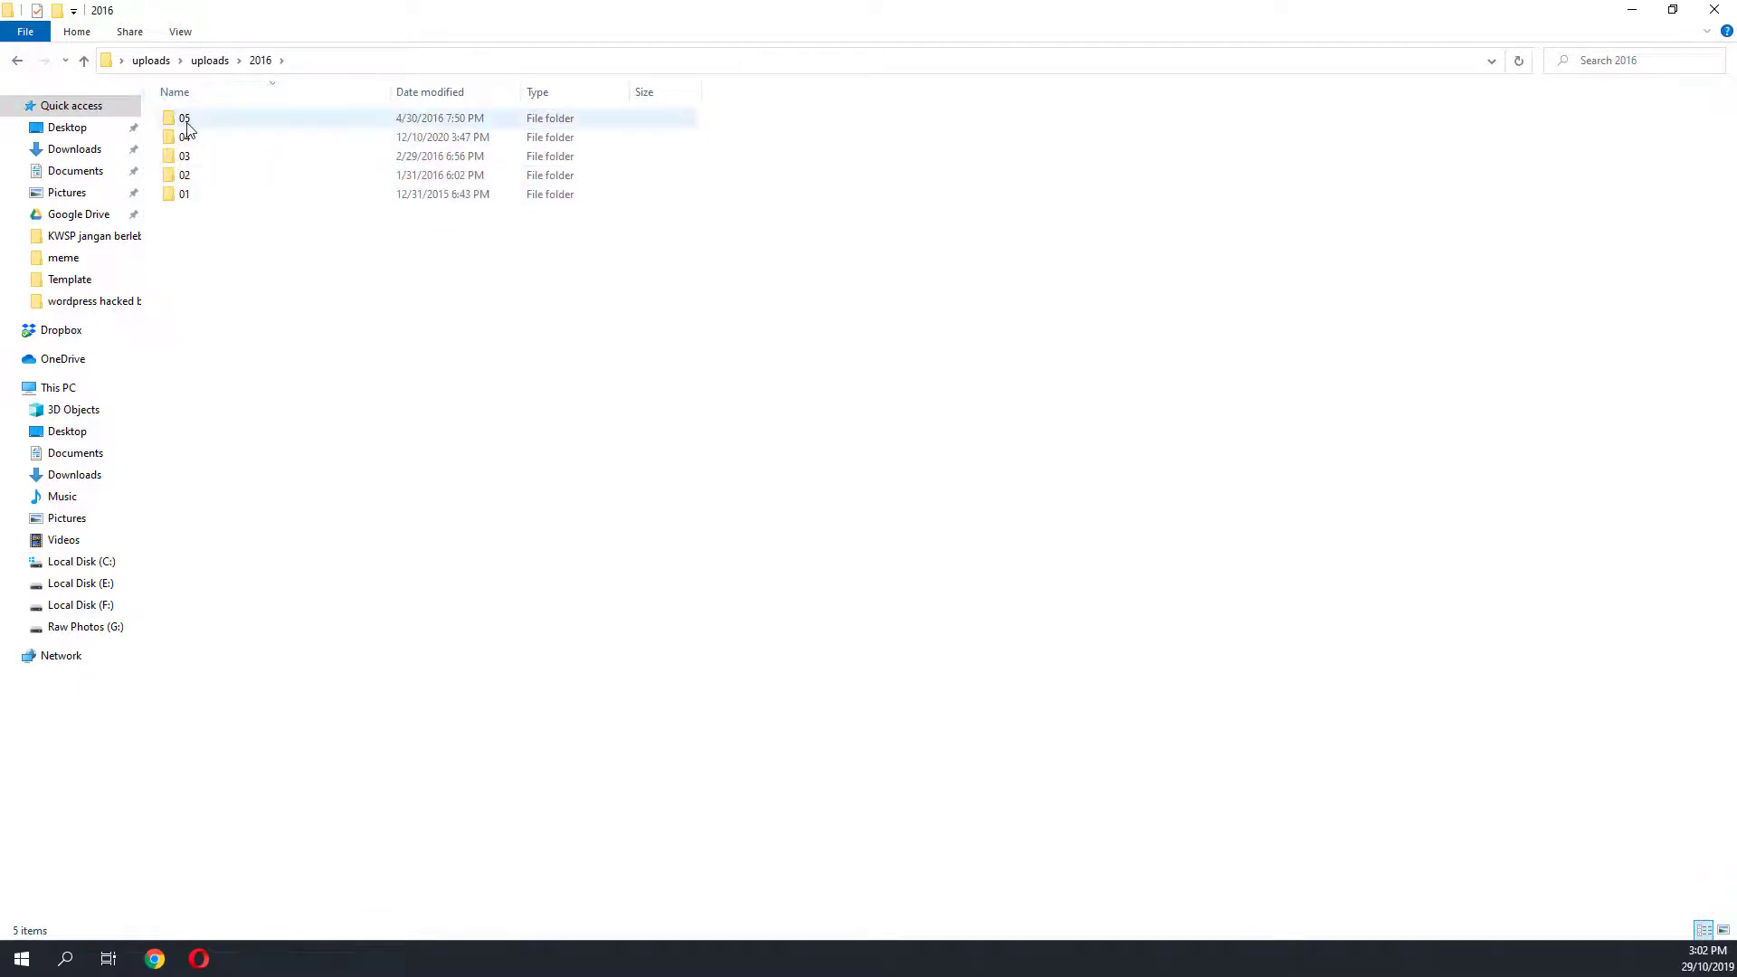
pyautogui.doubleClick(184, 118)
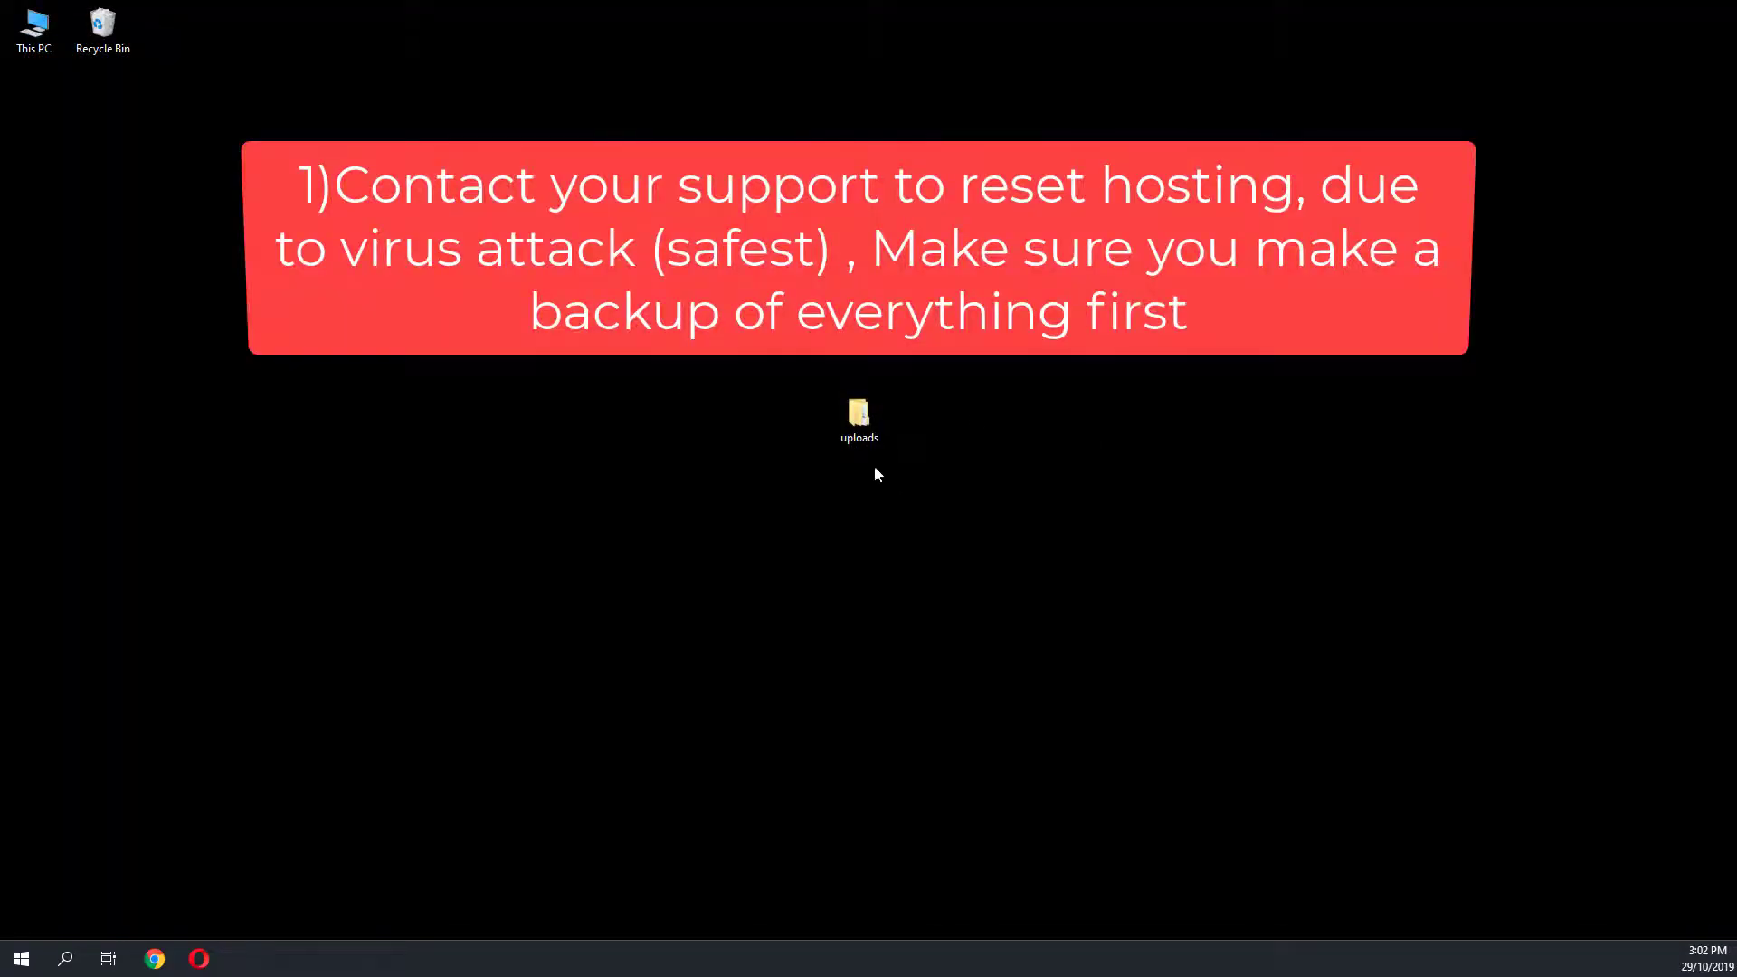
# - Start extracting wordpress-5.5.1.zip to Desktop\wordpress-5.5.1
pyautogui.click(858, 419)
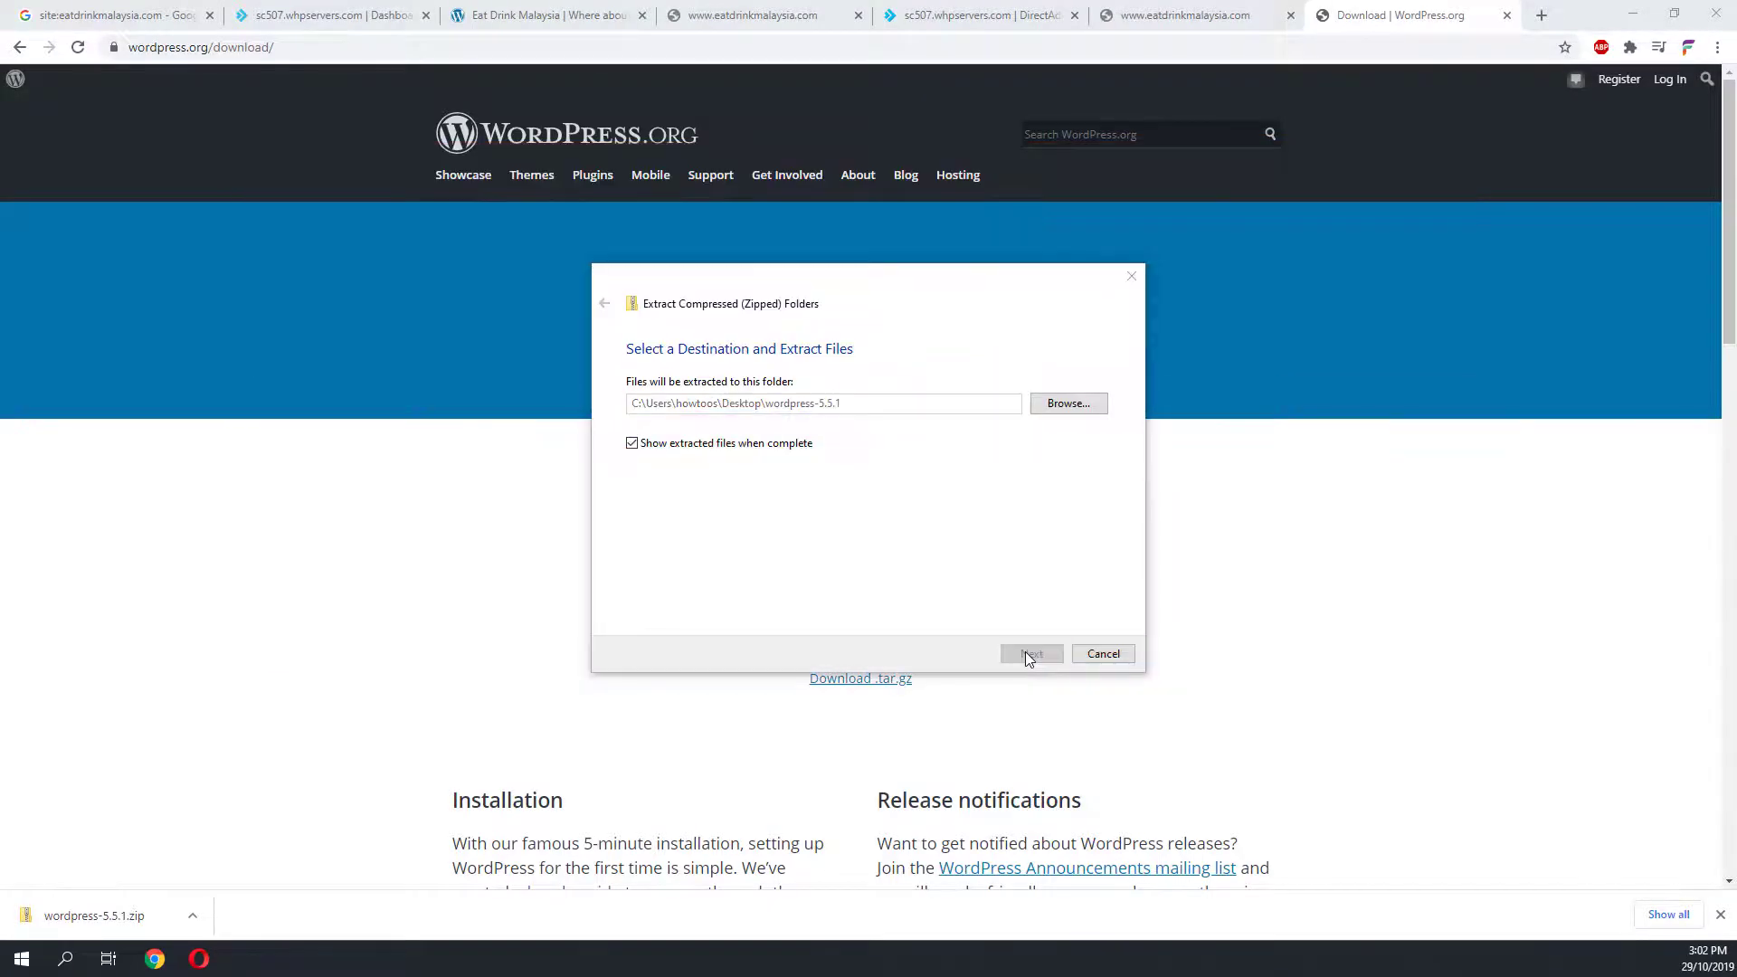
# - Confirm extraction of the WordPress 5.5.1 files in the wizard
pyautogui.click(1029, 653)
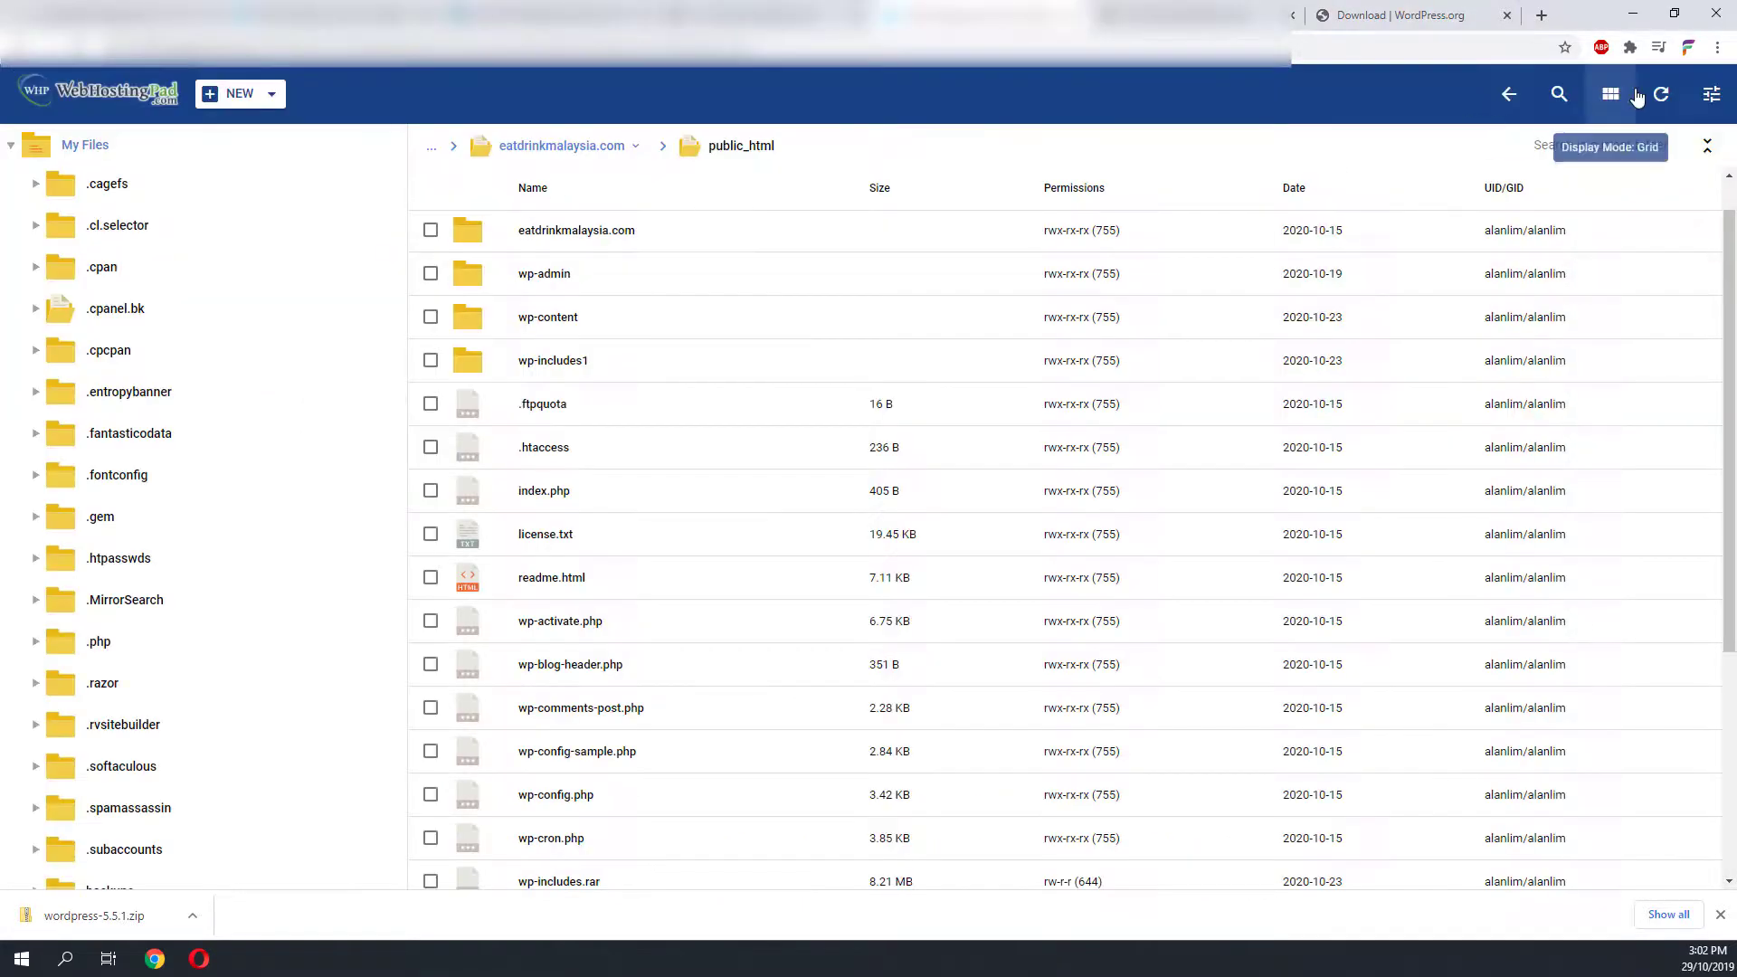
pyautogui.click(879, 187)
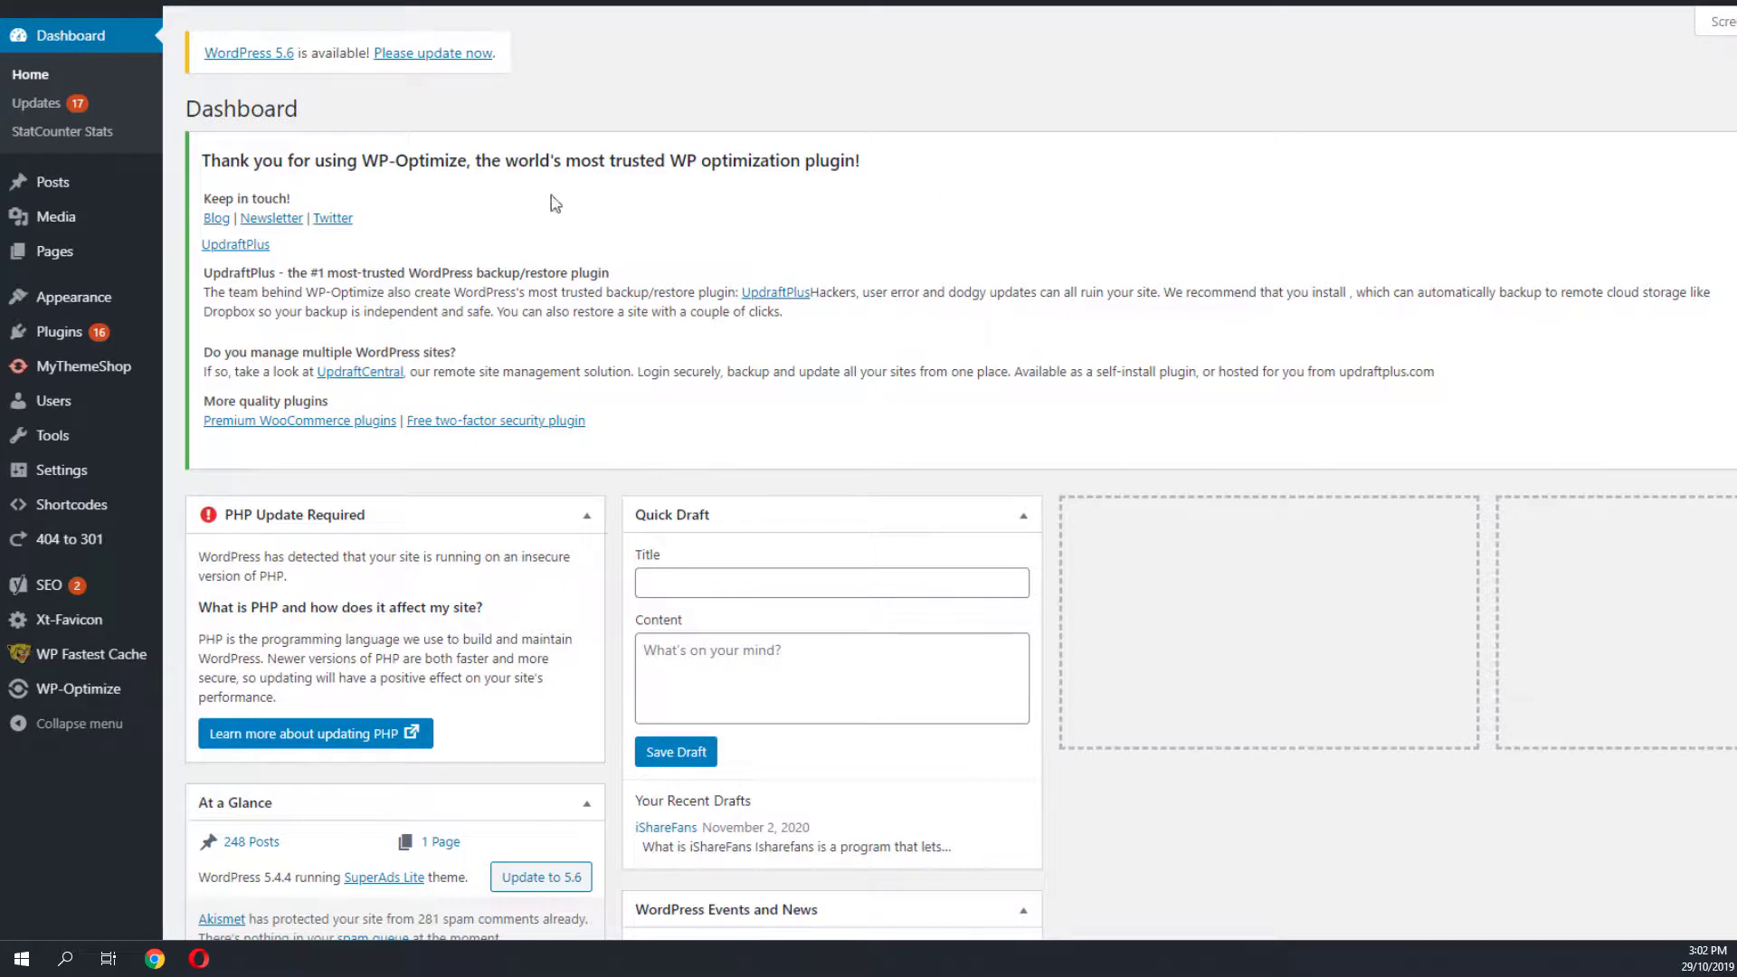
pyautogui.moveTo(105, 273)
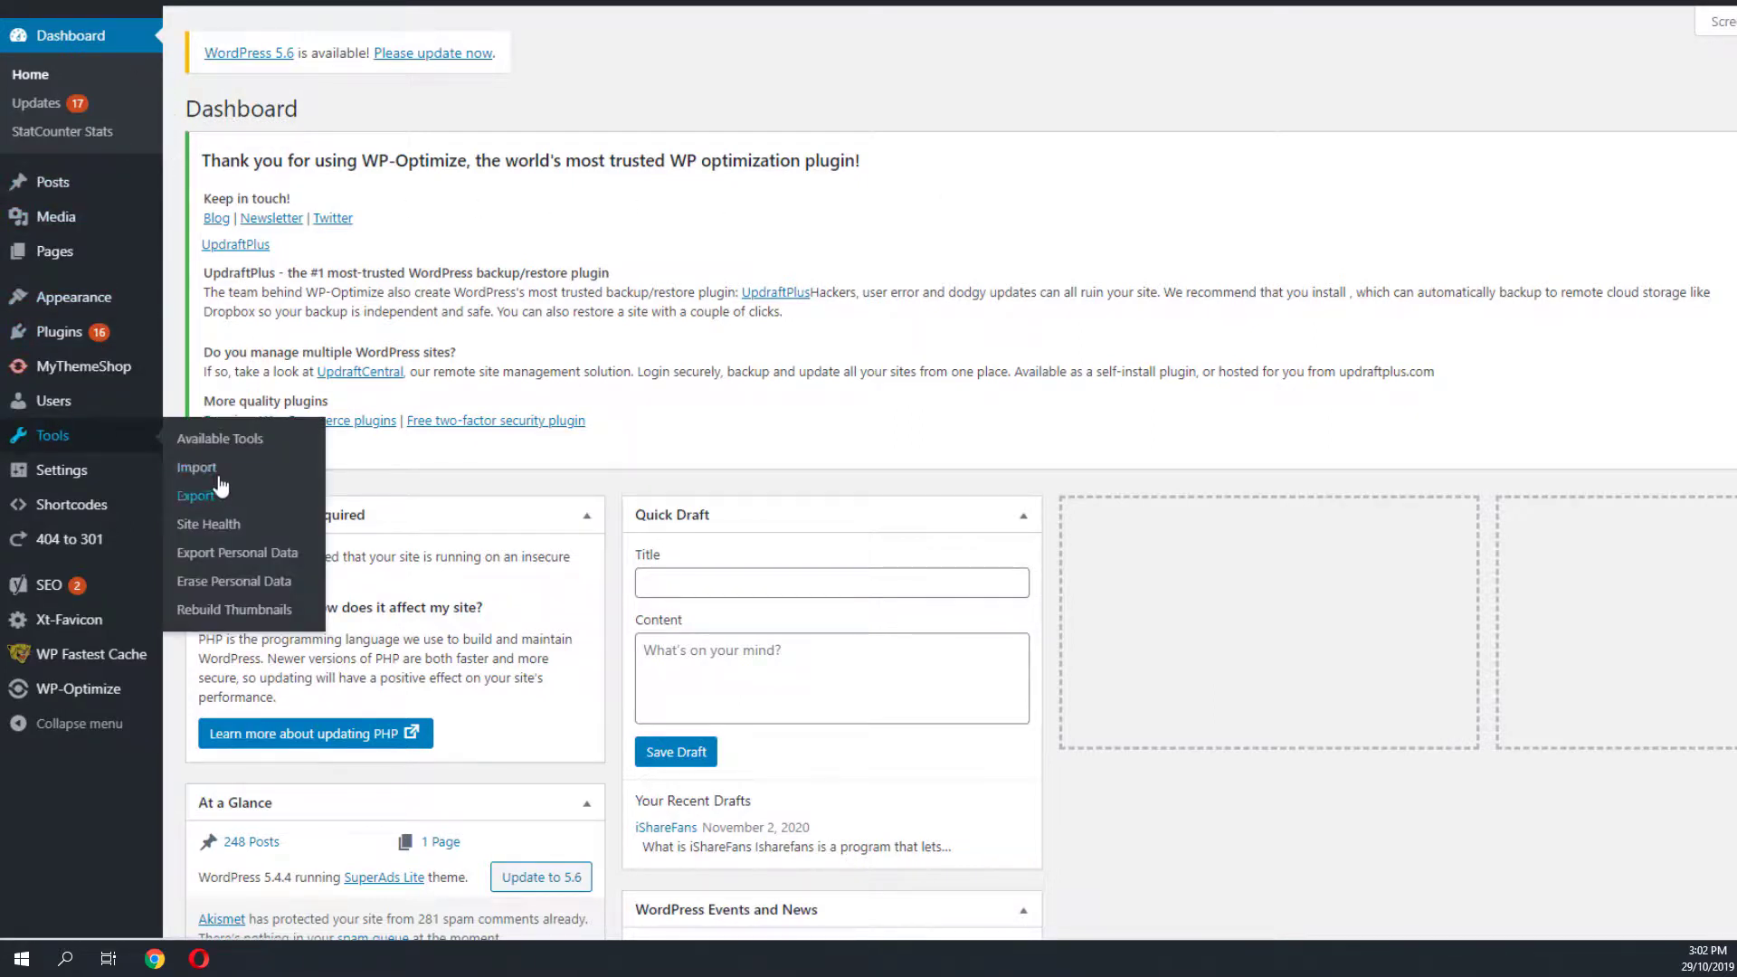
pyautogui.moveTo(197, 467)
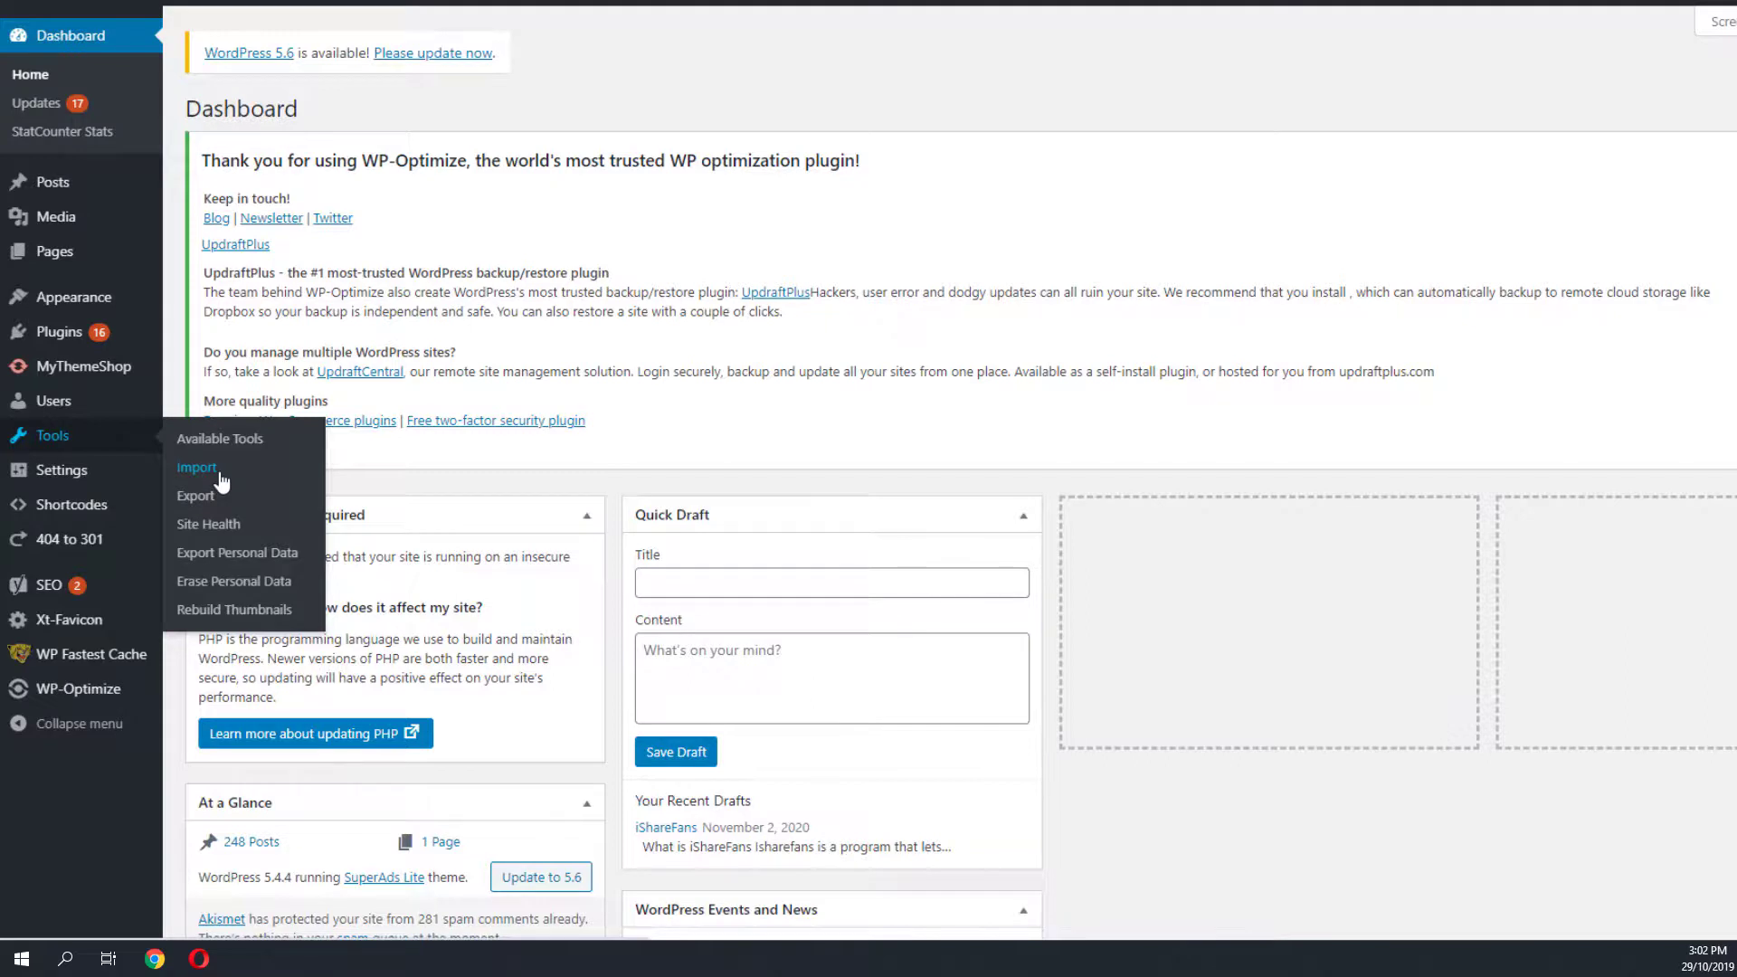
# - Choose Tools > Import to list the Blogger, RSS, Tumblr and WordPress importers
pyautogui.click(197, 467)
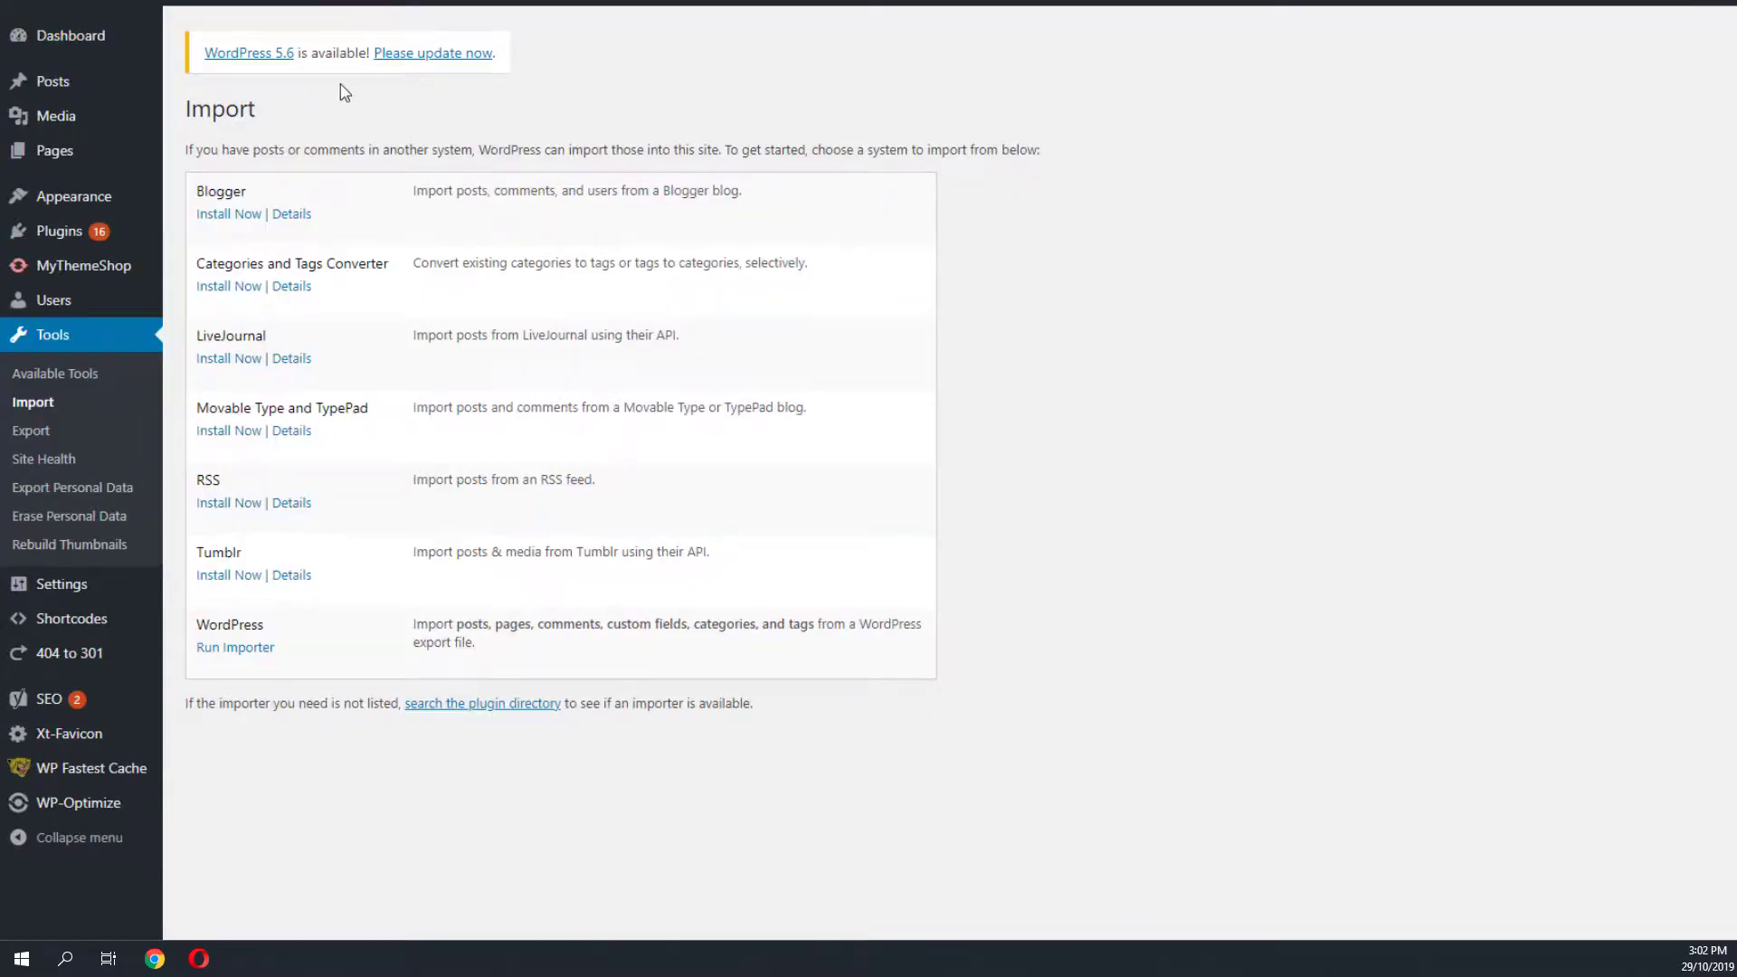
pyautogui.moveTo(281, 635)
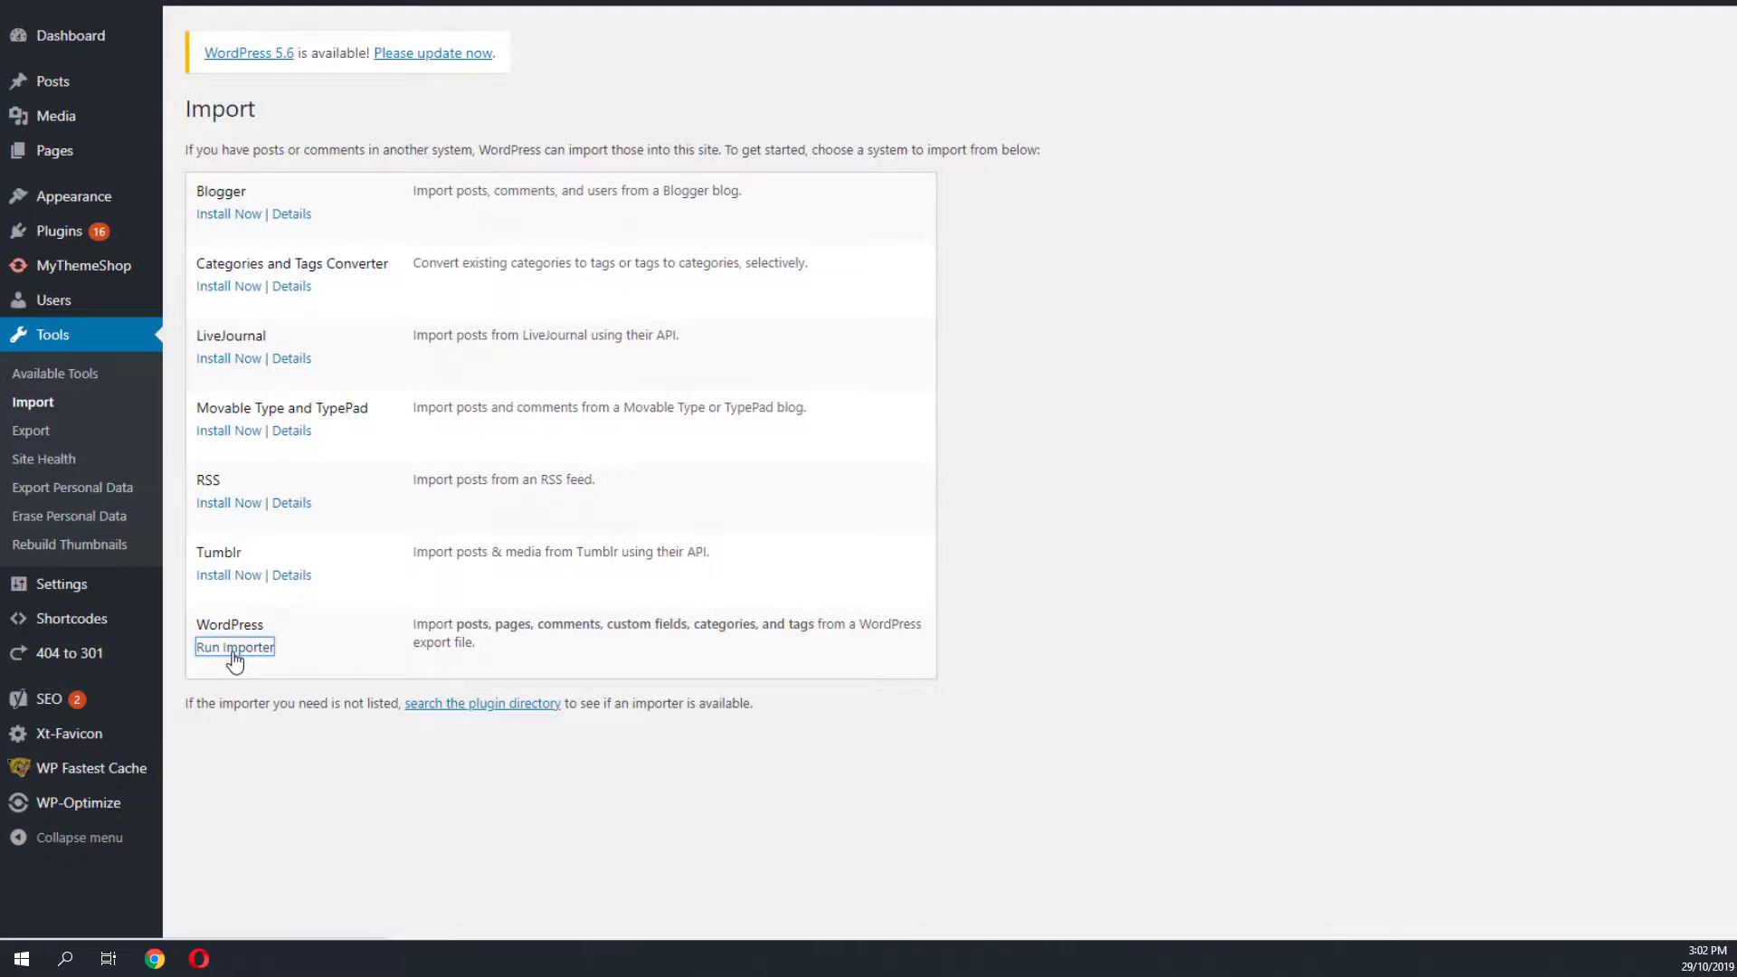
# - Run the WordPress importer to reach its WXR file upload page
pyautogui.click(233, 647)
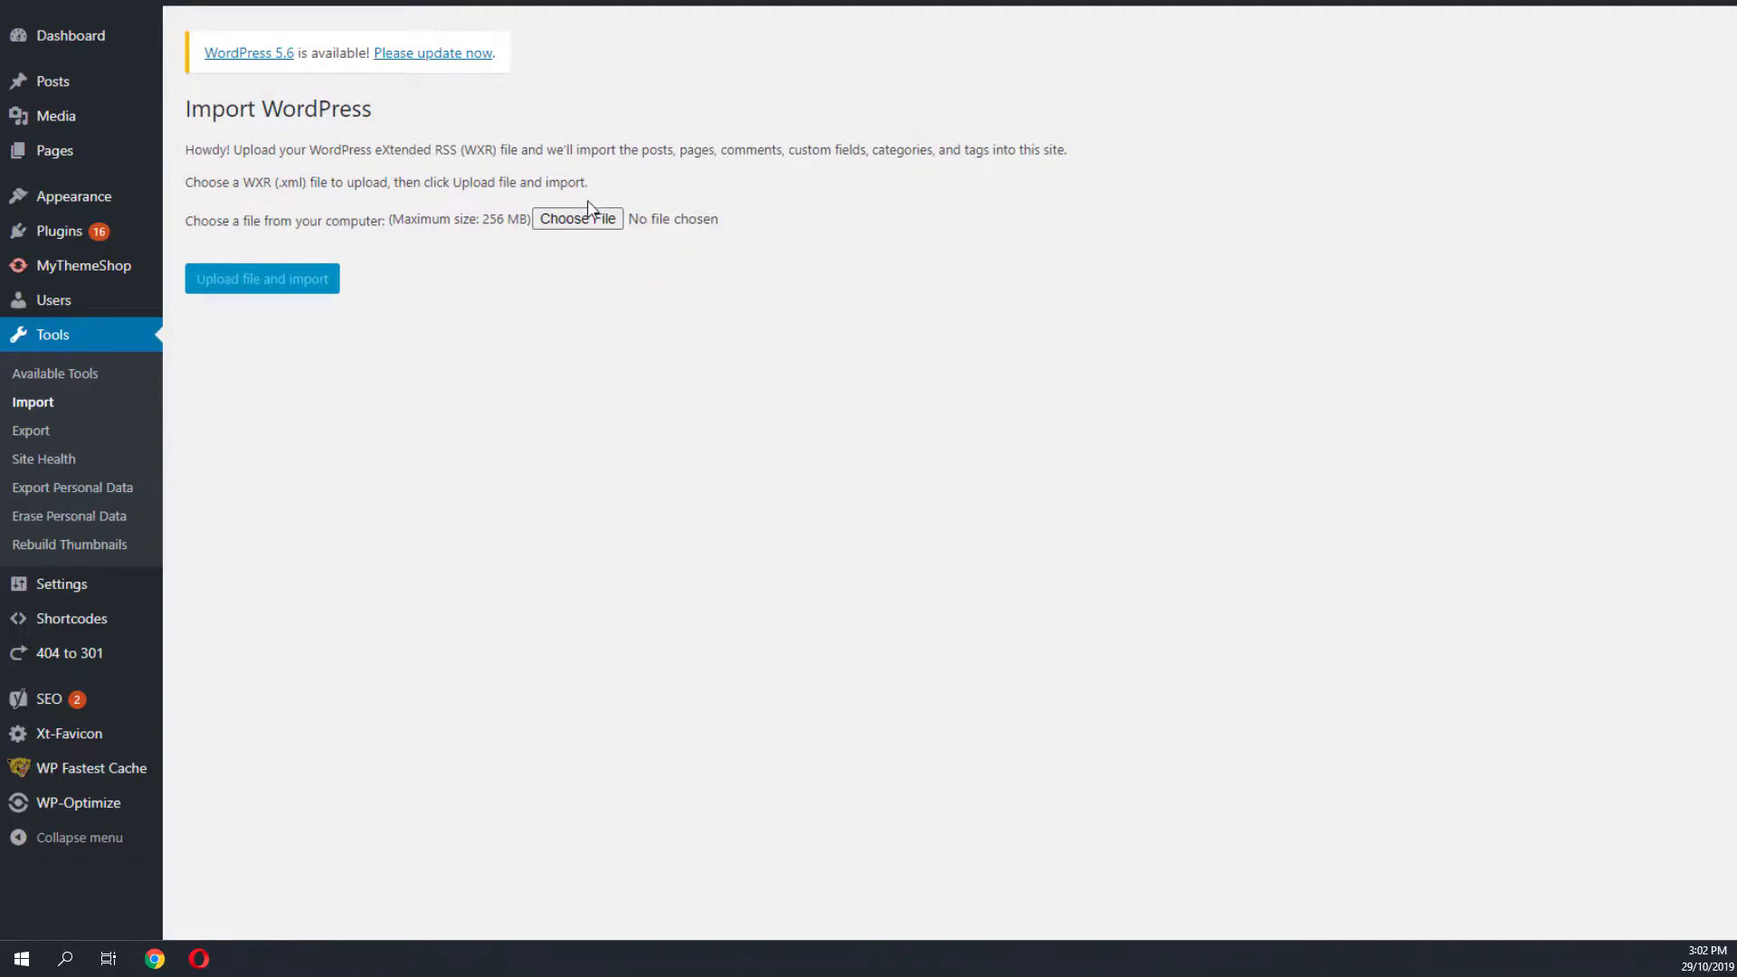
pyautogui.moveTo(537, 263)
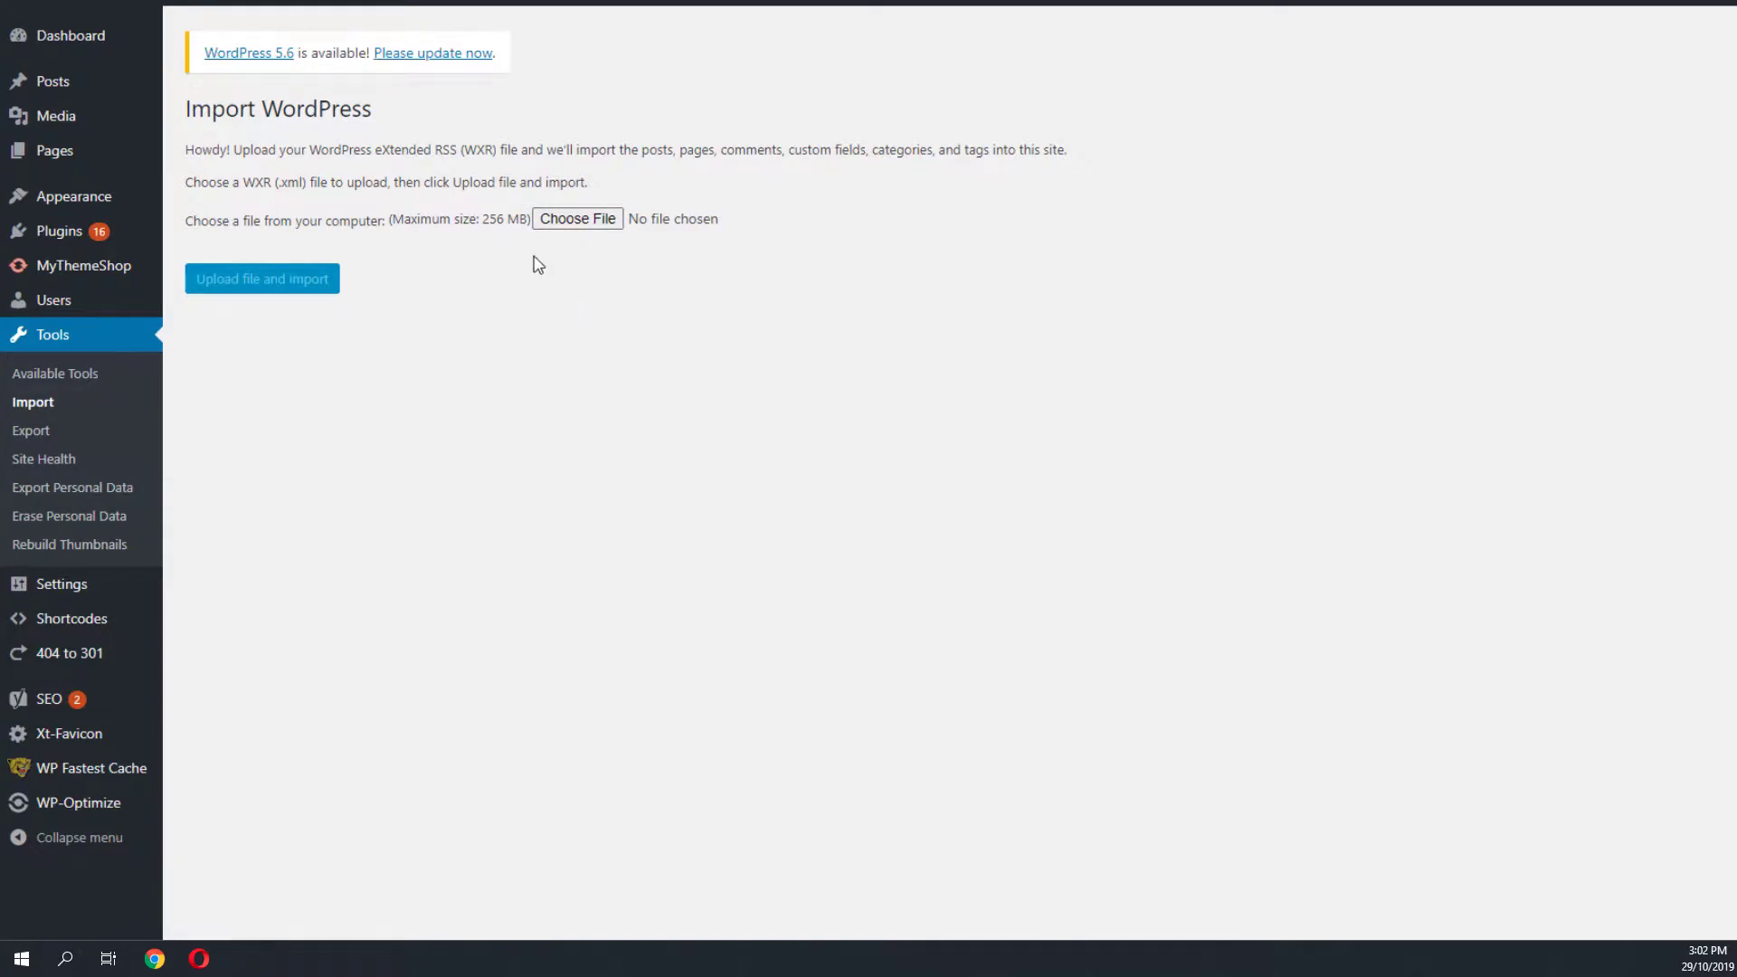
pyautogui.moveTo(55, 115)
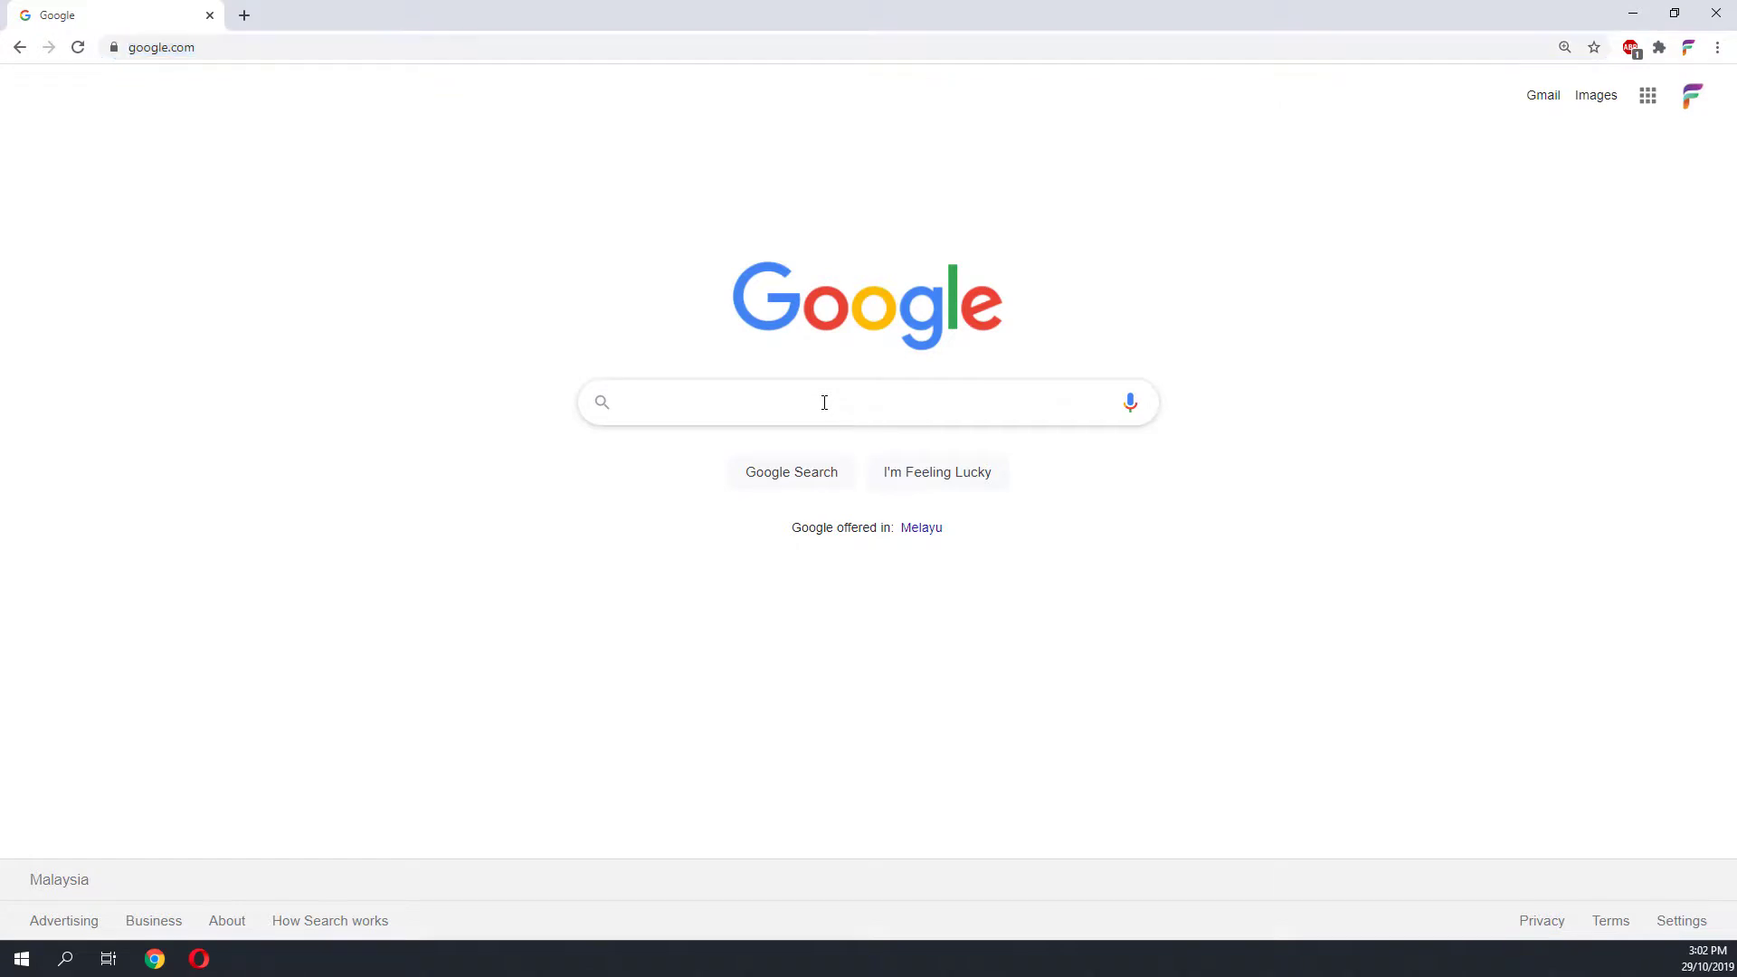
# - Search Google for site:domainname.com and open the Beach casino result in a new tab
pyautogui.click(824, 401)
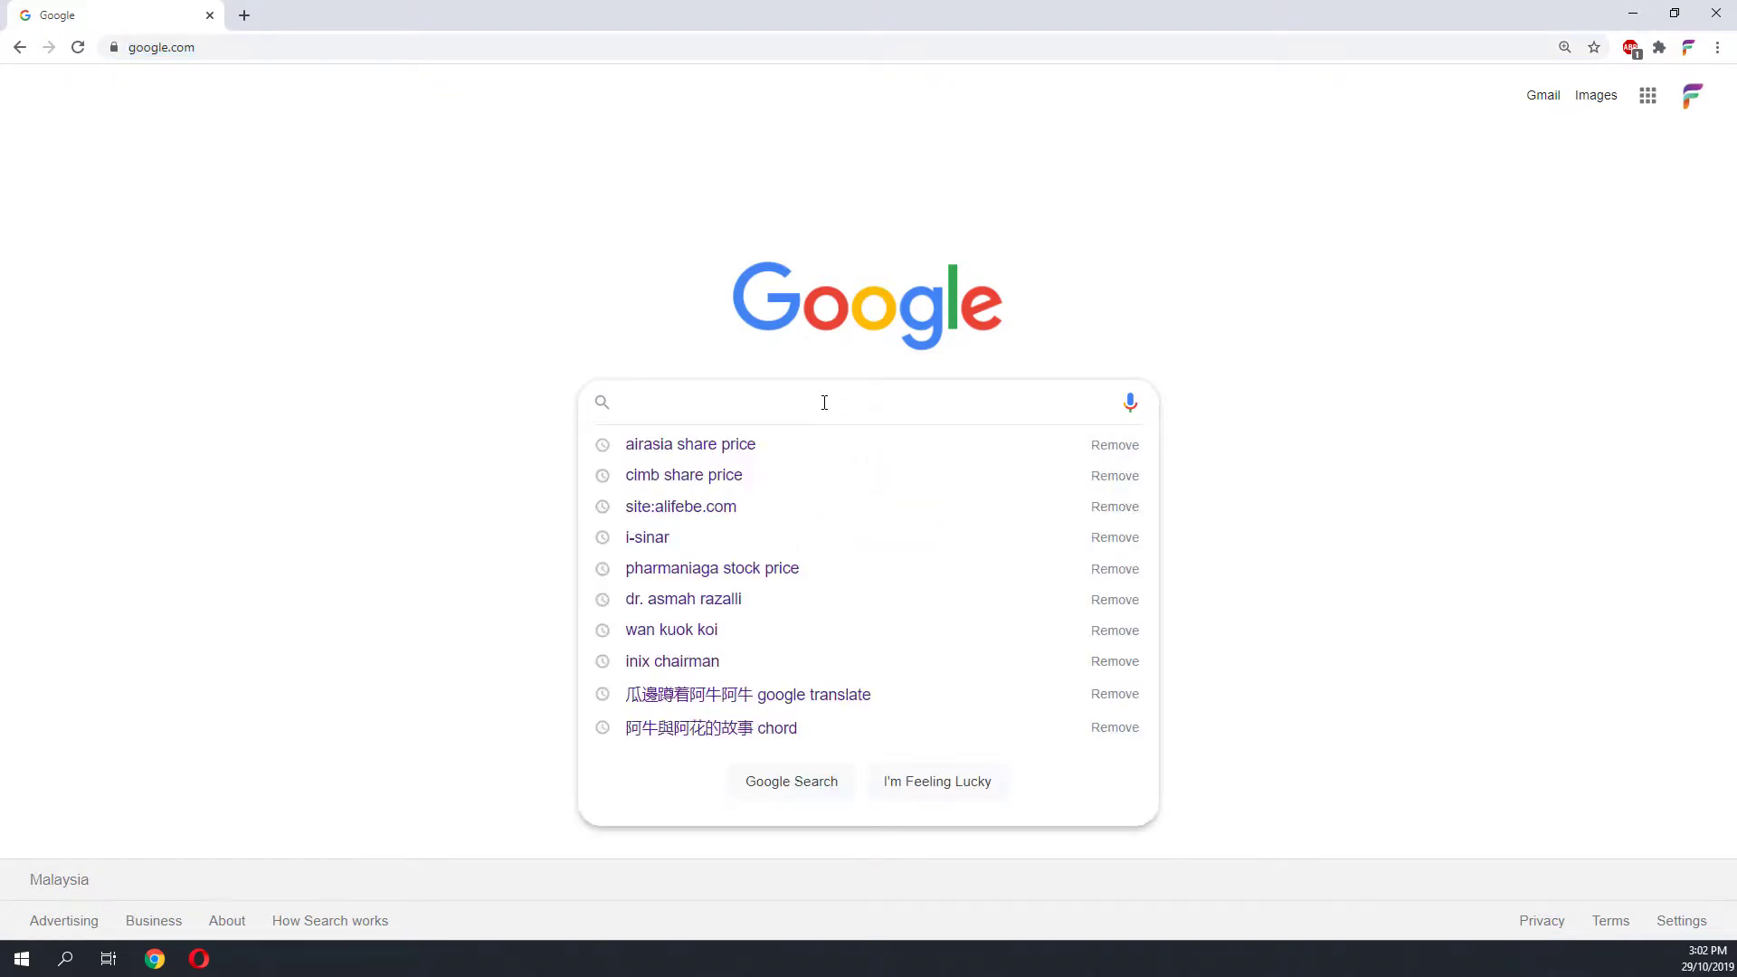
pyautogui.write('site:domainname.com')
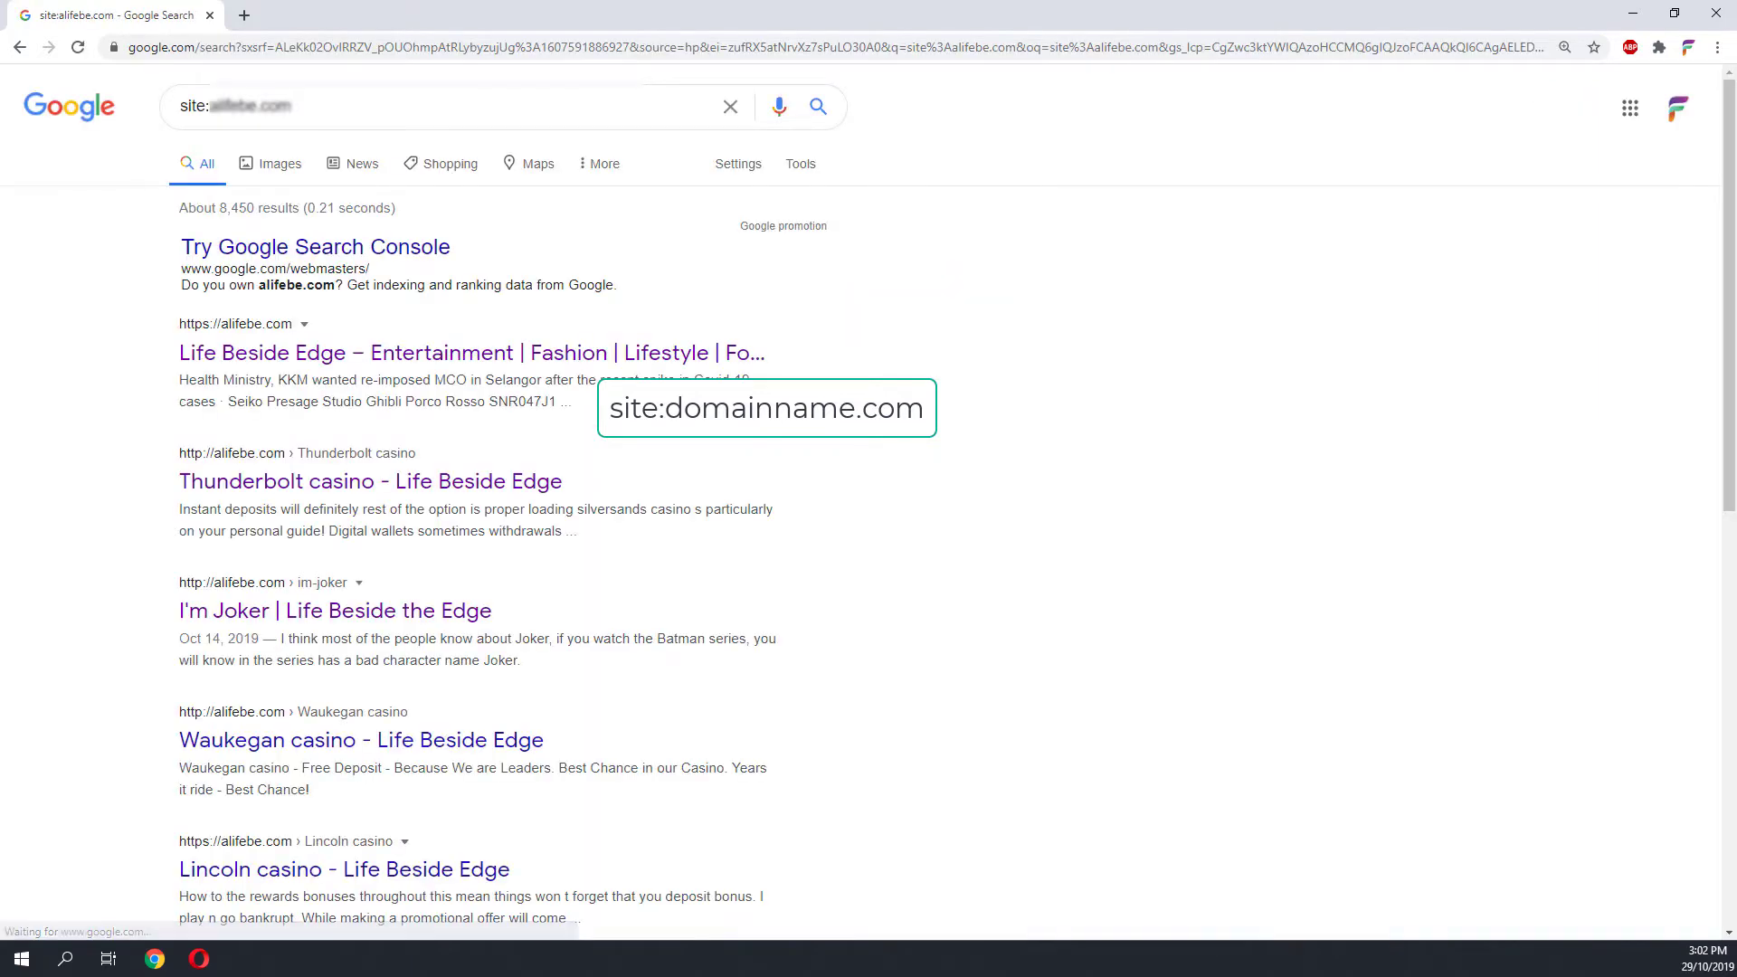
pyautogui.scroll(-3)
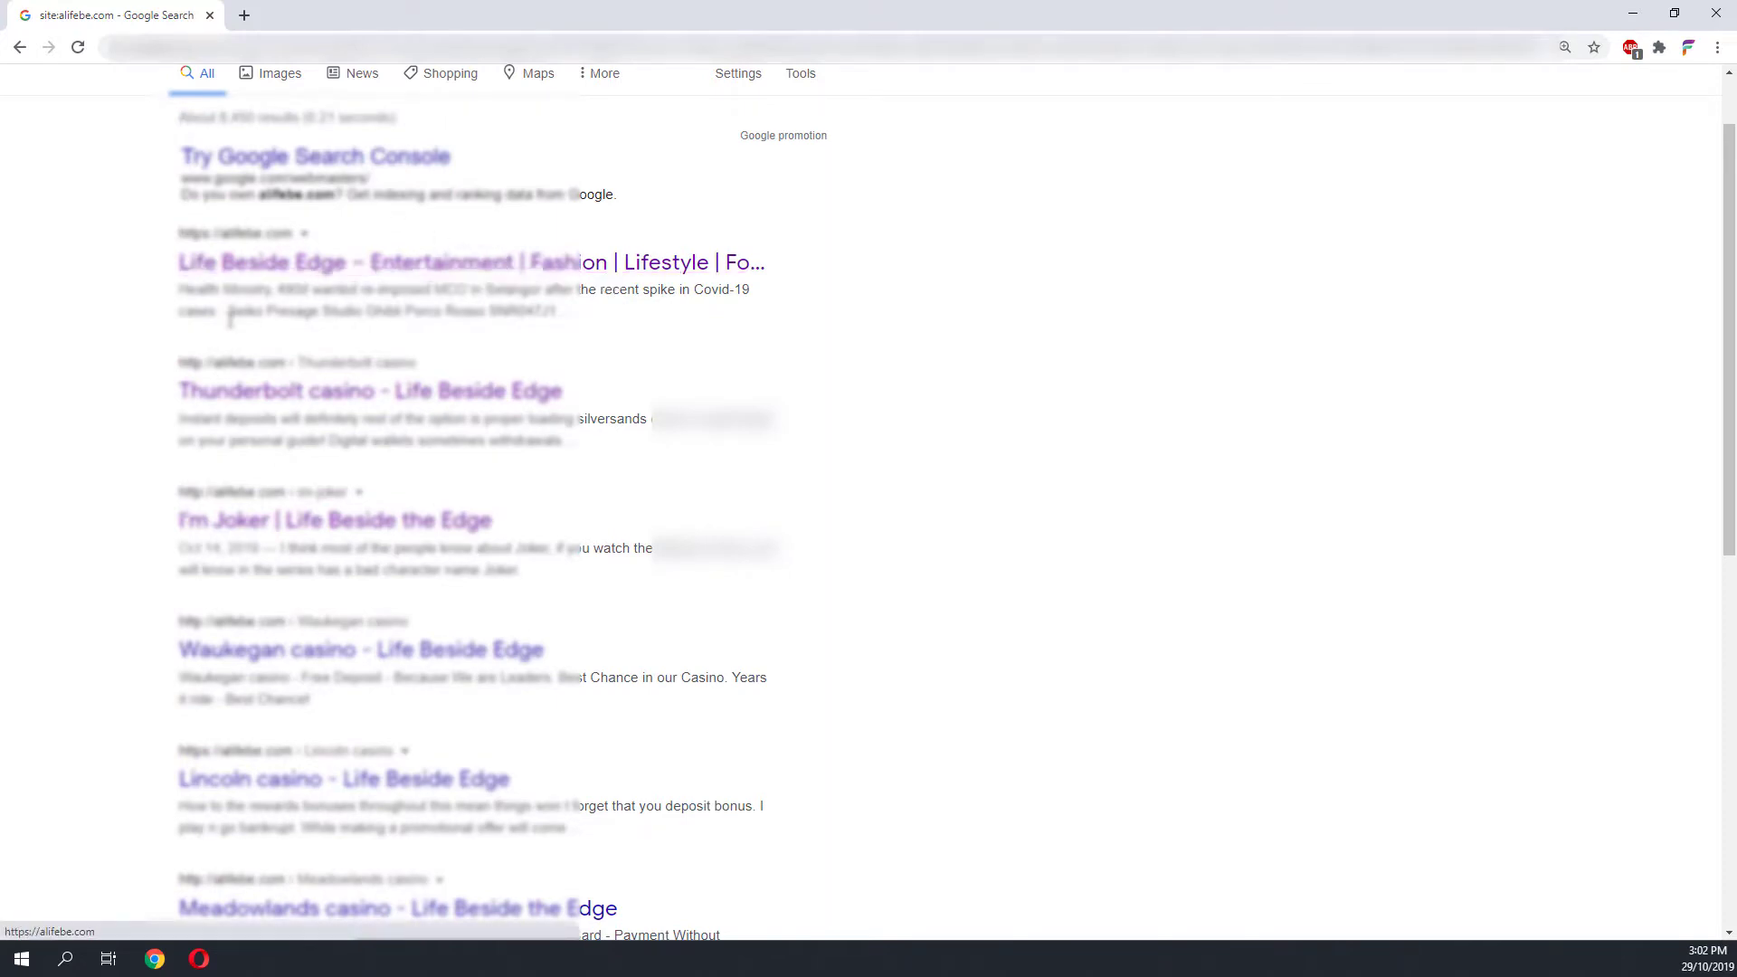
pyautogui.scroll(-3)
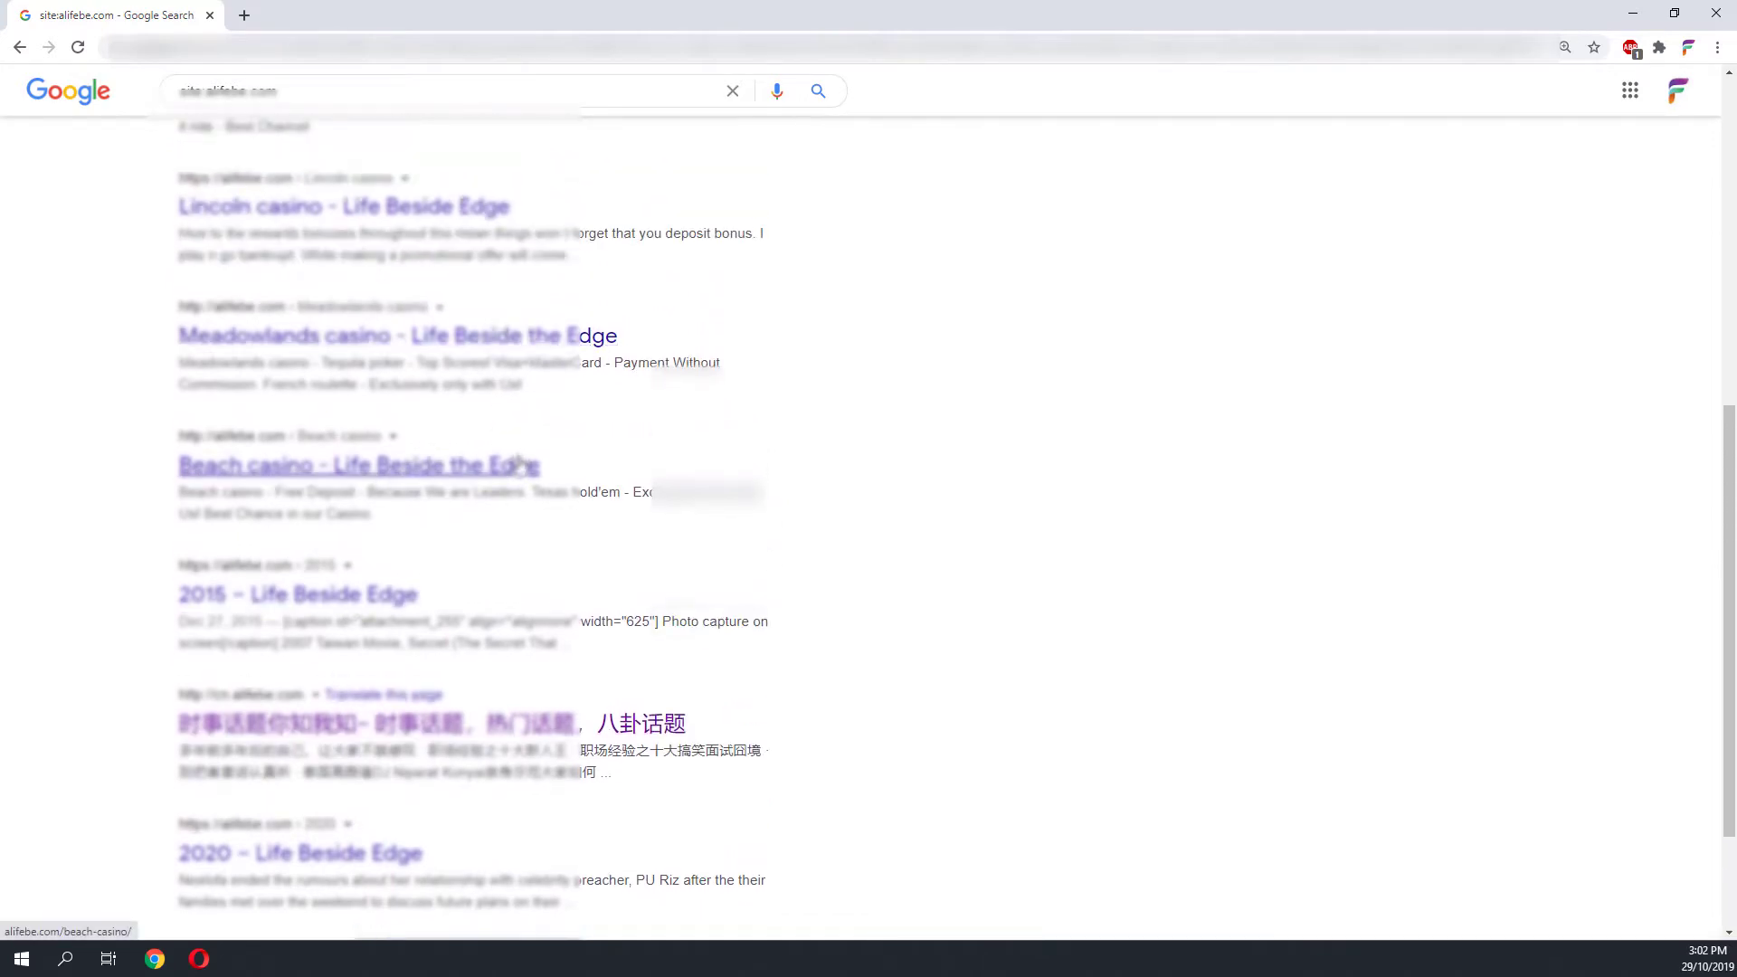
pyautogui.rightClick(356, 464)
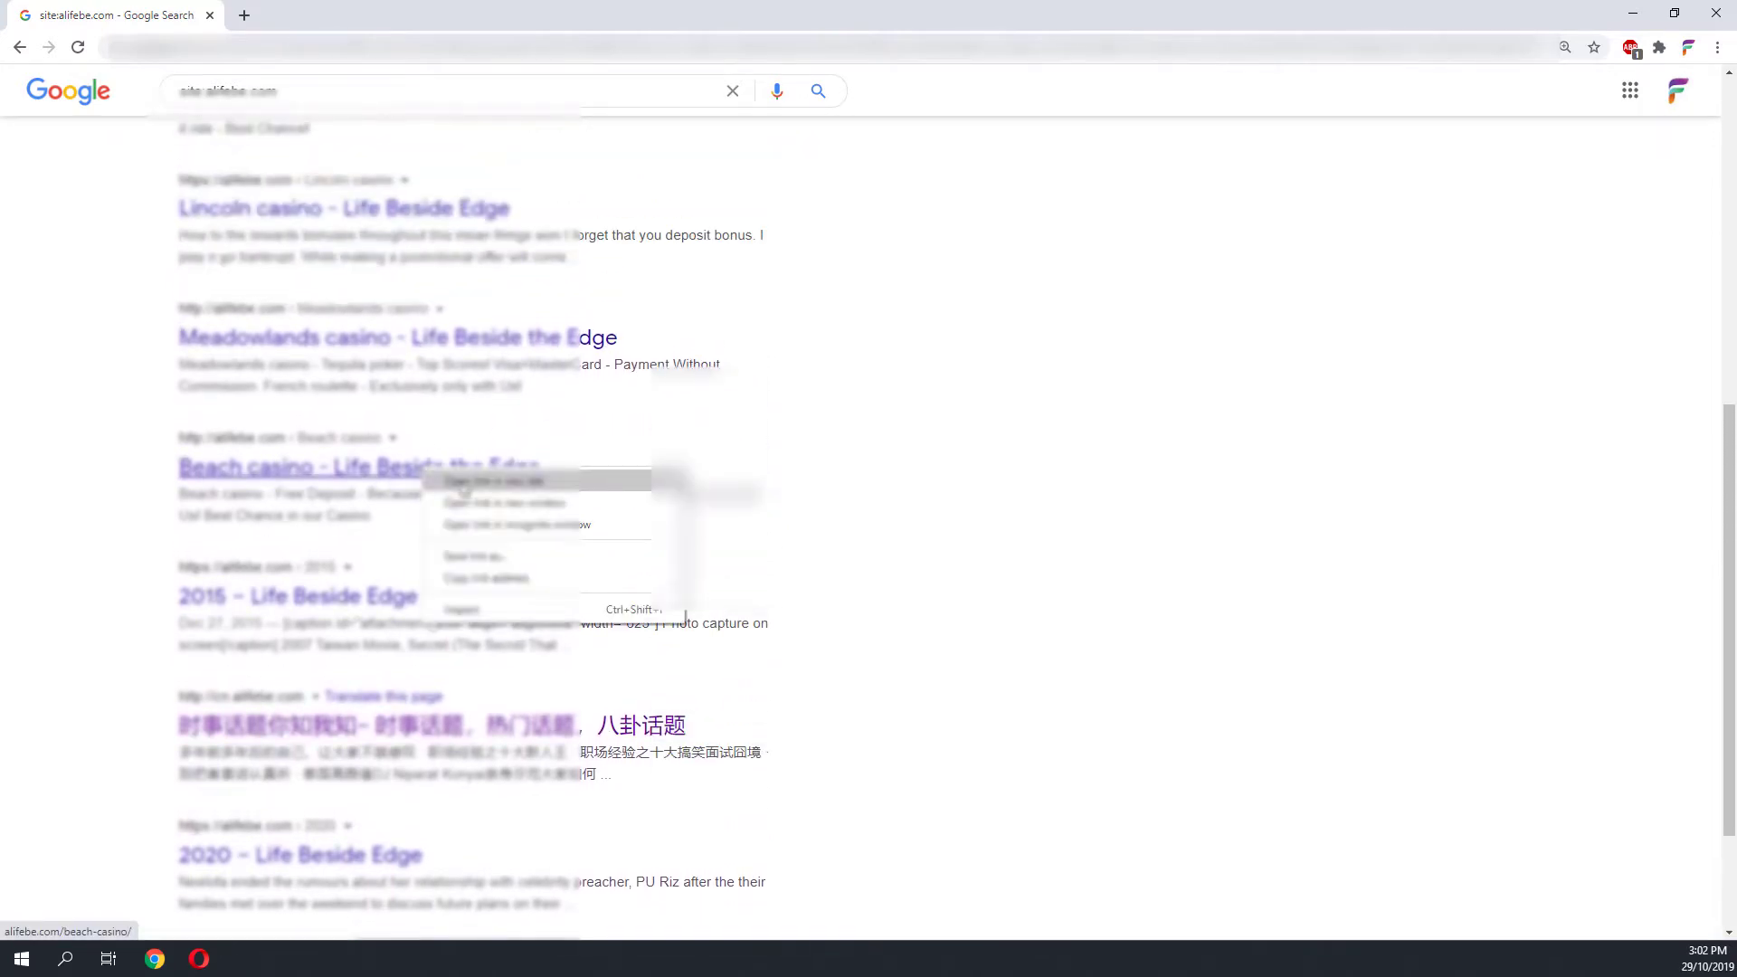
pyautogui.click(493, 480)
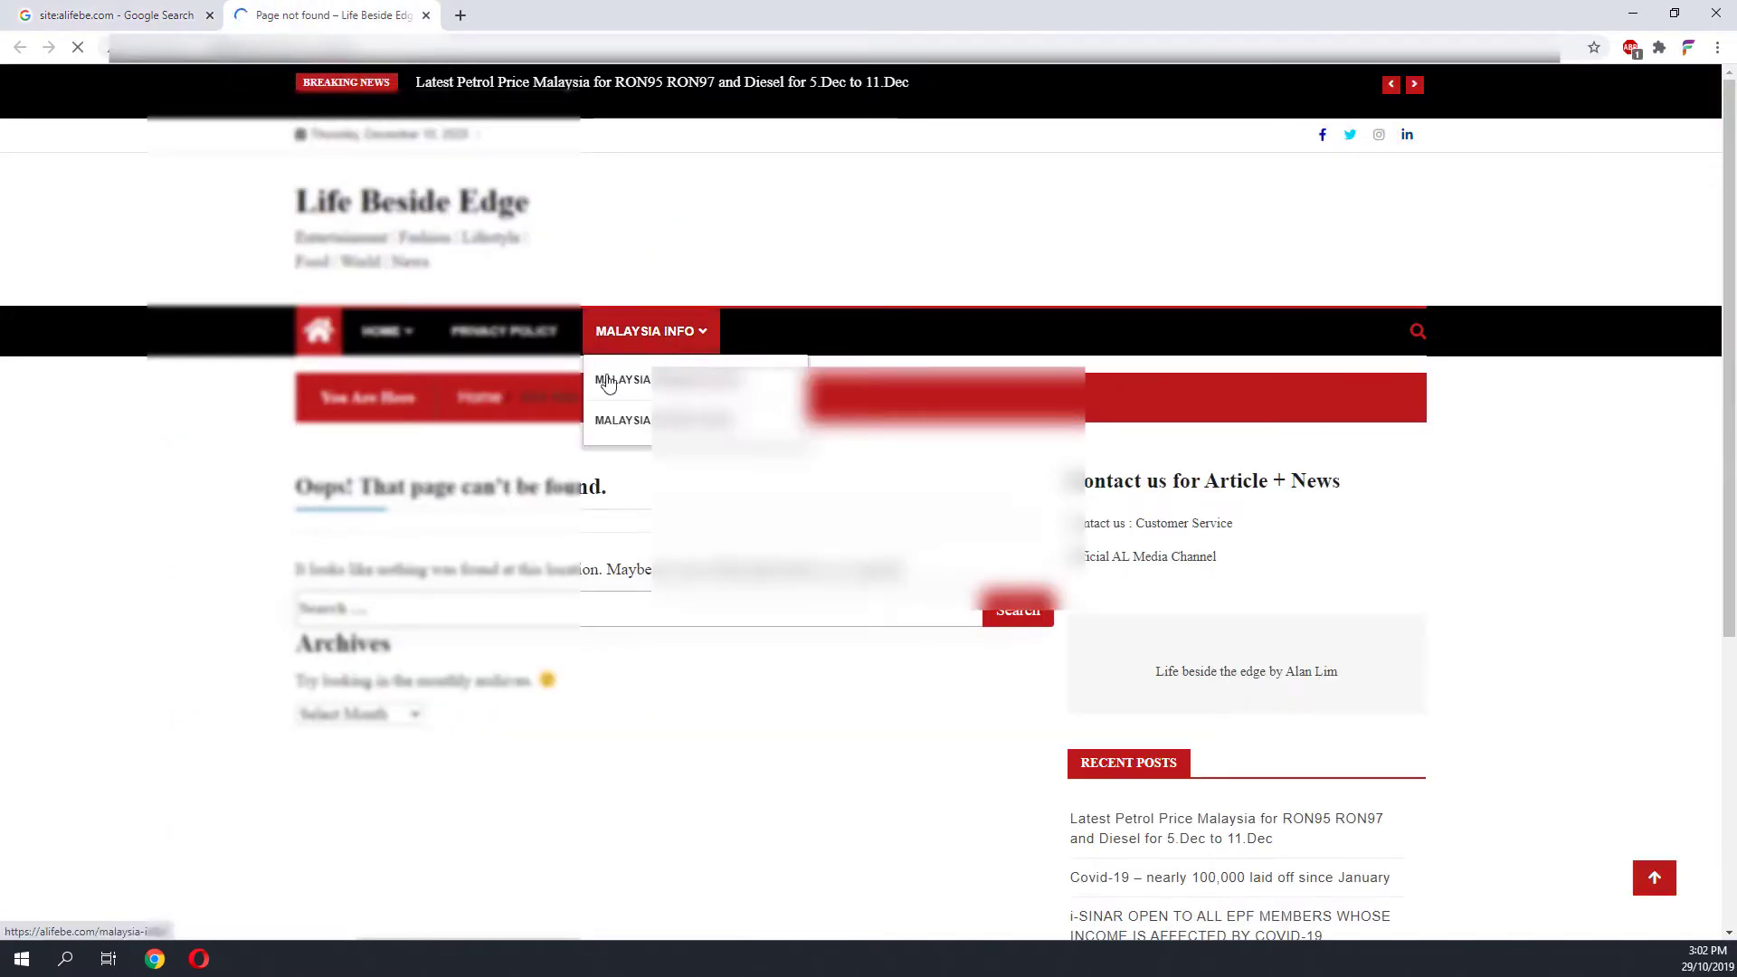
# - View the Beach casino page-not-found tab, then return to the Google results tab
pyautogui.click(622, 380)
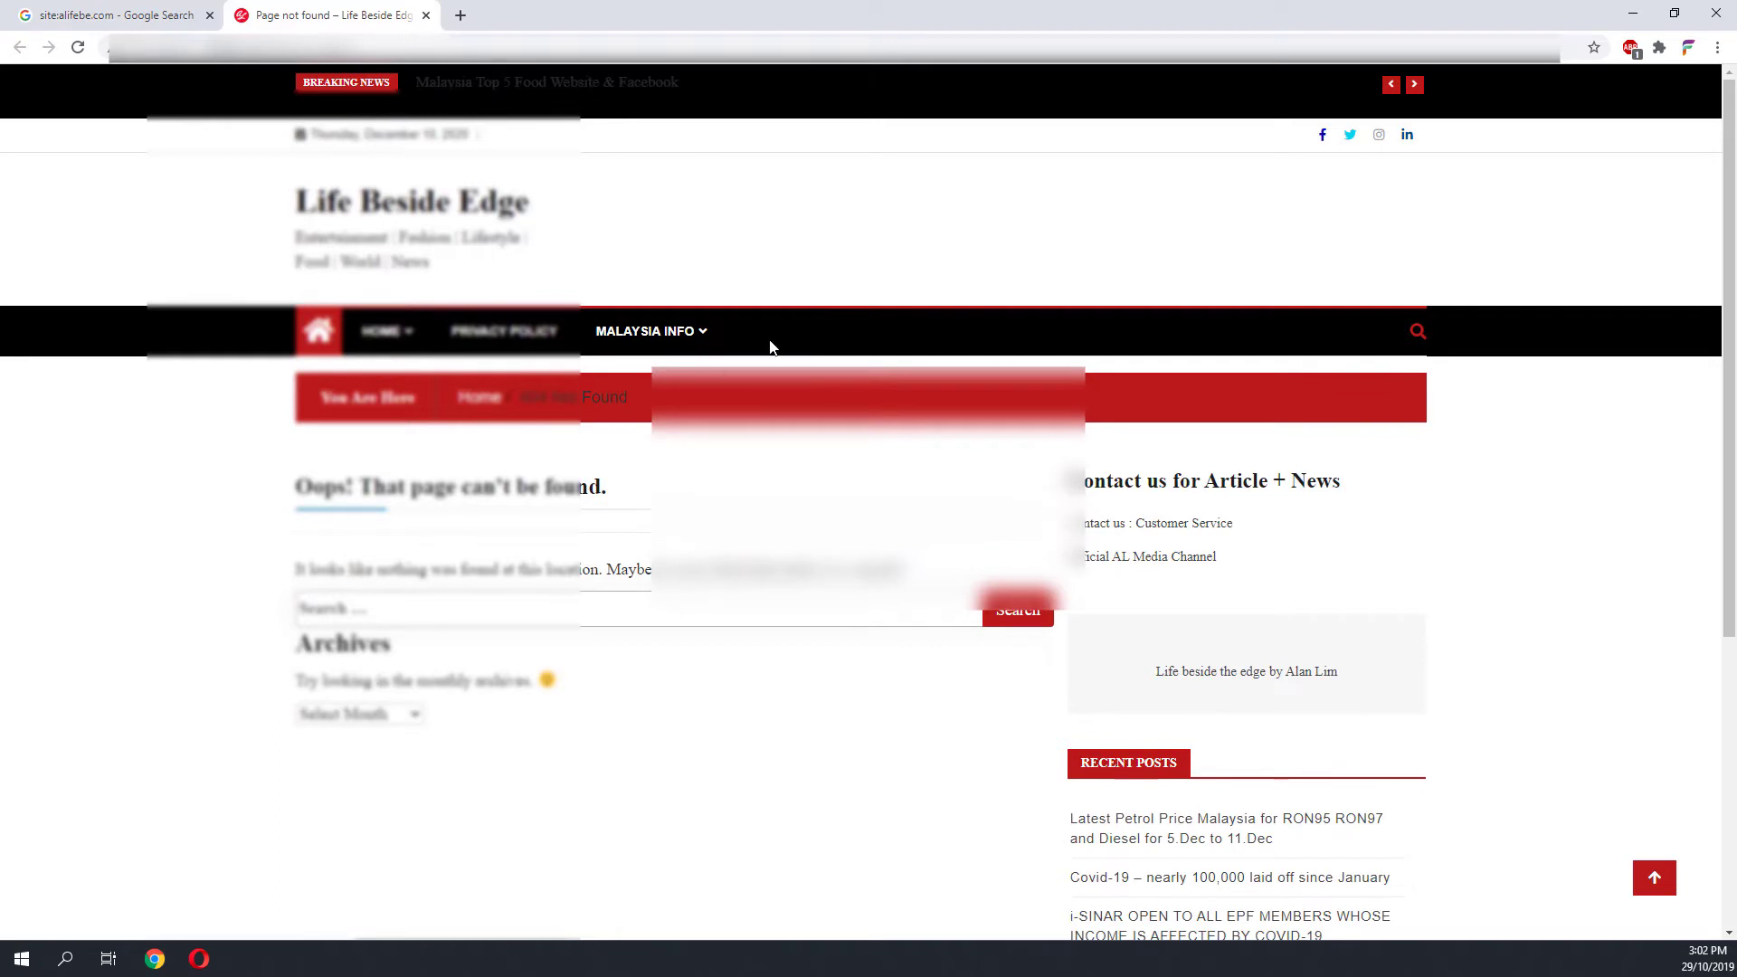
pyautogui.moveTo(607, 456)
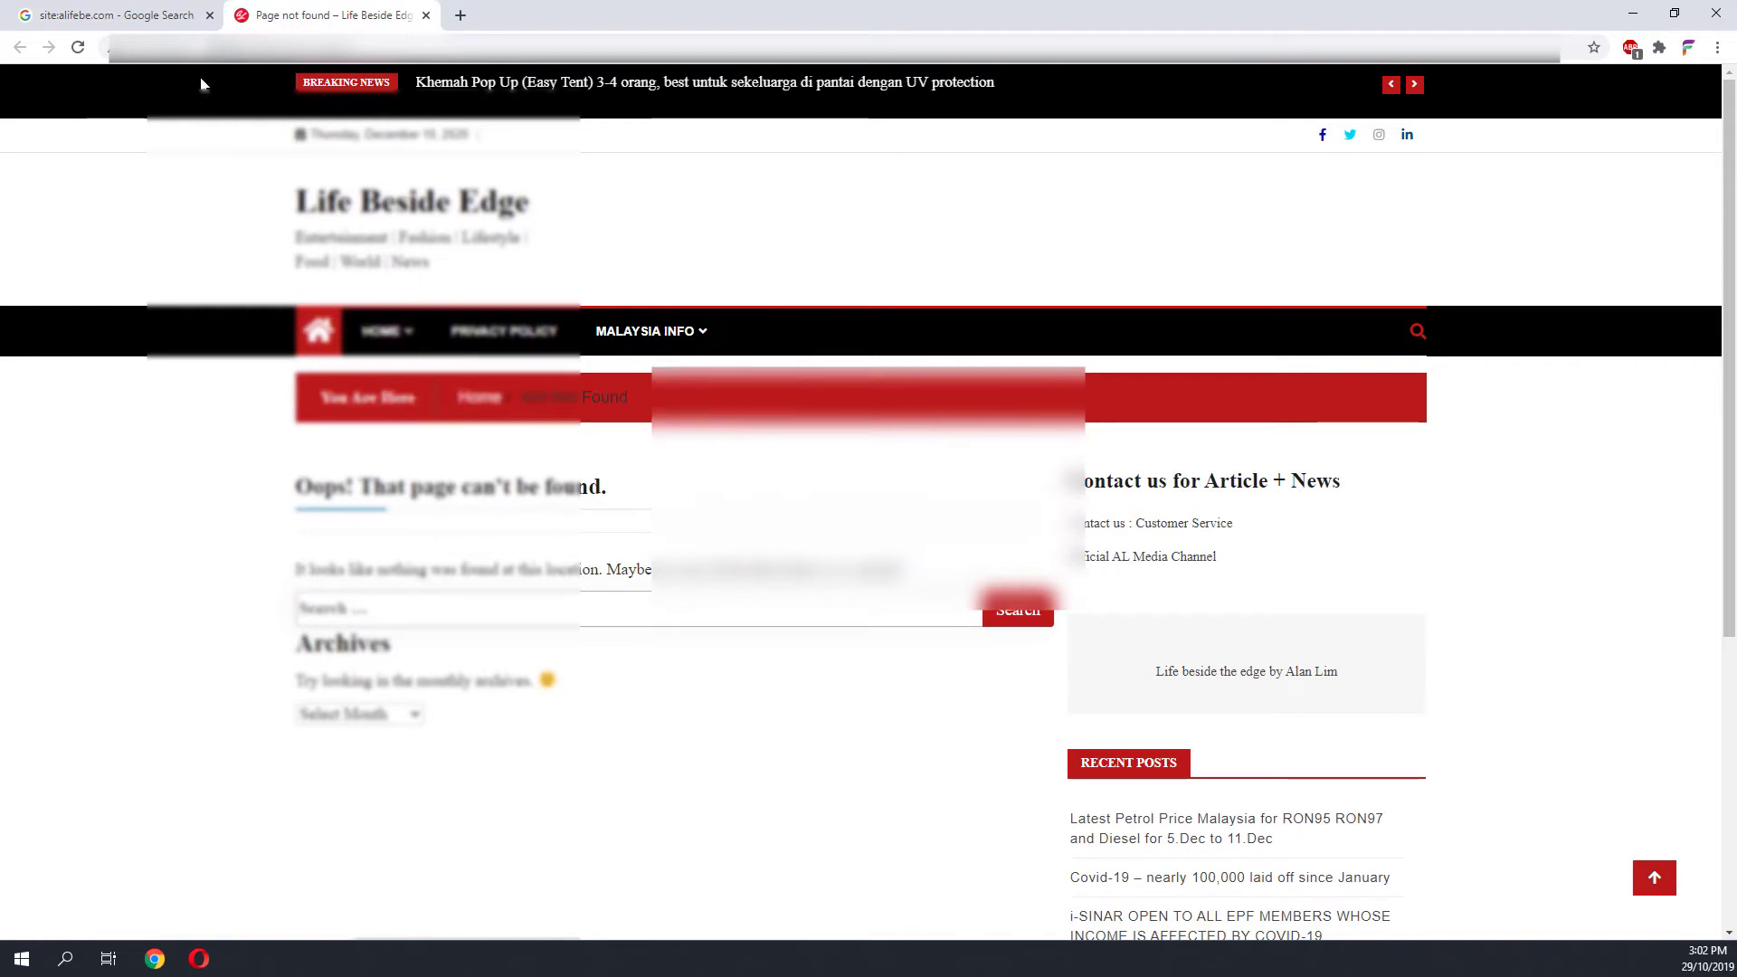
pyautogui.click(110, 15)
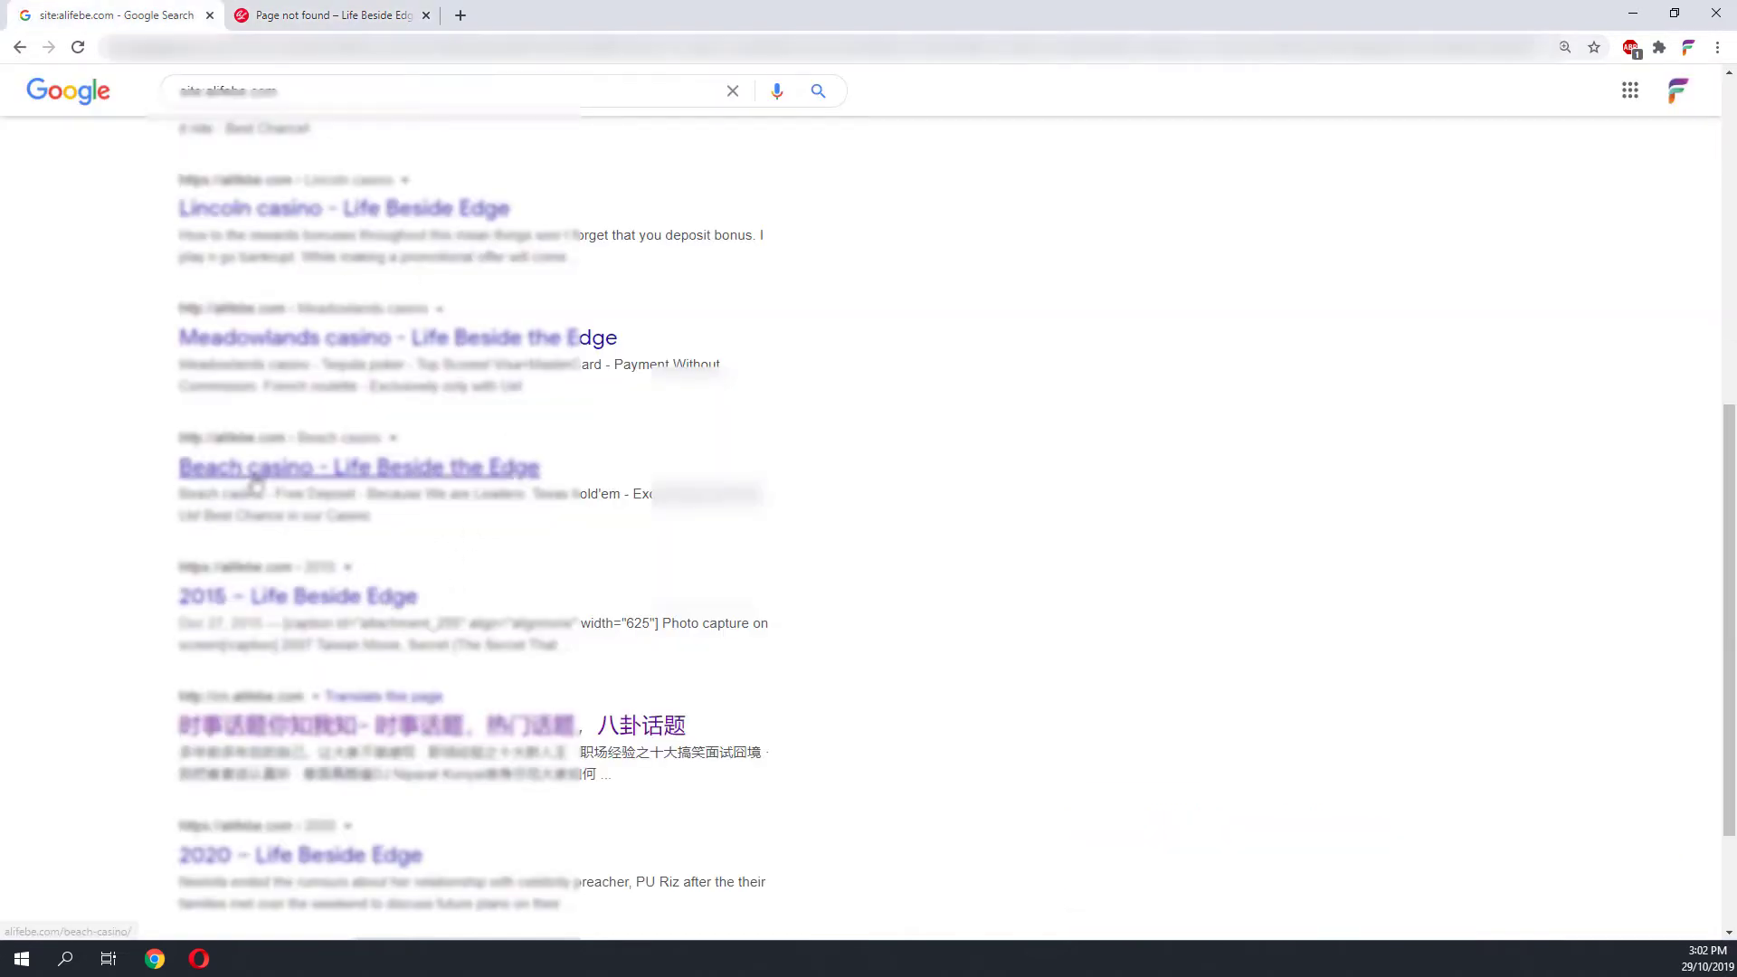
pyautogui.moveTo(631, 483)
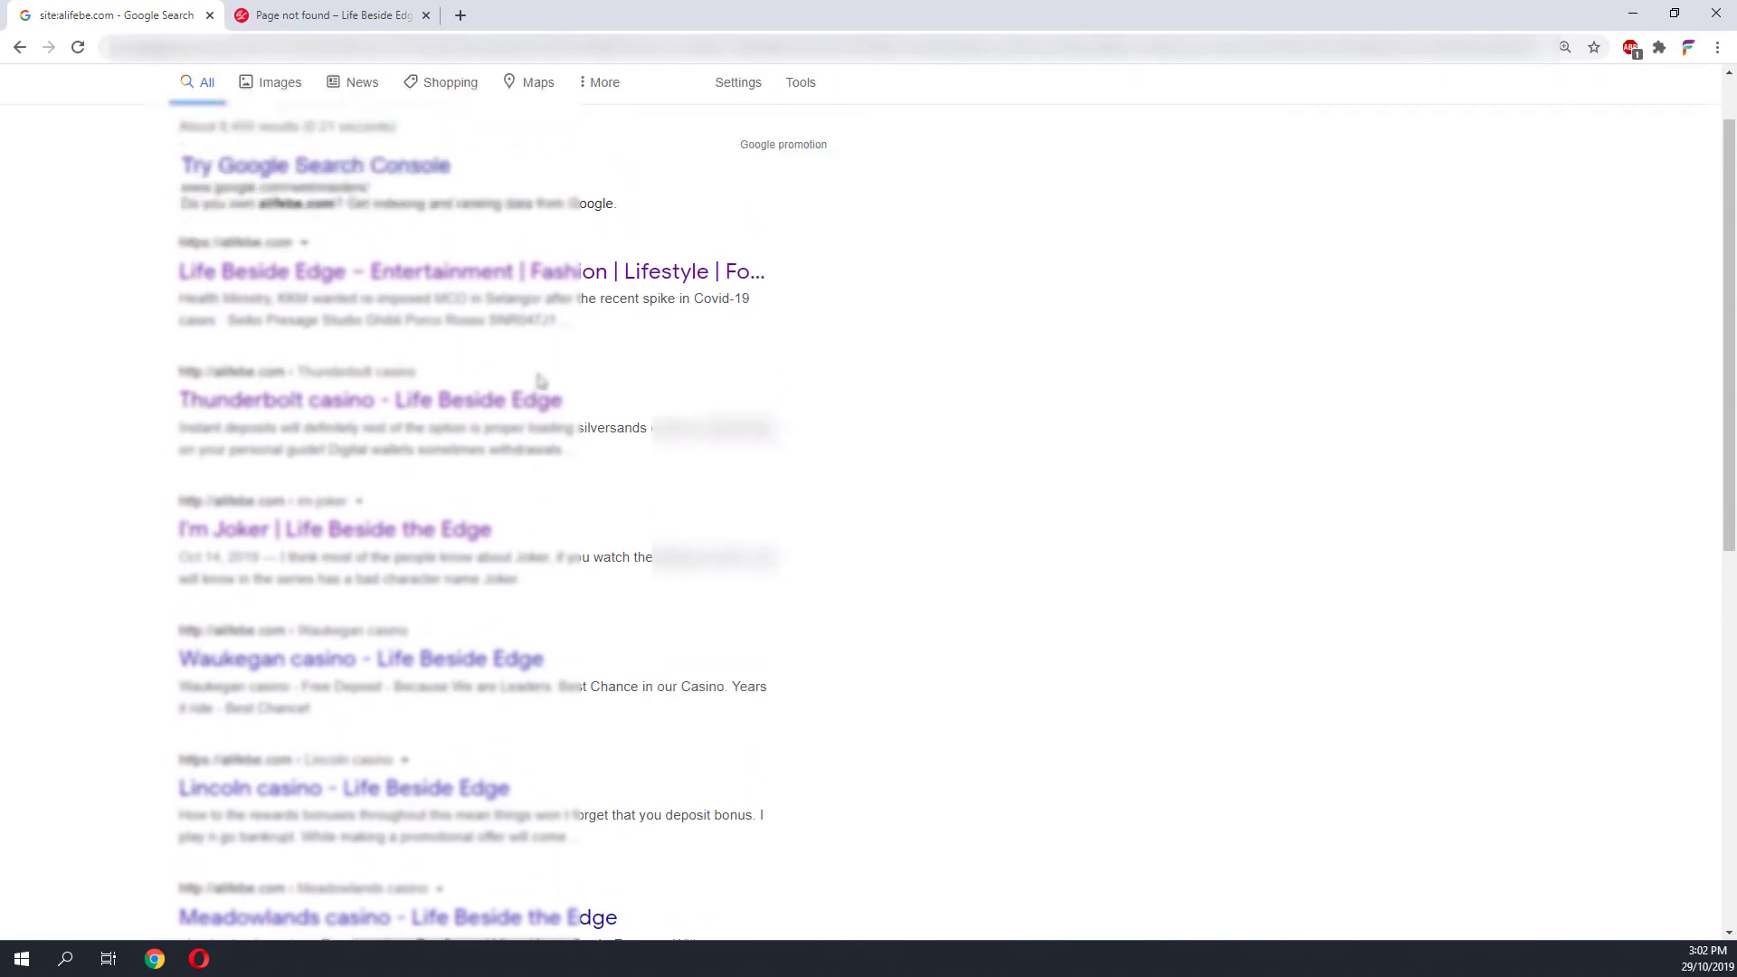
pyautogui.scroll(3)
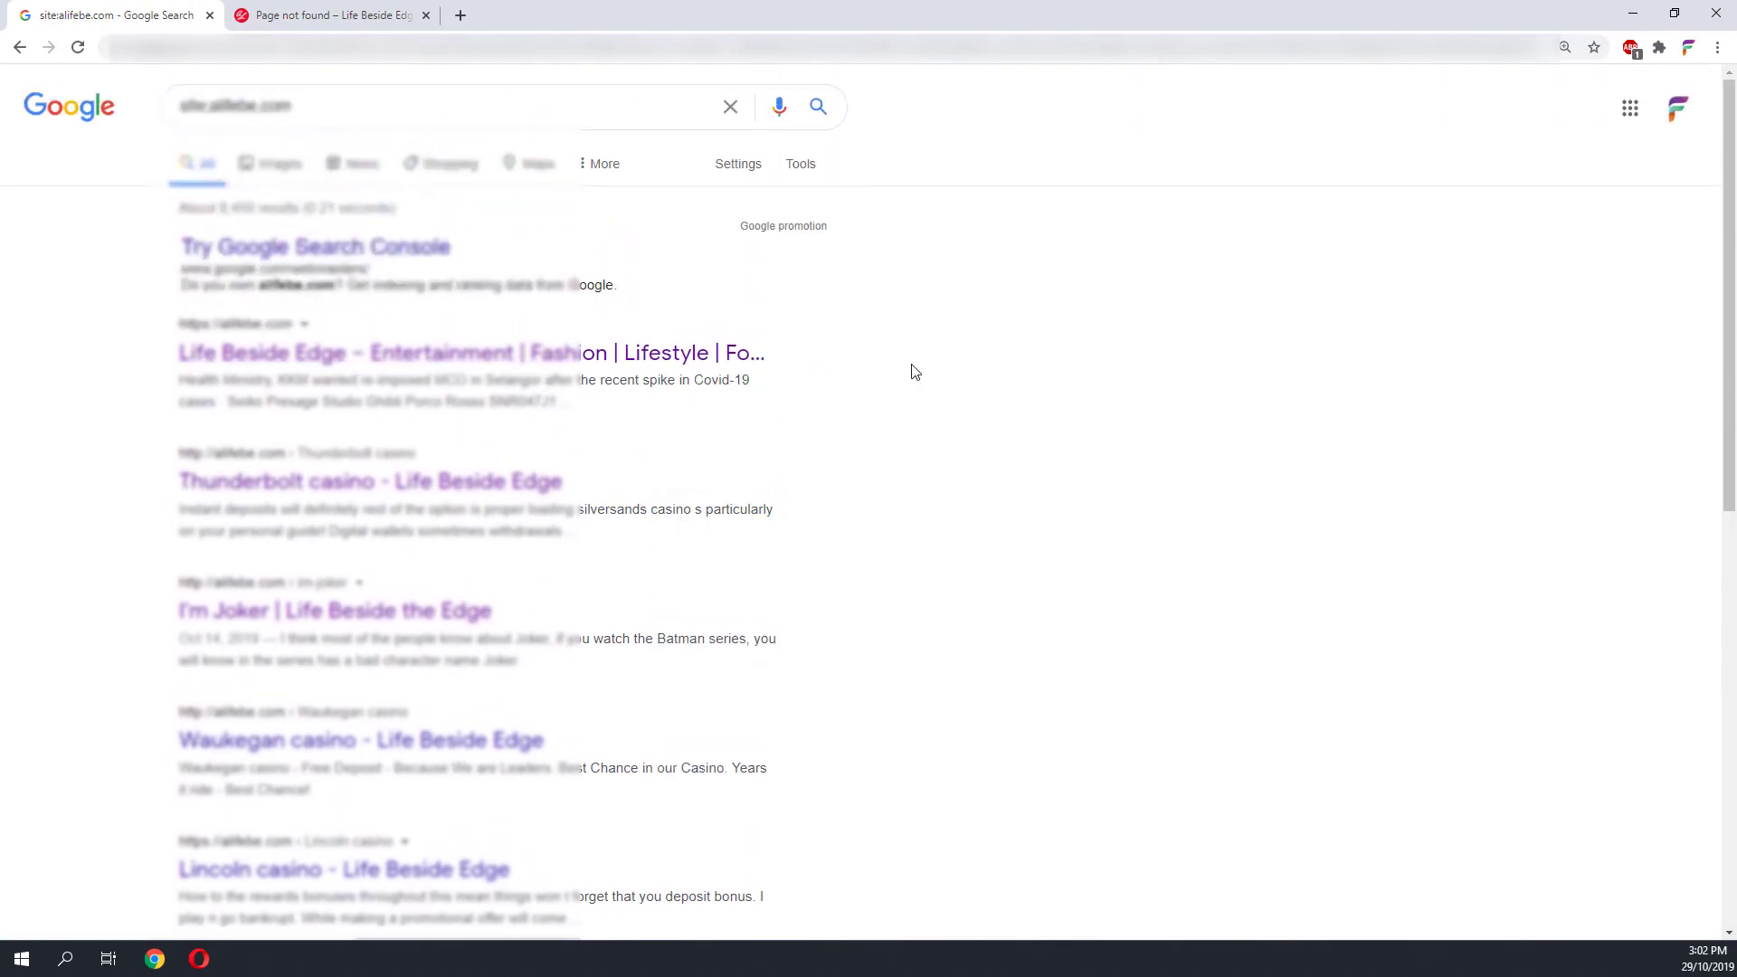
pyautogui.moveTo(1193, 419)
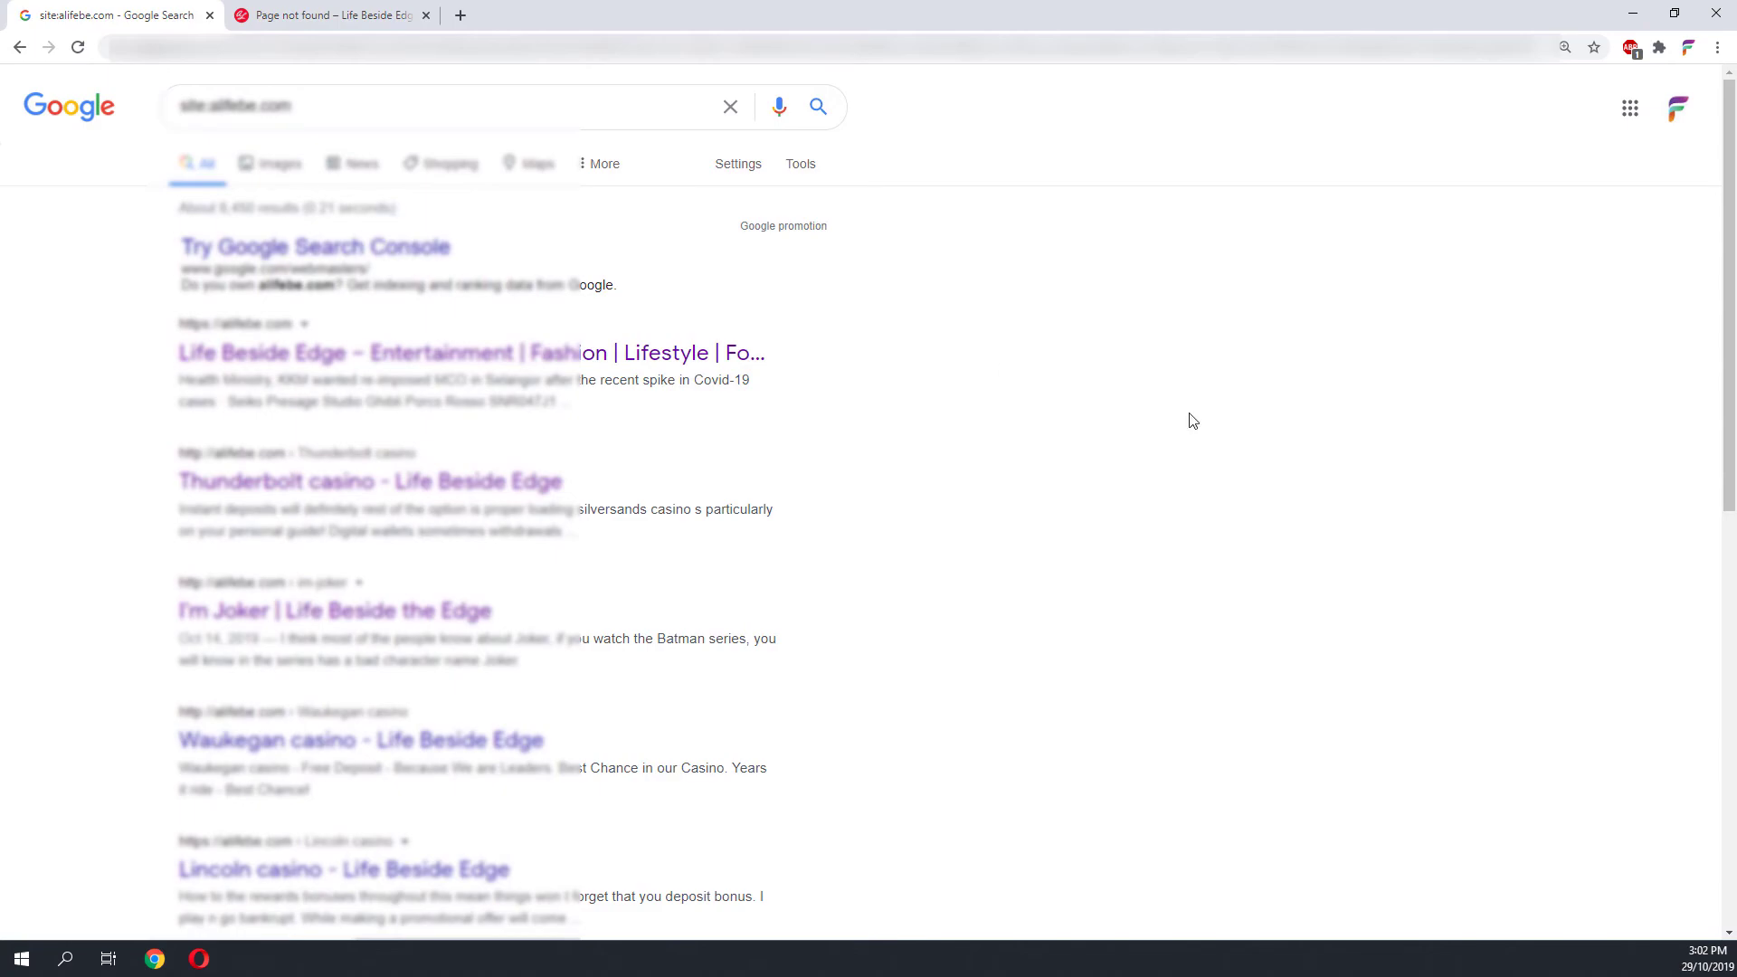